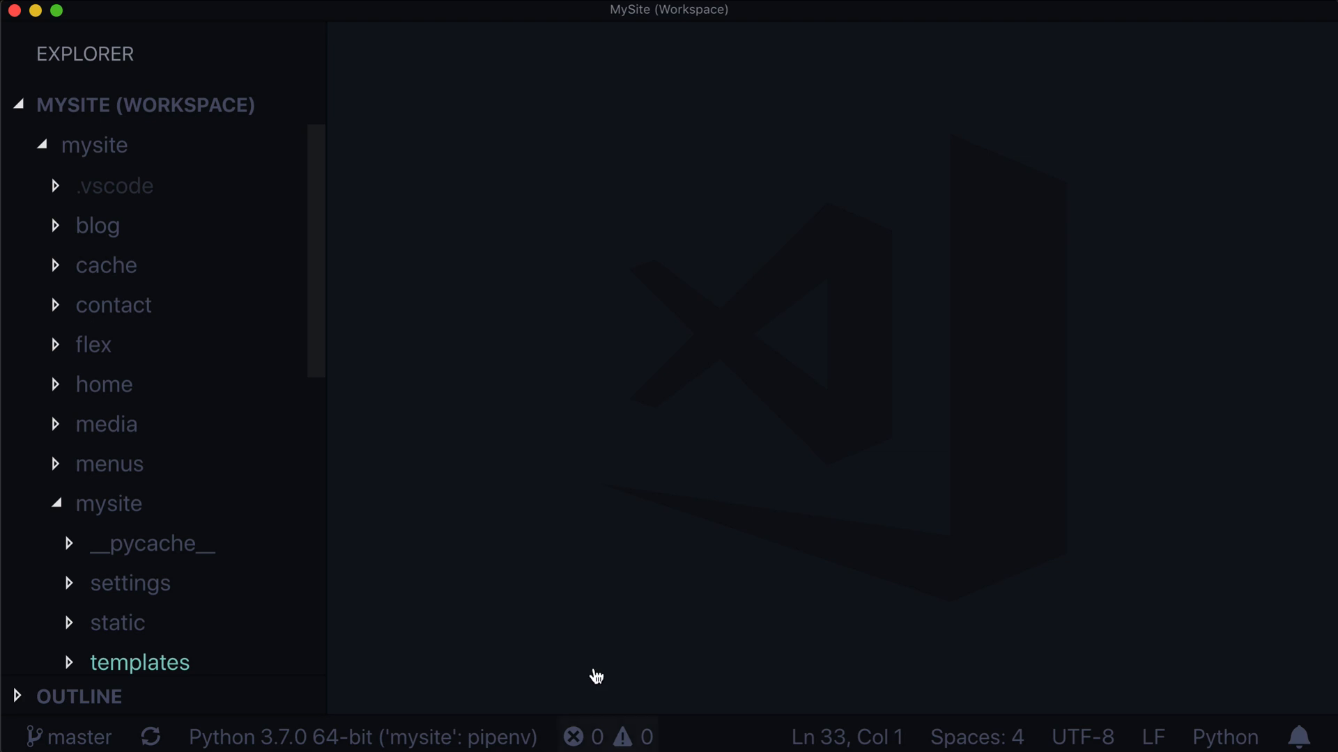
# - Set dev.py's cache LOCATION to the copied project path trimmed to mysite, plus 'cache'
pyautogui.write('dev.')
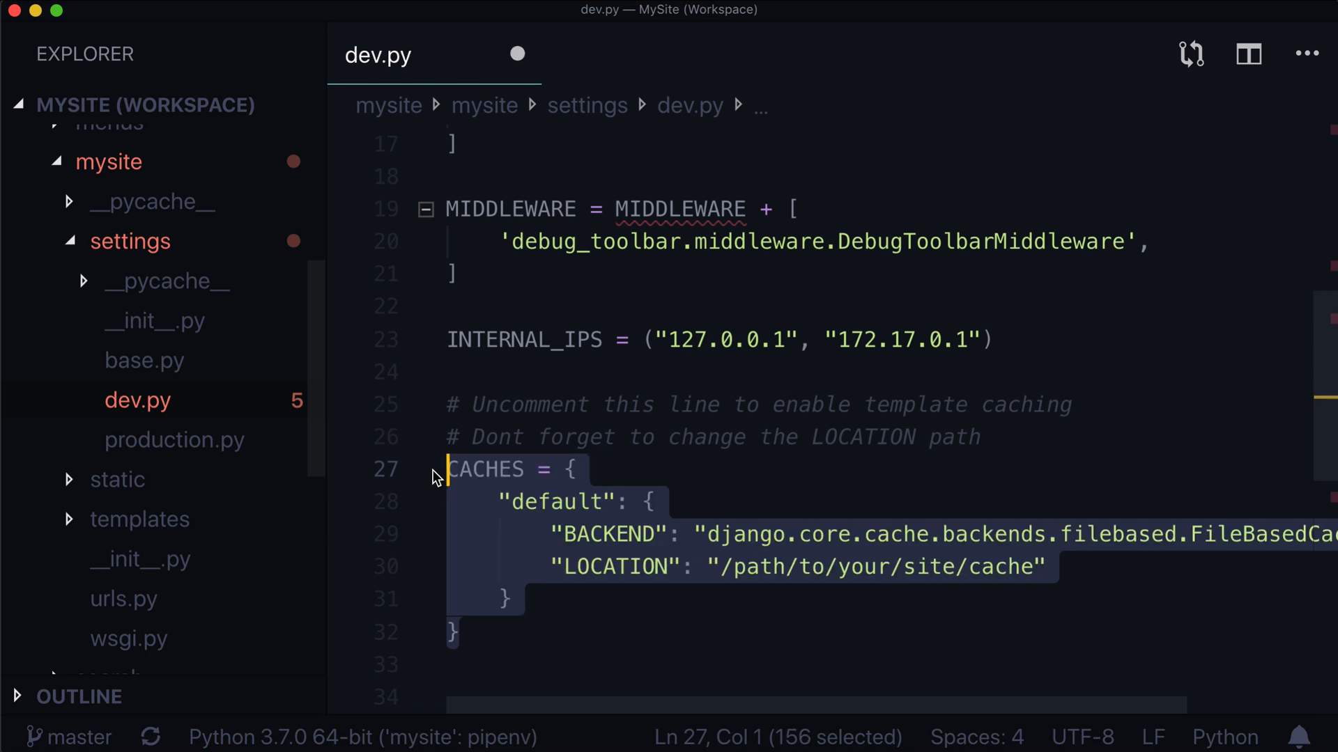
pyautogui.rightClick(137, 400)
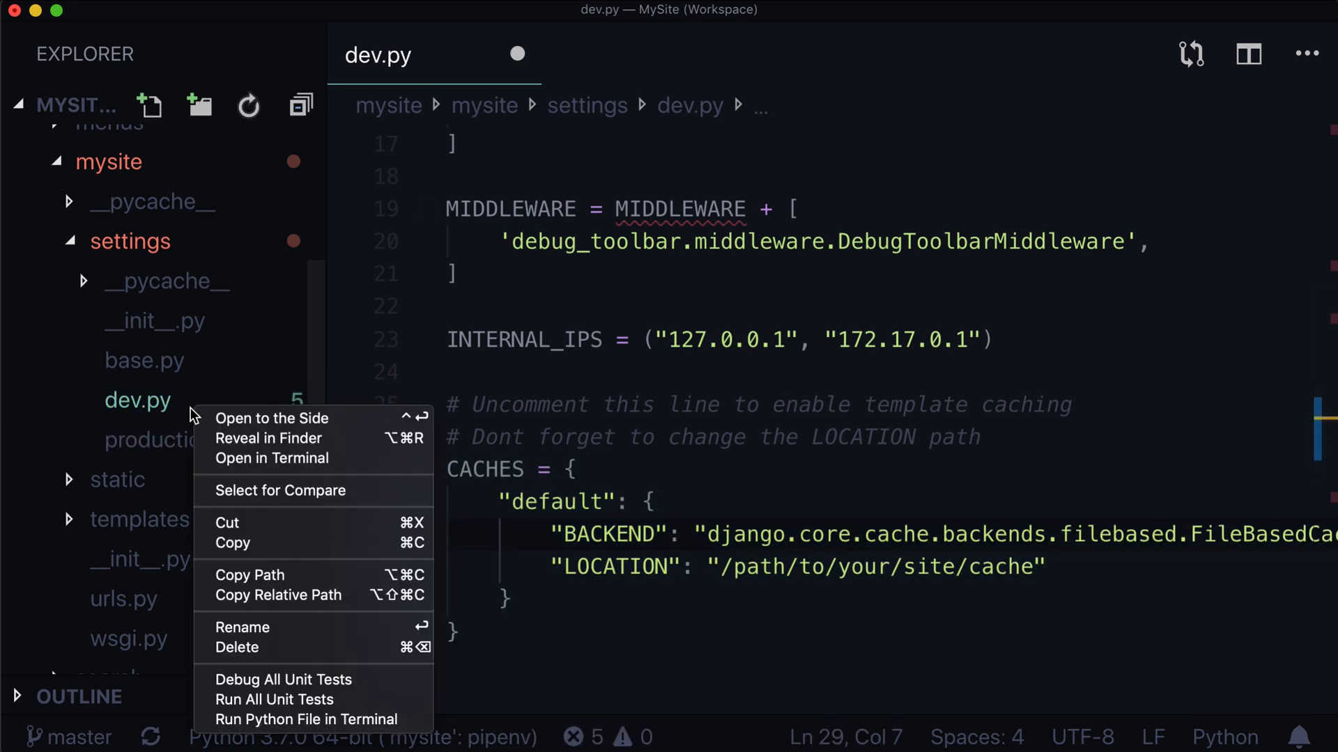
pyautogui.click(613, 609)
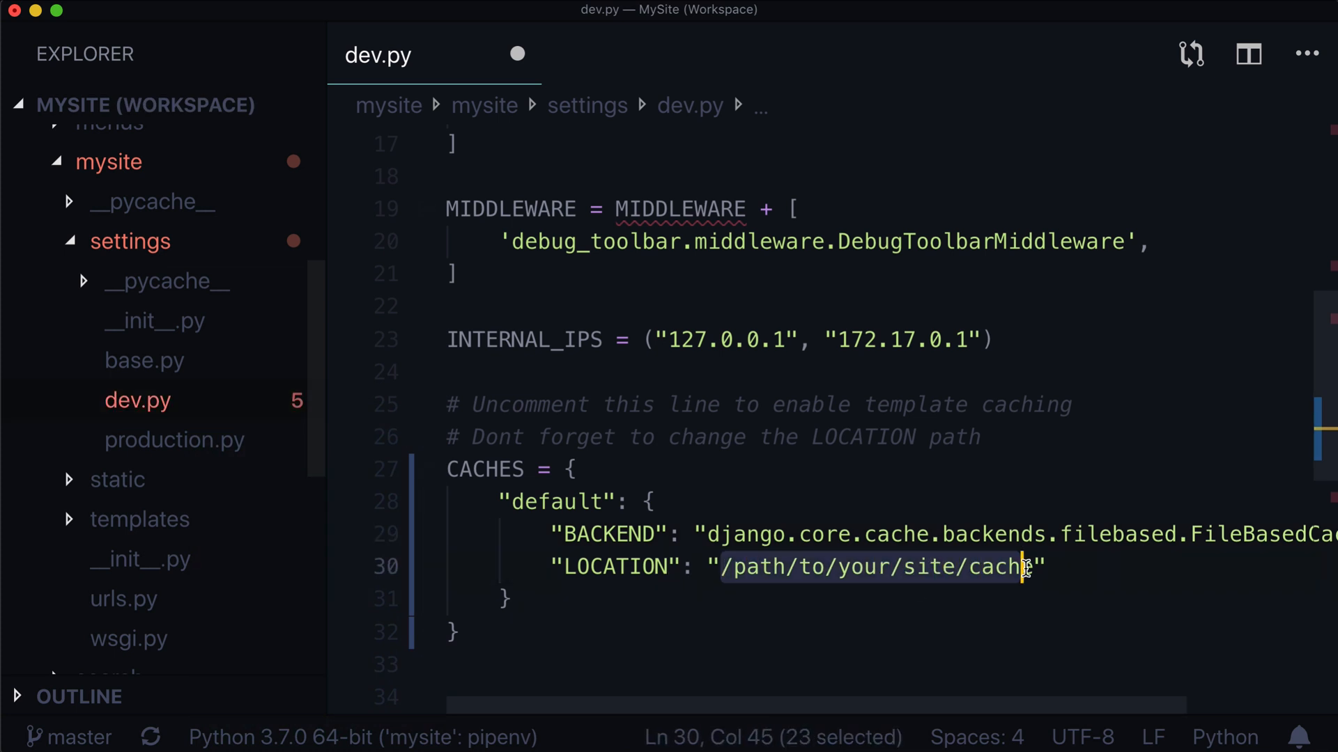
pyautogui.write('/Users/kalobtaulien/Websites/mysite/mysite/settings/')
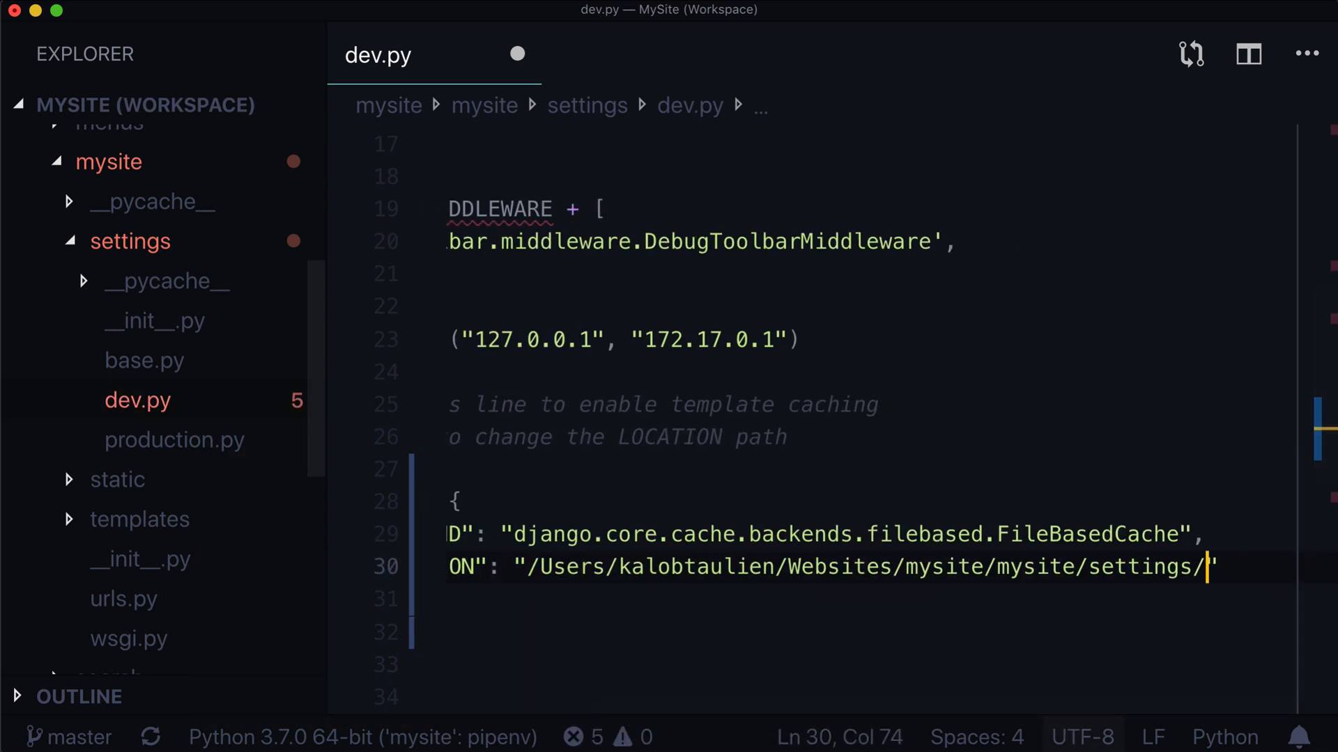
pyautogui.press('backspace')
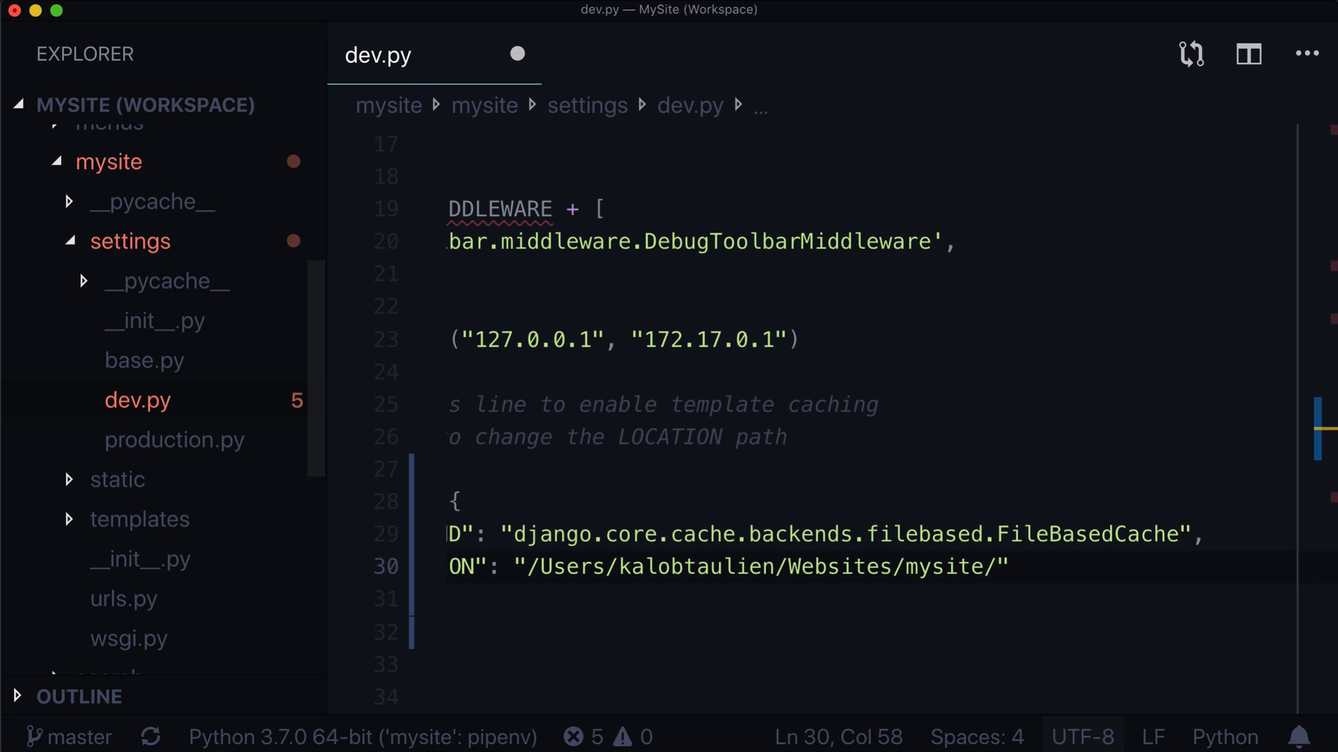
pyautogui.write('cache')
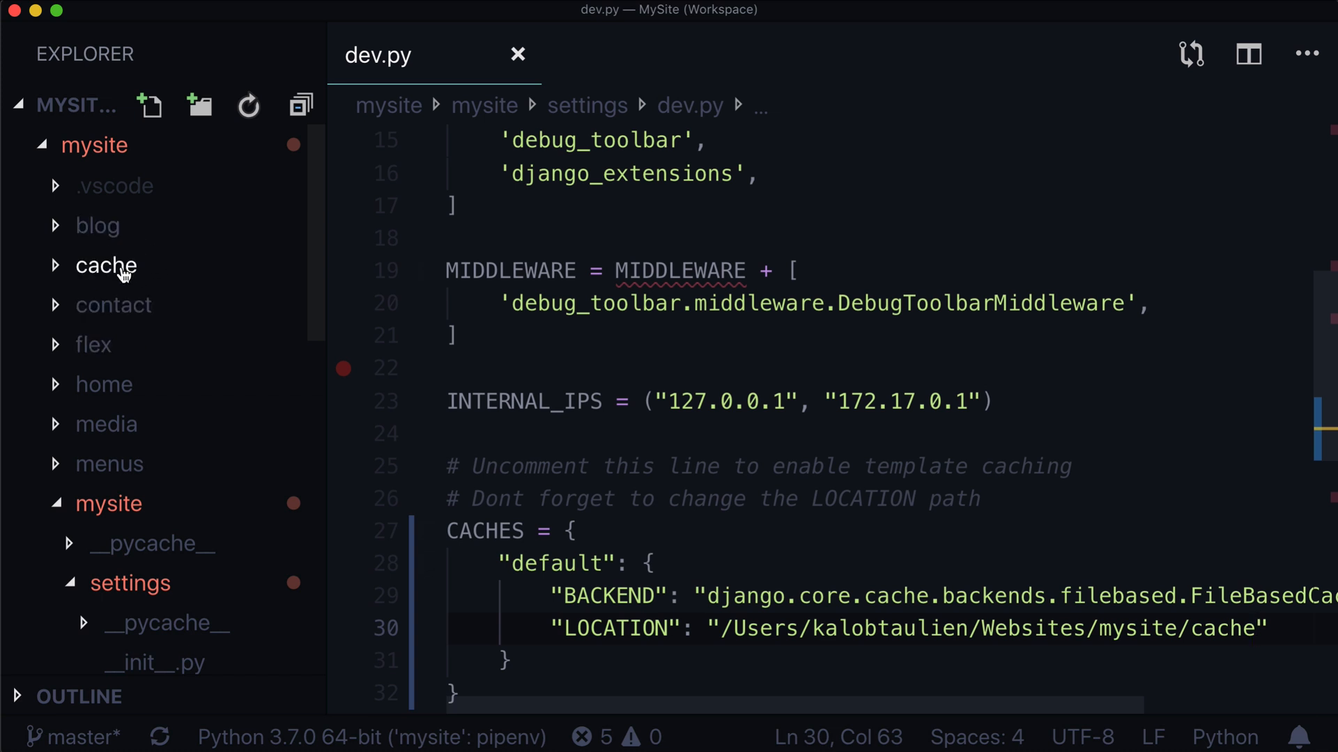
pyautogui.click(106, 266)
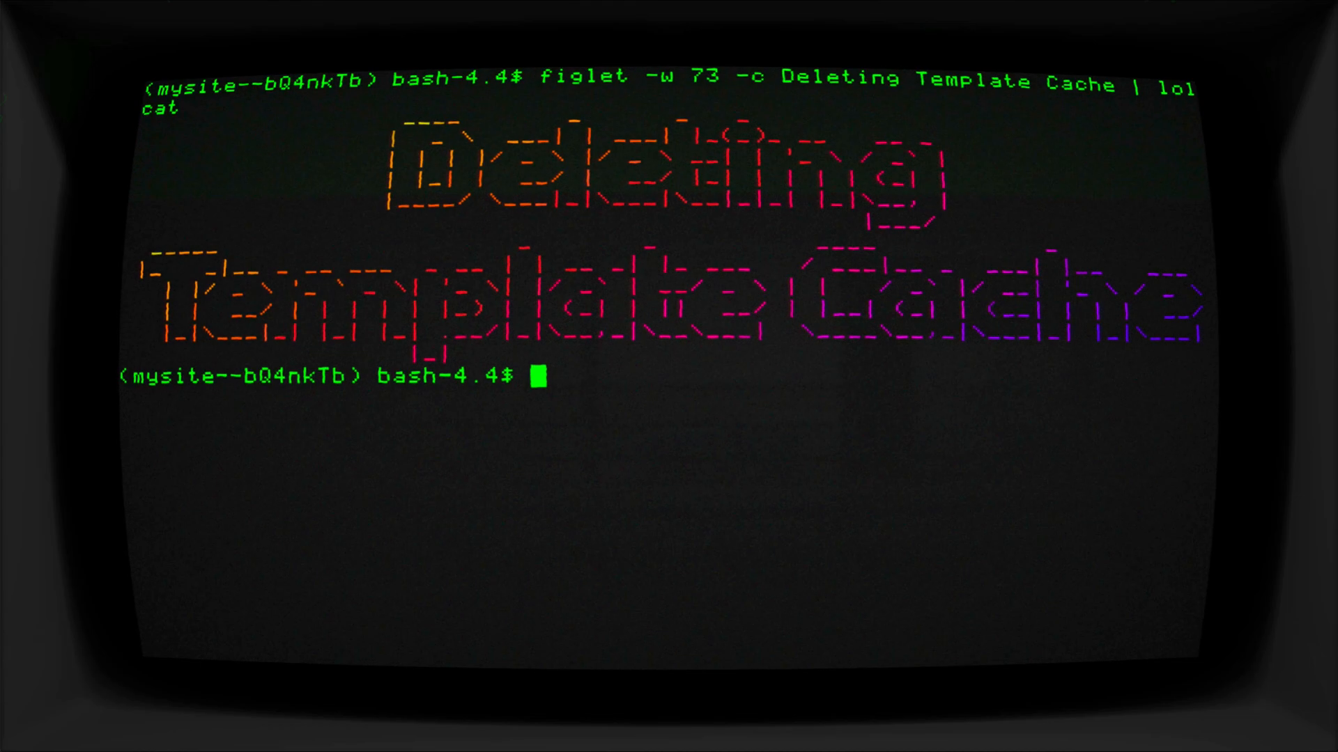
pyautogui.moveTo(677, 633)
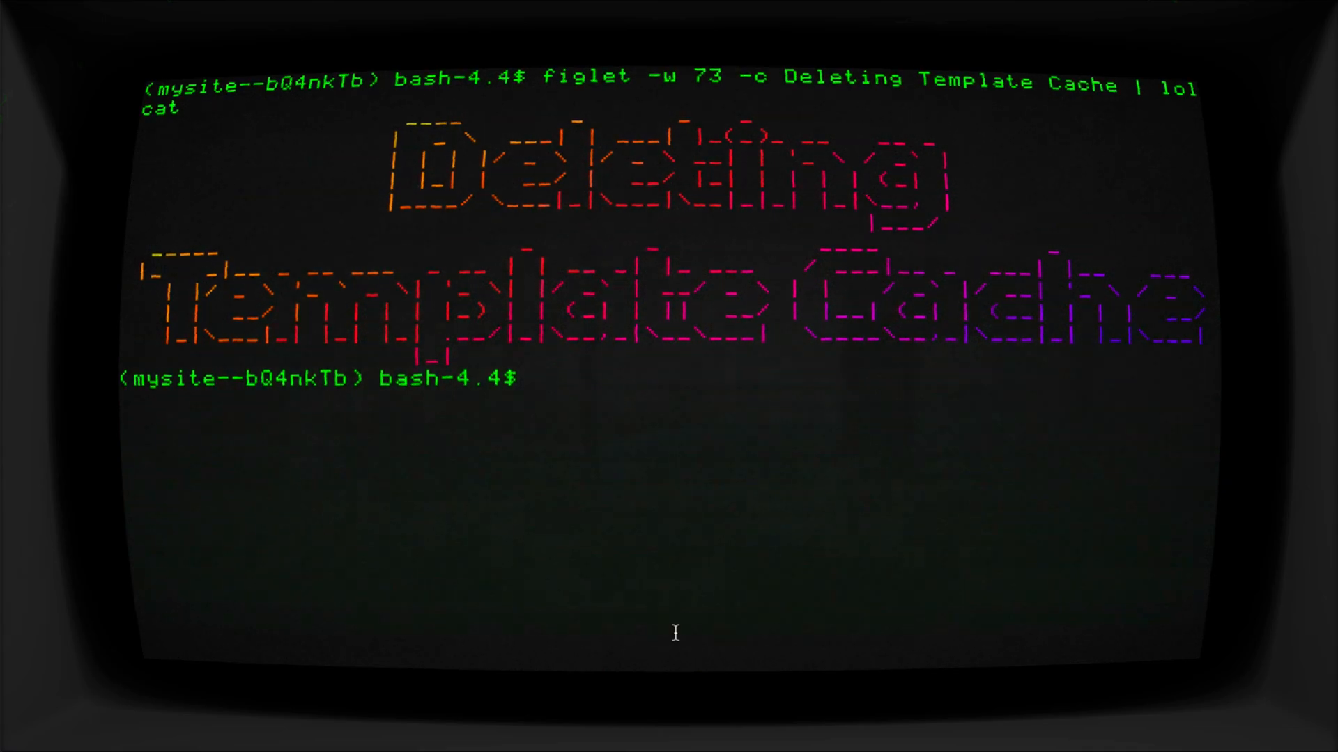
# - Run 'python3 manage.py runserver' in the terminal
pyautogui.write('python3 manage.py')
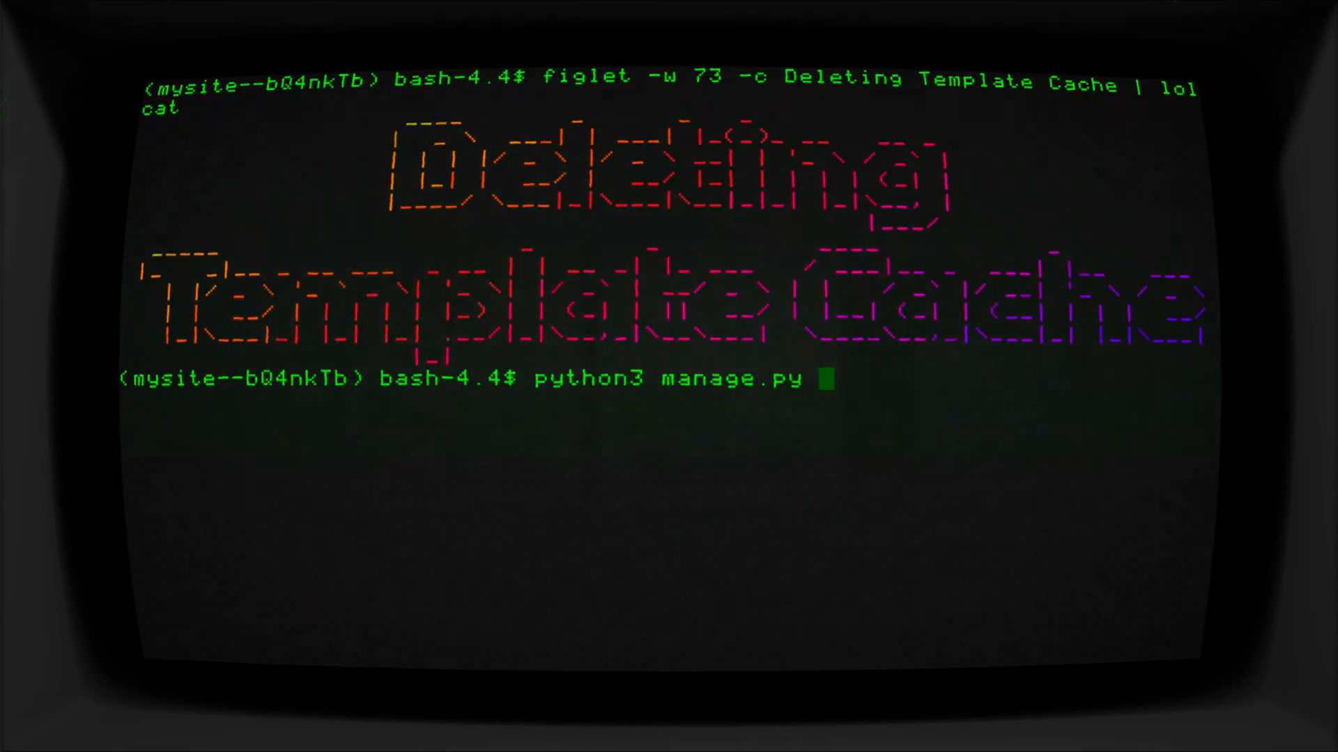
pyautogui.write('runserver')
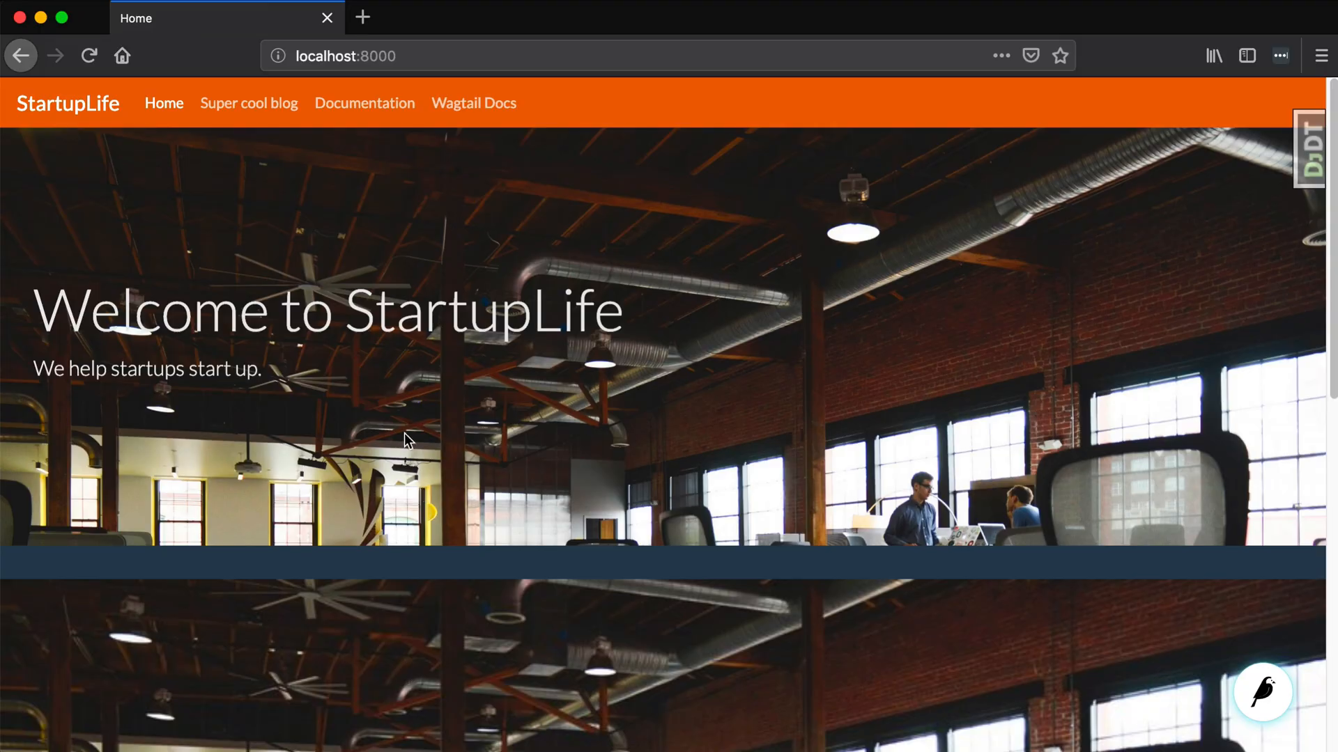
pyautogui.moveTo(309, 266)
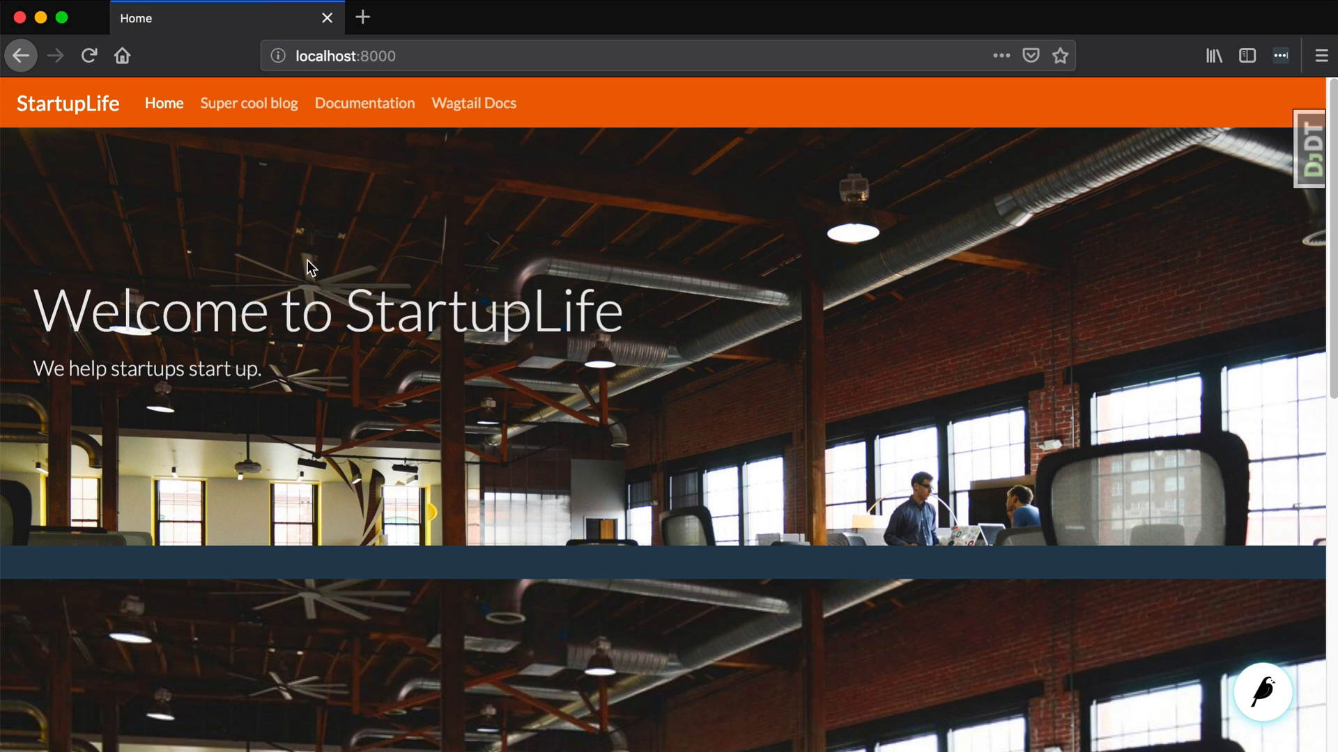
pyautogui.moveTo(292, 264)
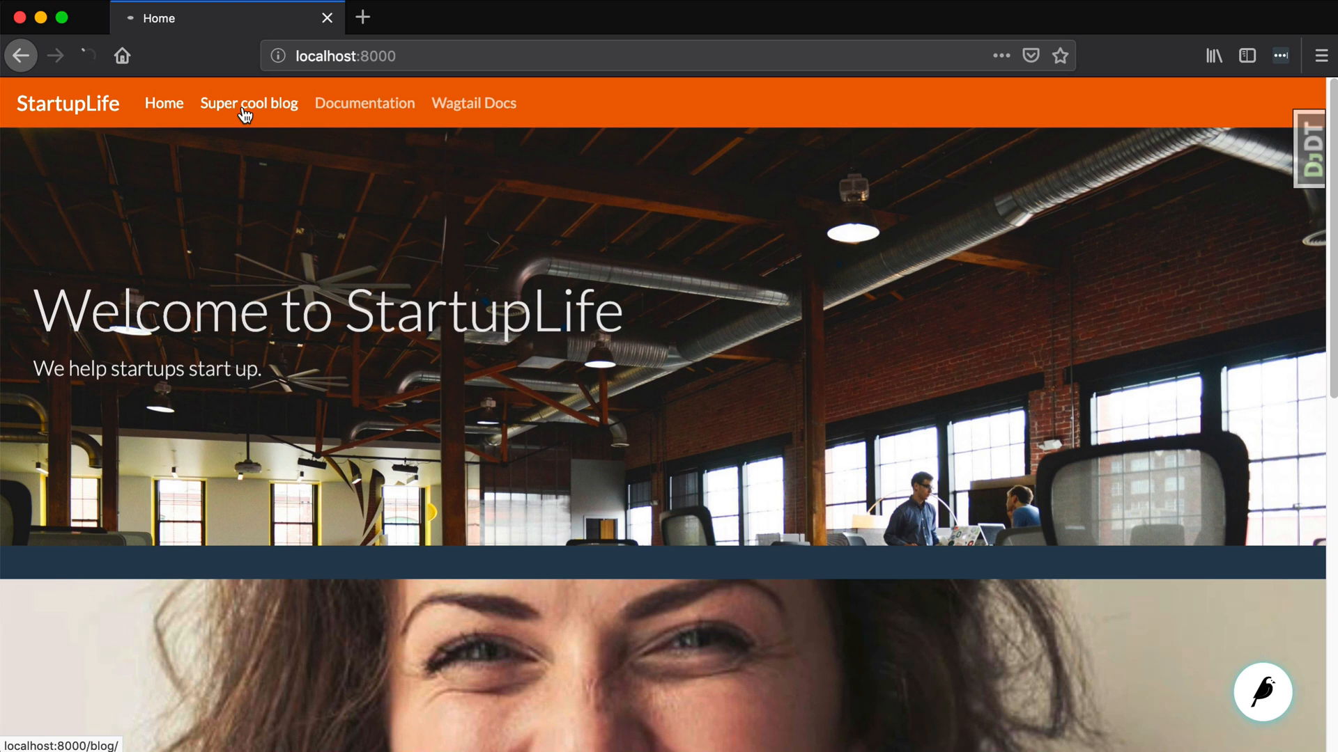
# - Follow the 'Super cool blog' navigation link to the blog listing page
pyautogui.click(248, 102)
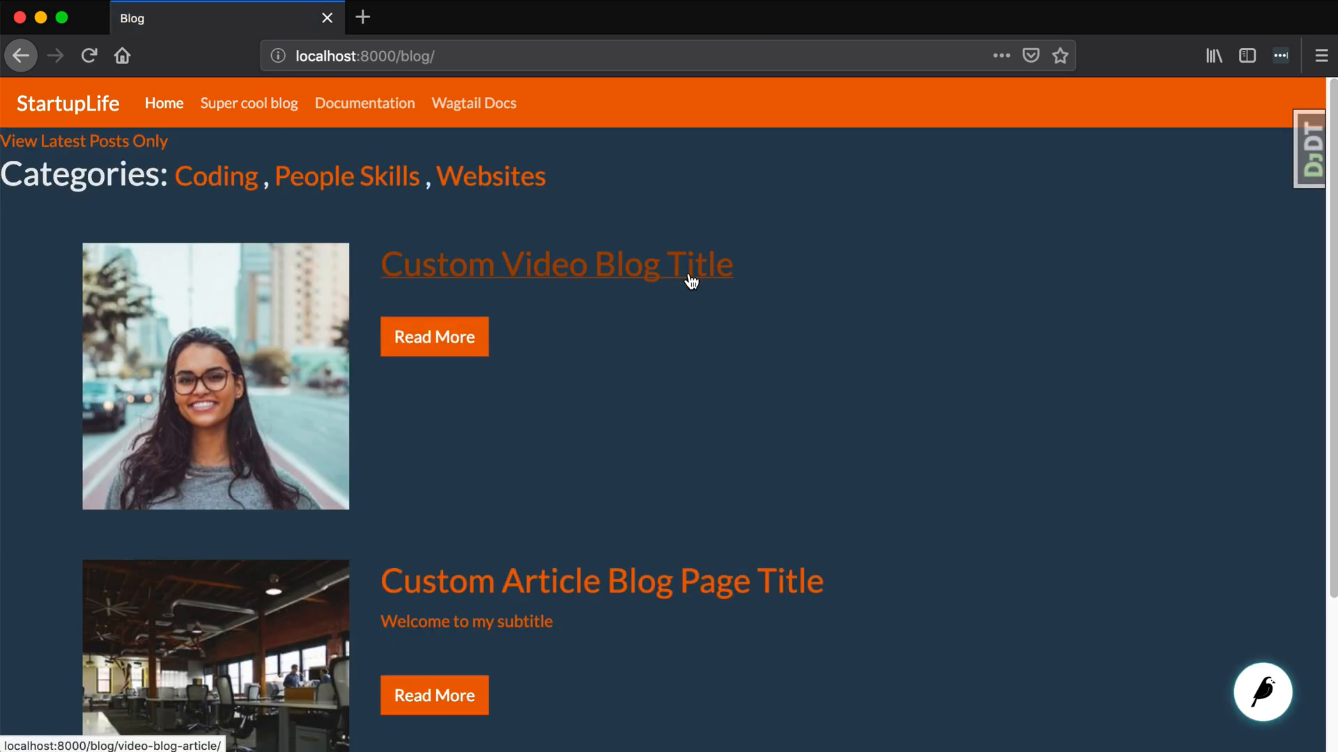
pyautogui.moveTo(573, 404)
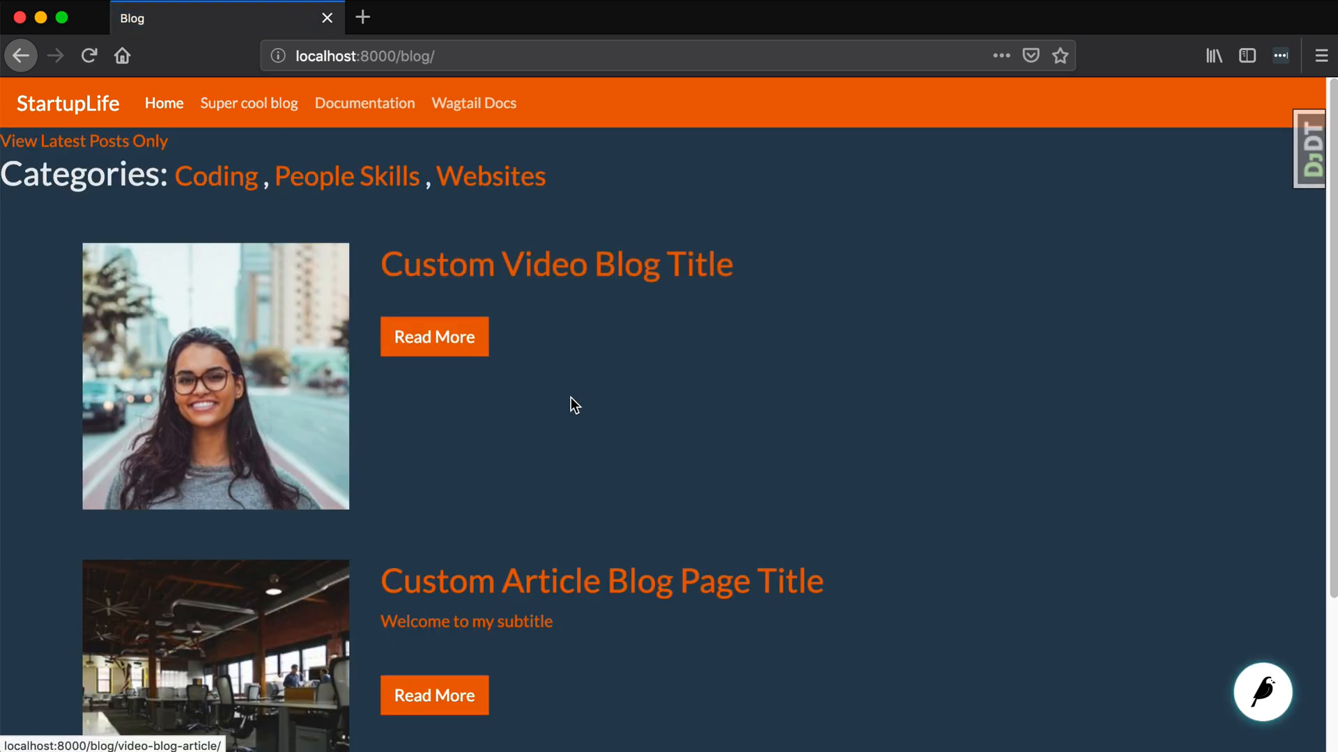
pyautogui.moveTo(569, 279)
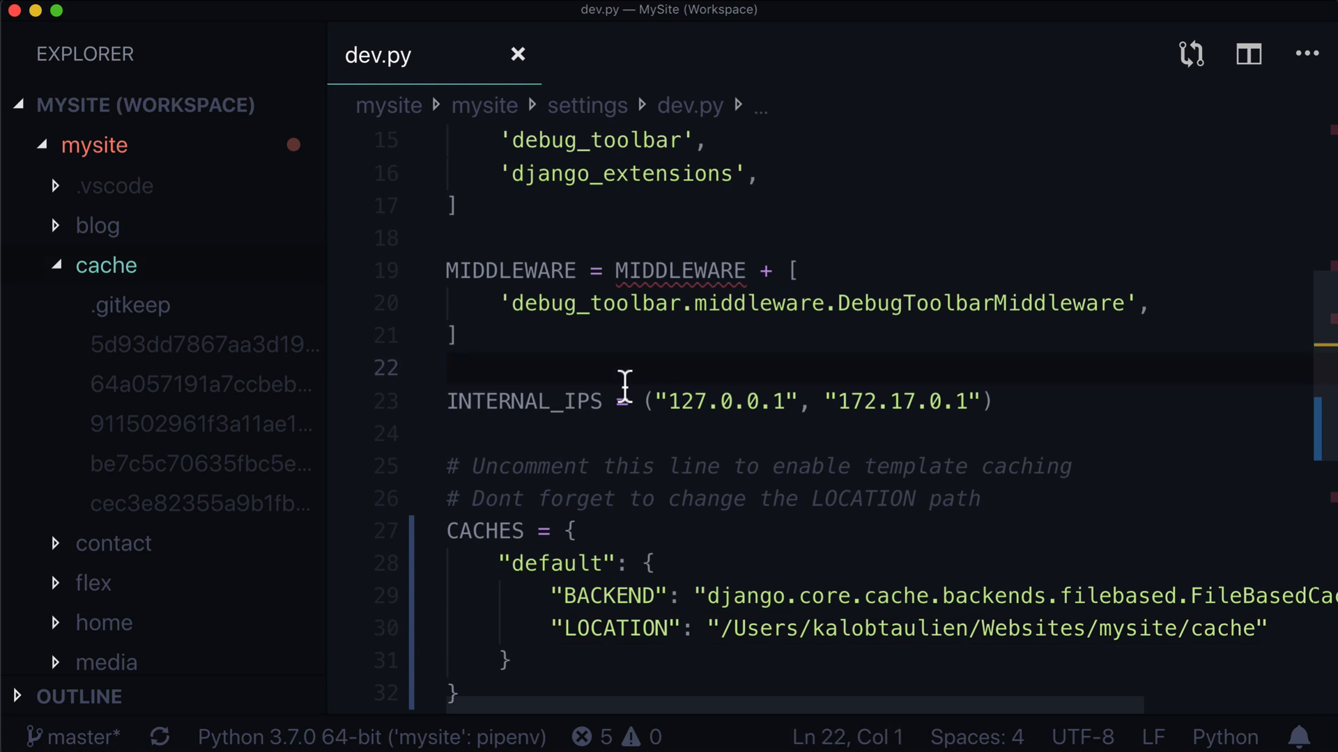
# - Open blog_listing_page.html via 'blog list' quick open and highlight its blog_post_preview cache tag
pyautogui.click(215, 402)
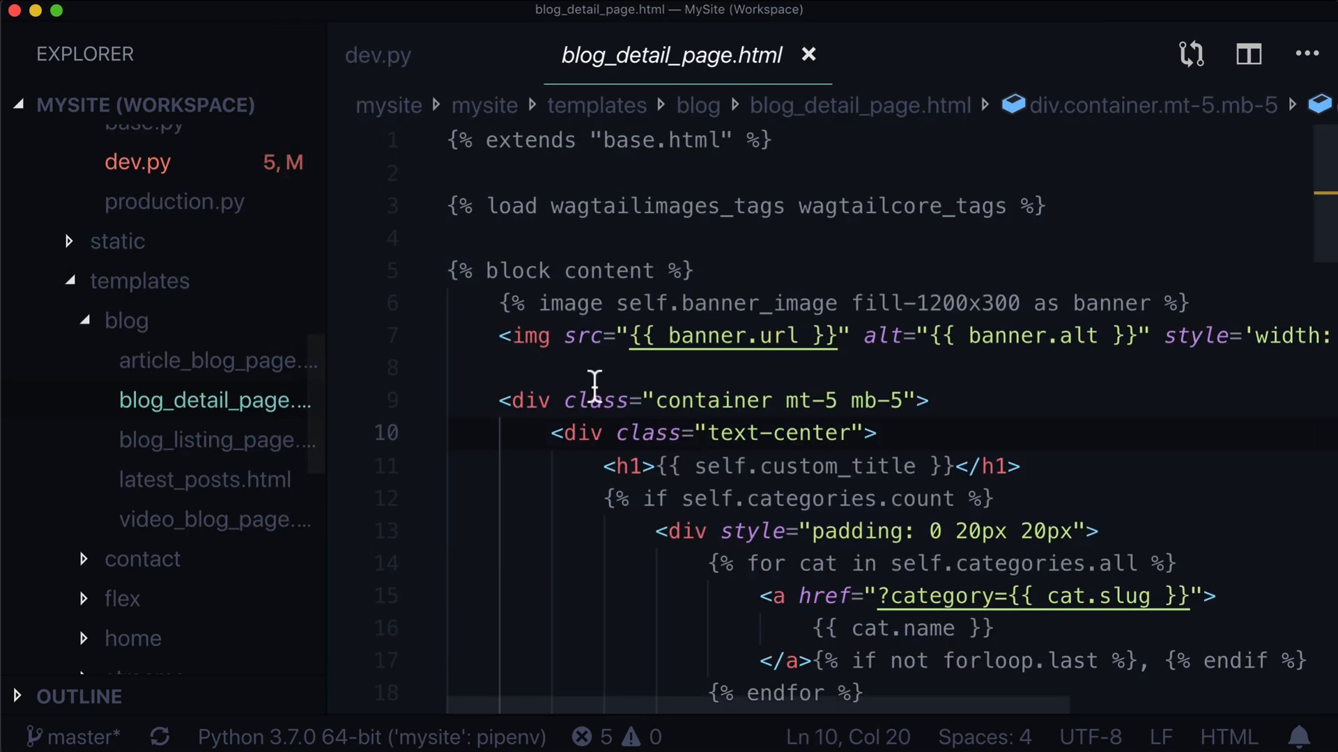
pyautogui.moveTo(978, 335)
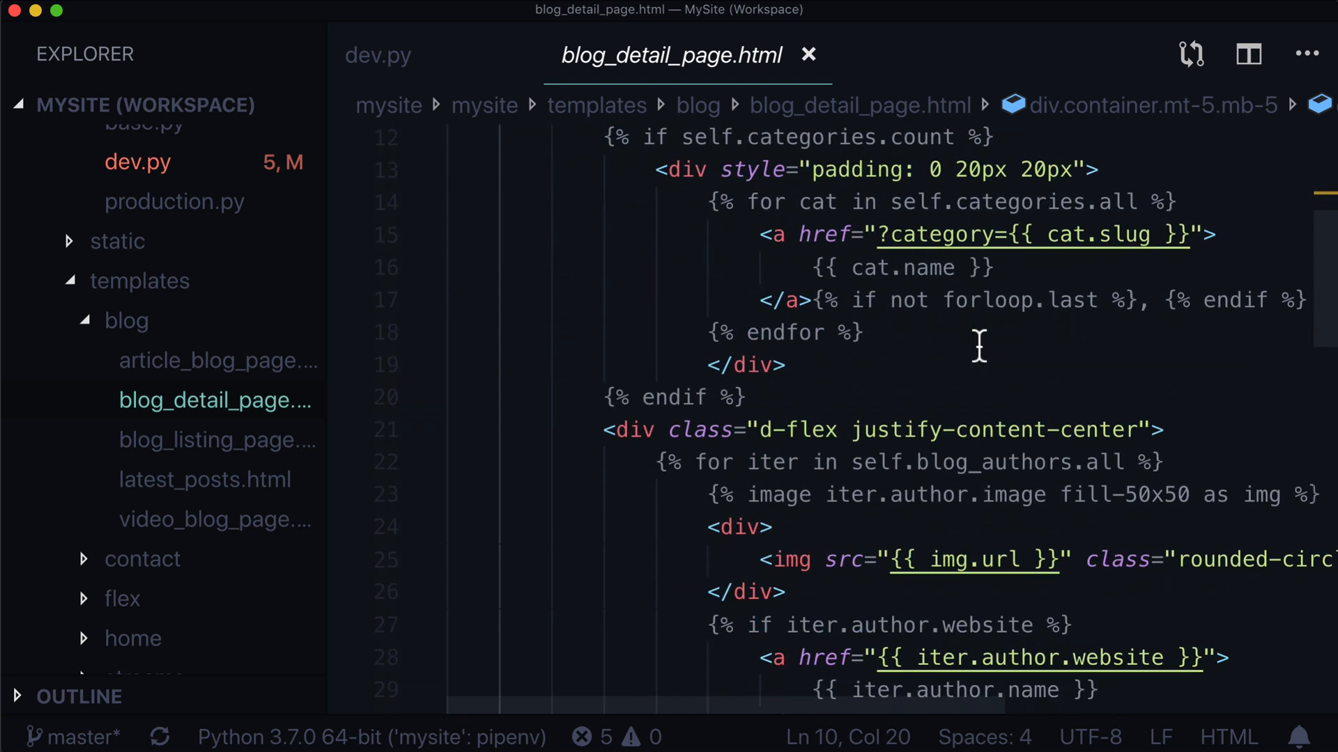
pyautogui.scroll(3)
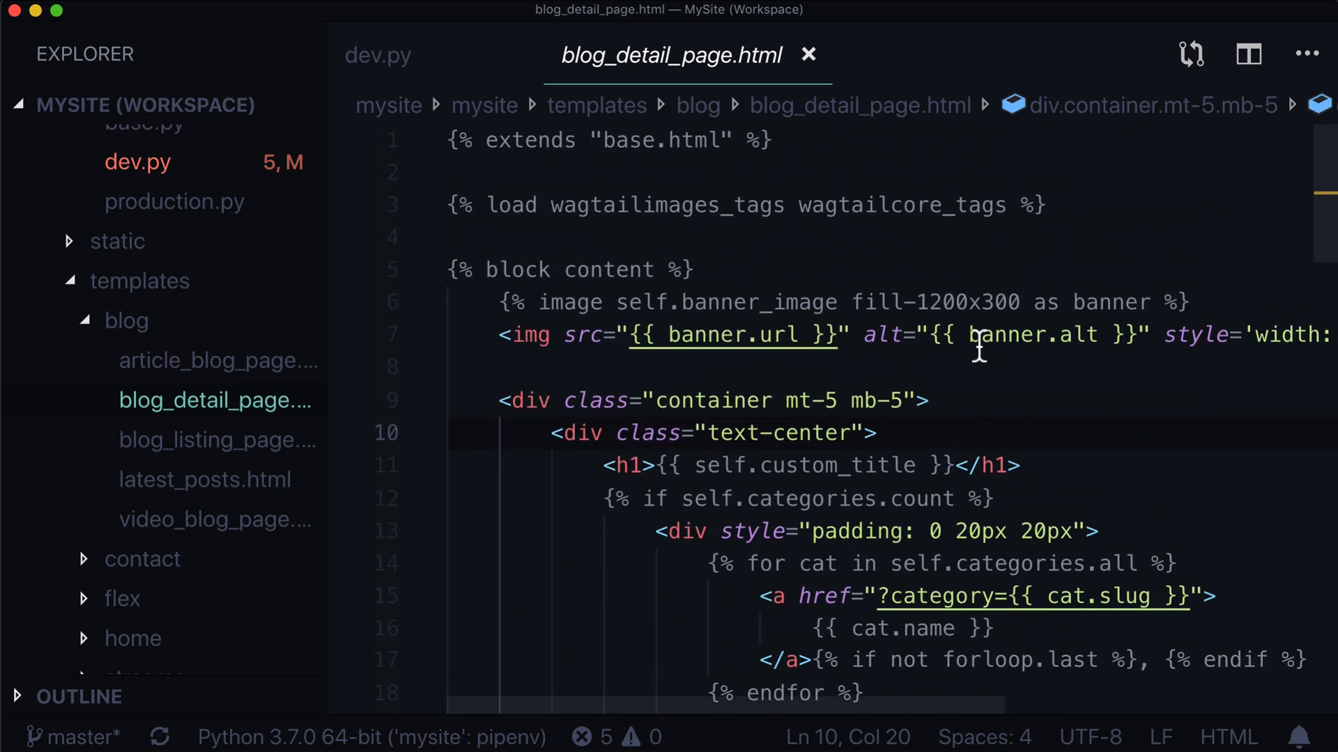
pyautogui.click(377, 55)
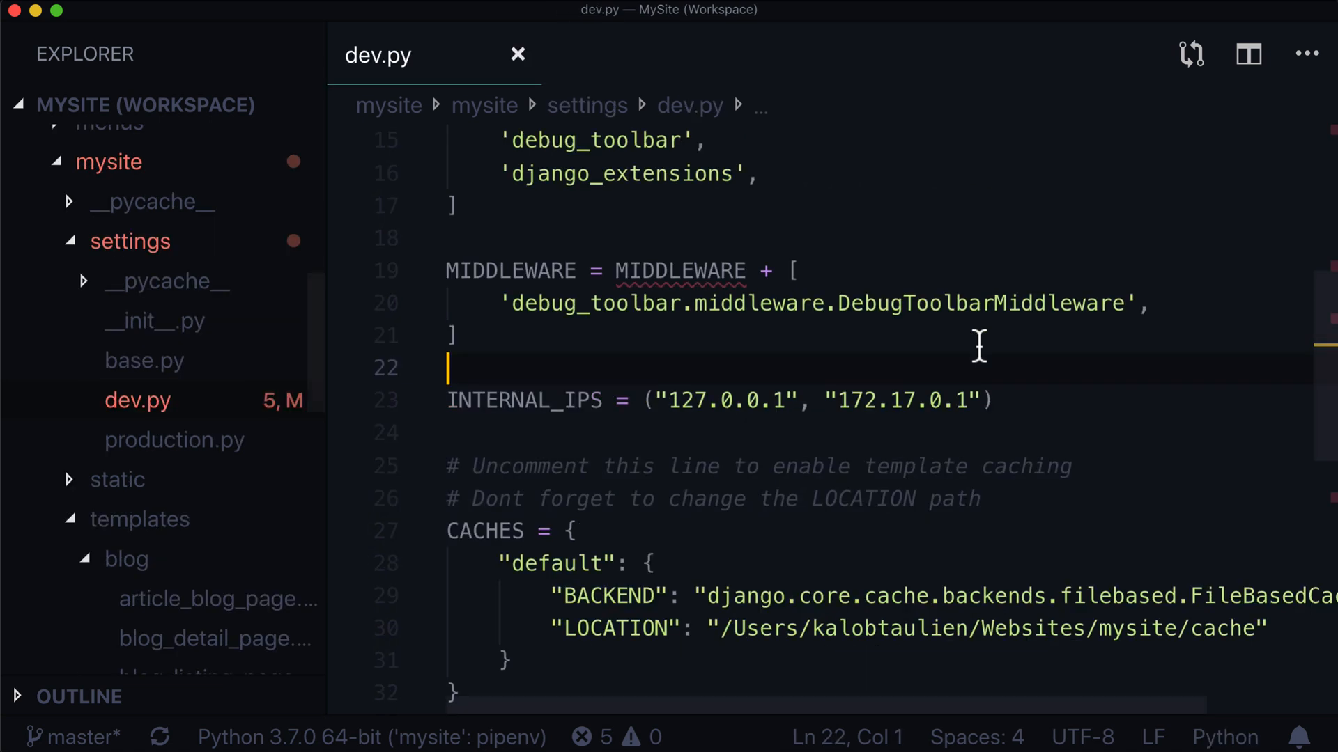
pyautogui.write('blog list')
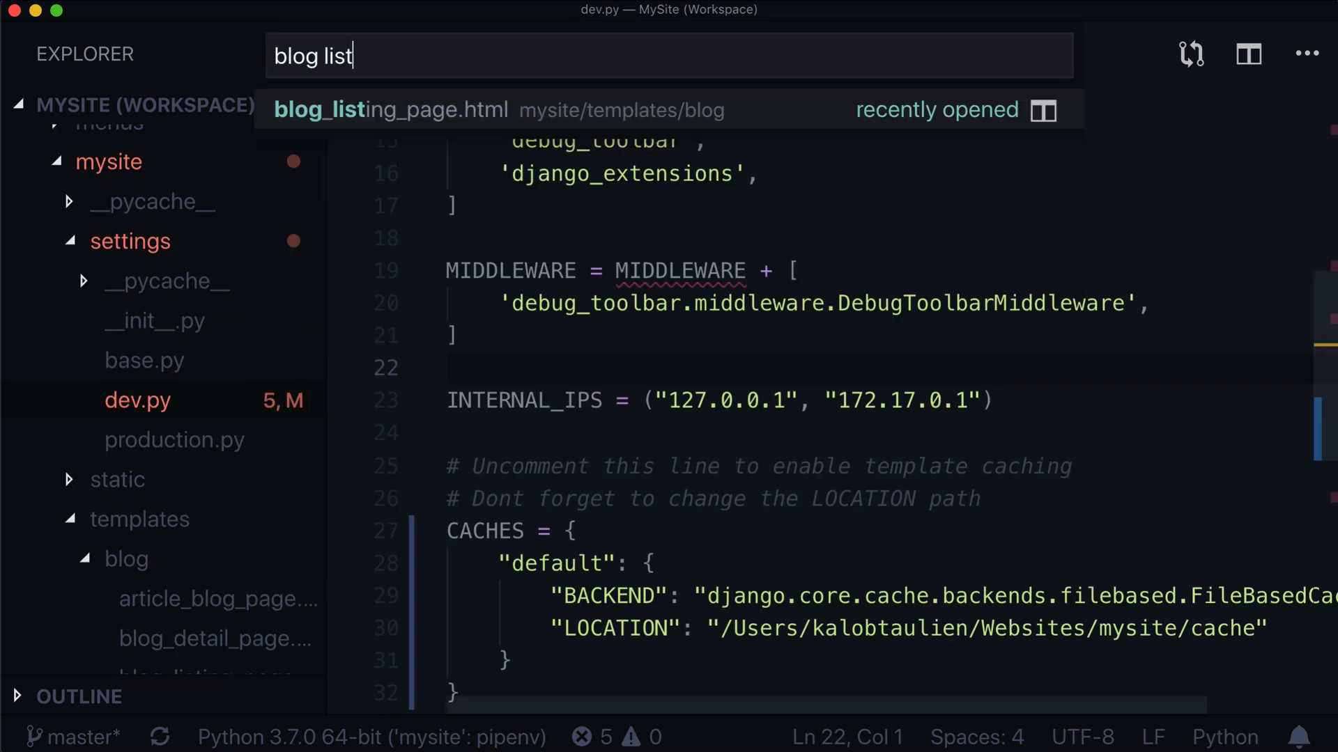
pyautogui.click(390, 110)
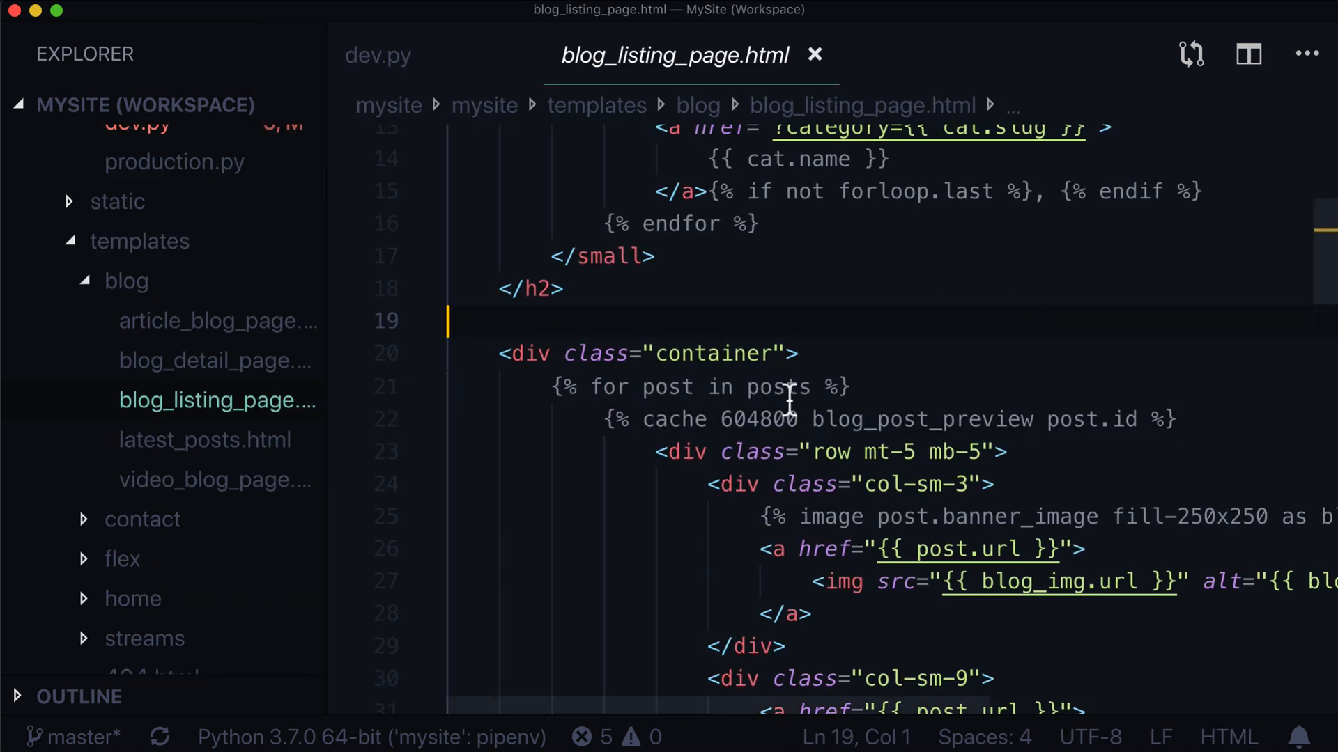
pyautogui.click(789, 419)
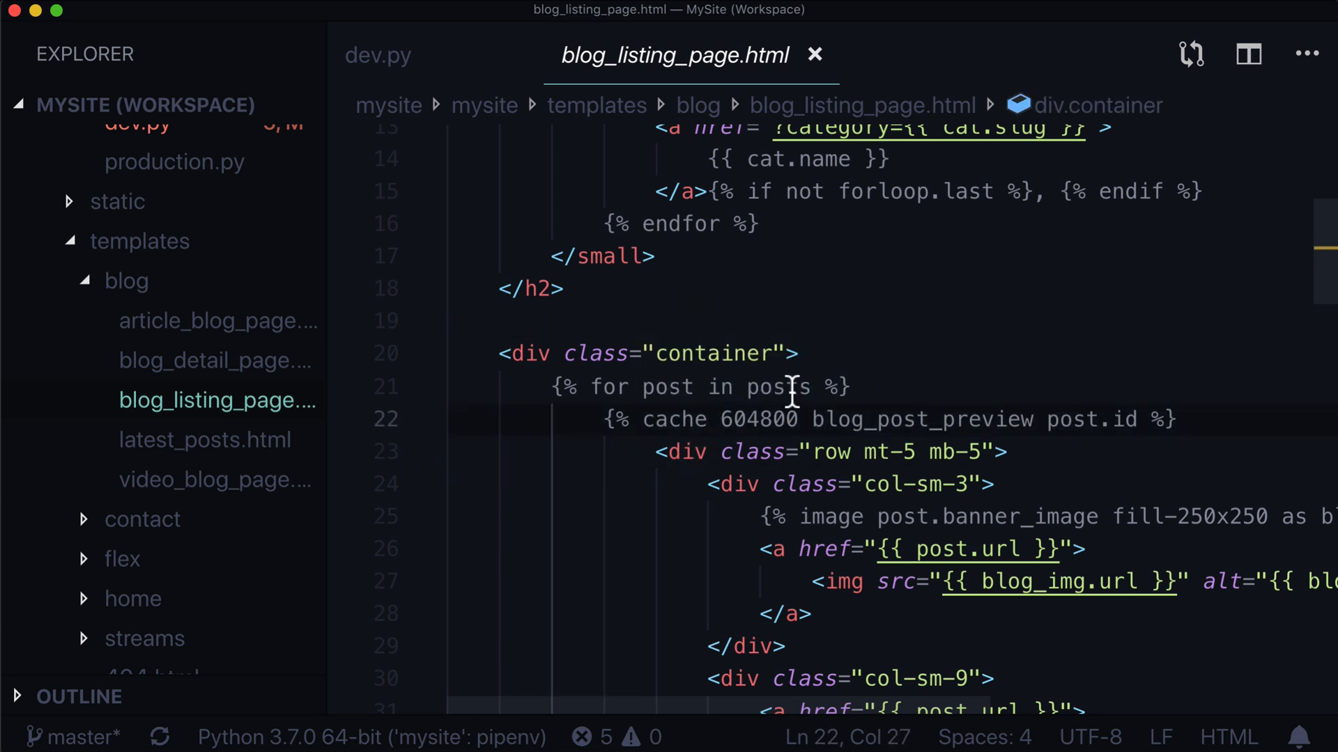
pyautogui.moveTo(618, 401)
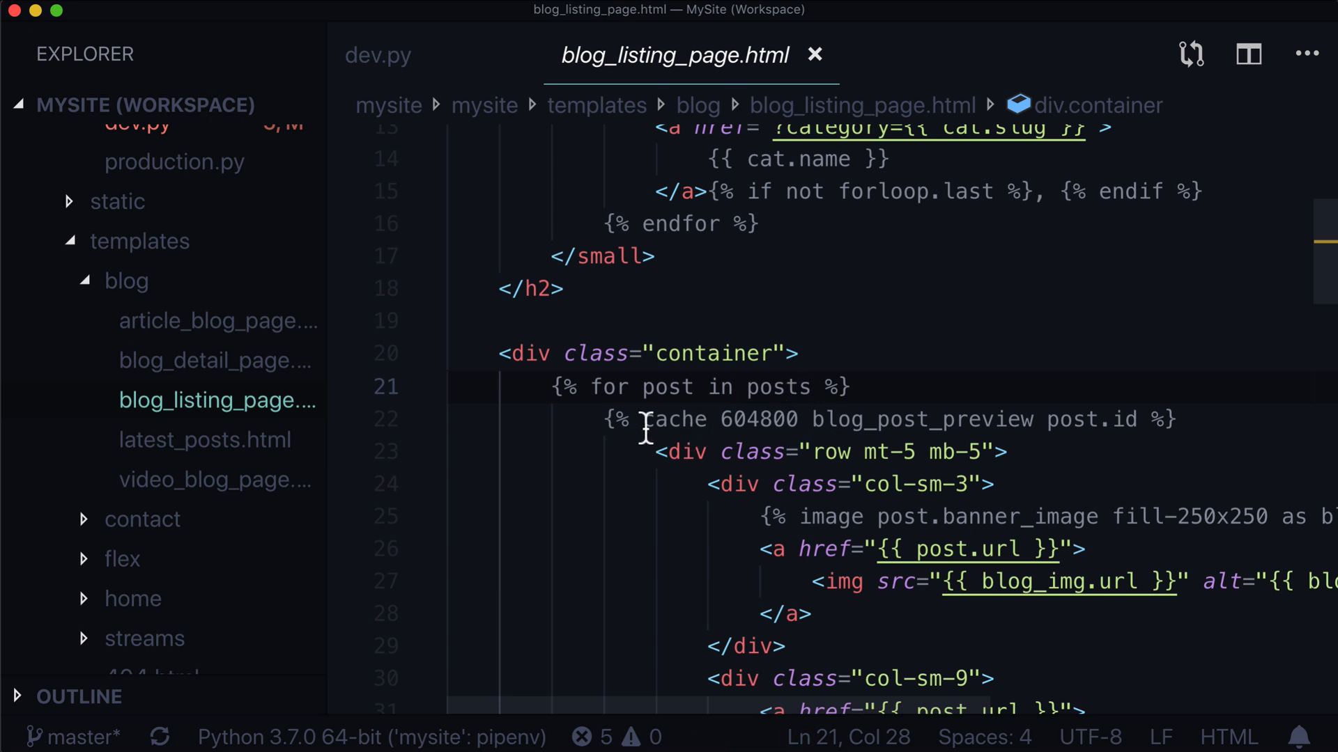
pyautogui.click(708, 484)
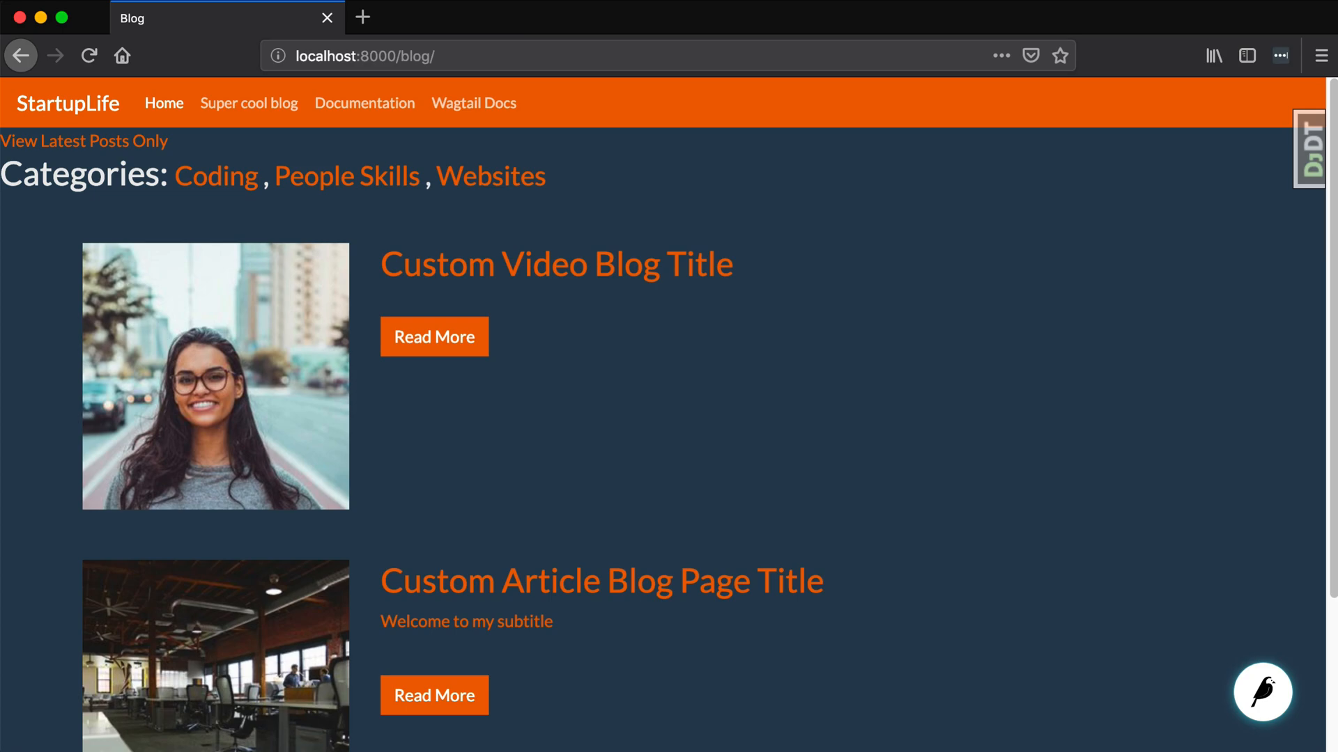
pyautogui.moveTo(689, 366)
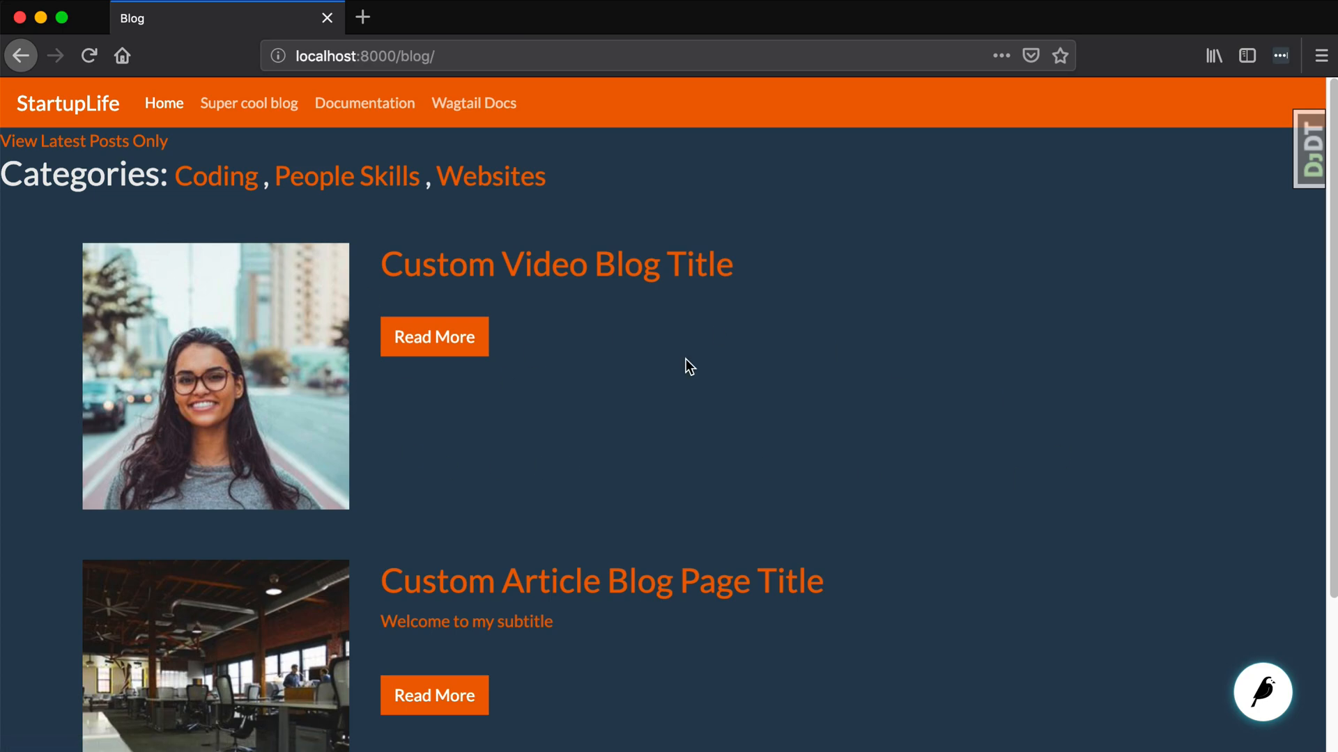
pyautogui.moveTo(512, 616)
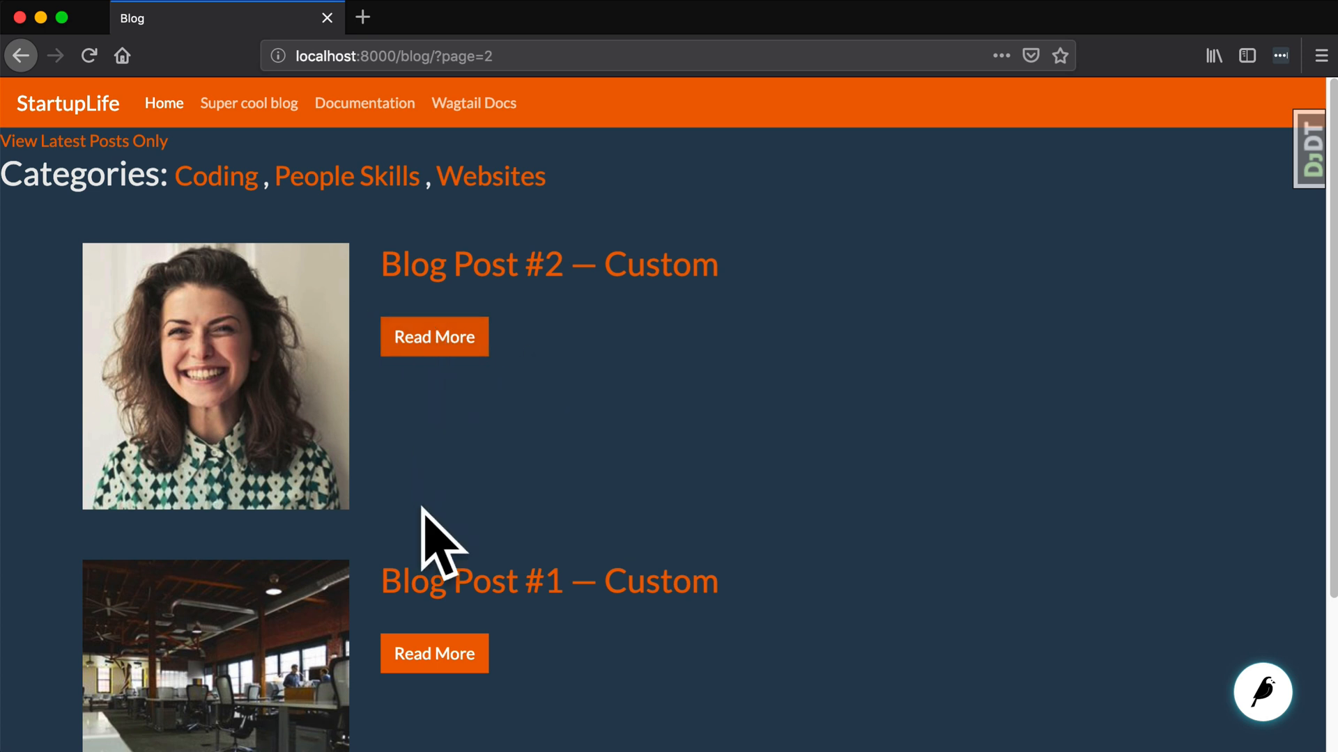
pyautogui.moveTo(367, 649)
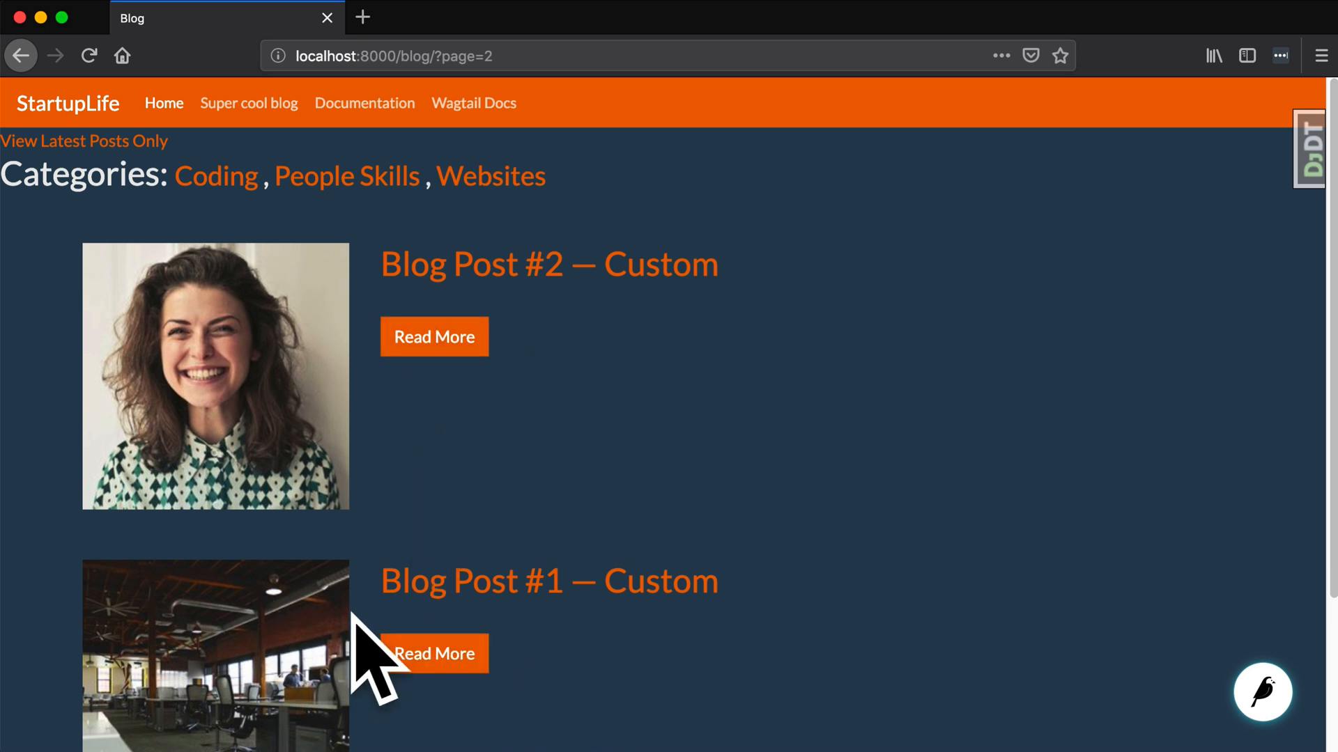
# - Scroll to the pagination and go back to blog listing page 1
pyautogui.scroll(-3)
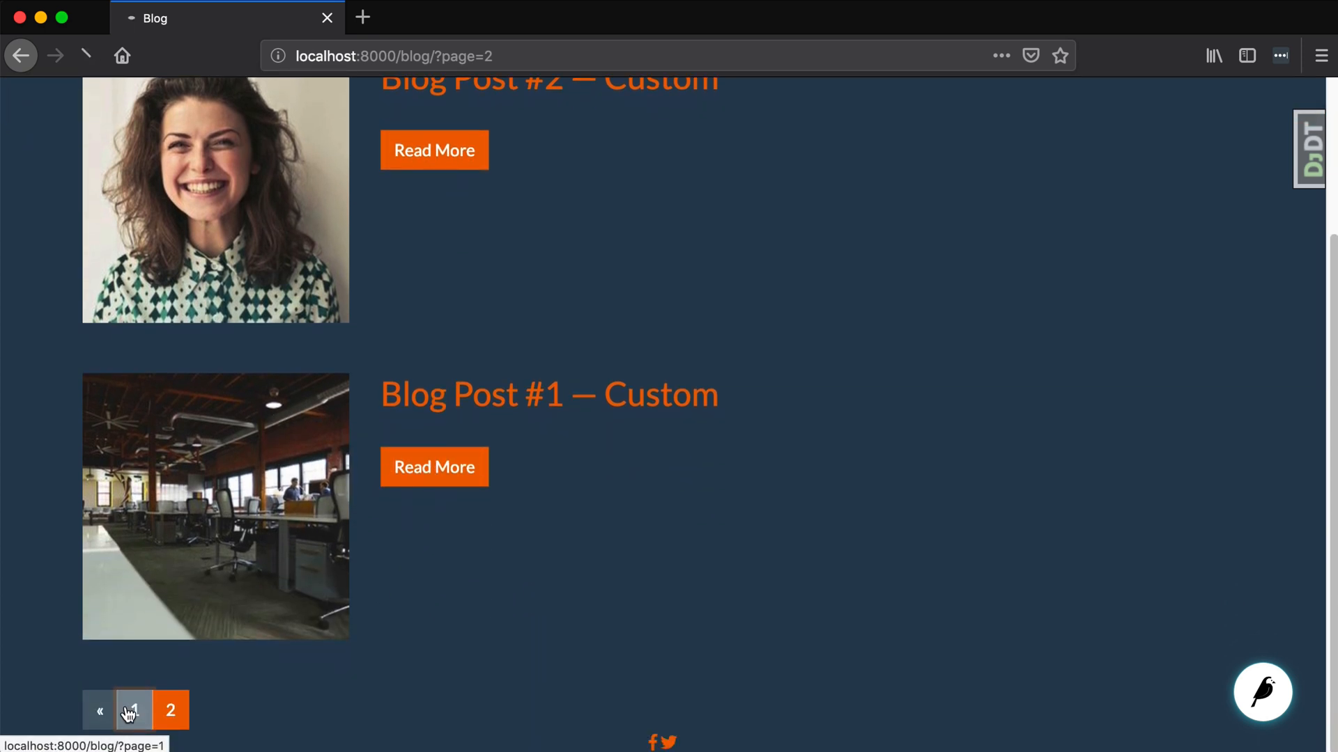
pyautogui.click(132, 710)
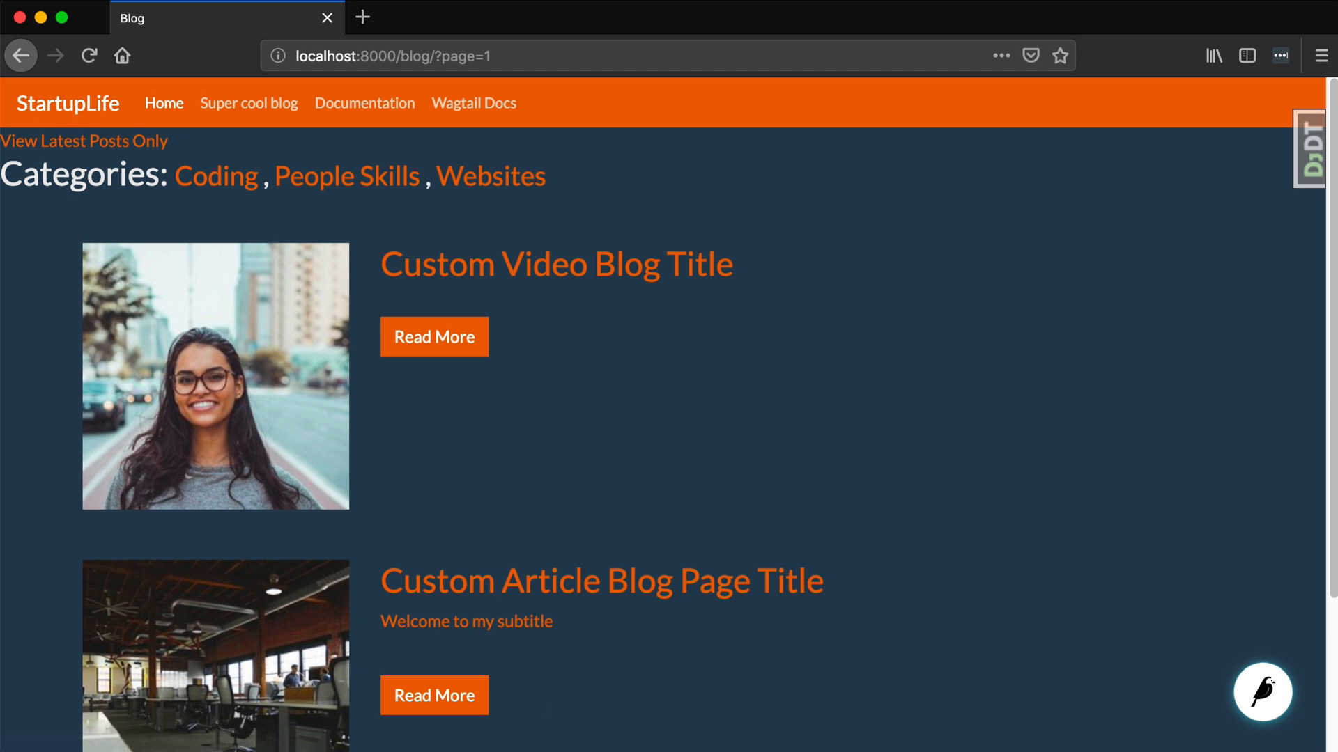
pyautogui.moveTo(474, 271)
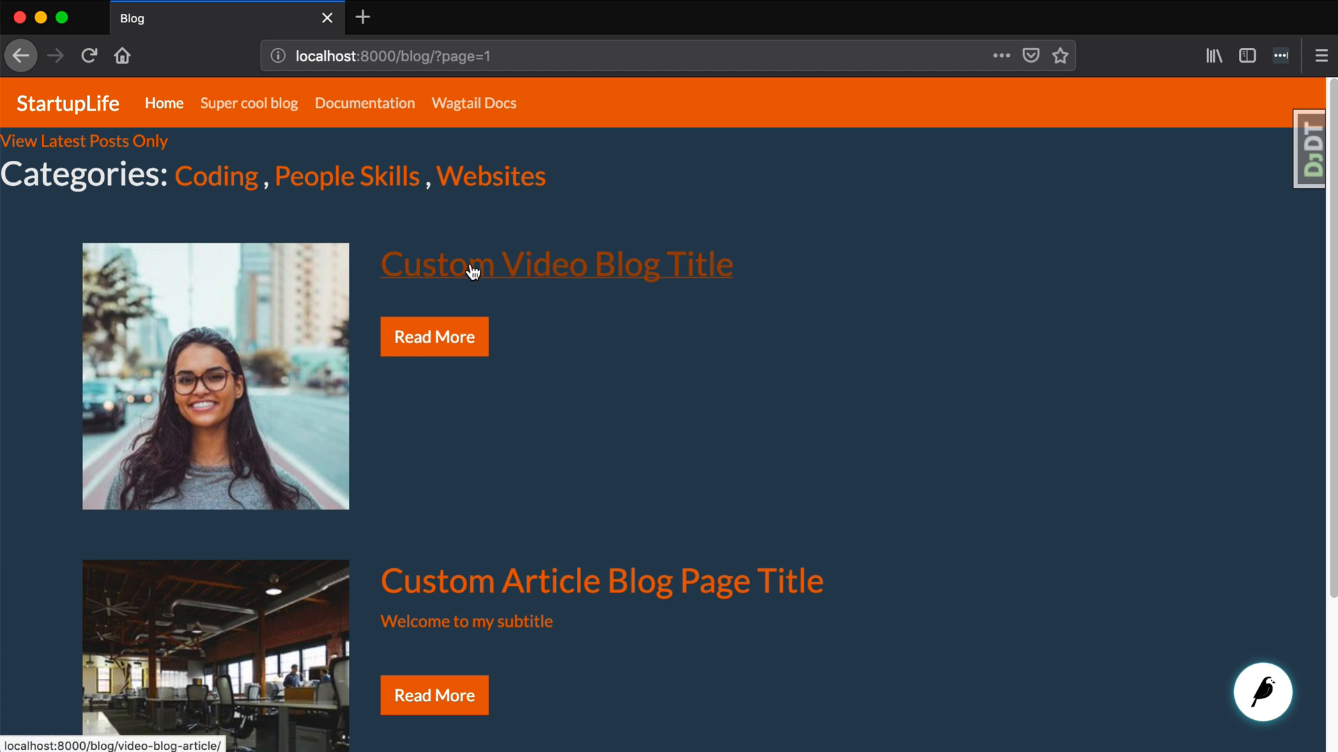
pyautogui.moveTo(361, 17)
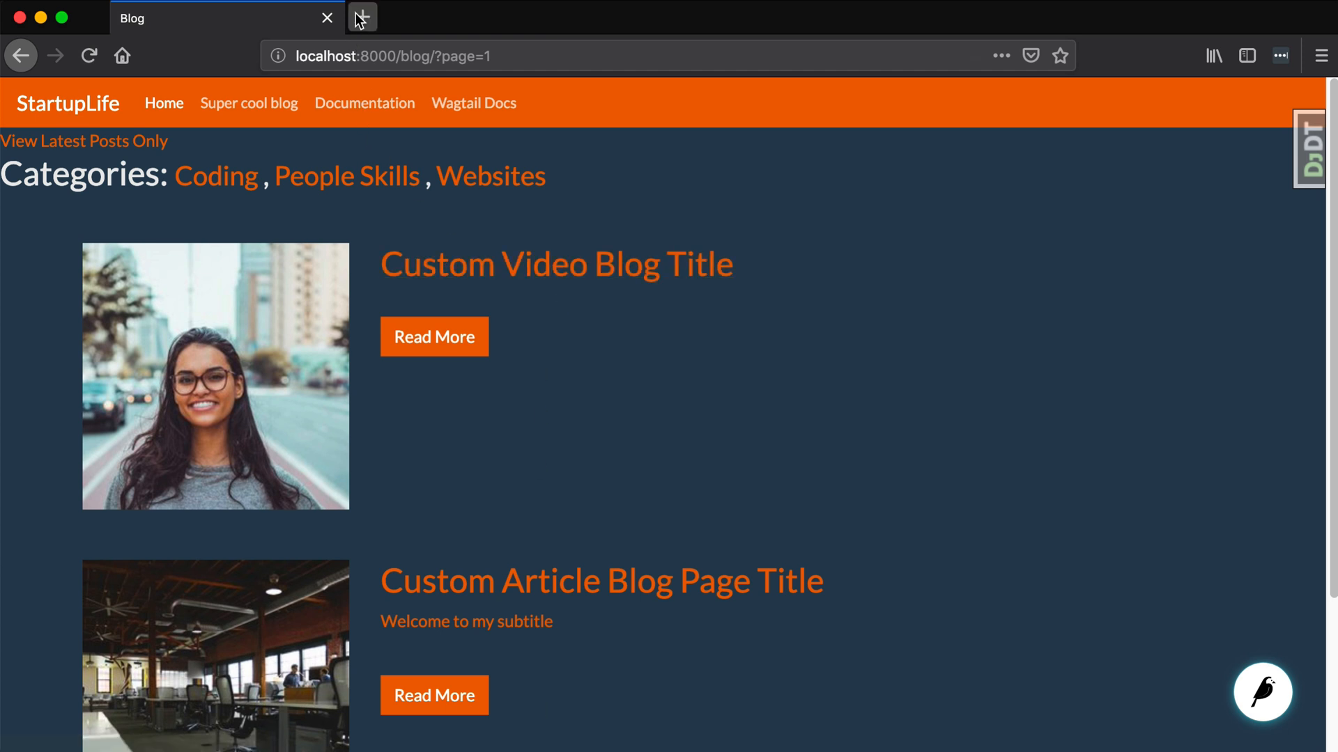
# - Edit the Video Blog Article in Wagtail admin, retitle it 'Change this title', and publish
pyautogui.click(361, 17)
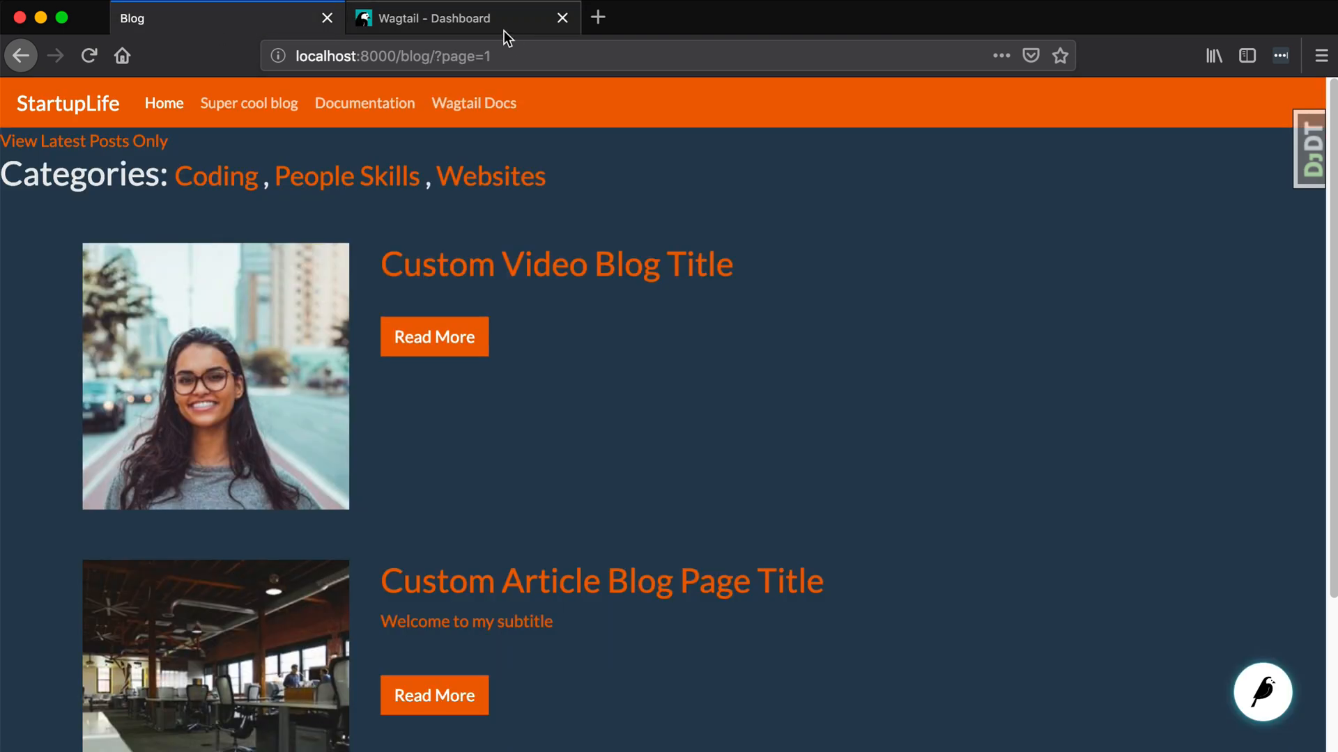
pyautogui.click(456, 18)
pyautogui.write('video')
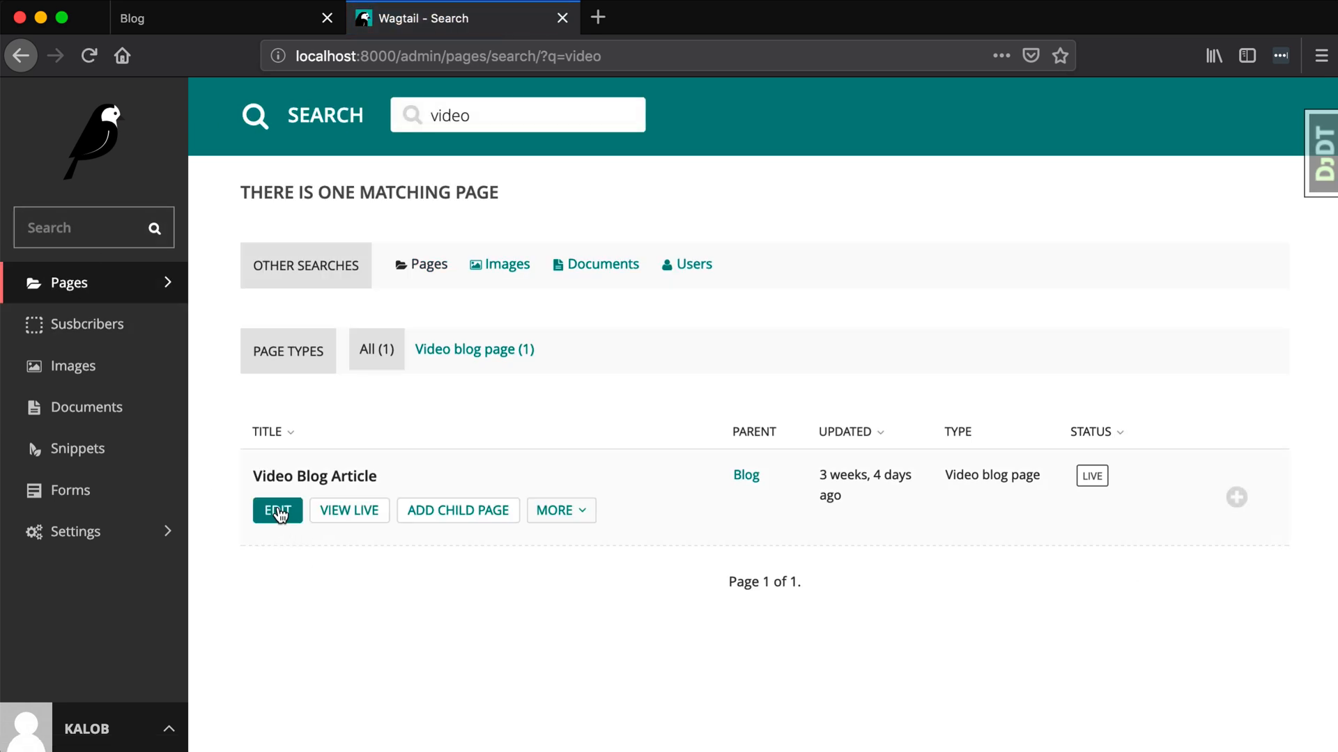
pyautogui.click(277, 510)
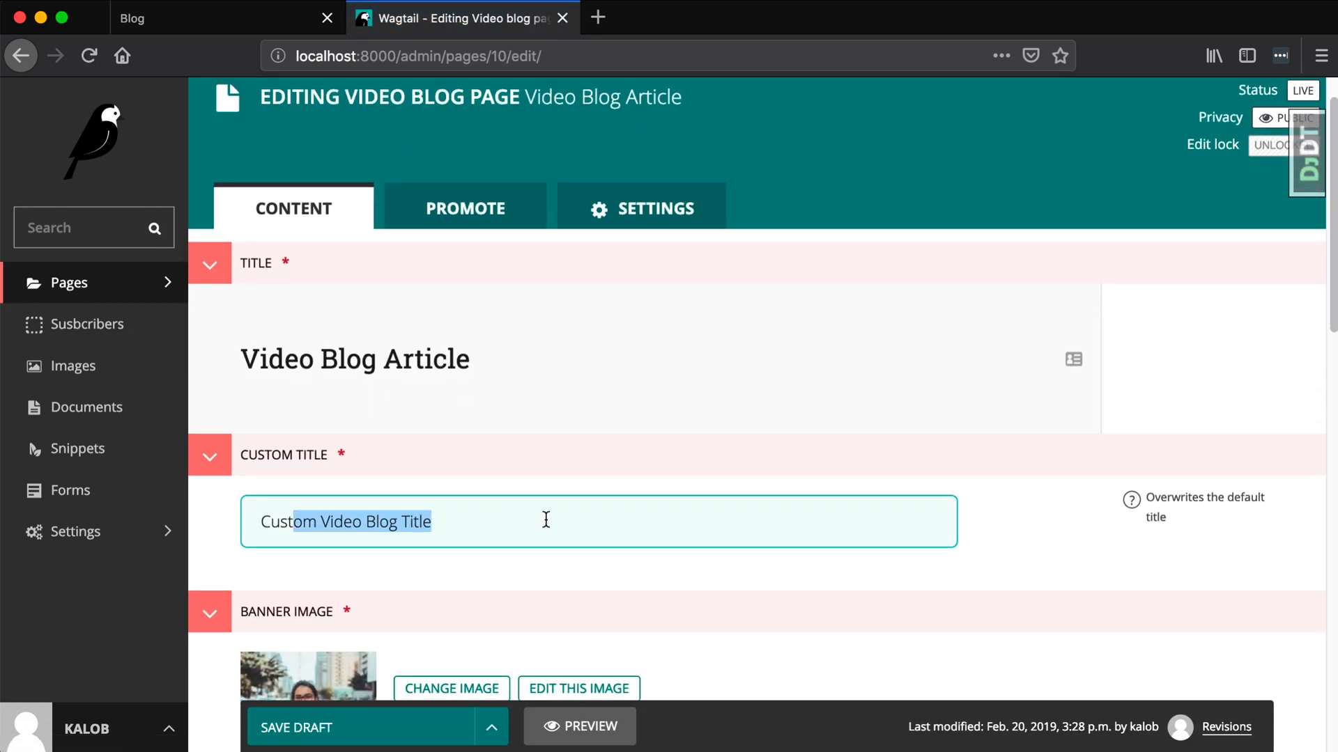
pyautogui.scroll(-3)
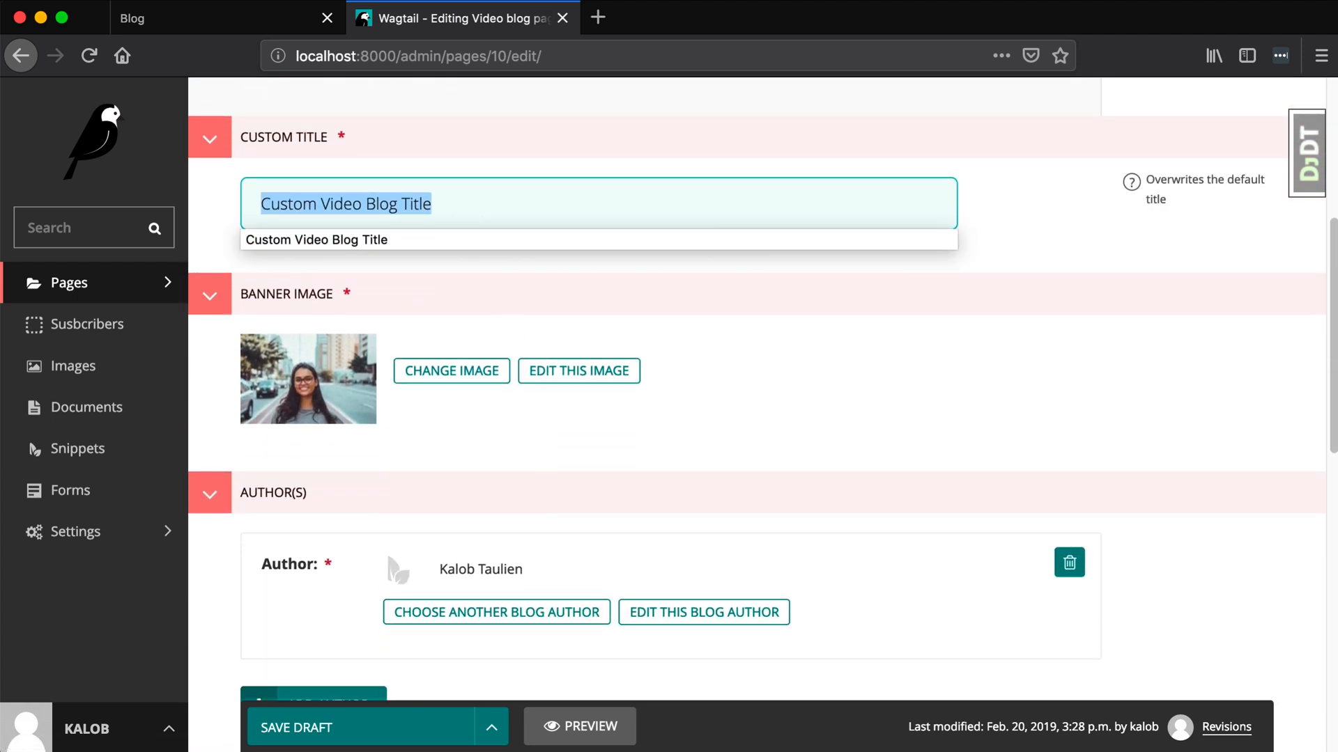
pyautogui.write('Change this title')
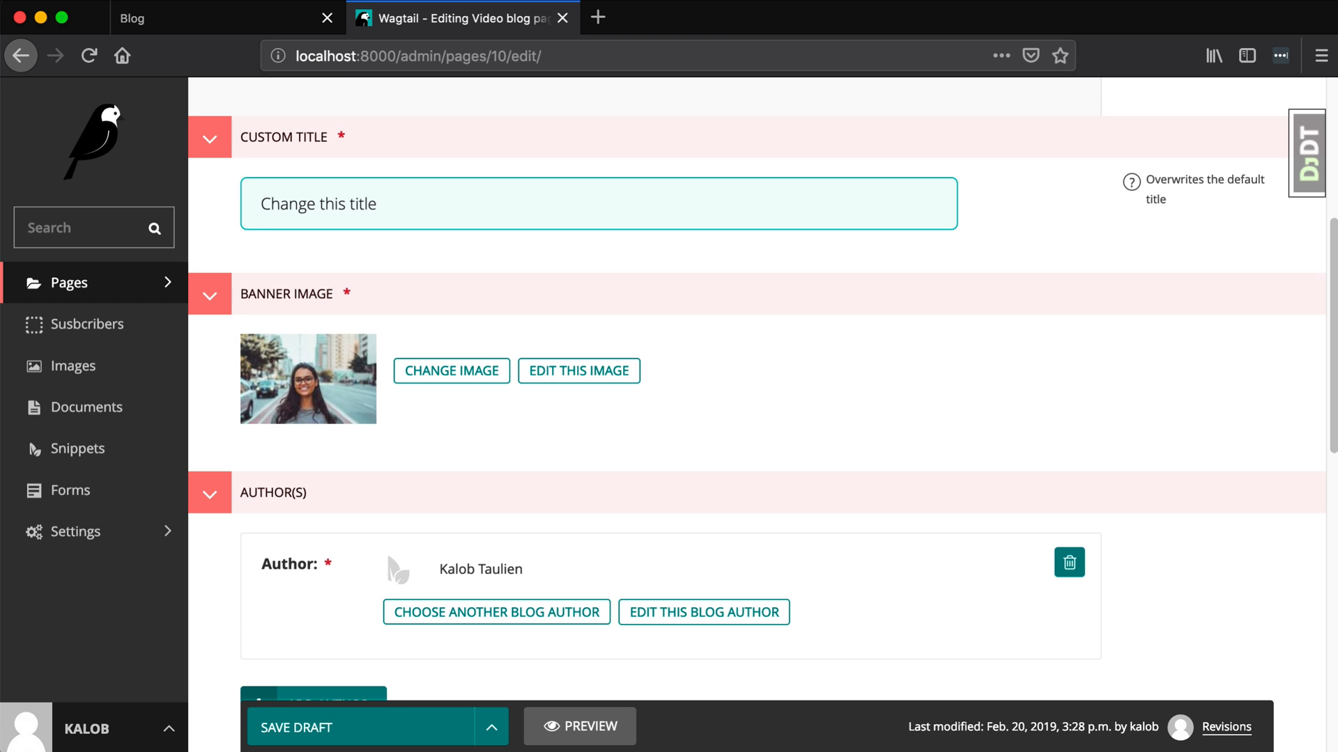
pyautogui.write('PLEAAAASSEEE')
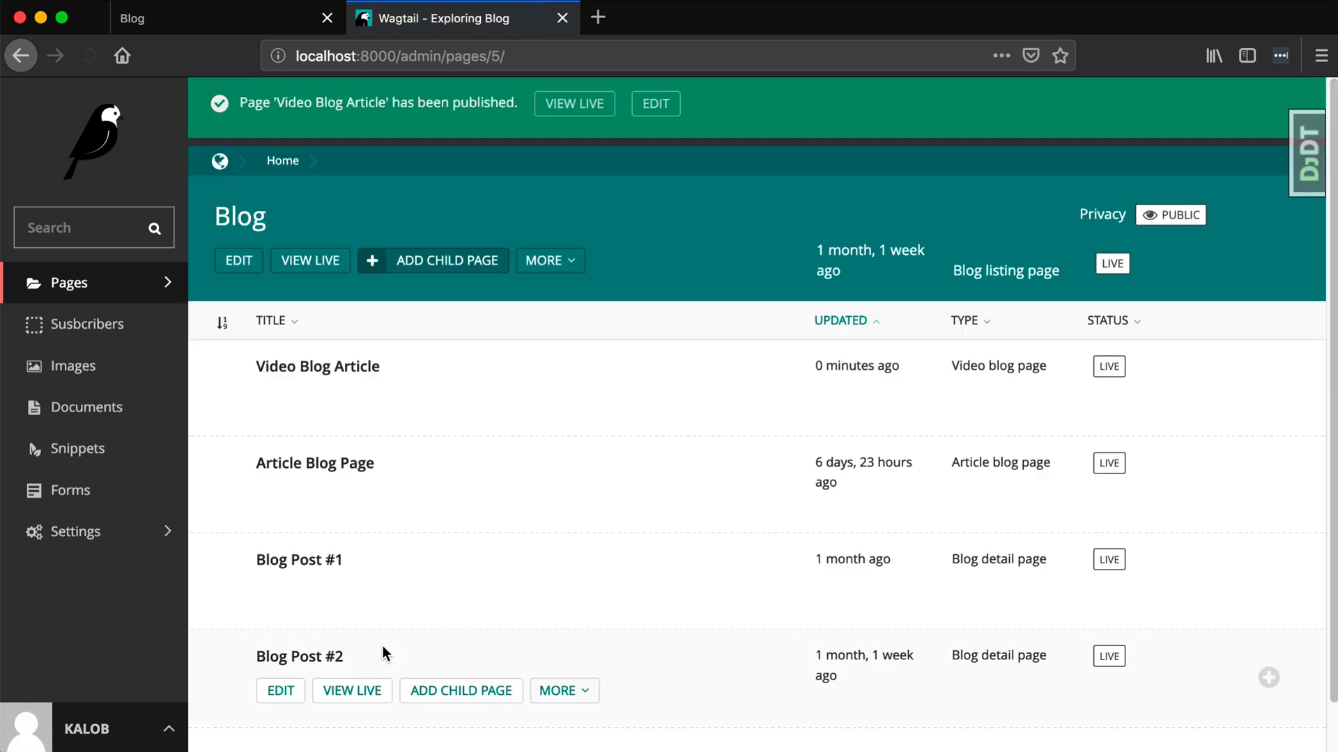
pyautogui.moveTo(206, 41)
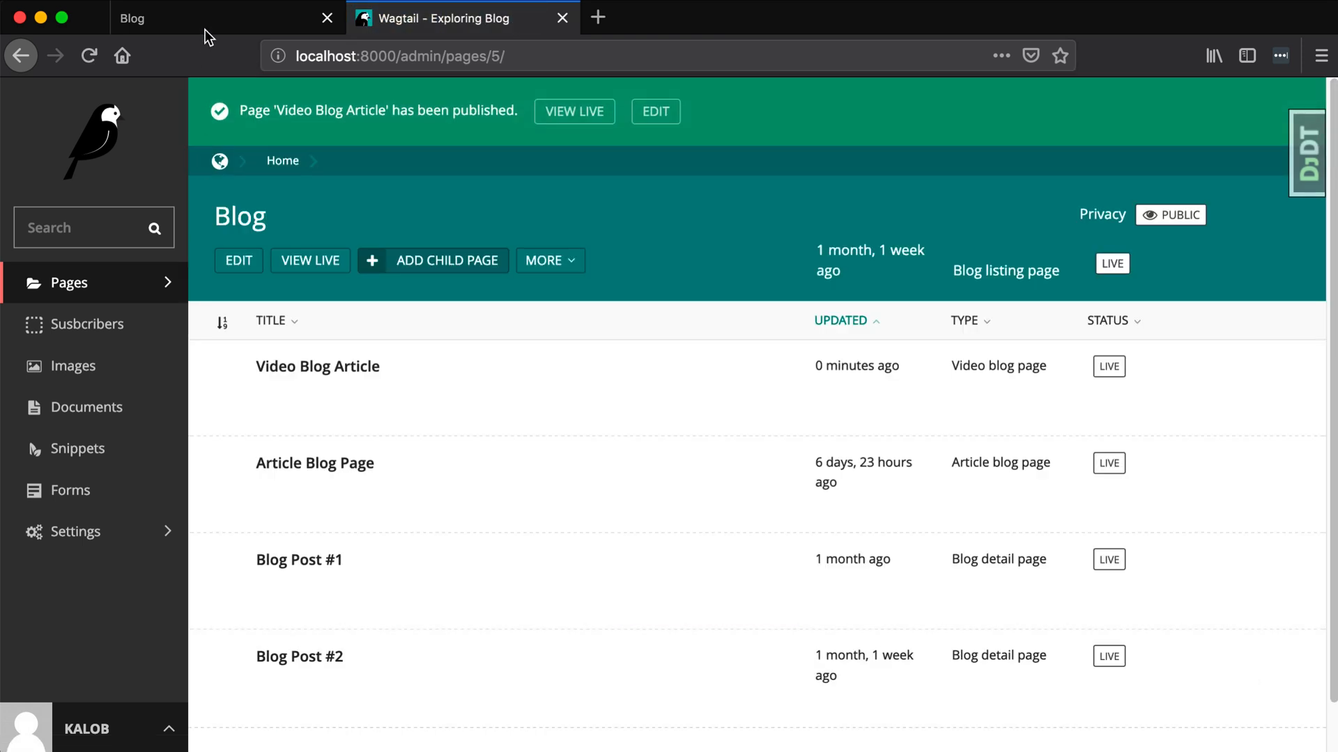
pyautogui.moveTo(209, 18)
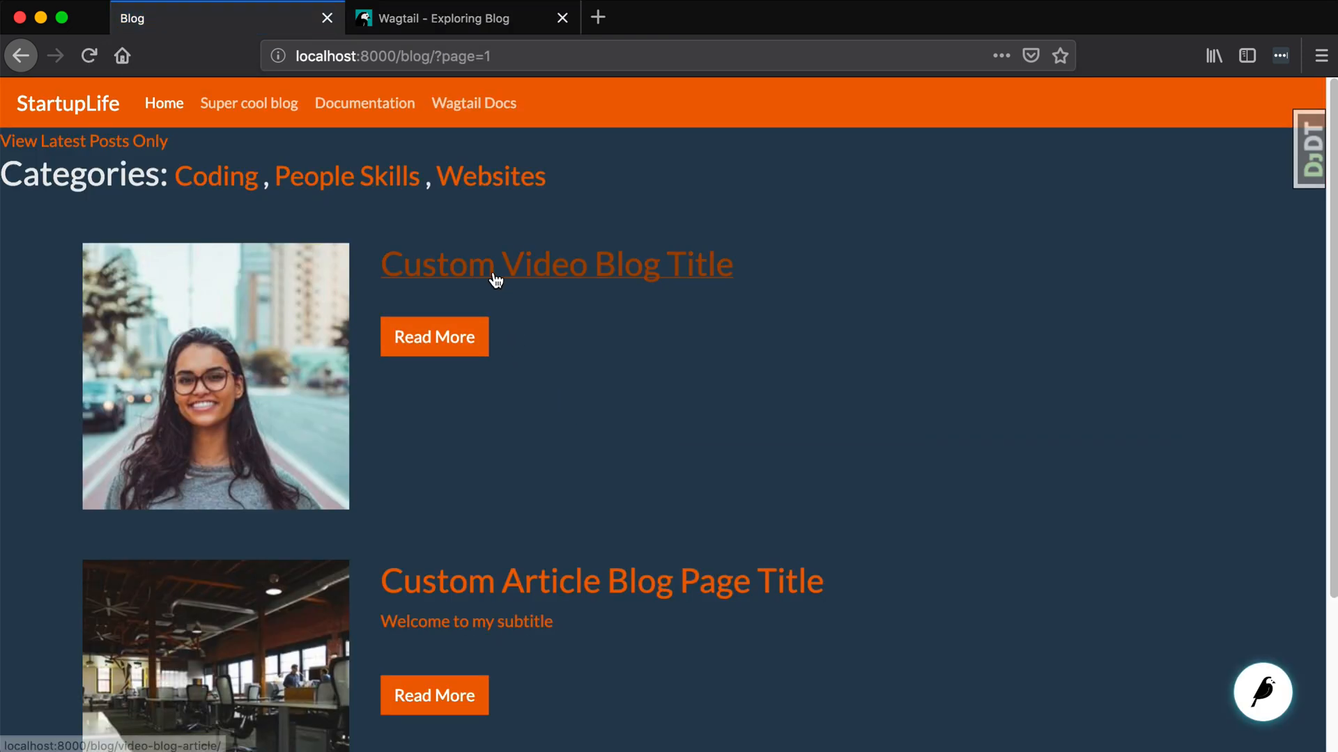
pyautogui.moveTo(465, 15)
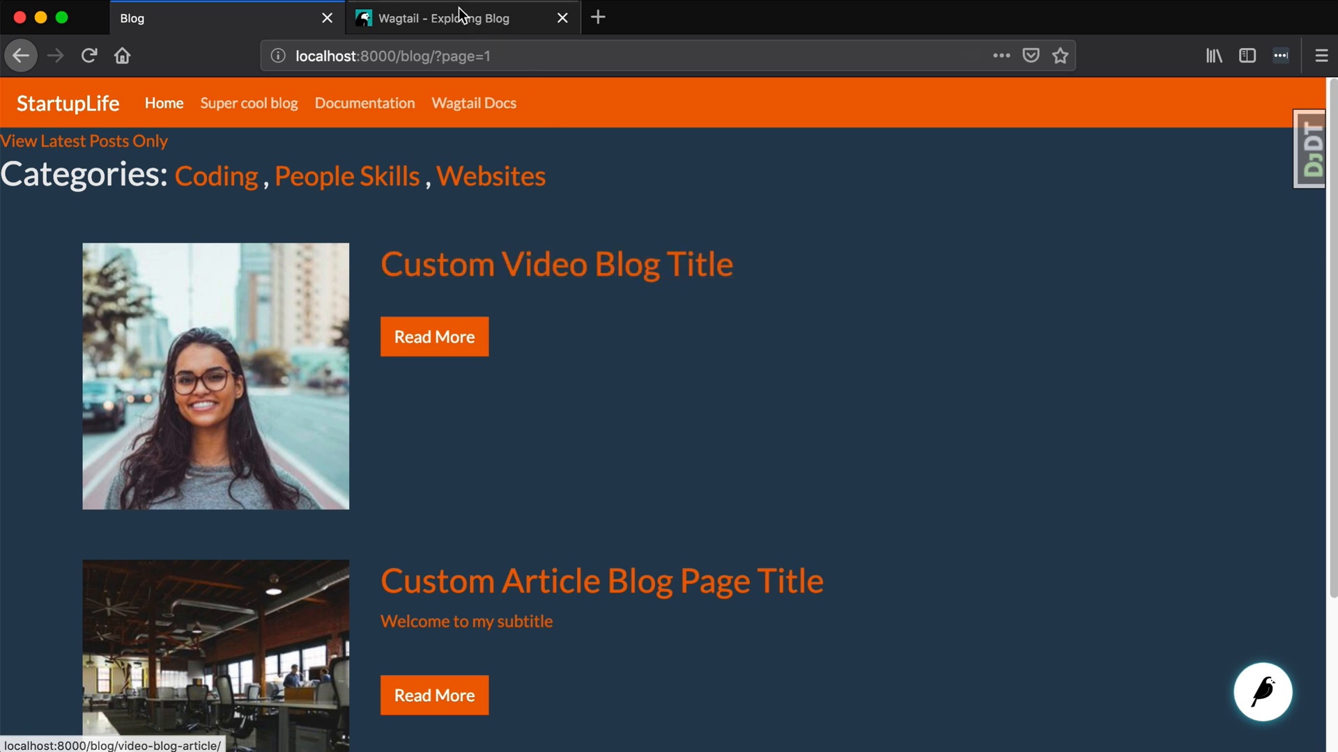
pyautogui.moveTo(460, 26)
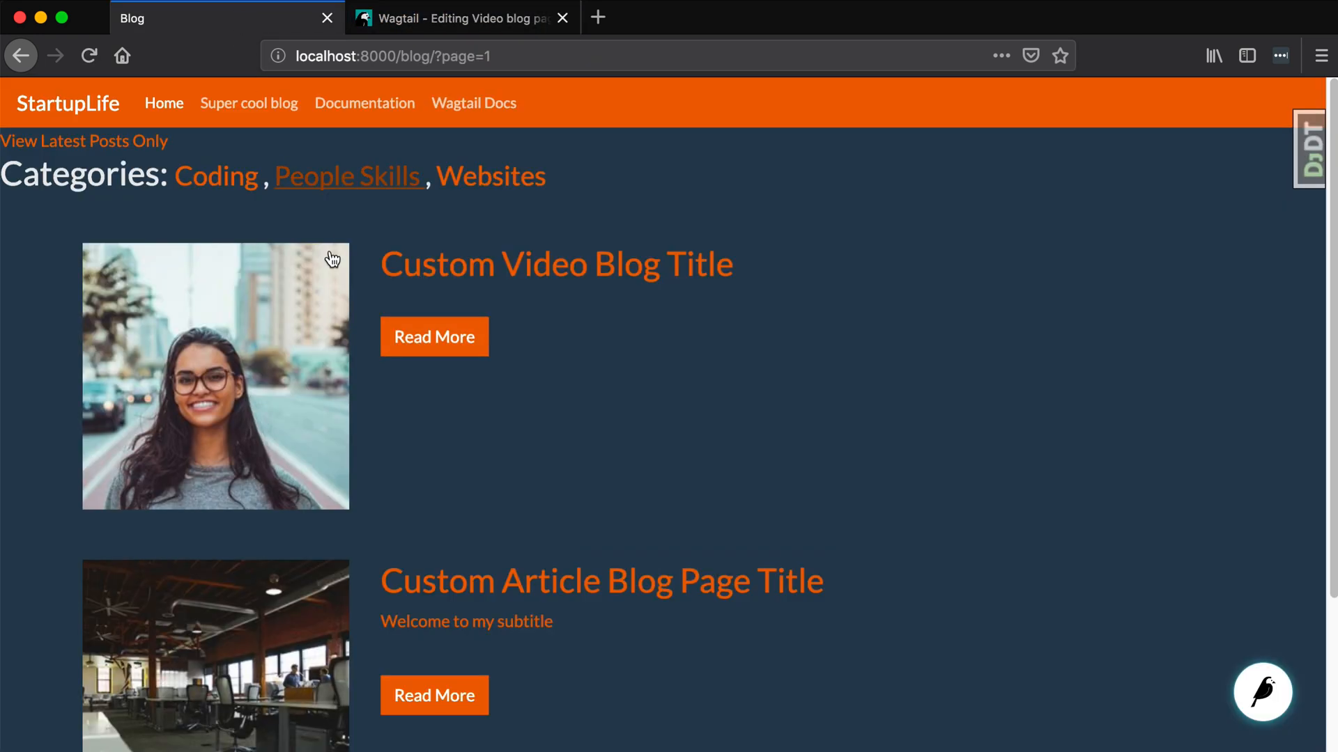
pyautogui.moveTo(570, 284)
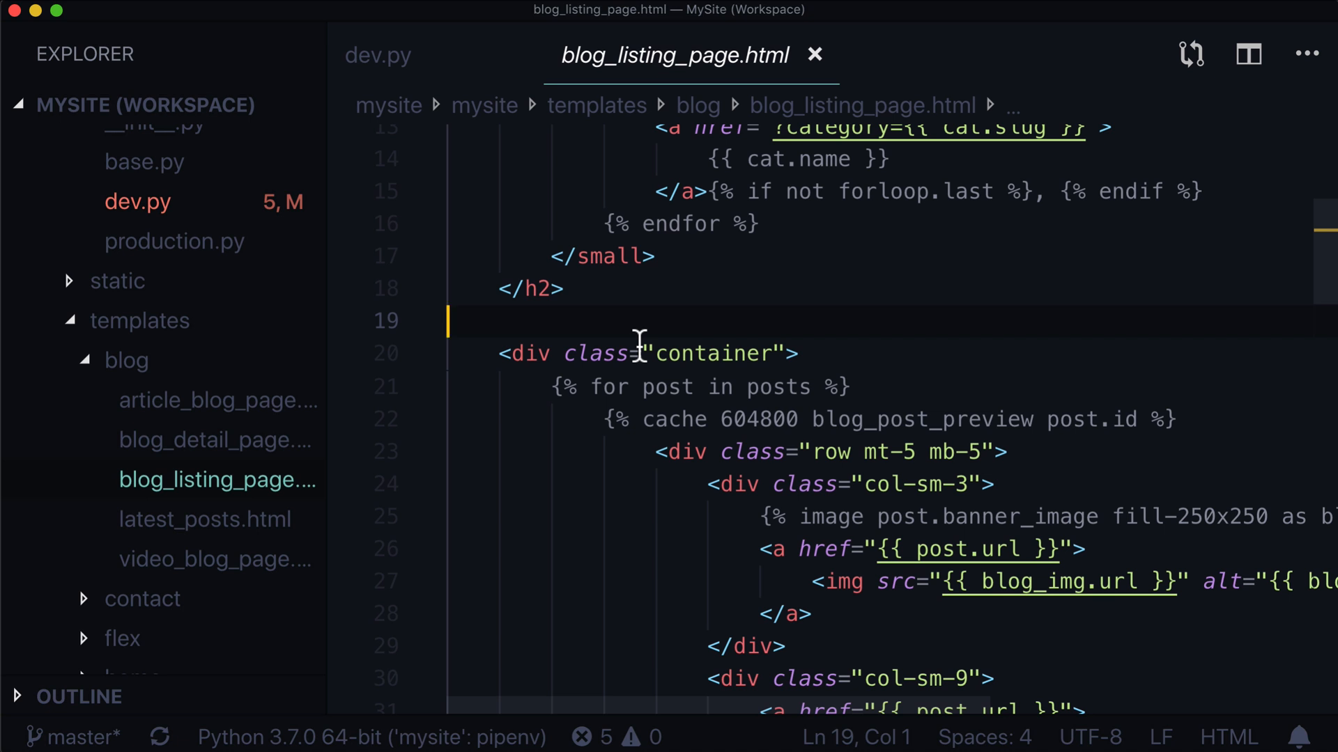
# - Open blog/models.py via 'blog models' and place the cursor on the BlogListingPage class
pyautogui.write('blog models')
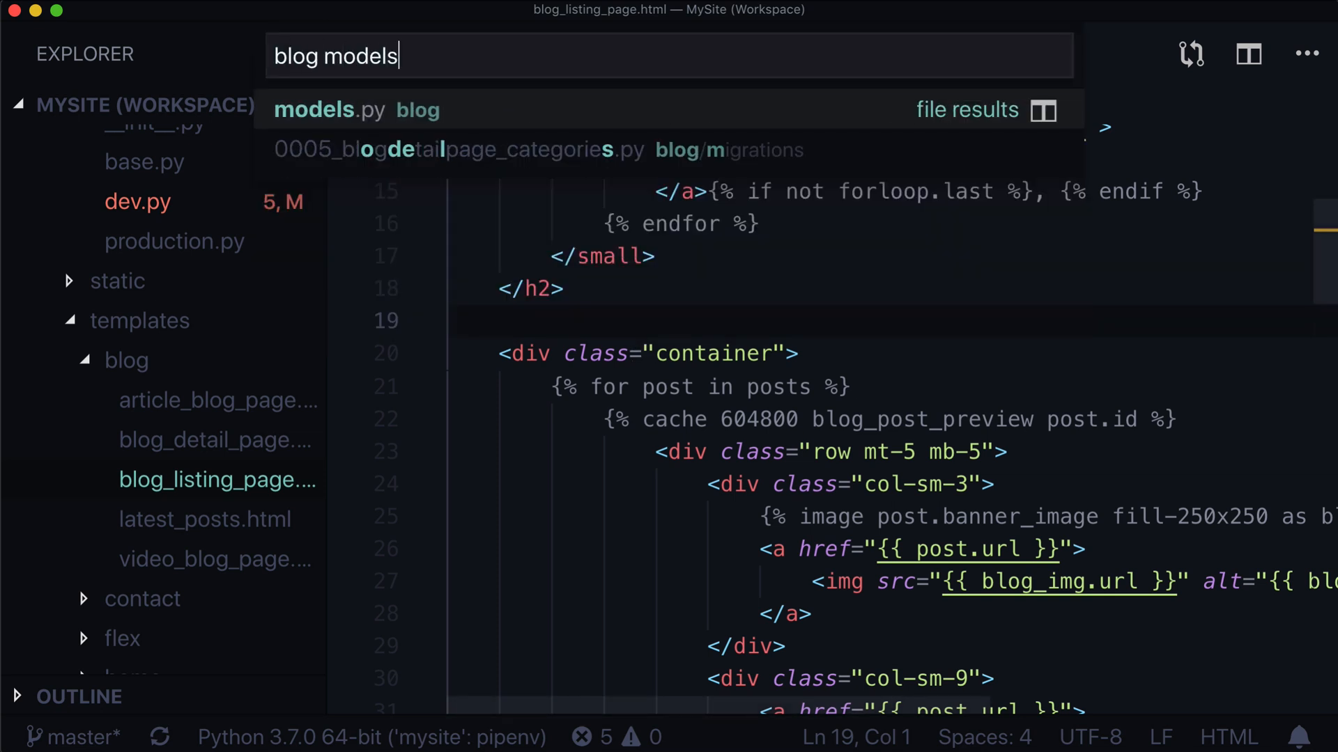
pyautogui.click(358, 110)
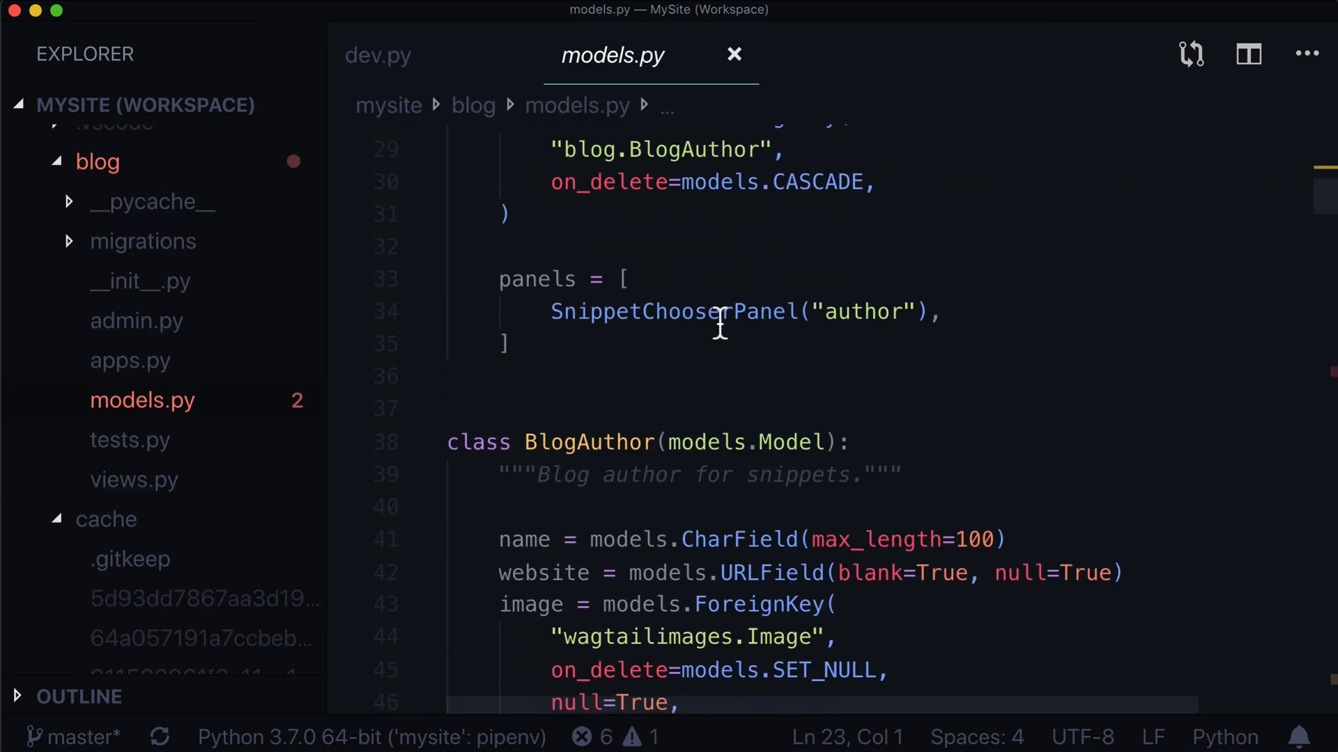
pyautogui.scroll(-3)
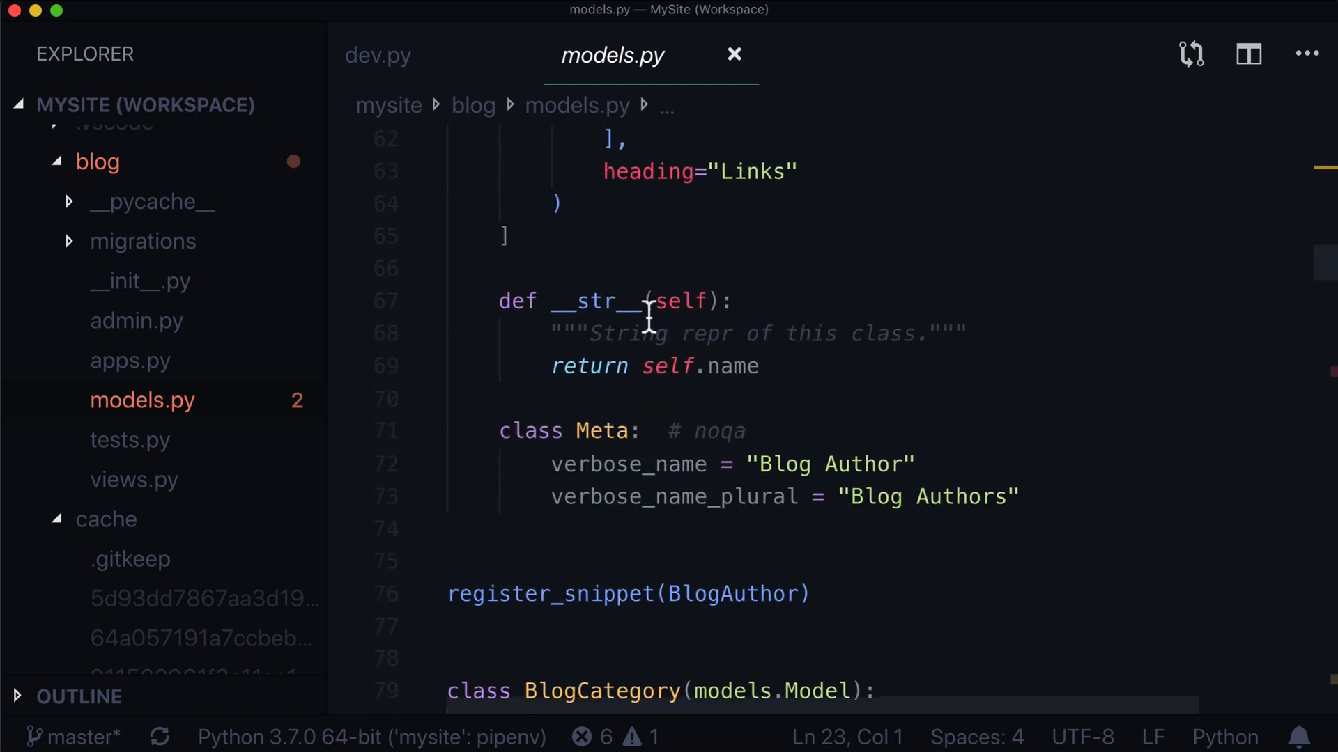
pyautogui.scroll(-3)
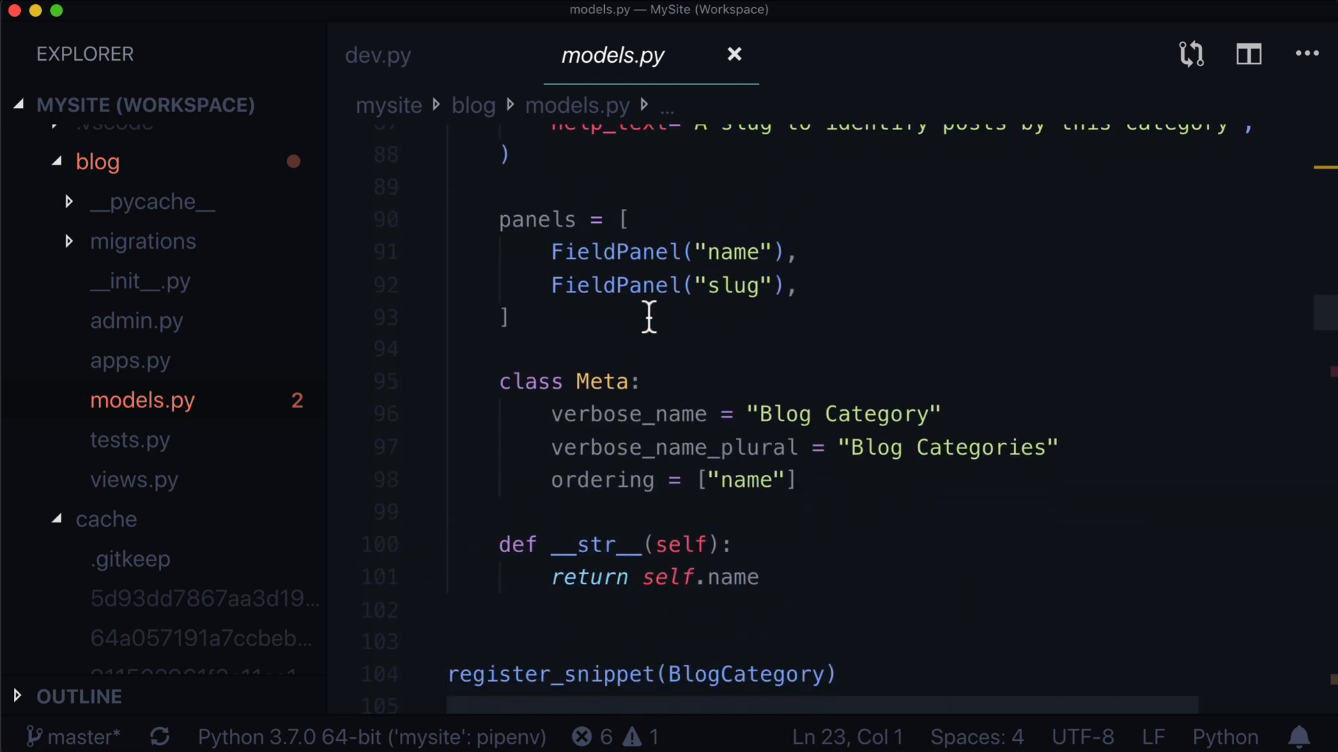
pyautogui.scroll(-3)
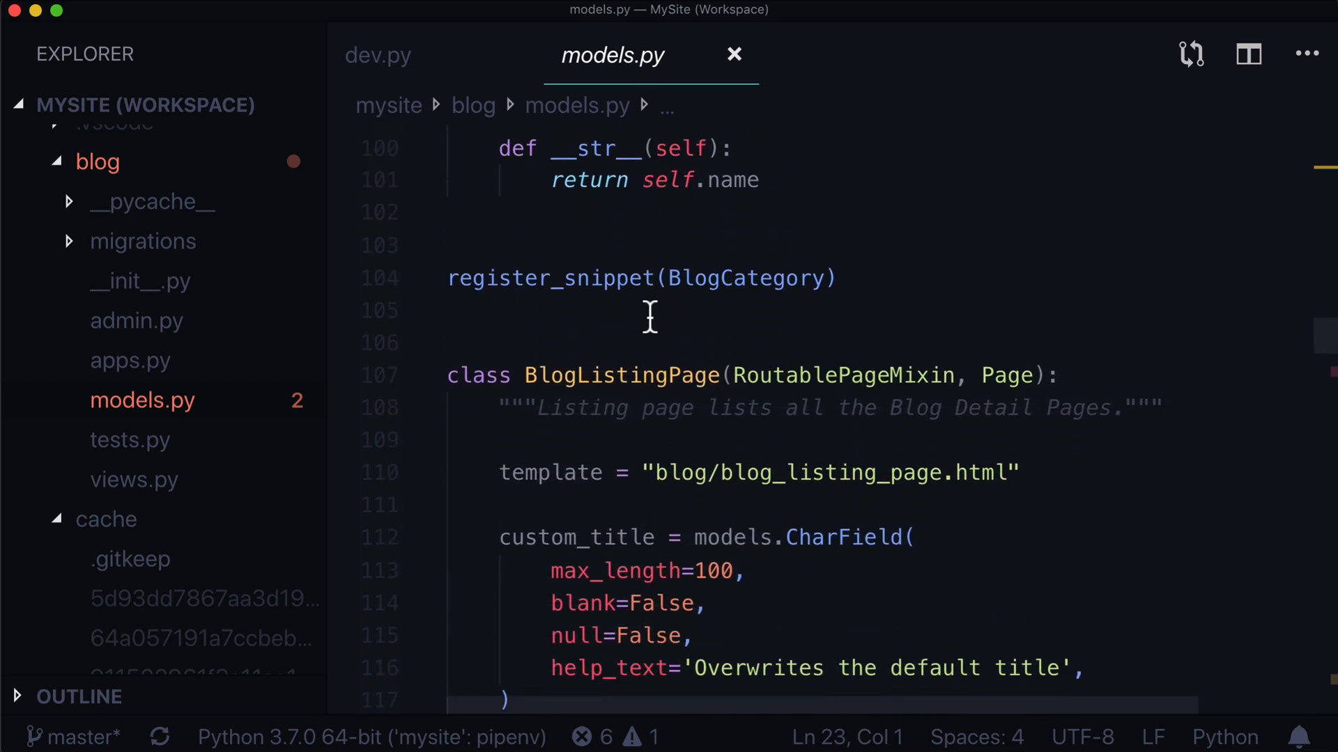
pyautogui.scroll(-3)
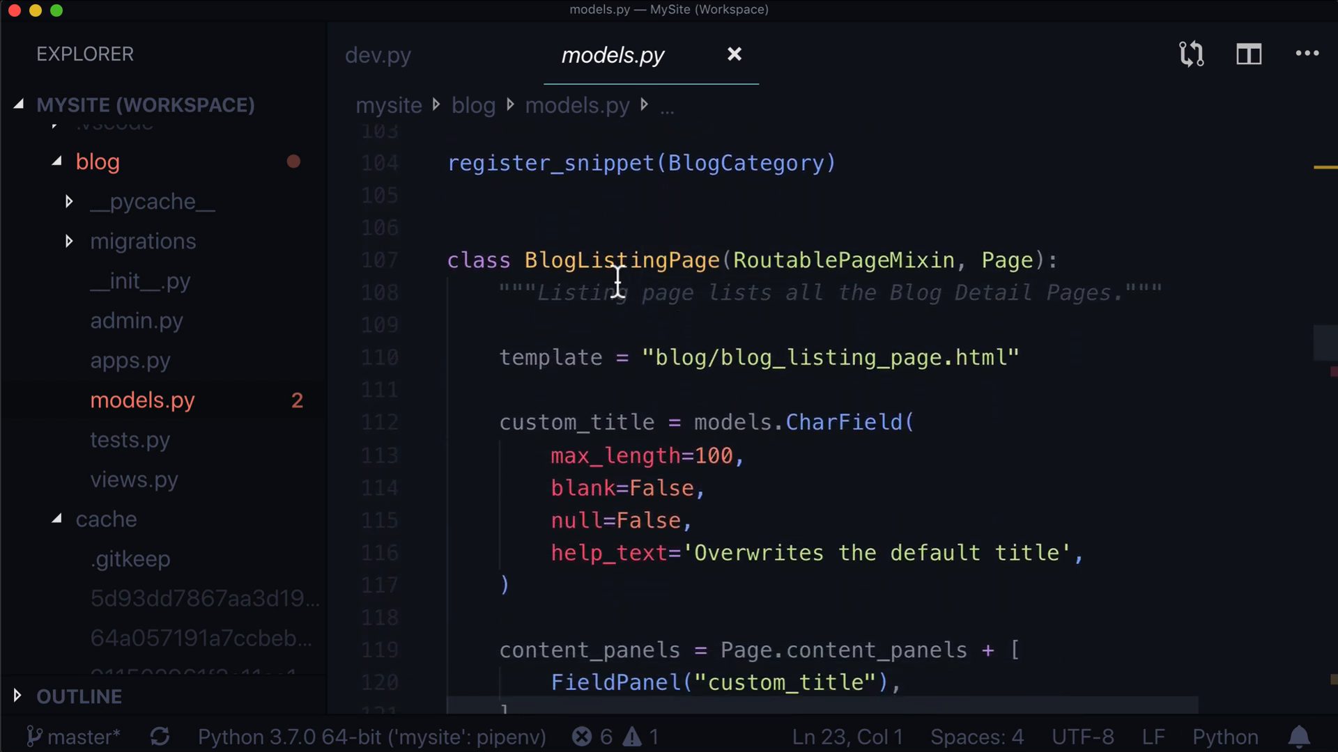
pyautogui.click(862, 191)
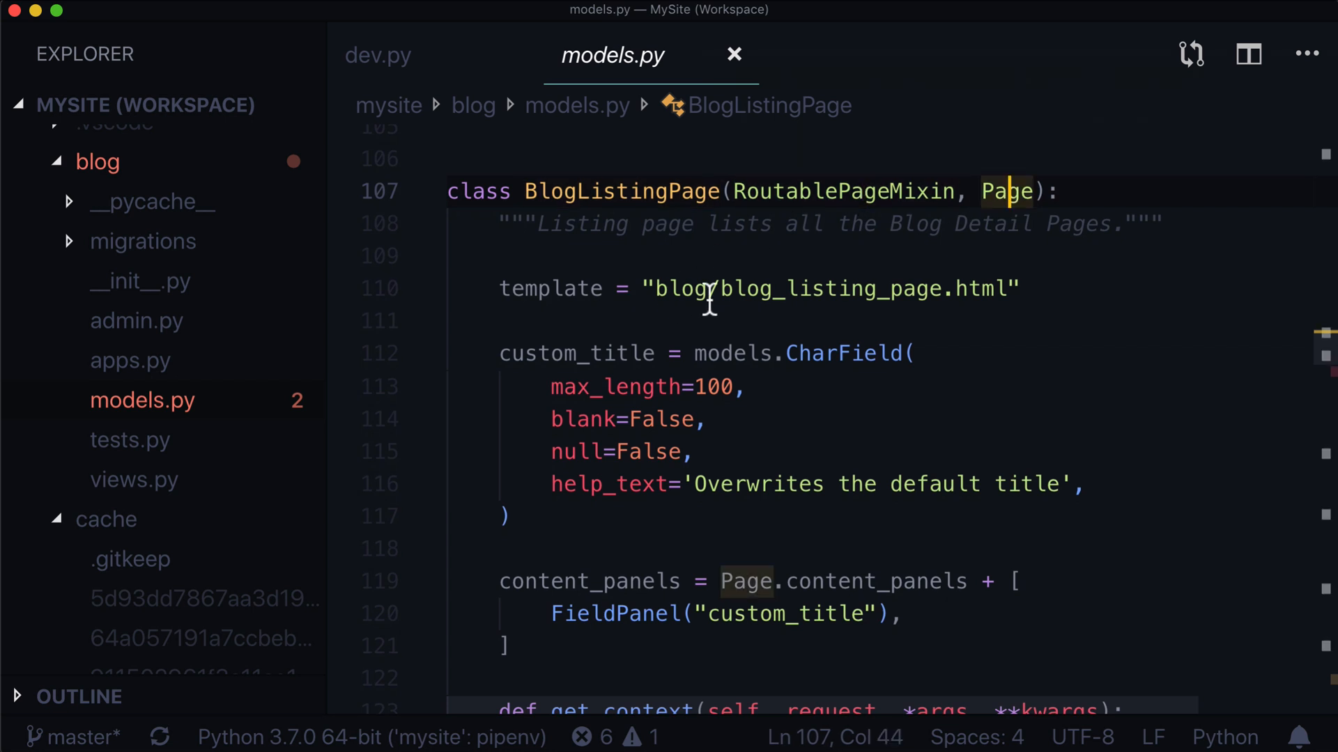
# - Scroll through BlogListingPage's context code
pyautogui.scroll(-3)
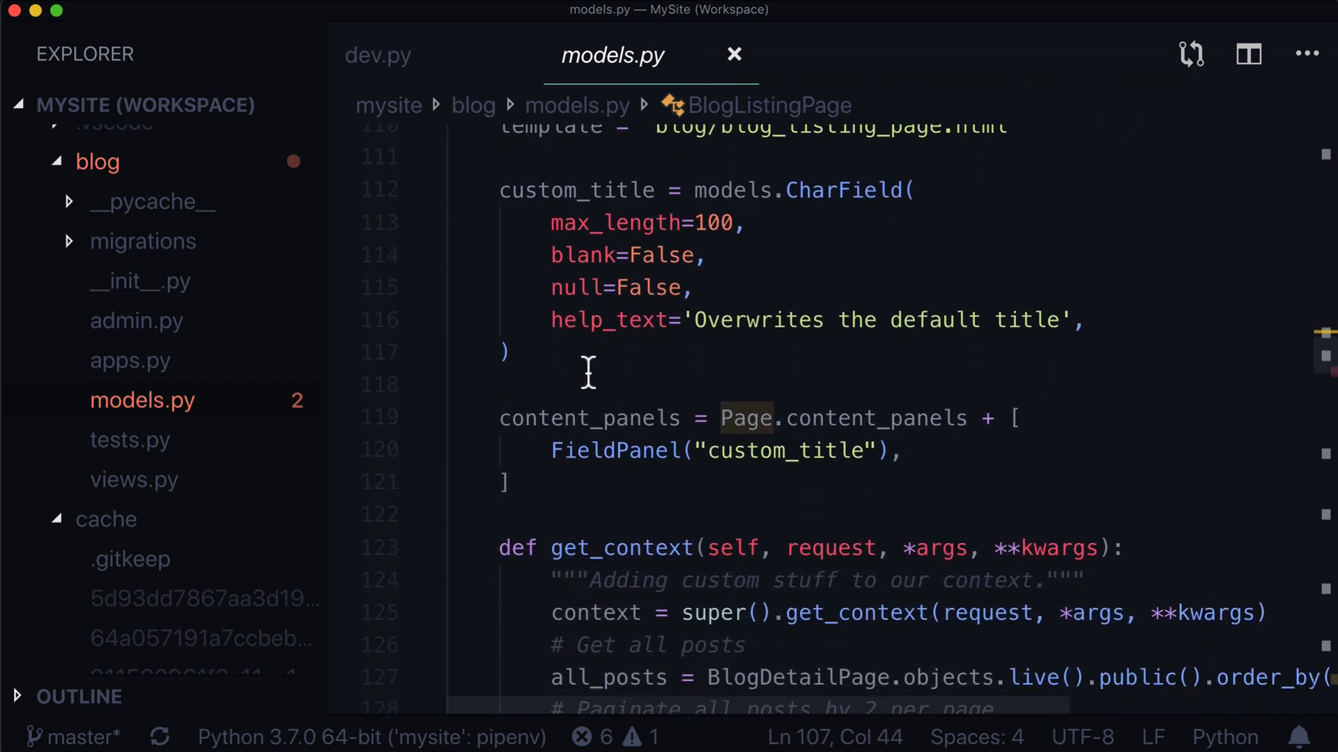
pyautogui.scroll(-3)
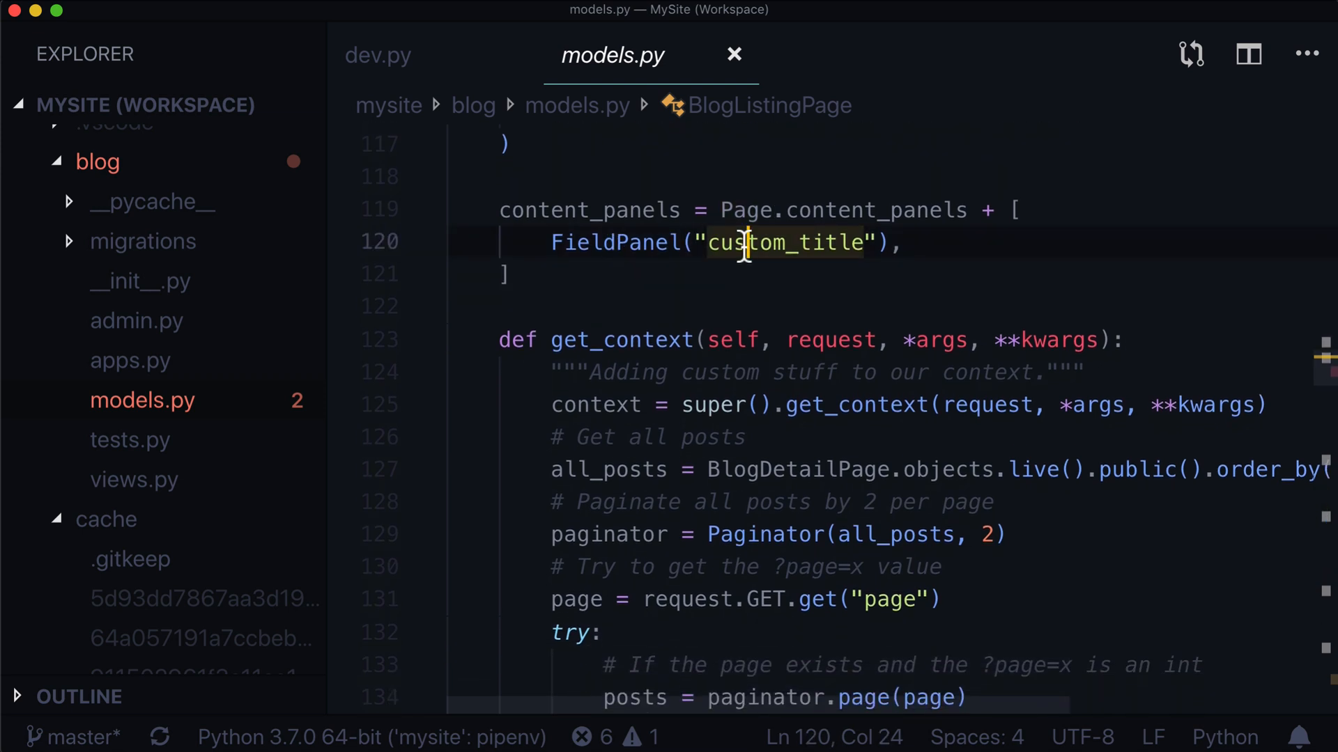
pyautogui.scroll(3)
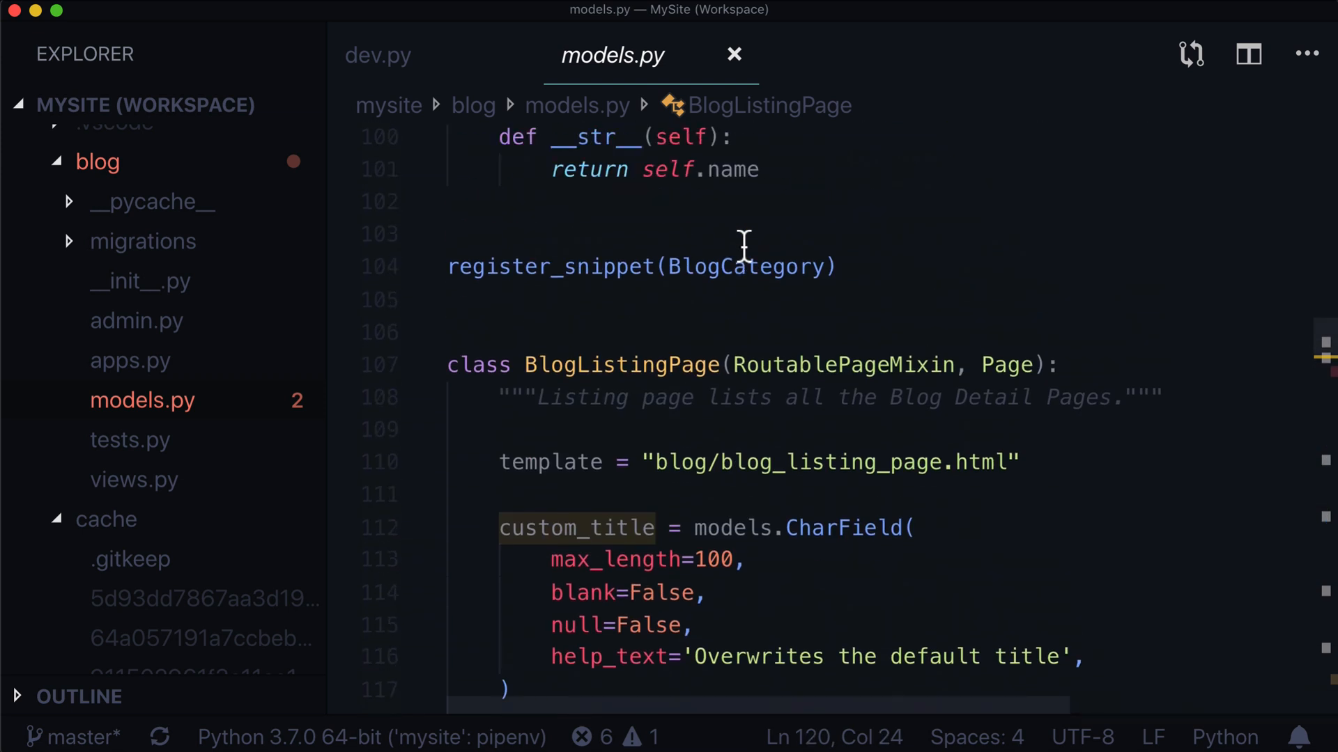
pyautogui.scroll(-3)
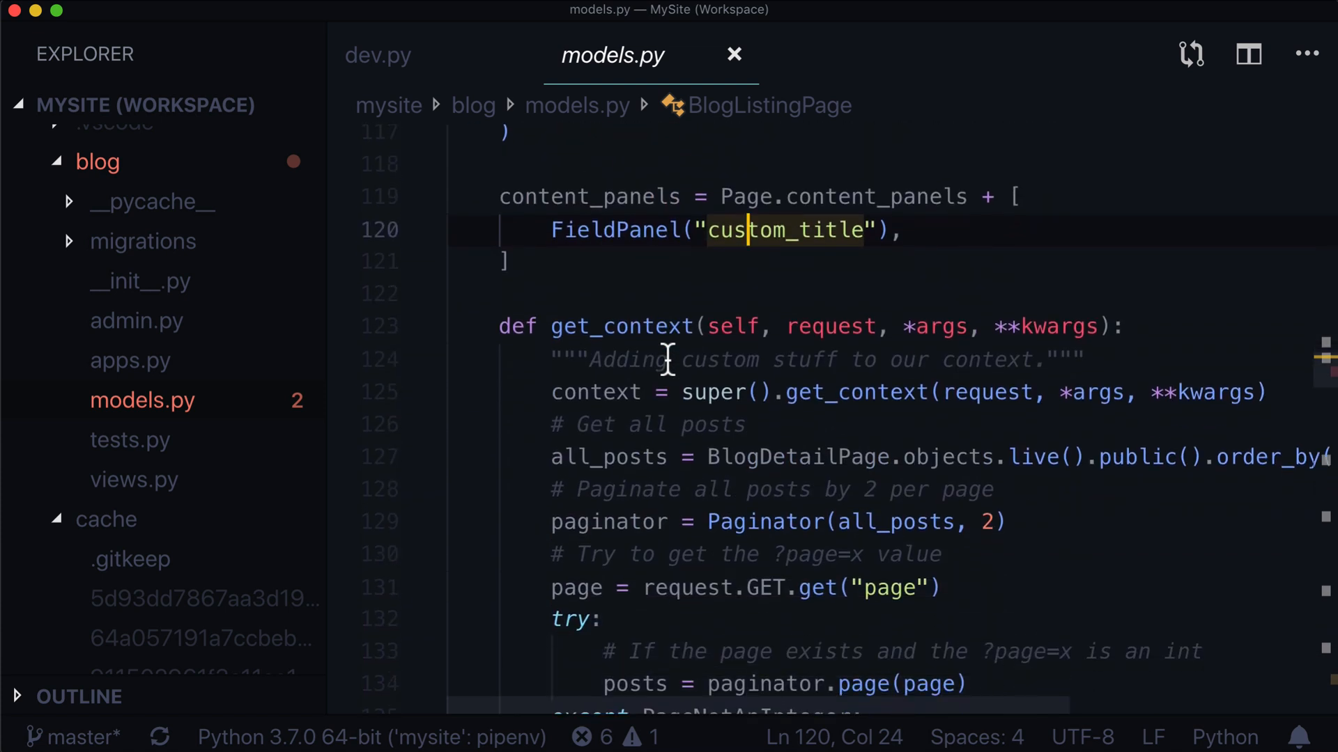
pyautogui.scroll(-3)
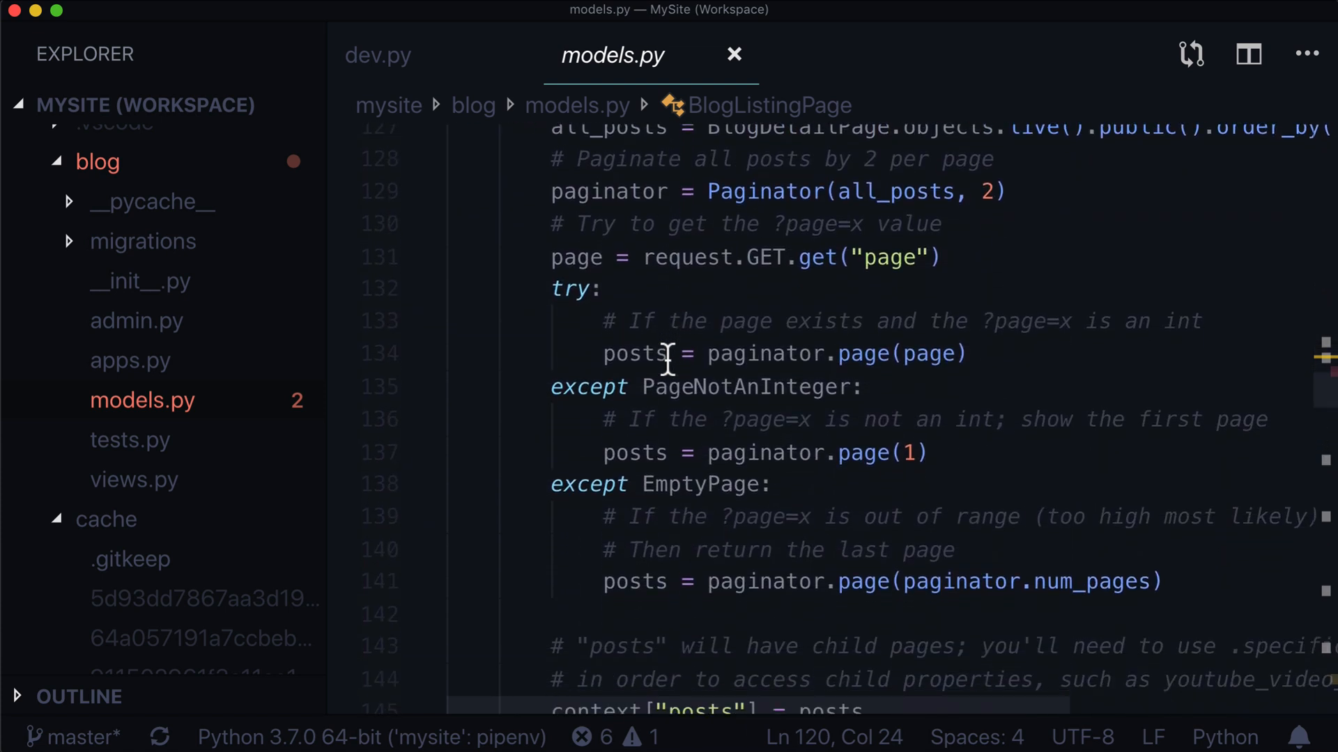
pyautogui.scroll(-3)
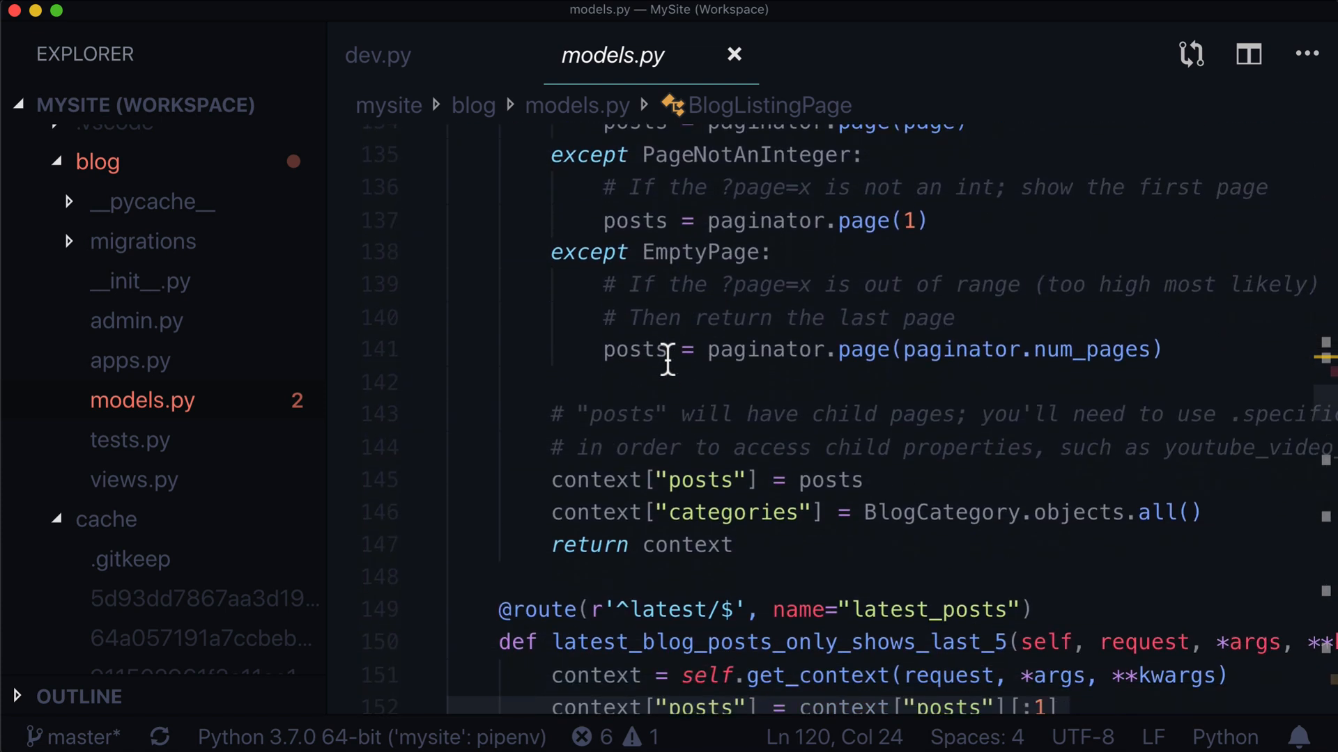
pyautogui.scroll(-3)
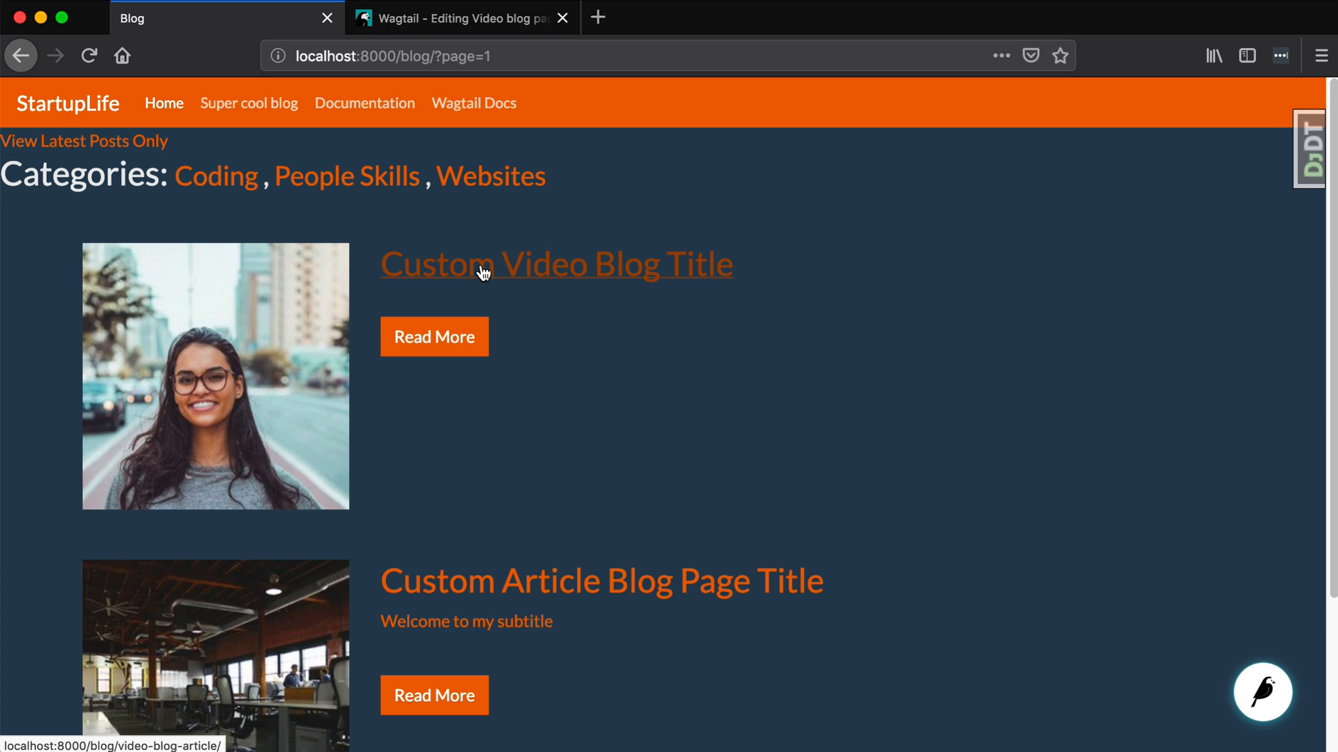
pyautogui.moveTo(459, 102)
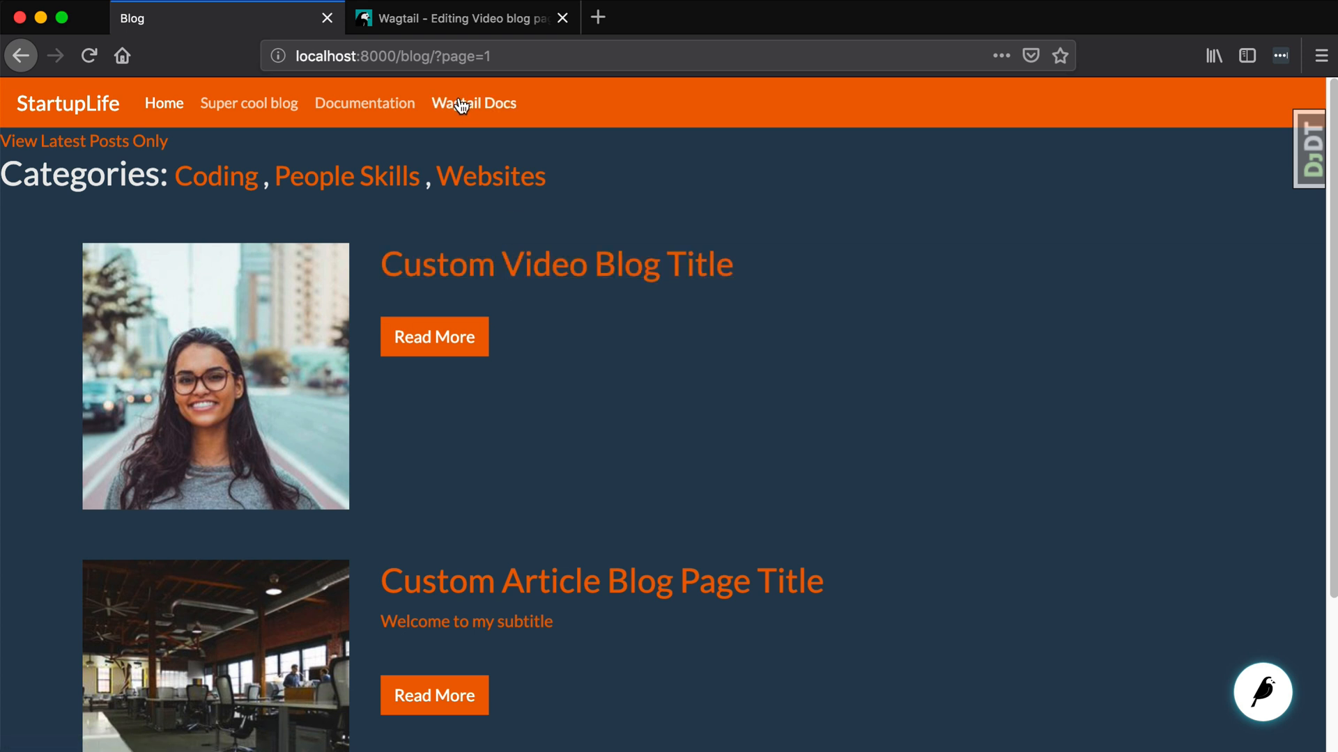
pyautogui.click(460, 16)
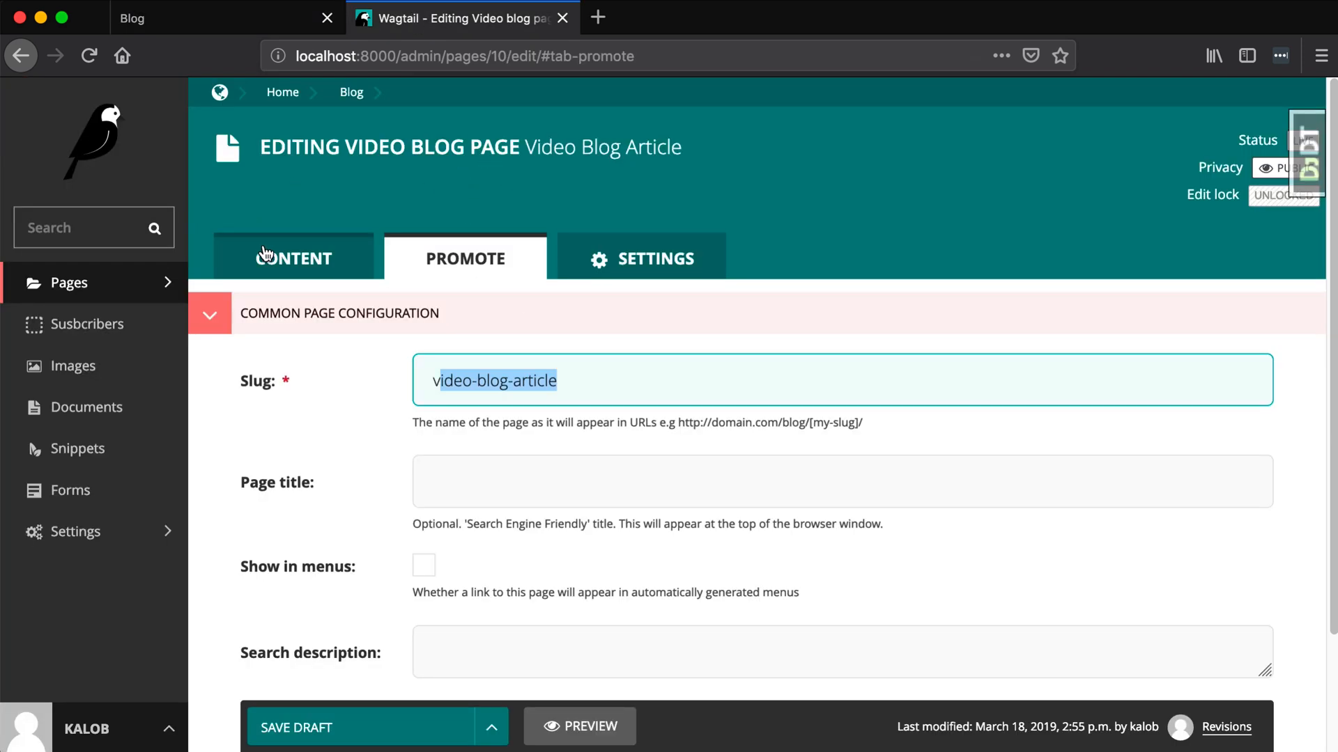
pyautogui.click(293, 258)
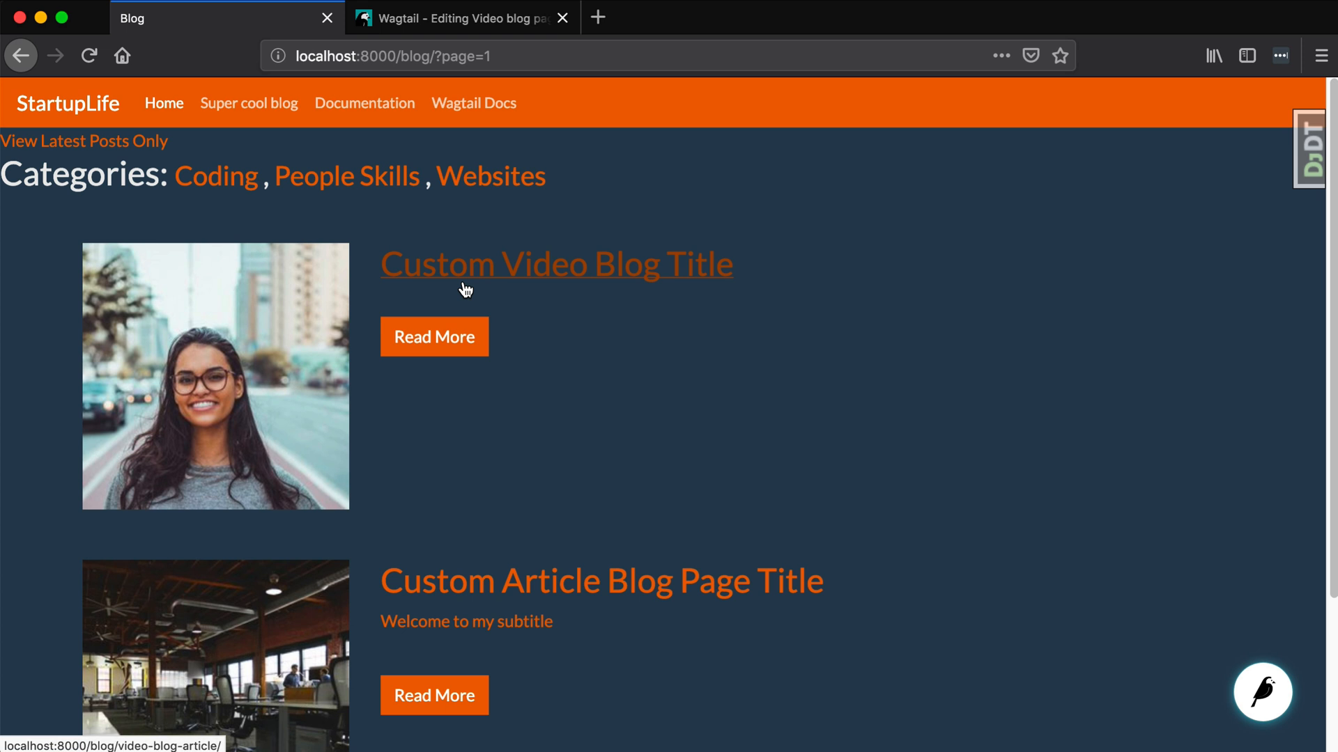
pyautogui.moveTo(467, 288)
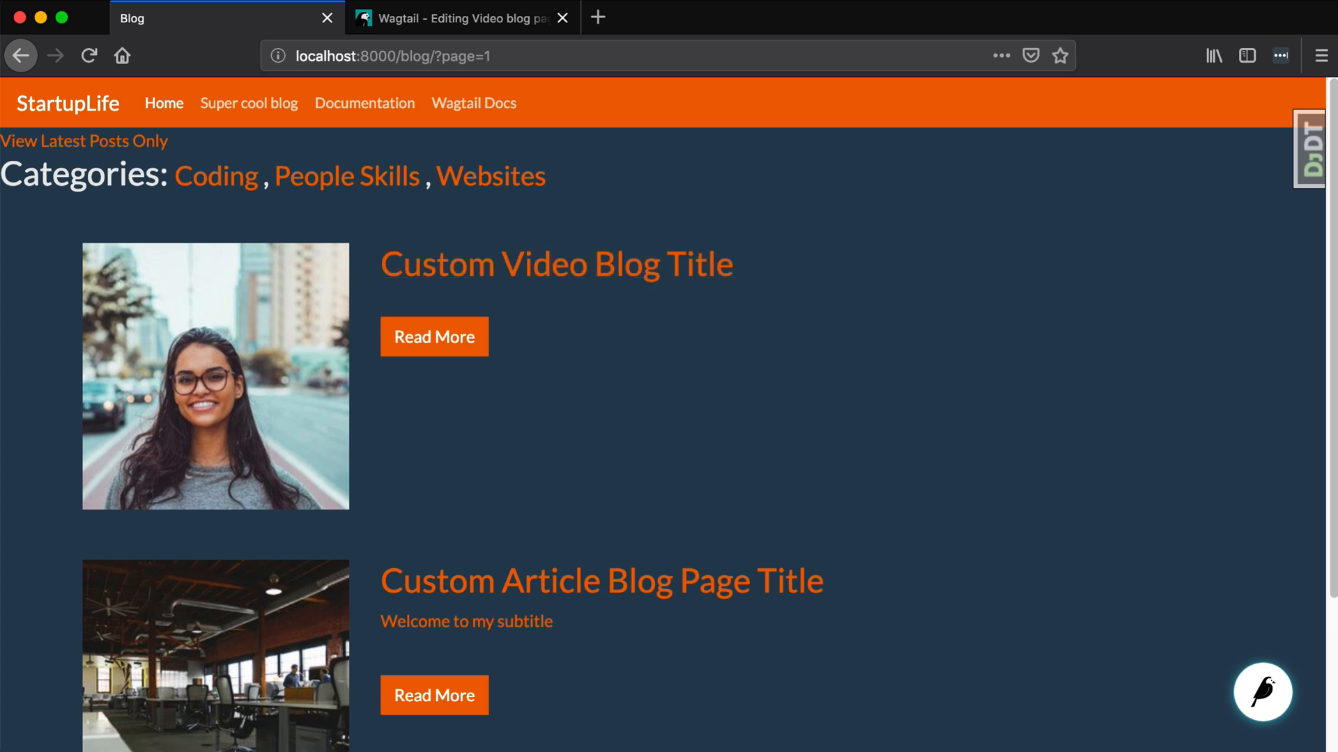
pyautogui.click(461, 16)
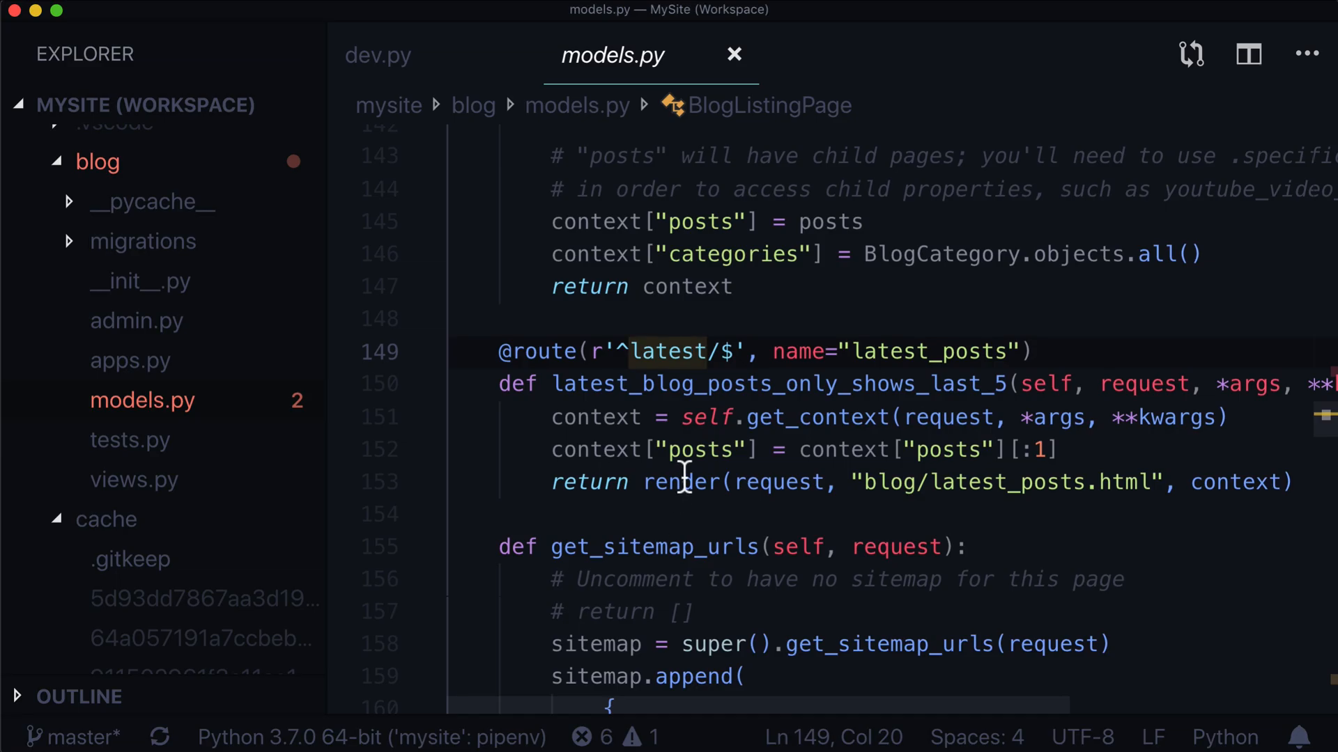
pyautogui.scroll(-3)
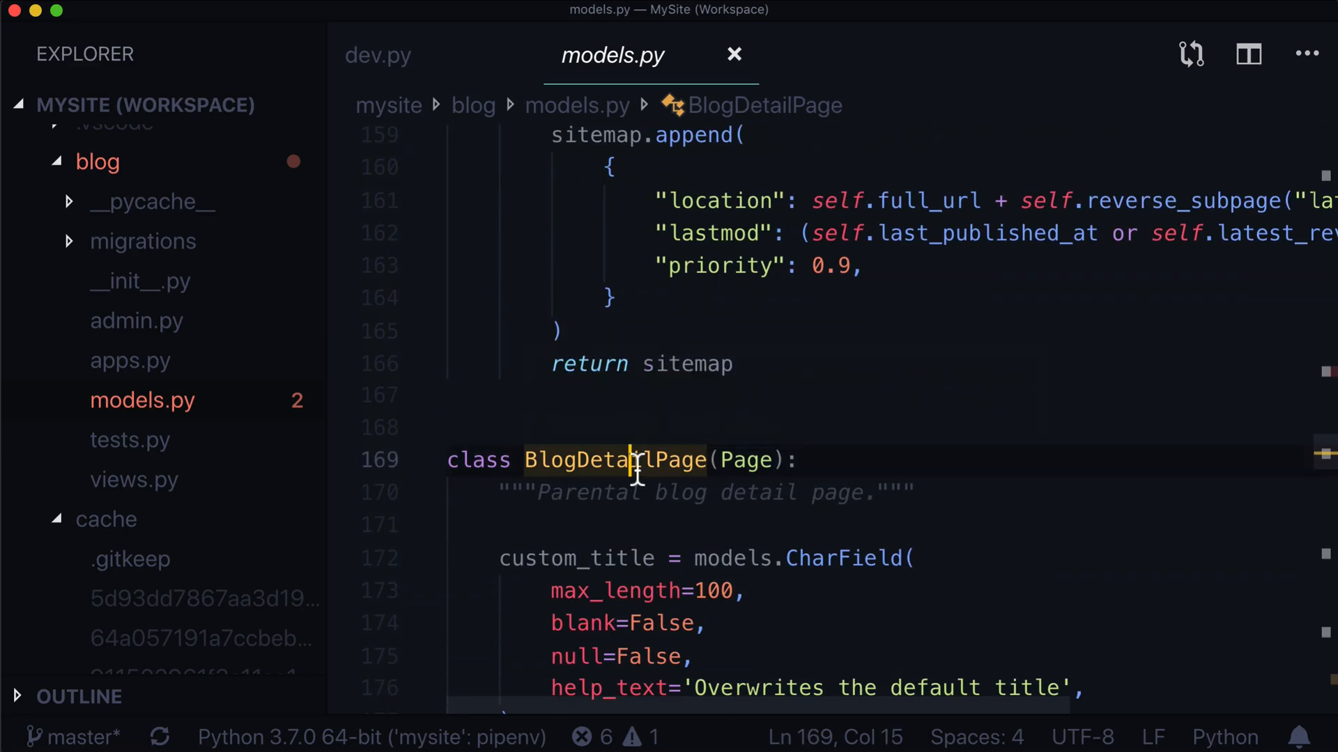
pyautogui.scroll(-3)
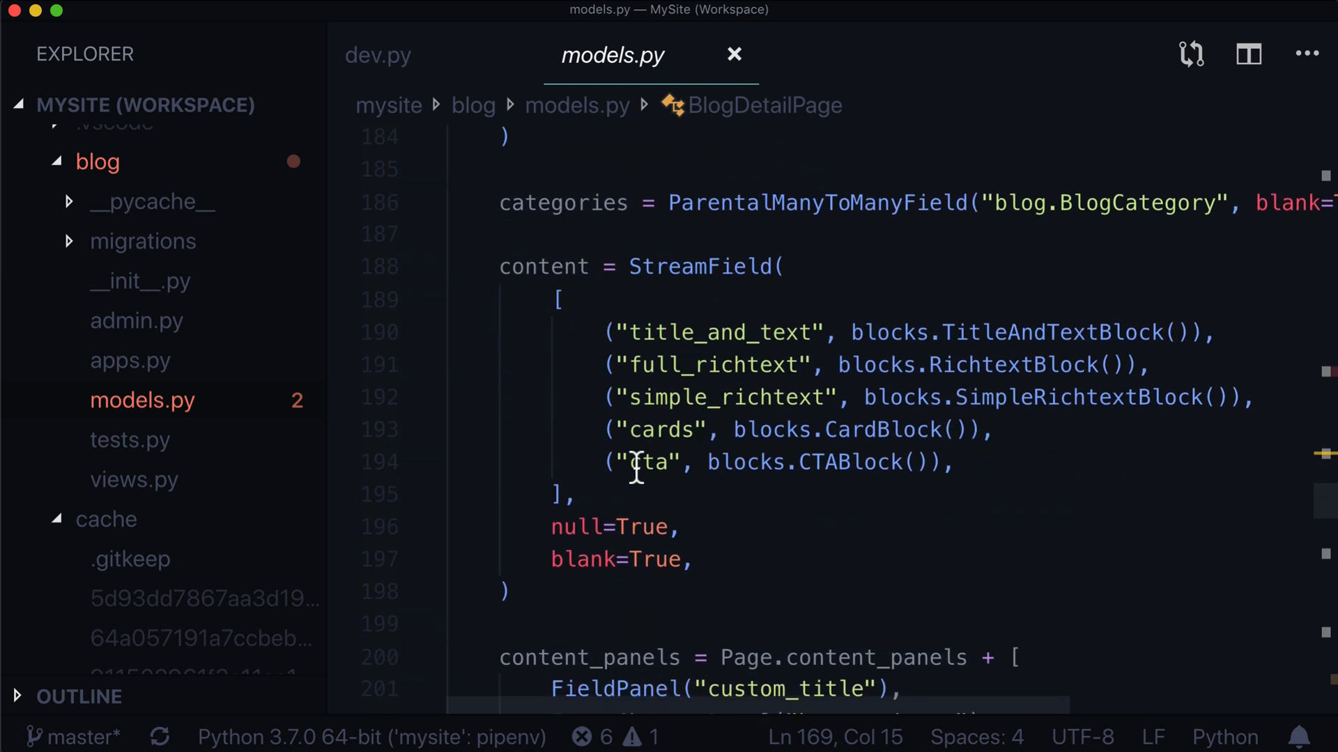
pyautogui.scroll(-3)
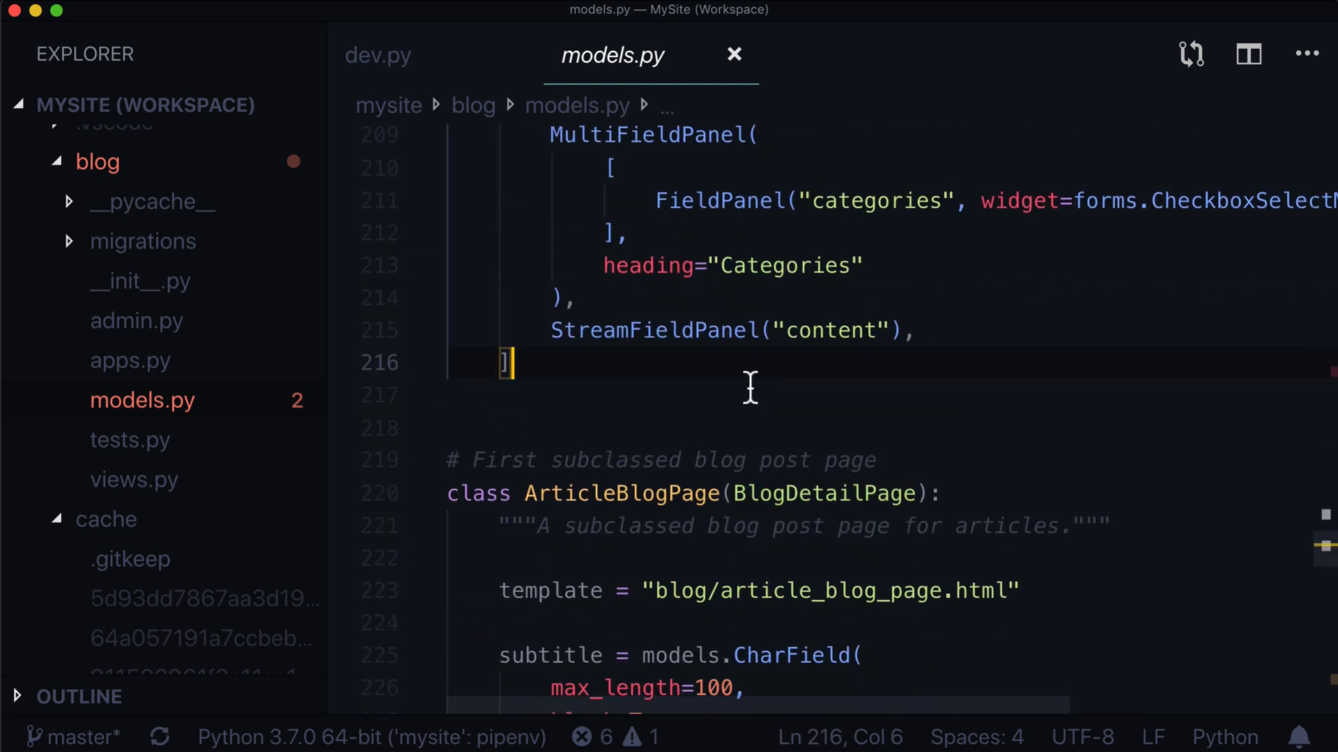
pyautogui.scroll(-3)
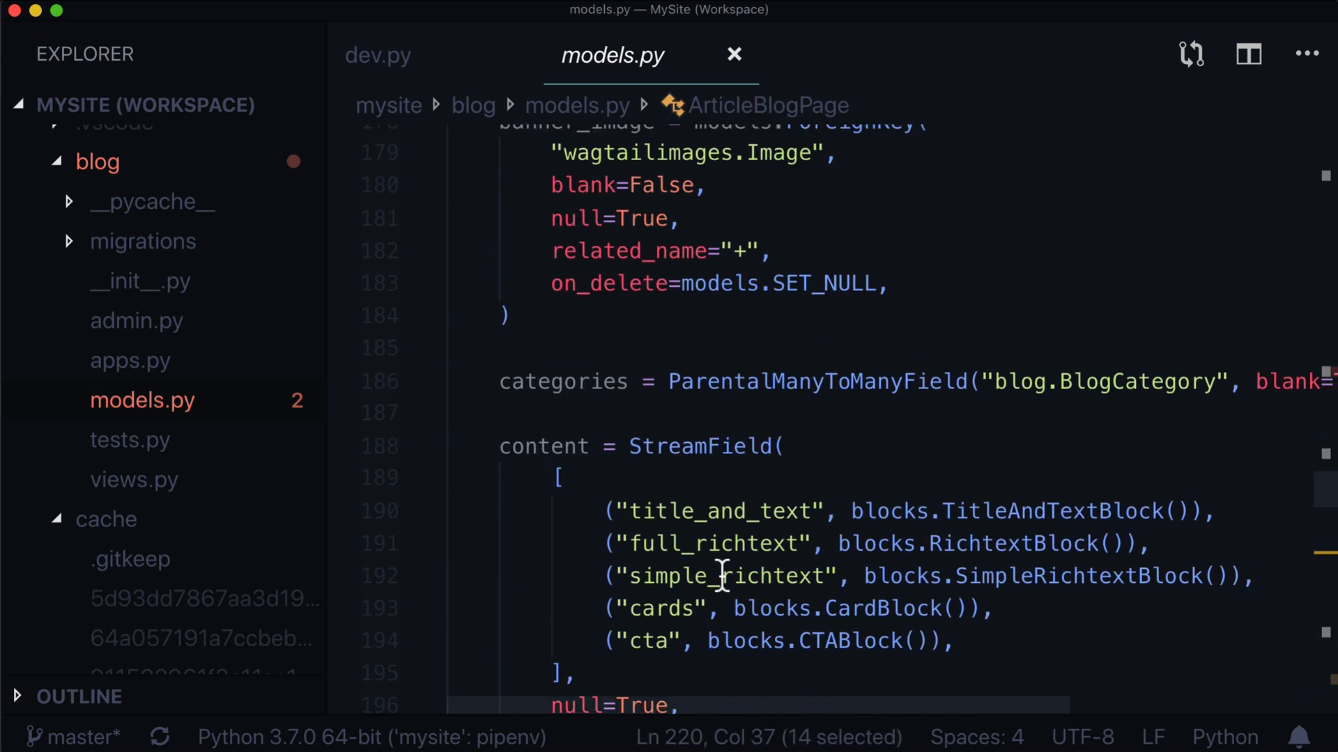
pyautogui.scroll(3)
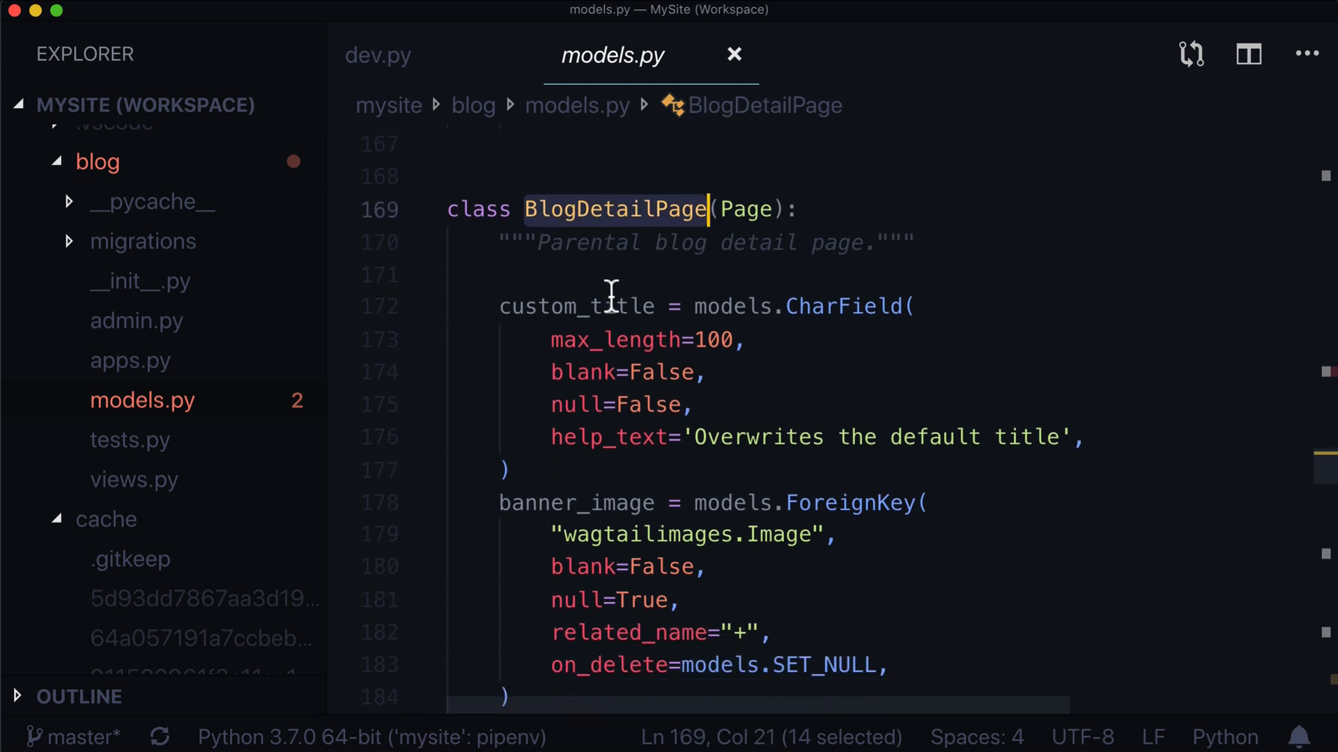
pyautogui.scroll(-3)
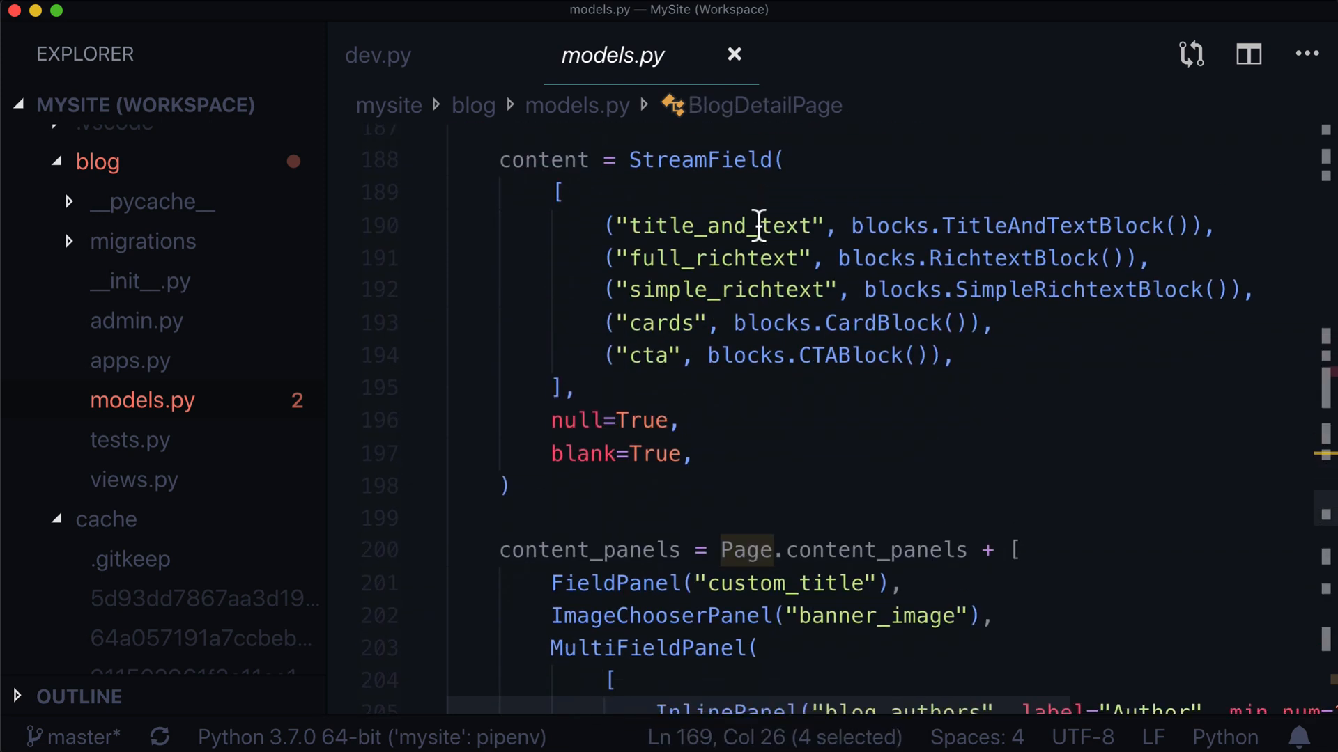
pyautogui.scroll(-3)
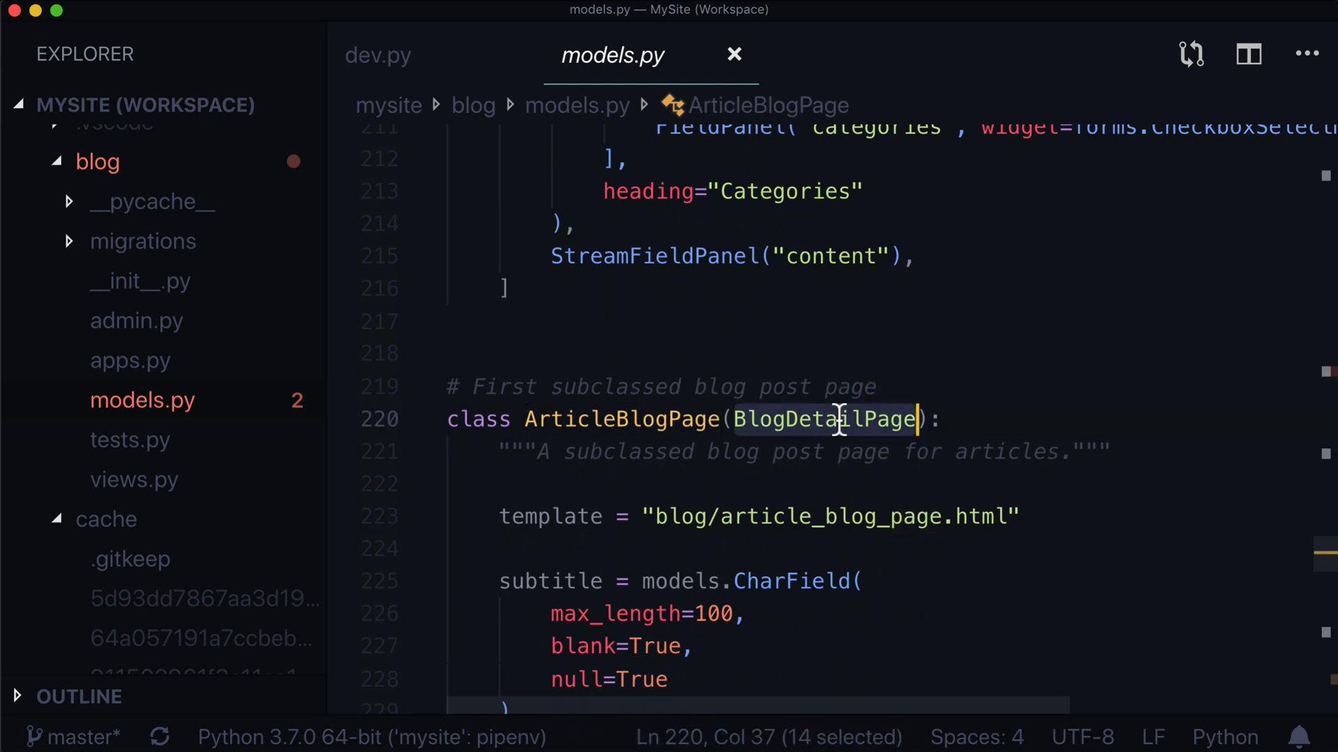
pyautogui.scroll(-3)
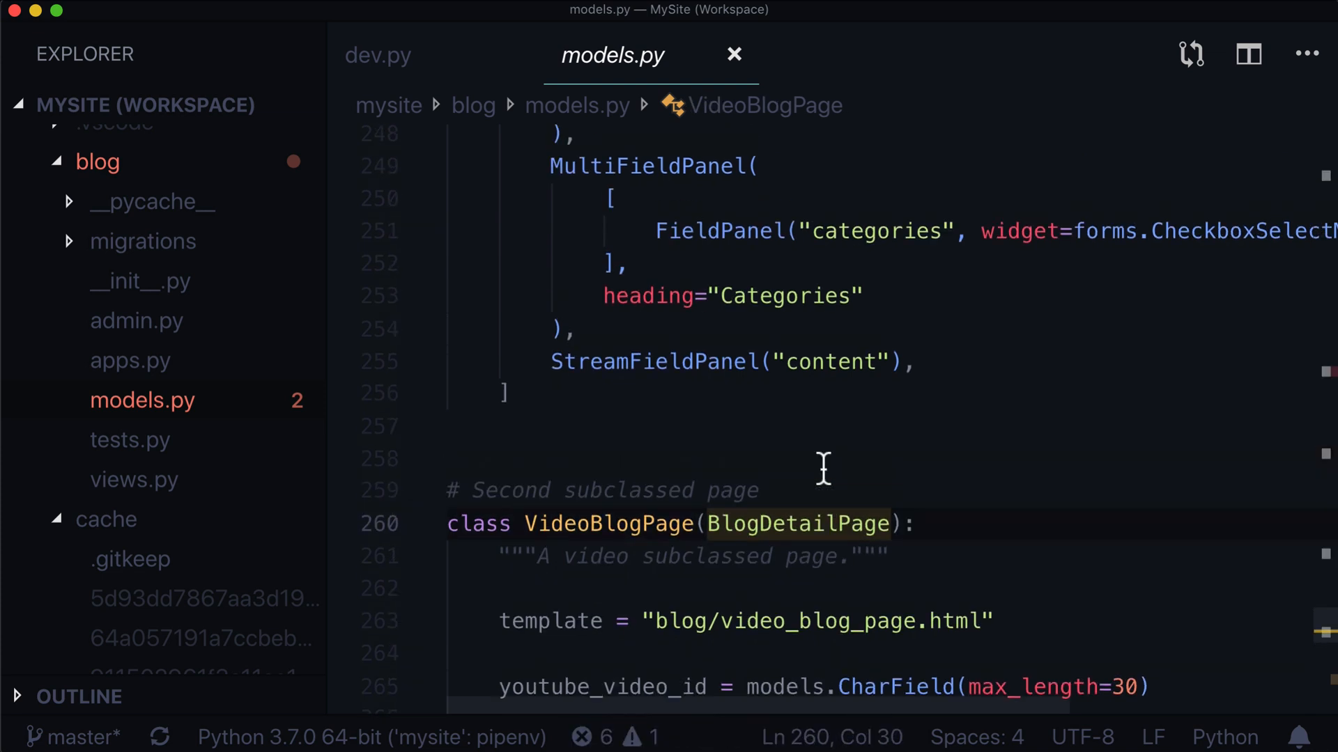
pyautogui.scroll(3)
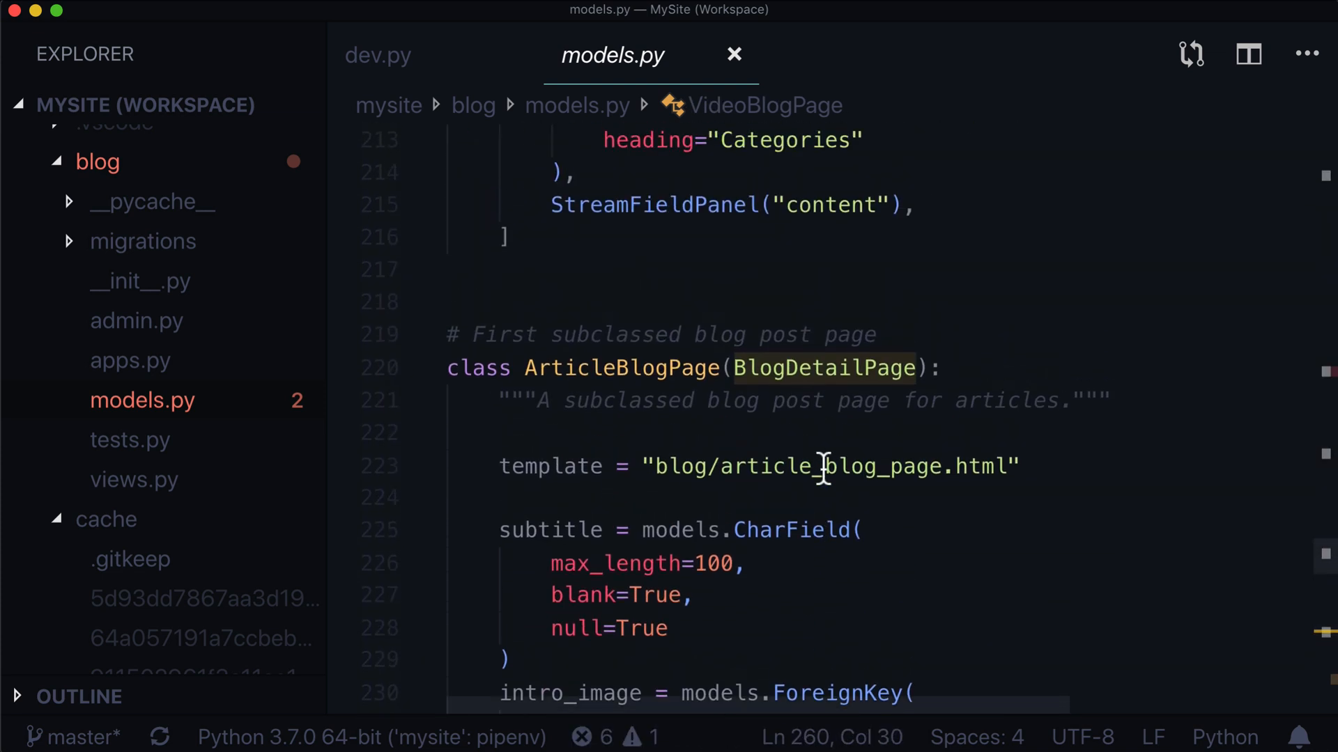
pyautogui.scroll(3)
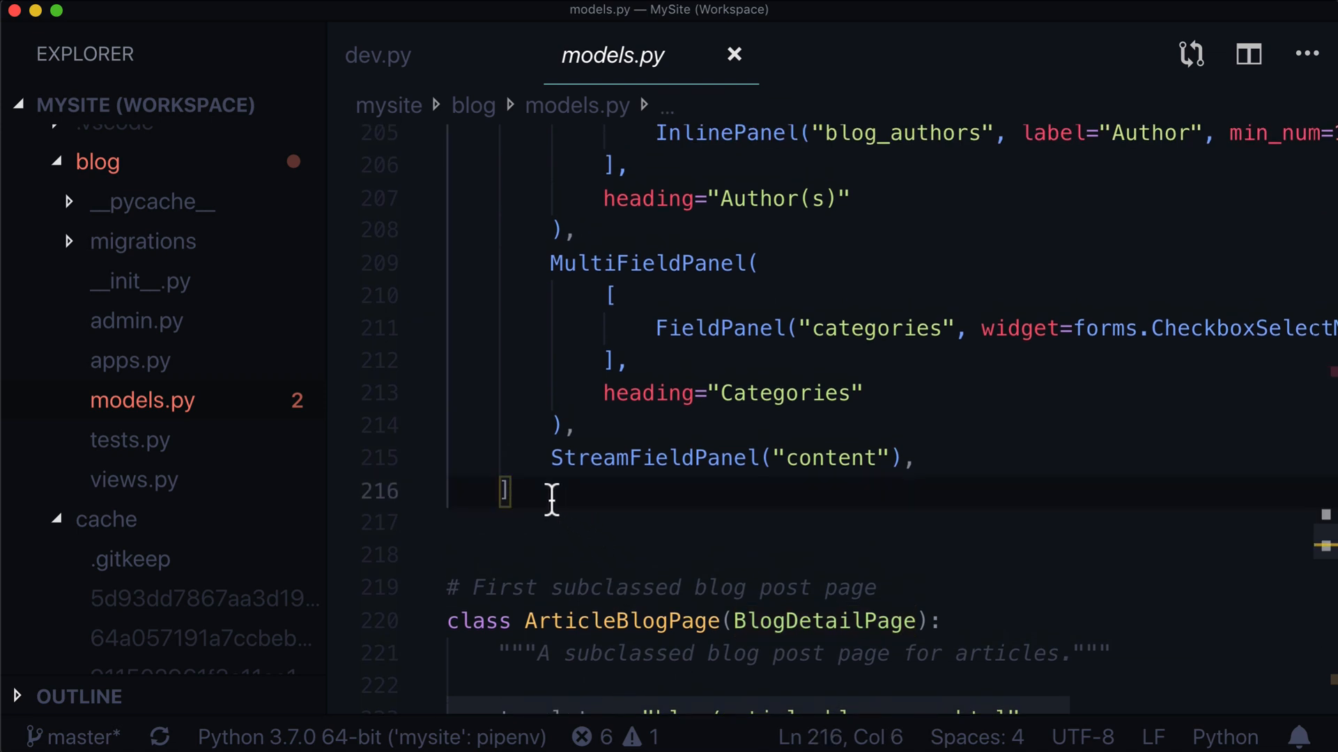
pyautogui.scroll(3)
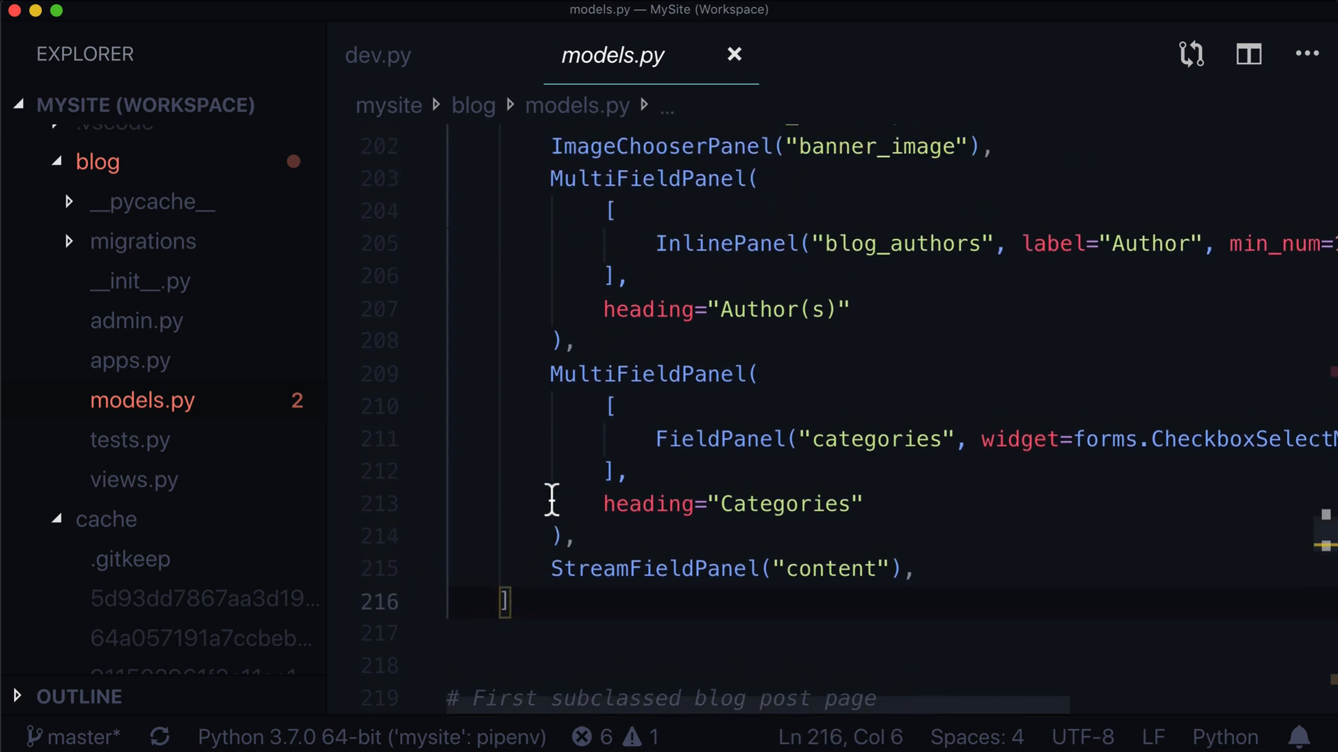
pyautogui.scroll(3)
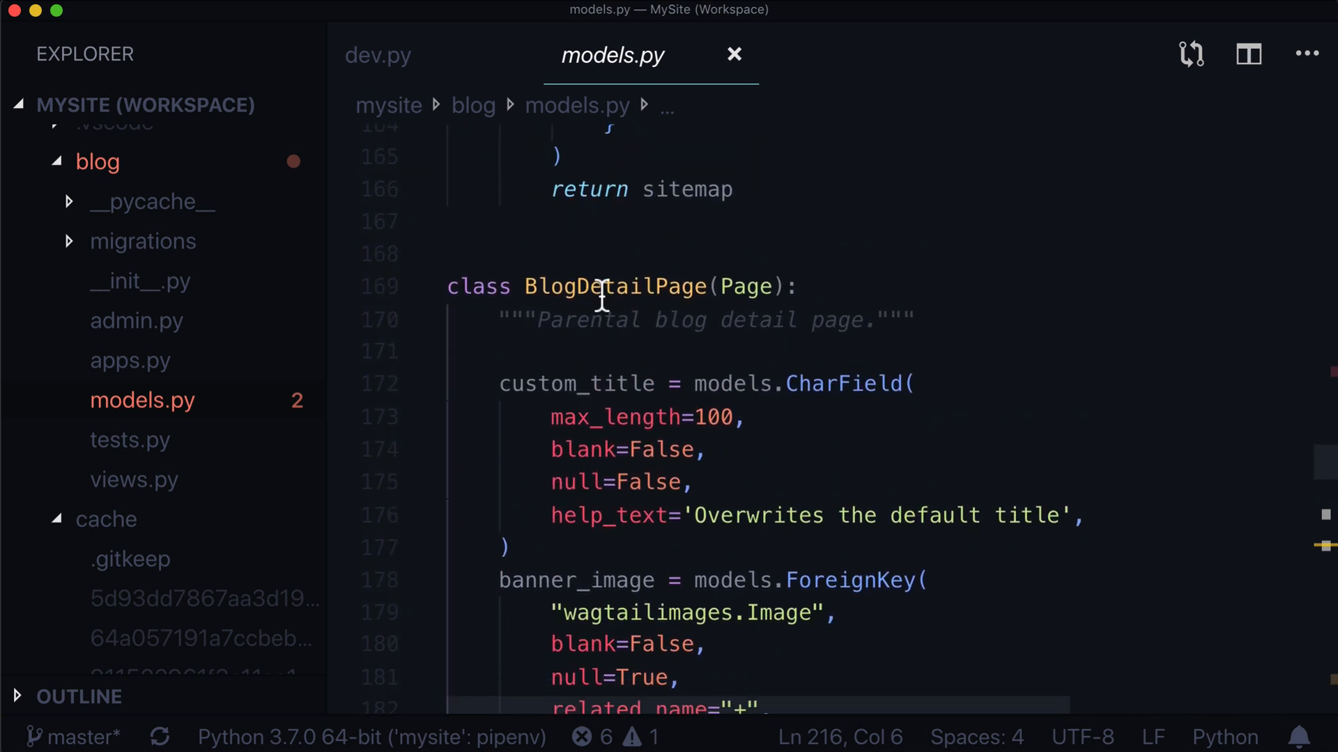
pyautogui.doubleClick(612, 286)
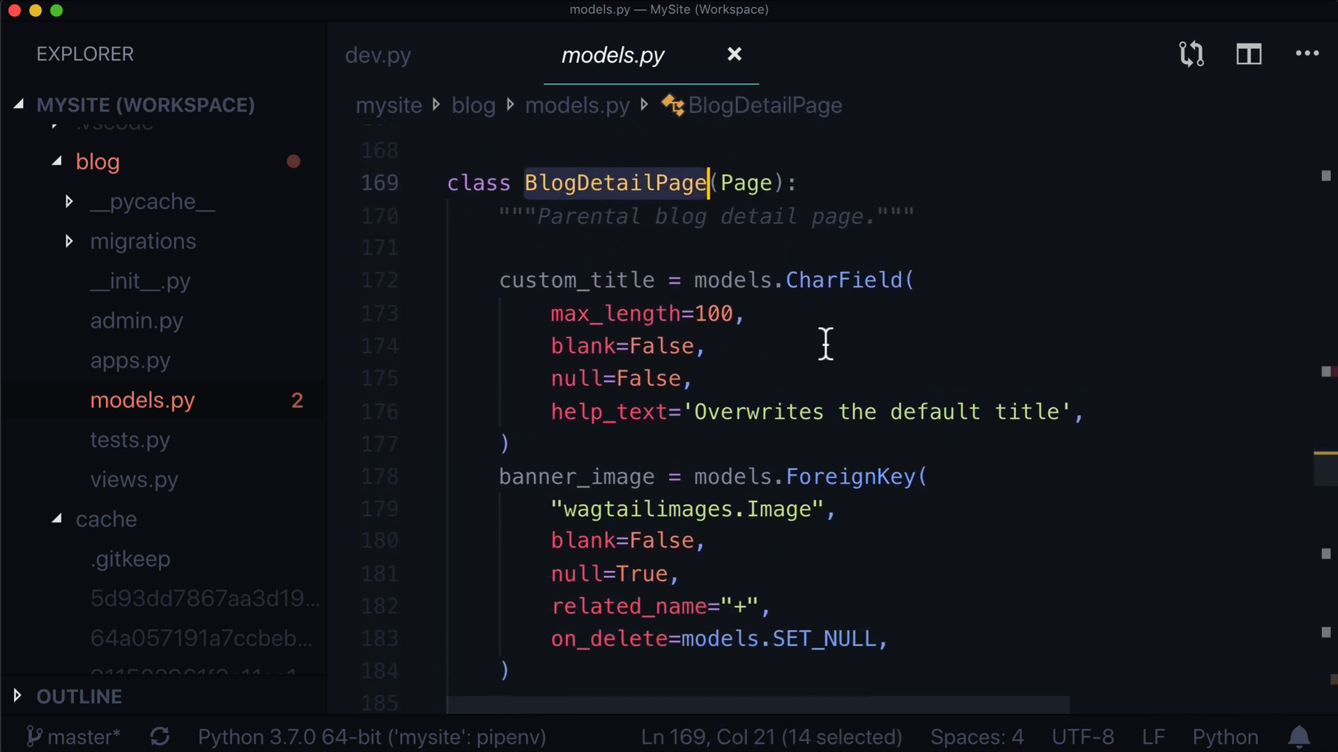
pyautogui.scroll(-3)
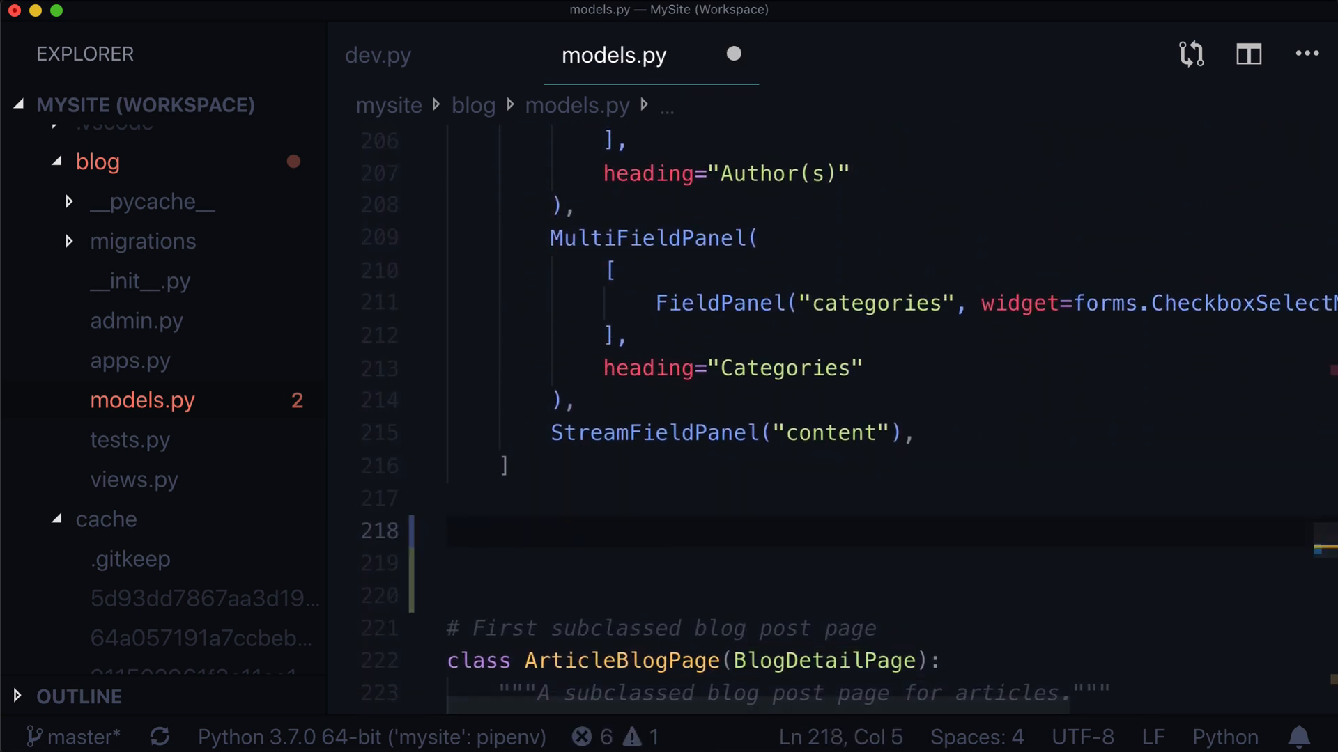
# - Write def save(self, *args, **kwargs) returning super().save(*args, **kwargs)
pyautogui.write('def')
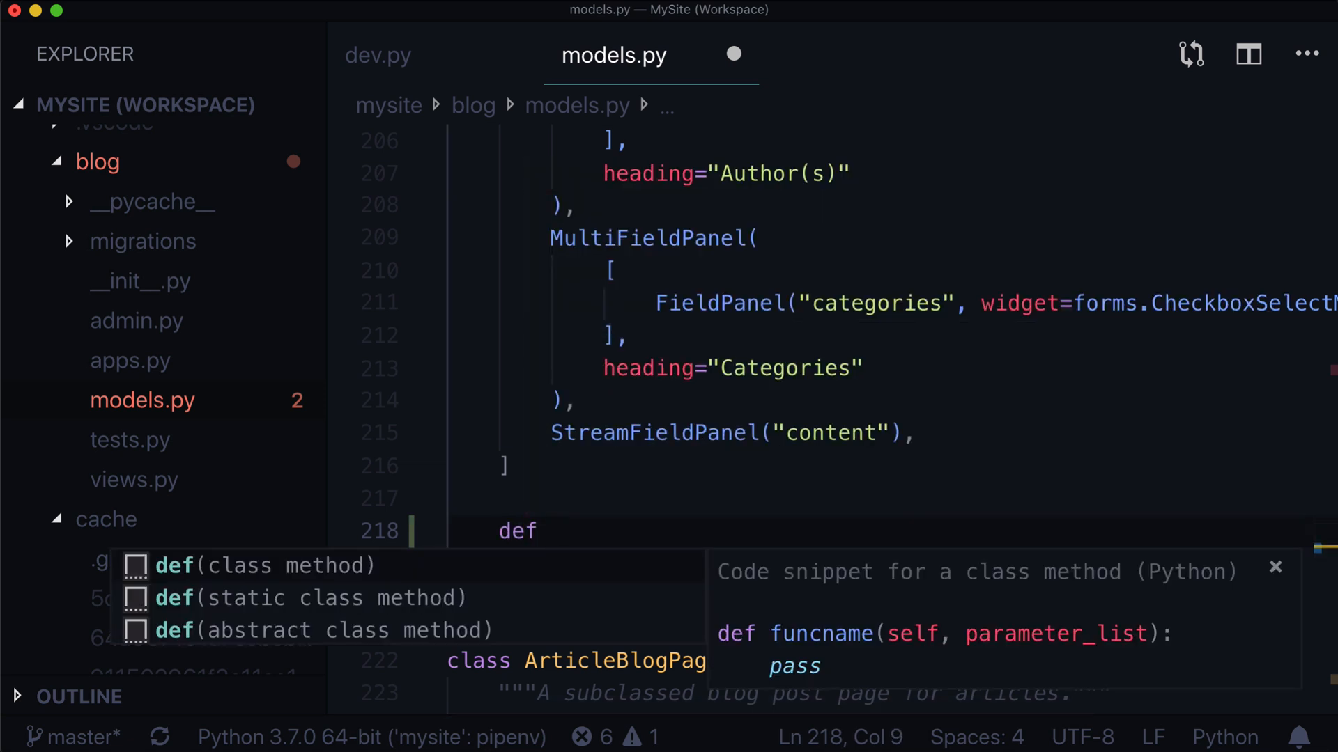
pyautogui.scroll(-3)
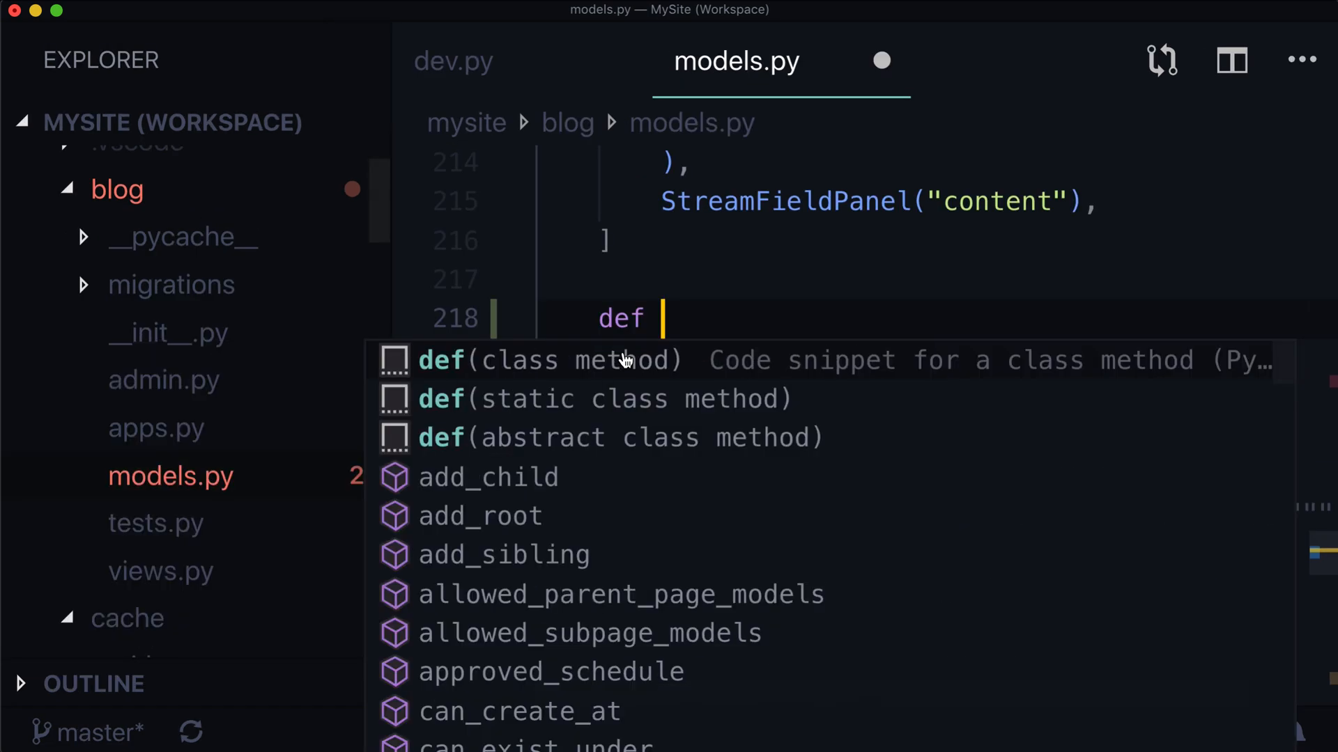
pyautogui.press('Escape')
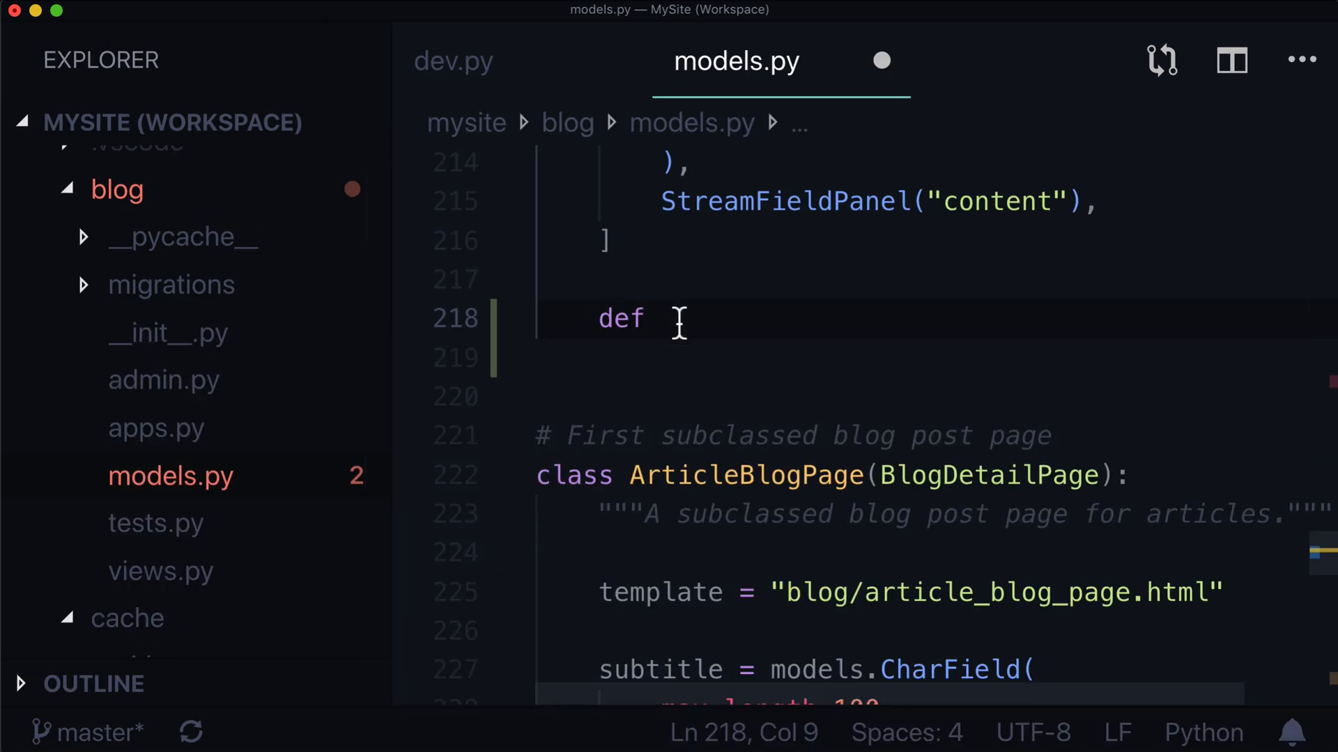
pyautogui.write('save(self,')
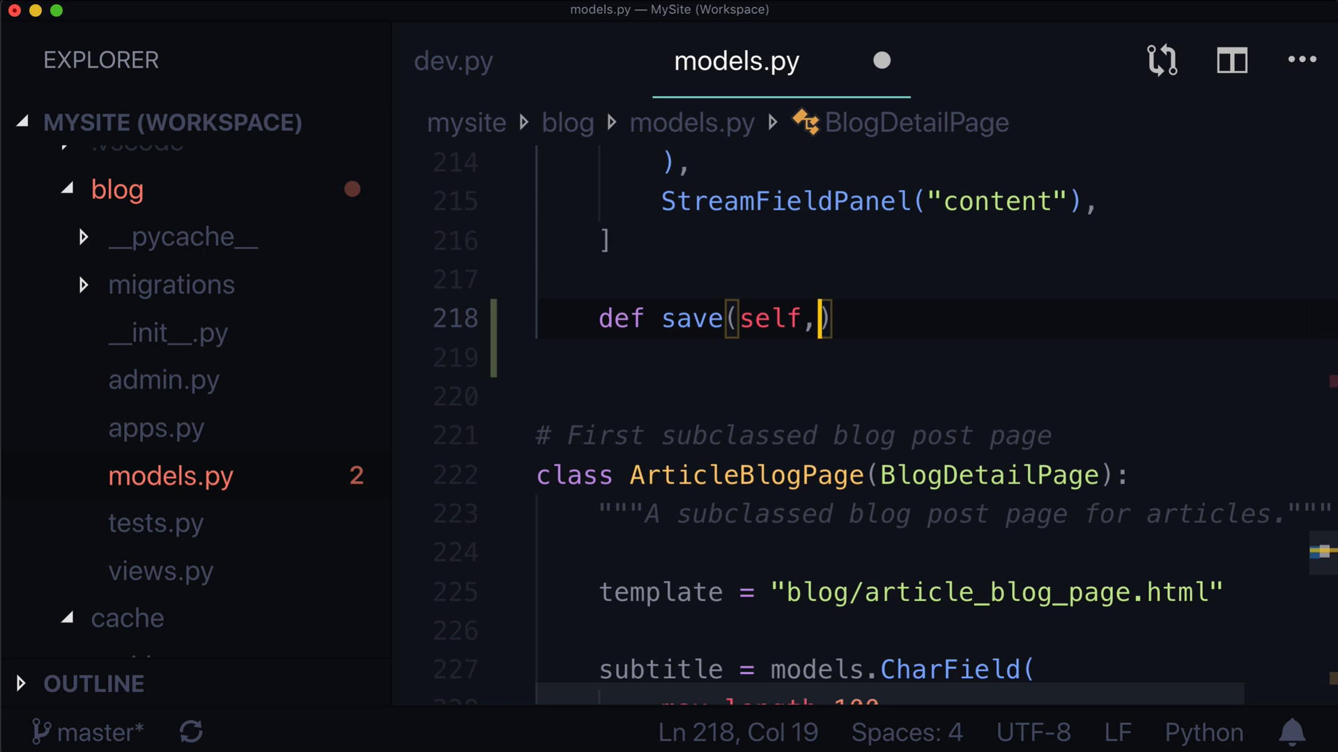
pyautogui.write('*args')
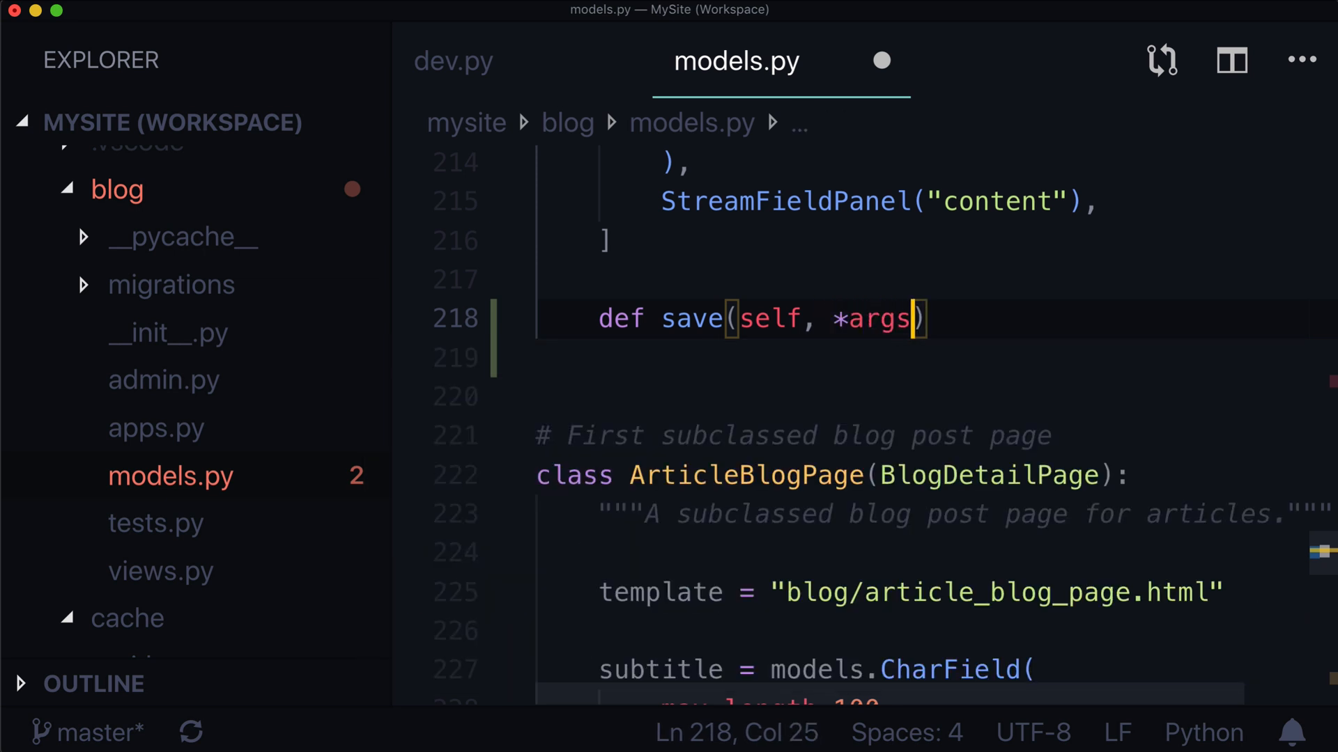
pyautogui.write(', **kwargs')
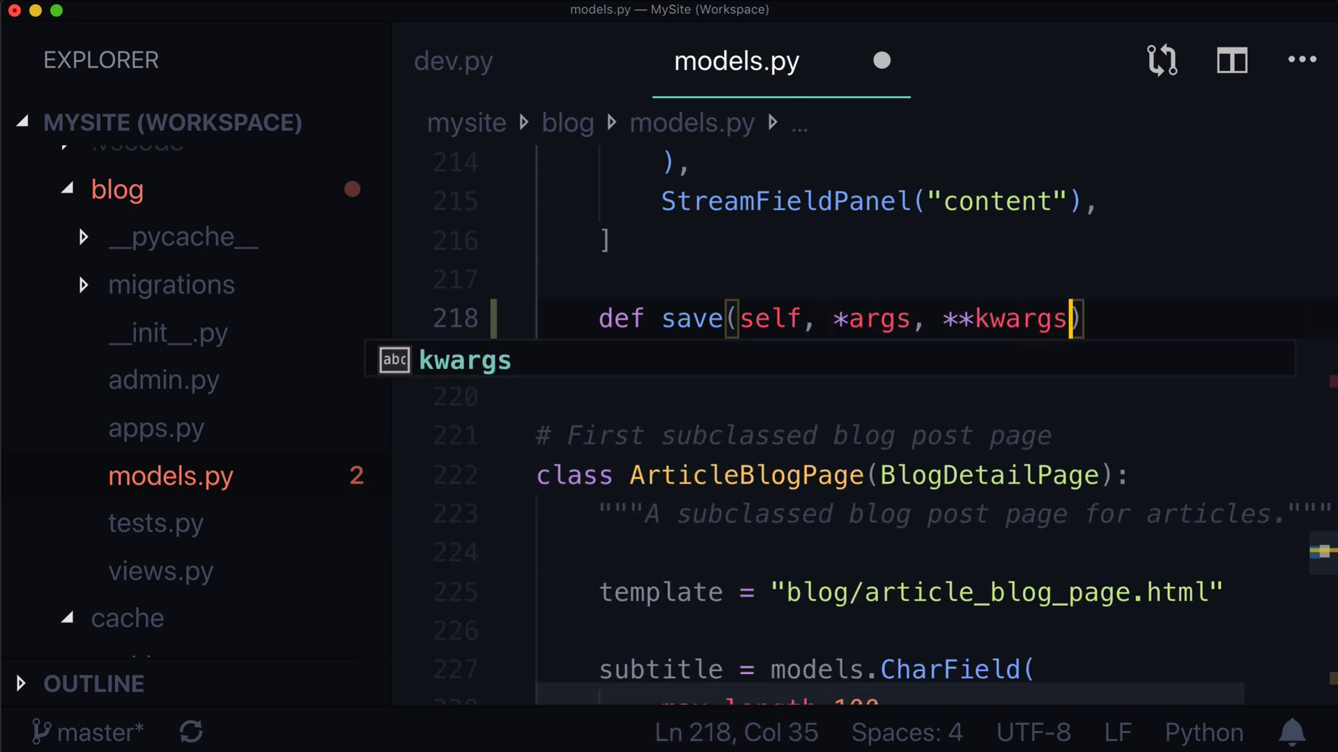
pyautogui.write(':')
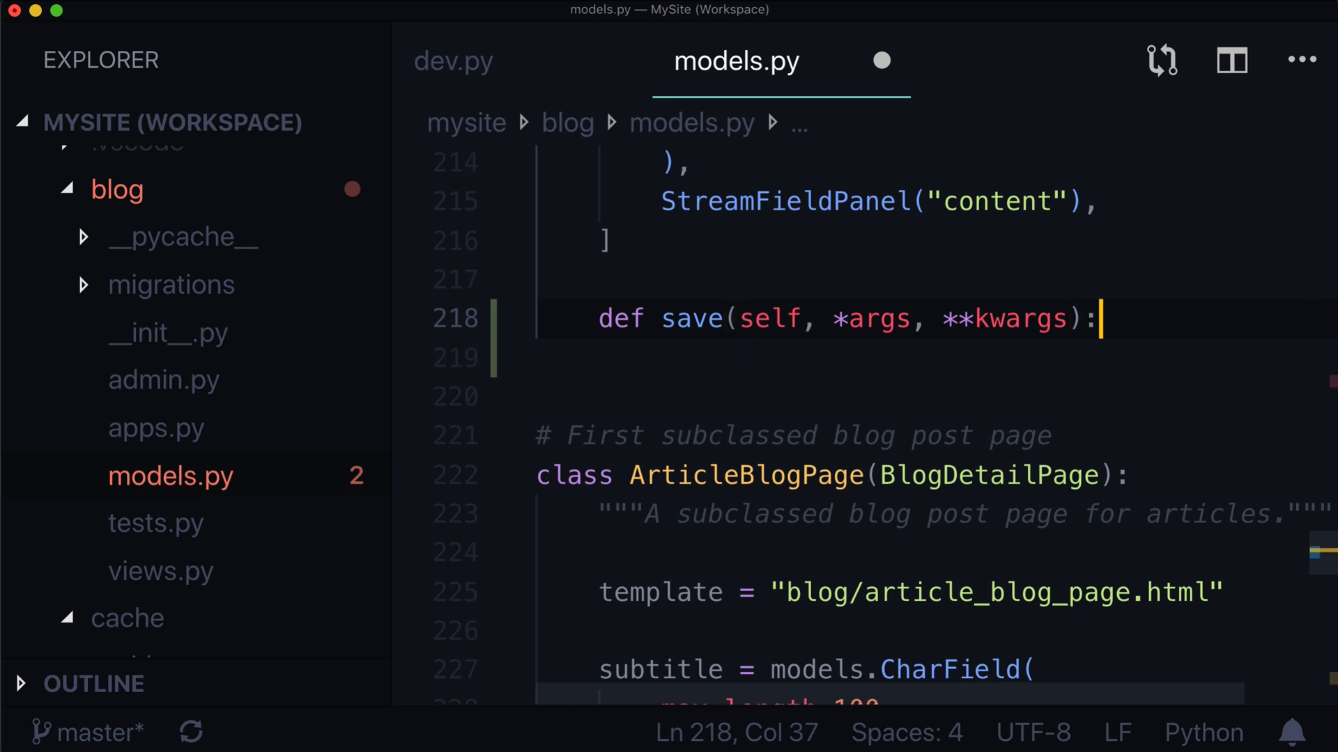
pyautogui.write('ren')
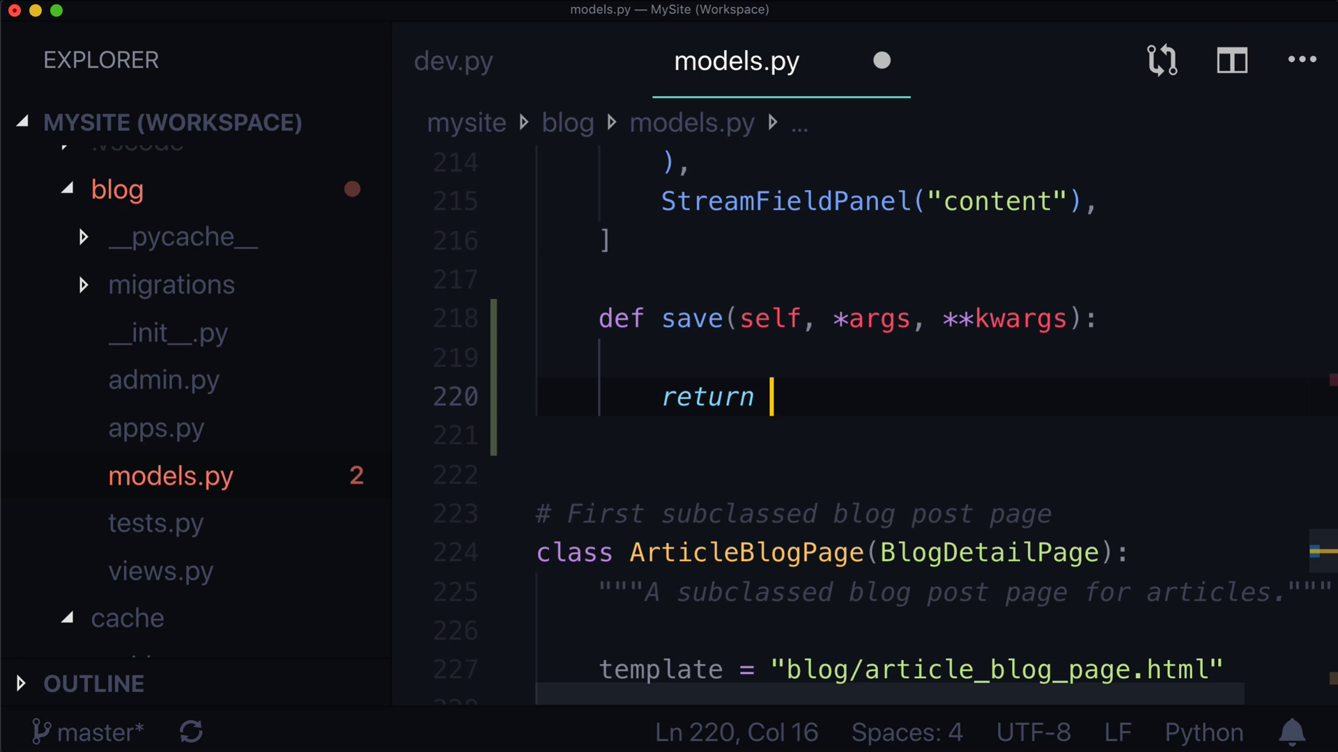
pyautogui.write('super().save(')
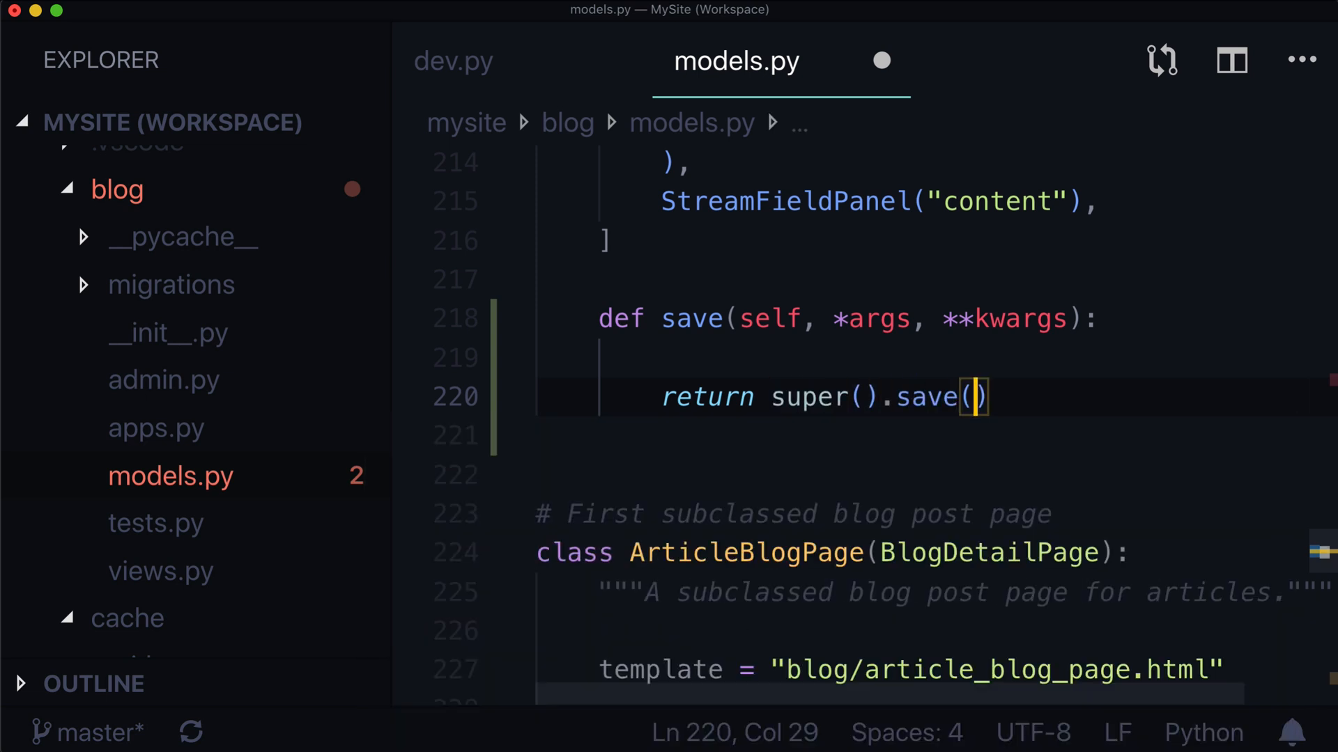
pyautogui.write('*args, **kwargs')
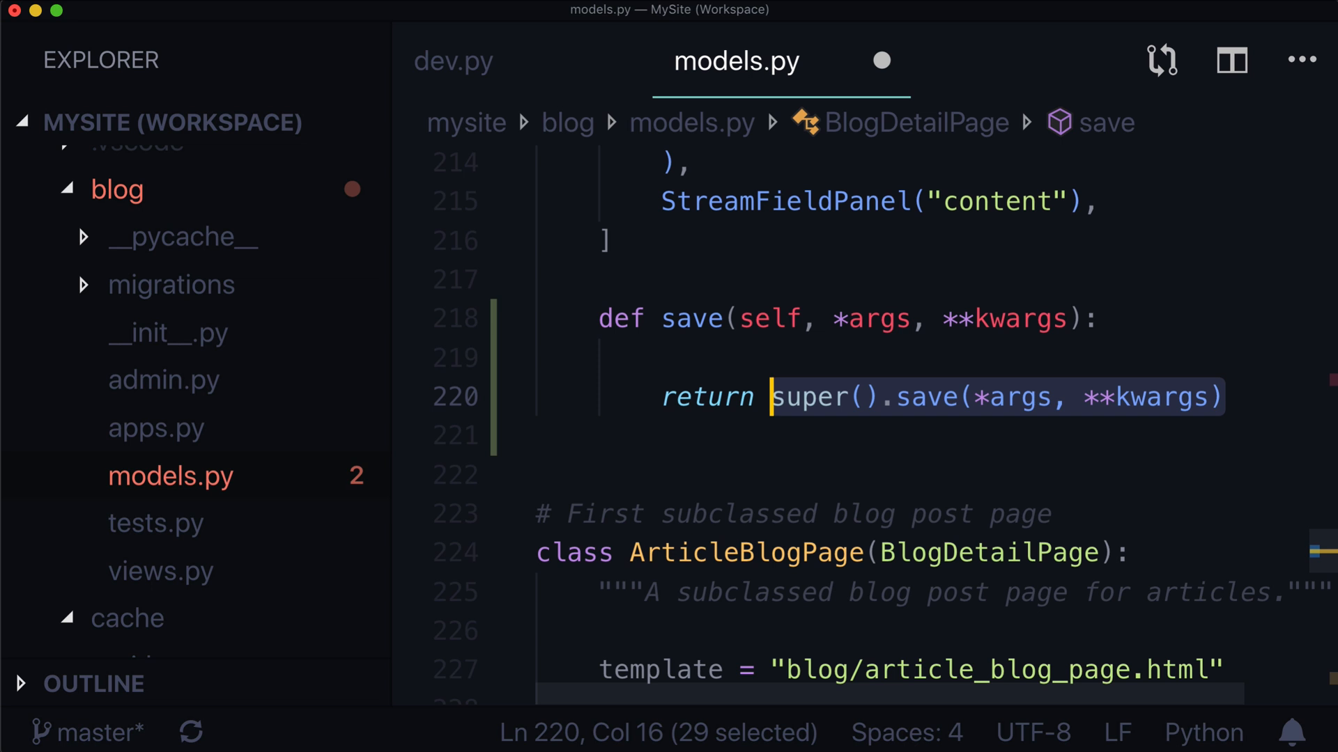
# - Complete the return's .save() call and begin a new 'key' line above it
pyautogui.write('Page')
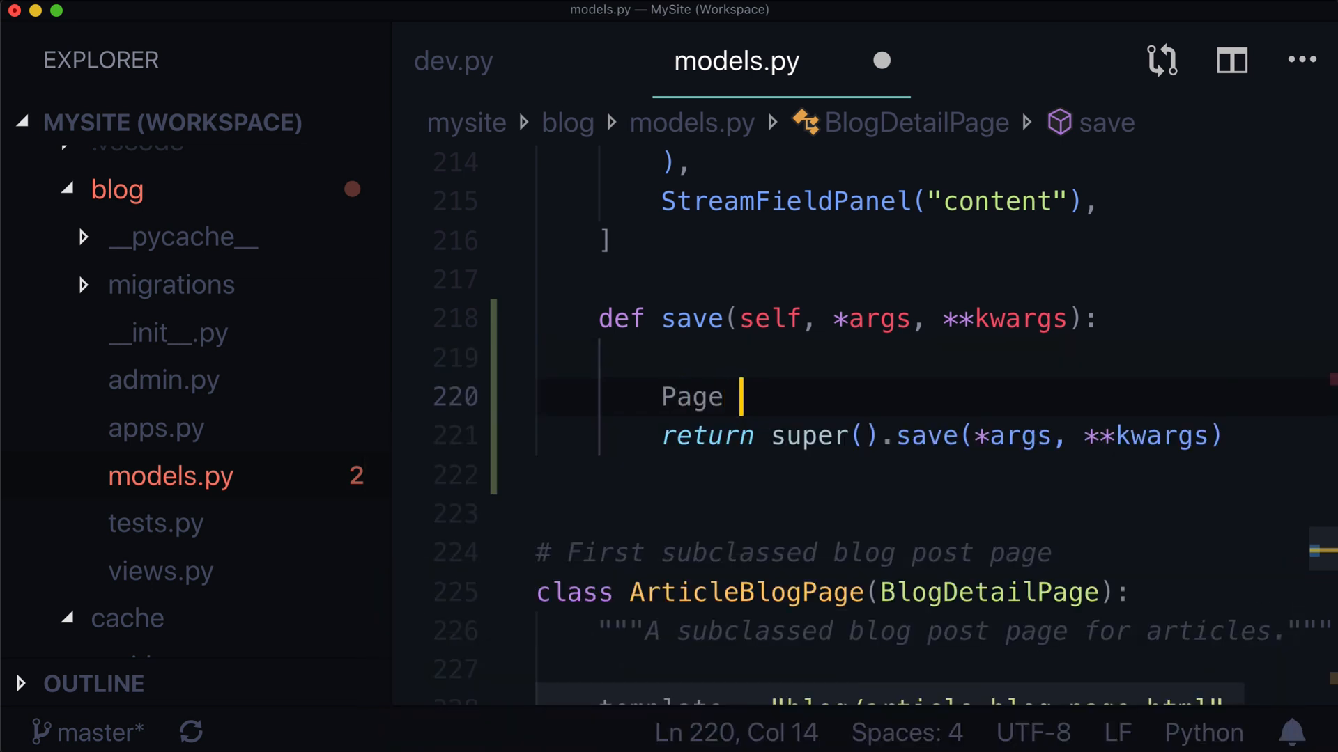
pyautogui.write('.save()')
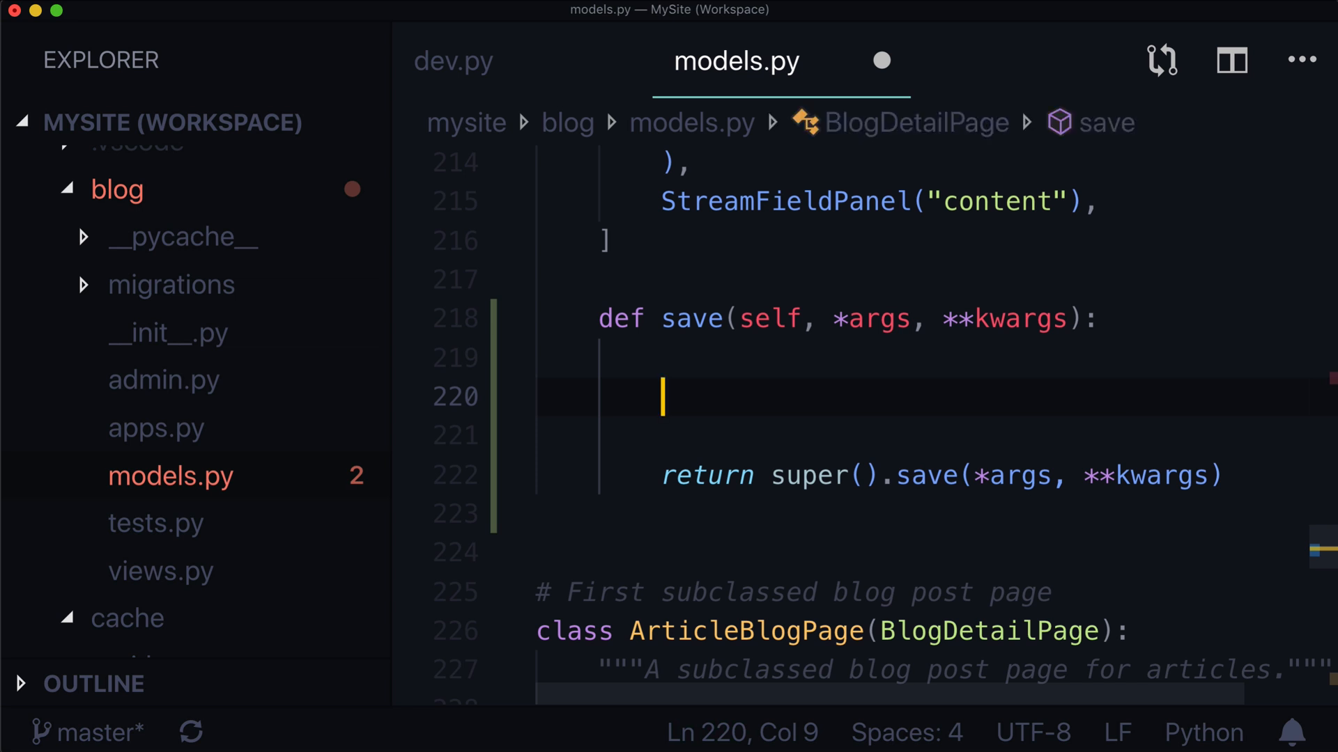
pyautogui.write('key')
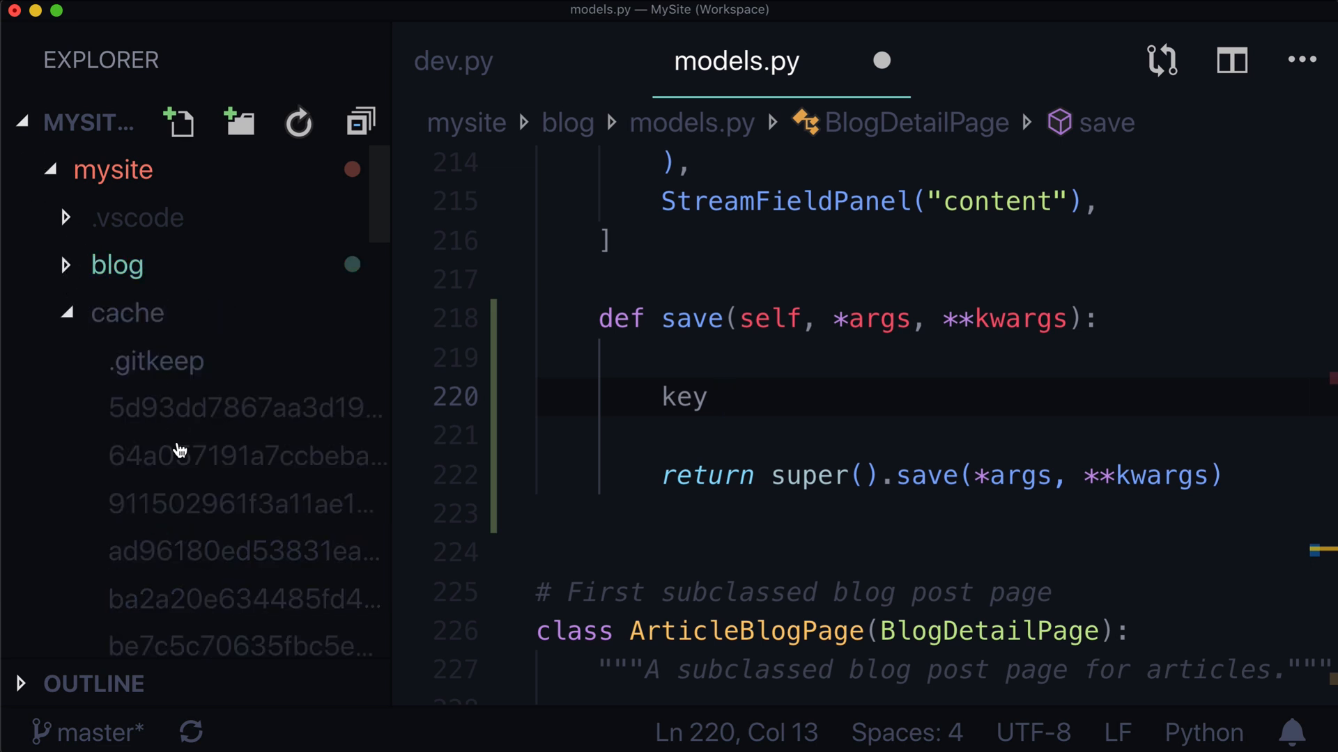
pyautogui.moveTo(168, 347)
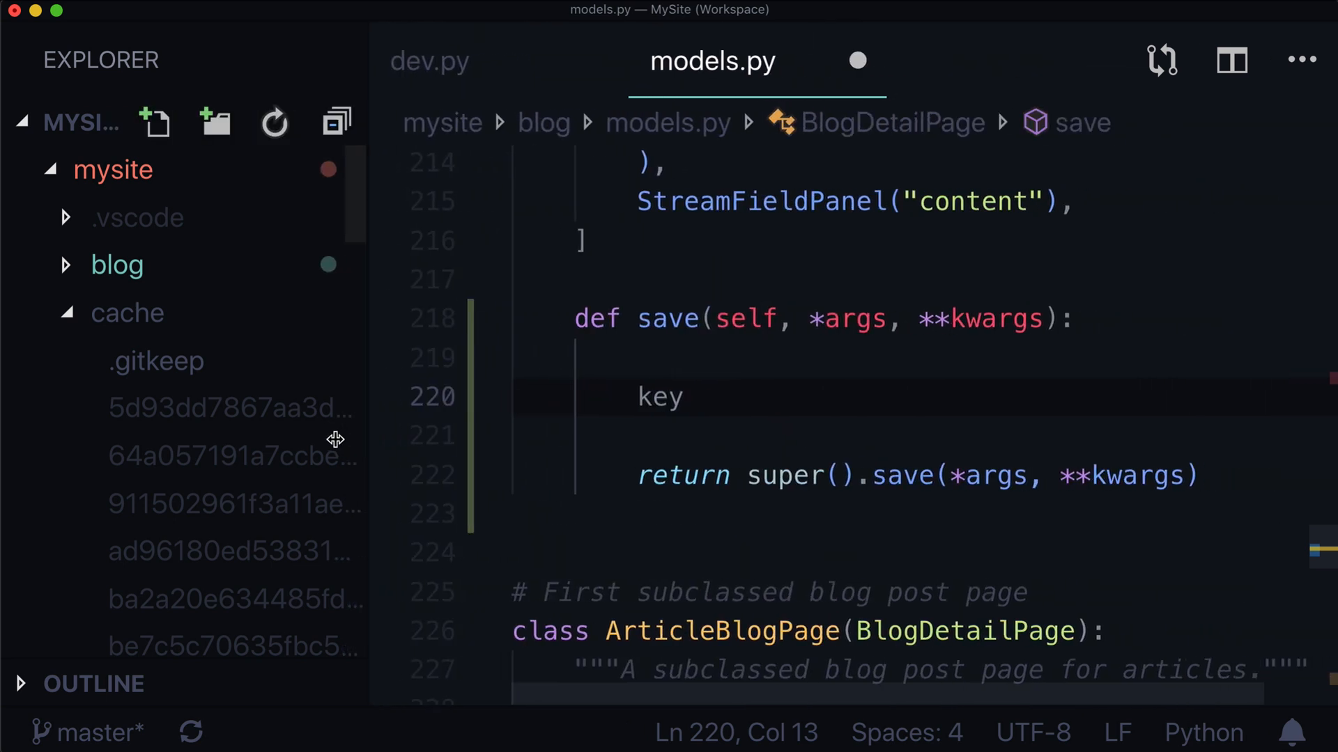
# - Write 'key = method' as a placeholder and add cache.delete(key) below
pyautogui.click(699, 397)
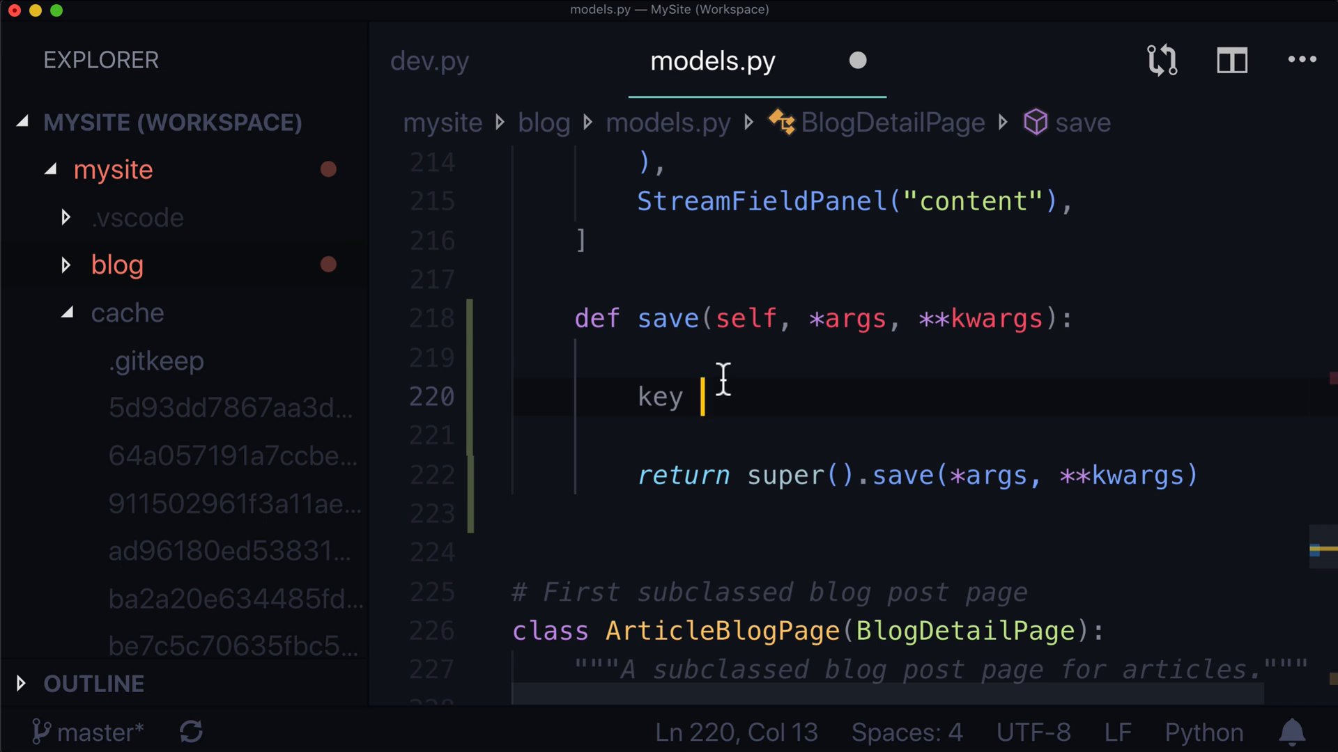
pyautogui.write('=')
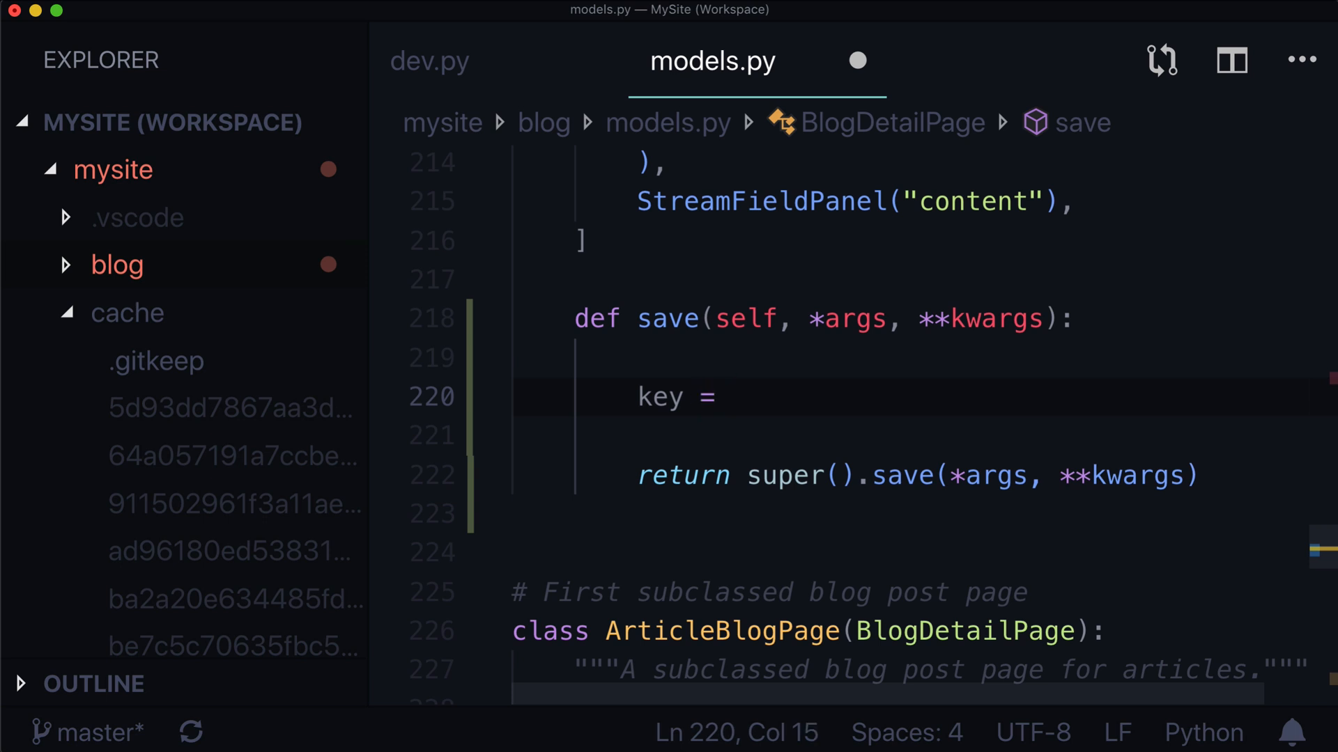
pyautogui.write('magic mehtod')
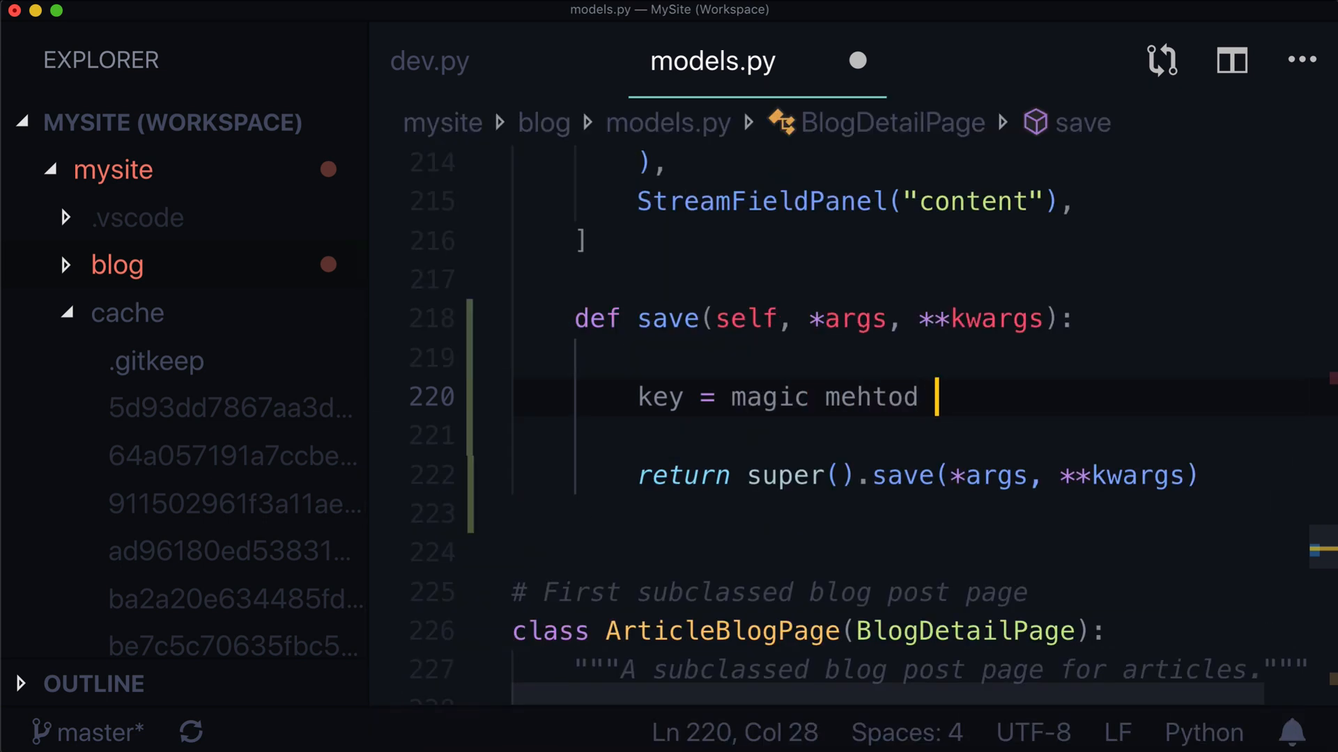
pyautogui.write('method')
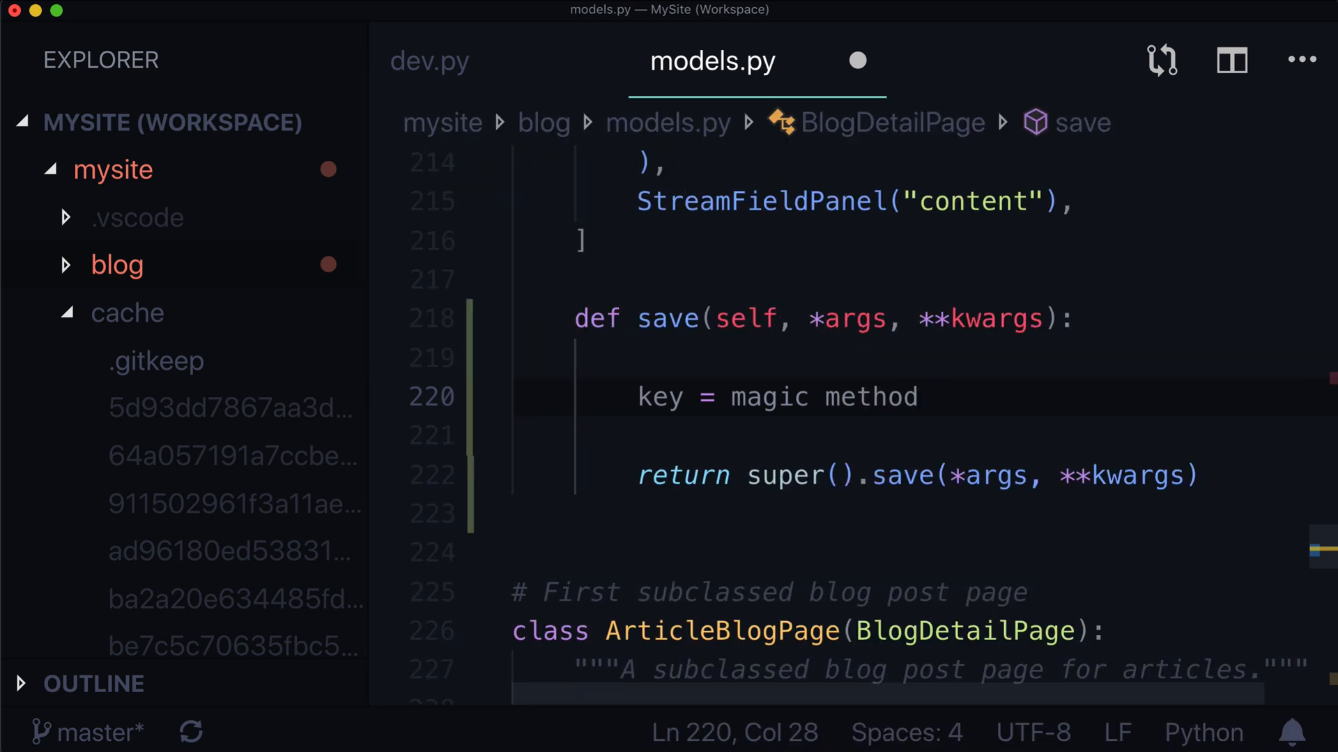
pyautogui.write('cache.')
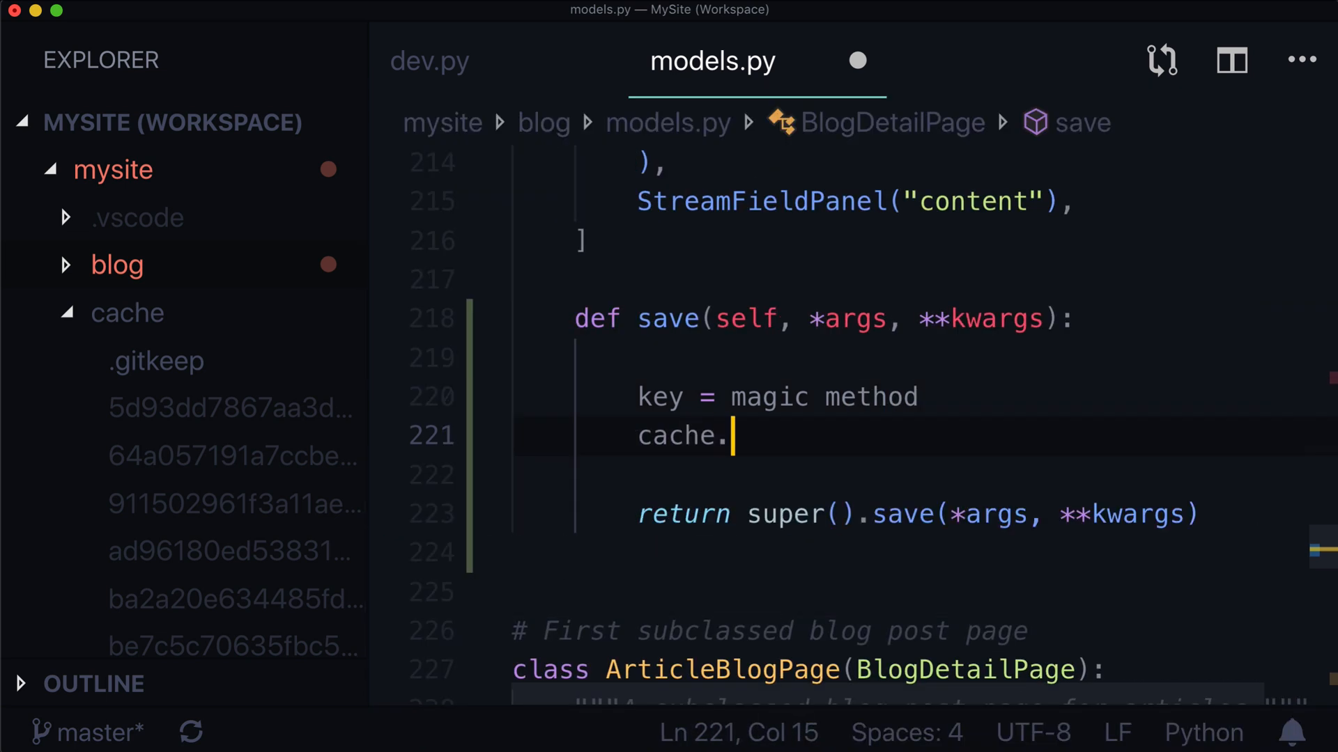
pyautogui.write('dlete(key)')
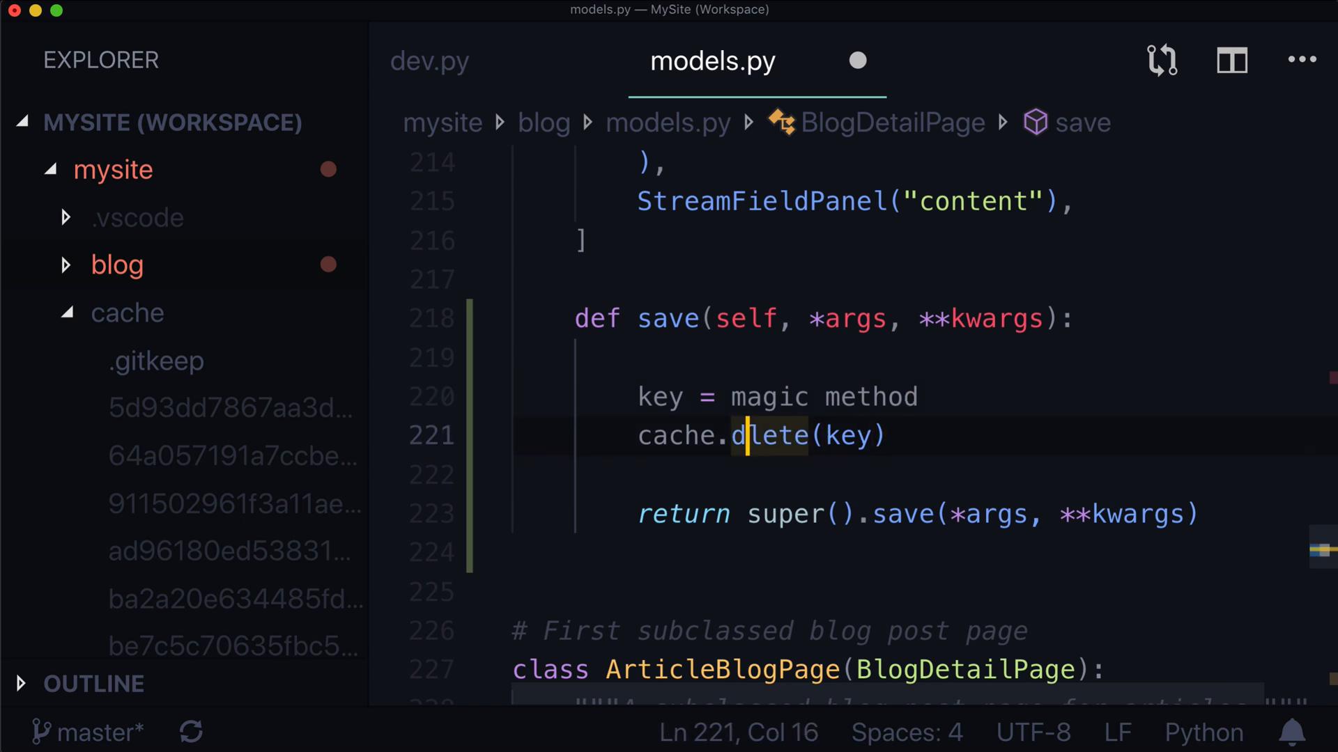
# - Replace the placeholder with make_template_fragment_key and search files for 'blog'
pyautogui.doubleClick(860, 396)
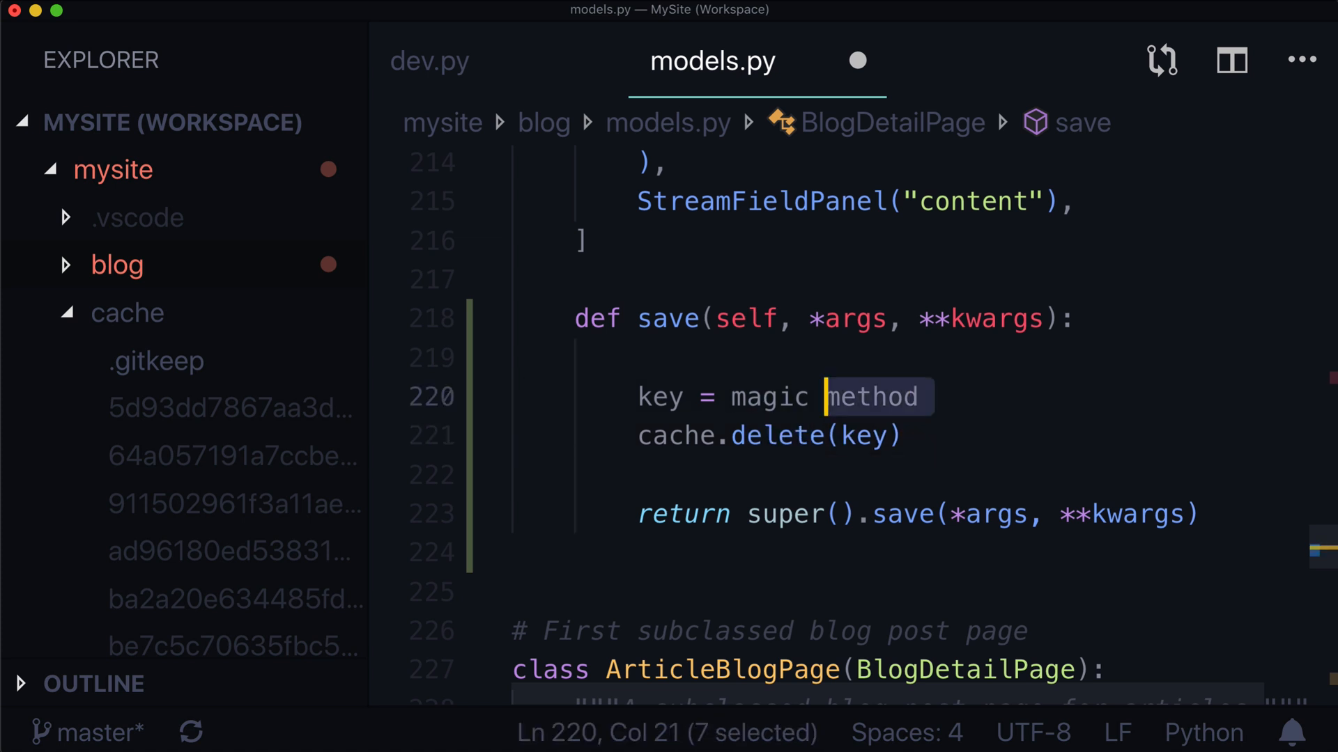
pyautogui.write('make_')
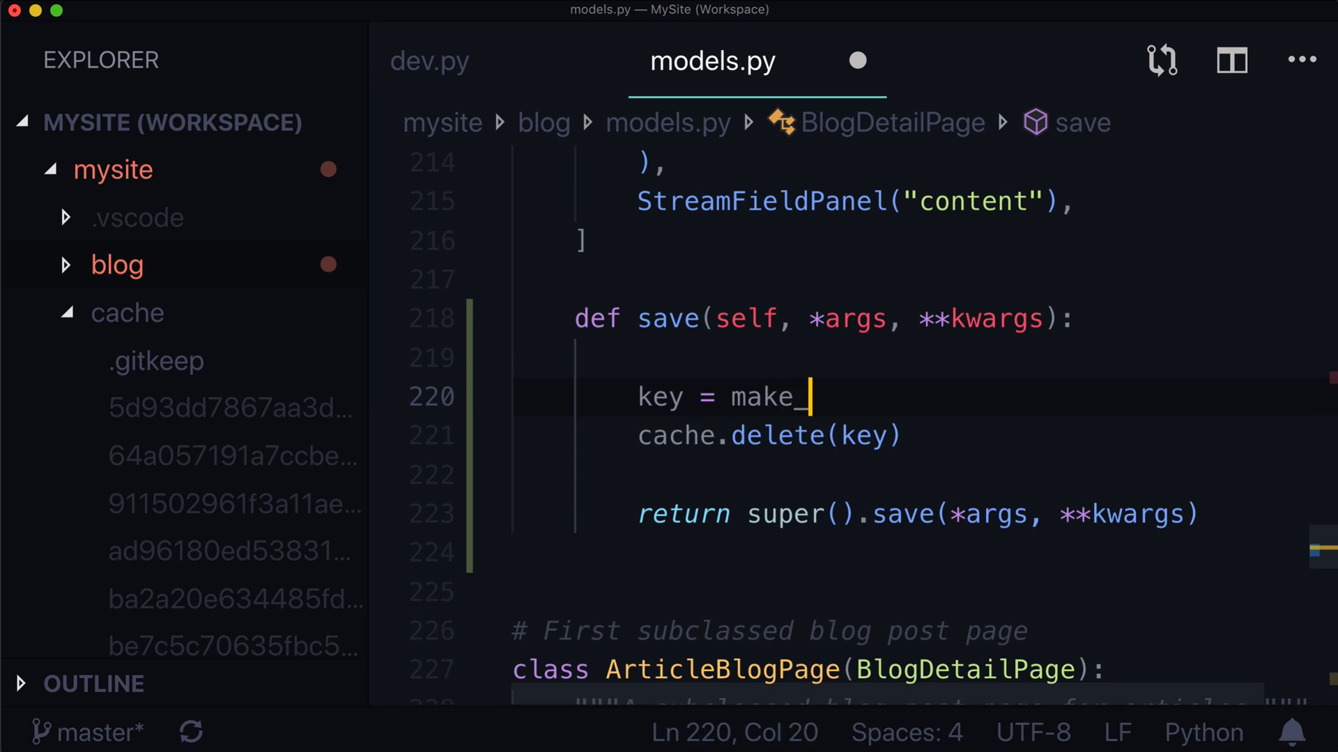
pyautogui.write('template_f')
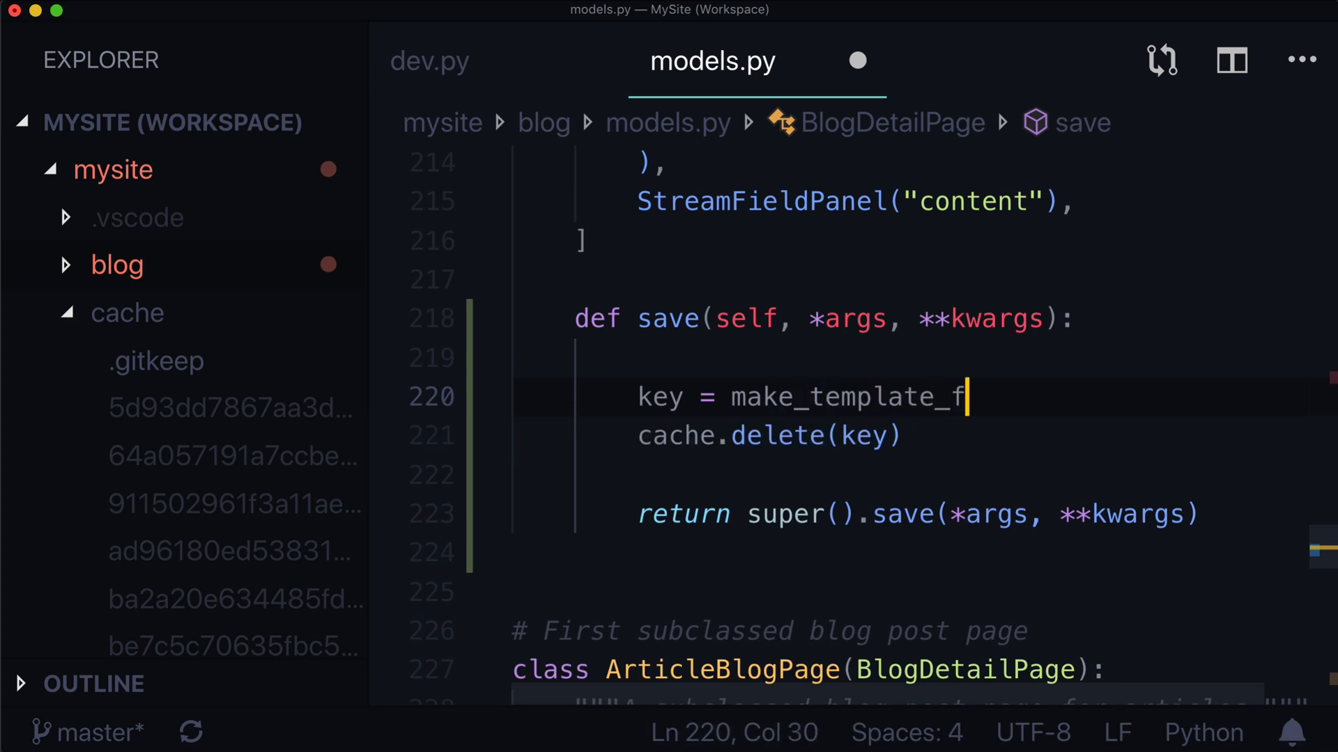
pyautogui.write('ragment_key(')
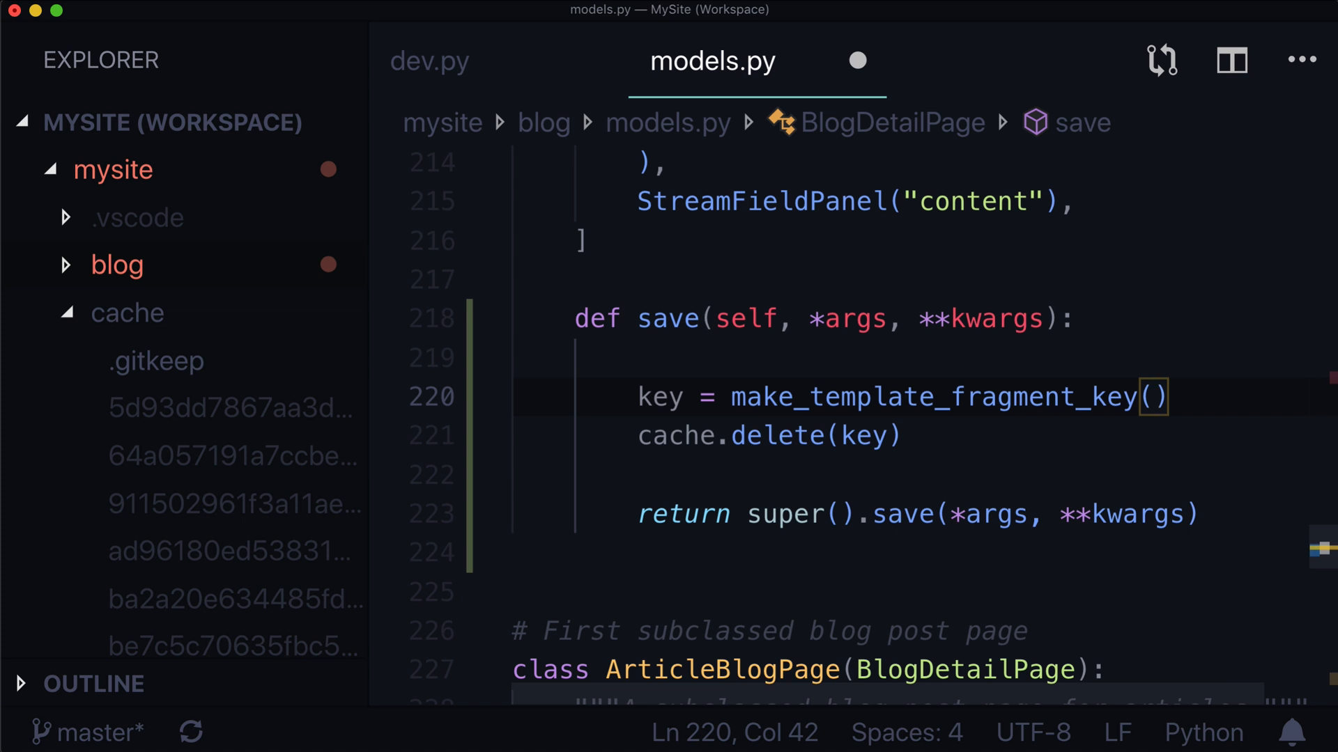
pyautogui.write('blog')
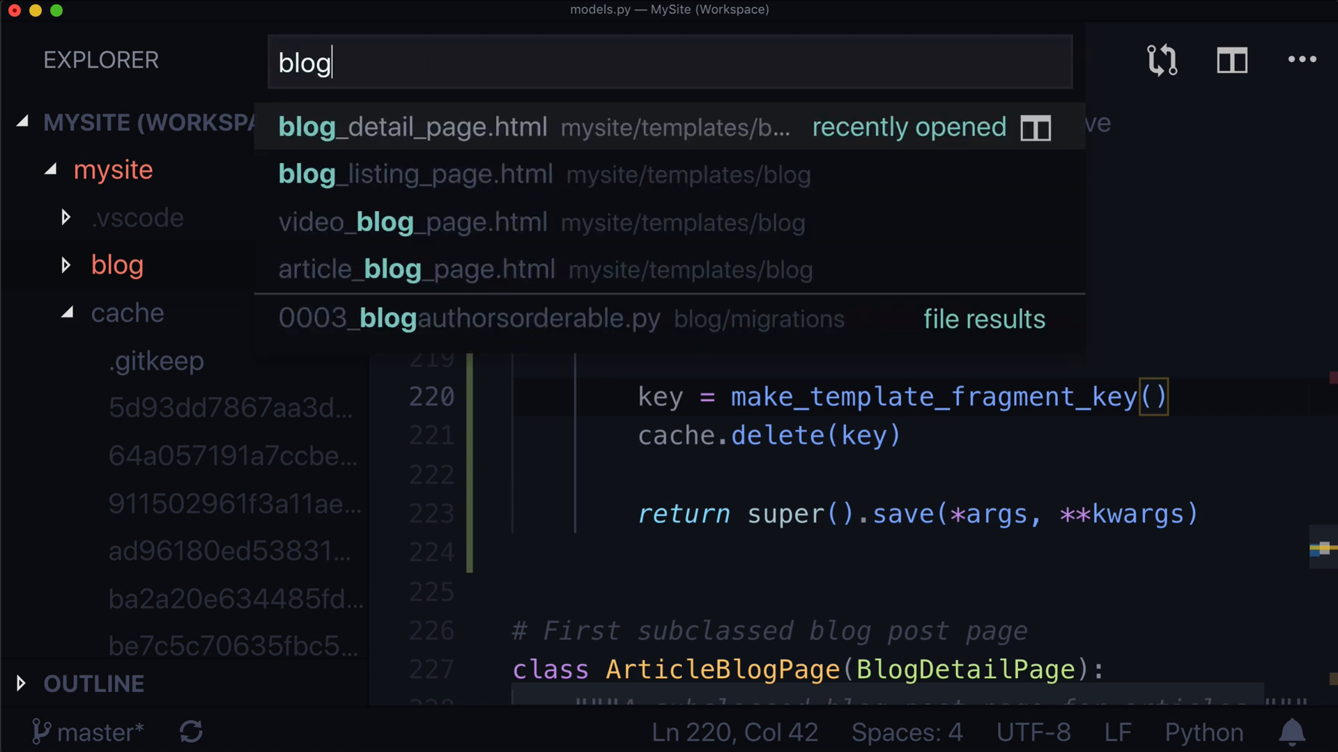
# - Check blog_listing_page.html's cache tag: fragment blog_post_preview keyed on post.id, then return to models.py
pyautogui.click(414, 174)
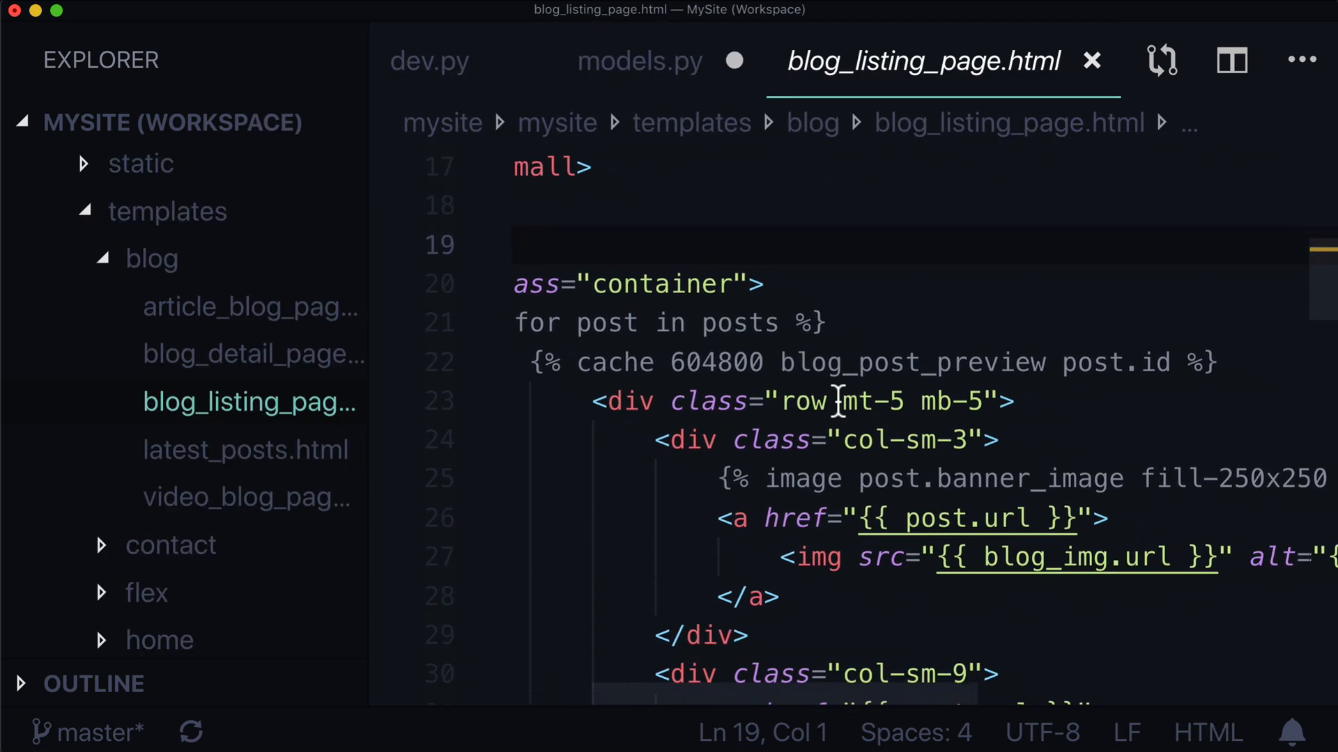
pyautogui.doubleClick(622, 361)
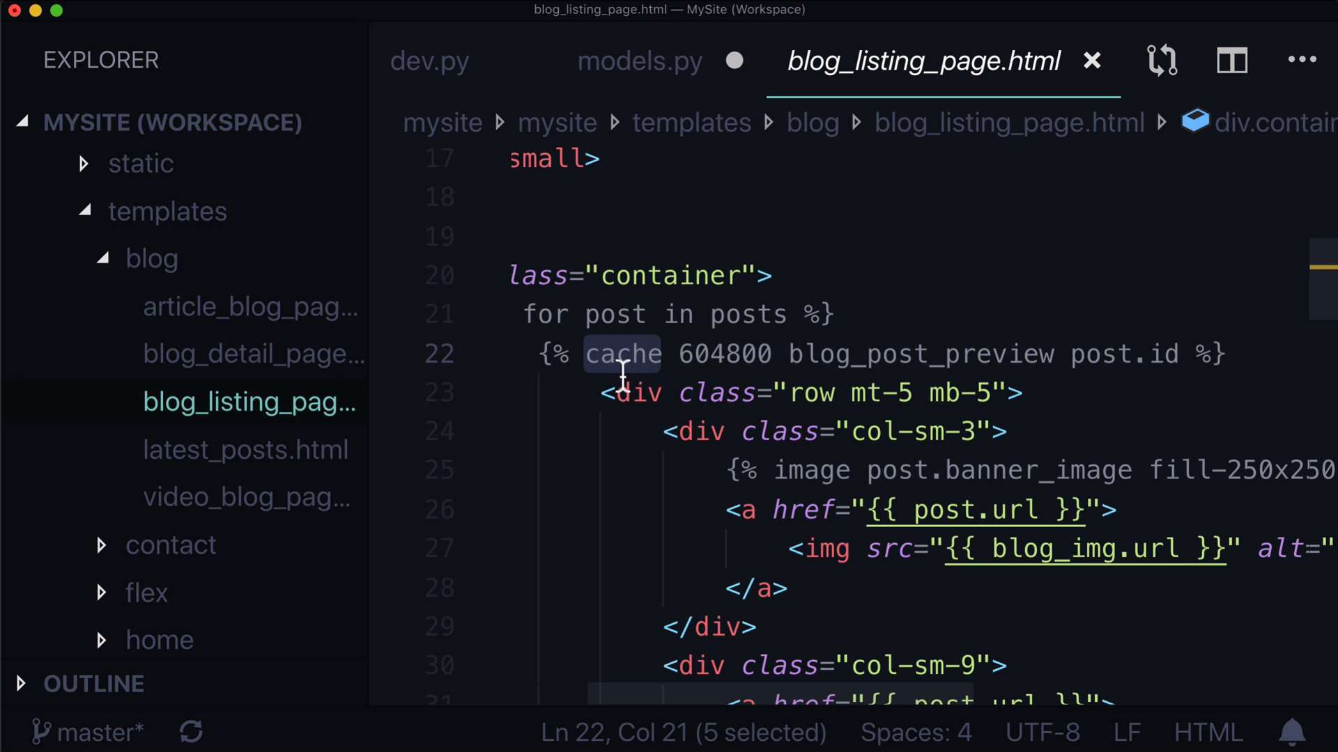
pyautogui.moveTo(742, 368)
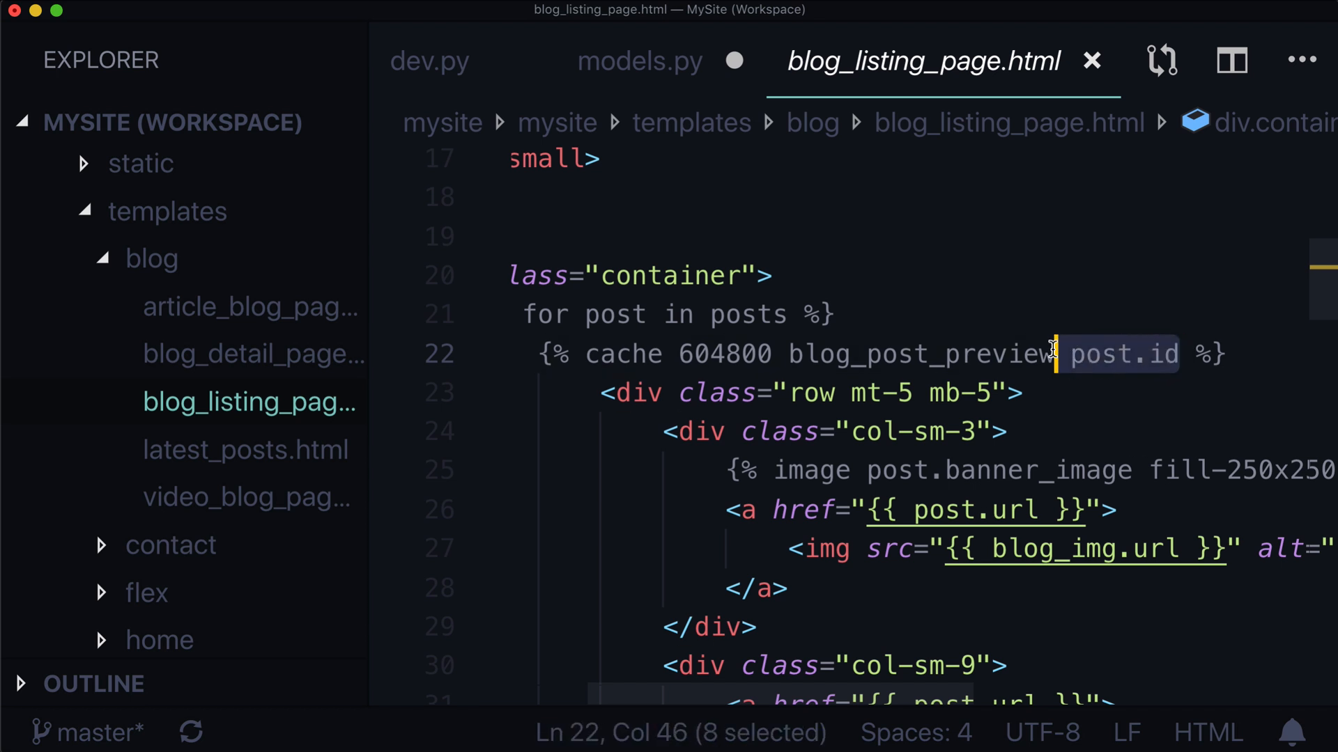
pyautogui.click(1071, 354)
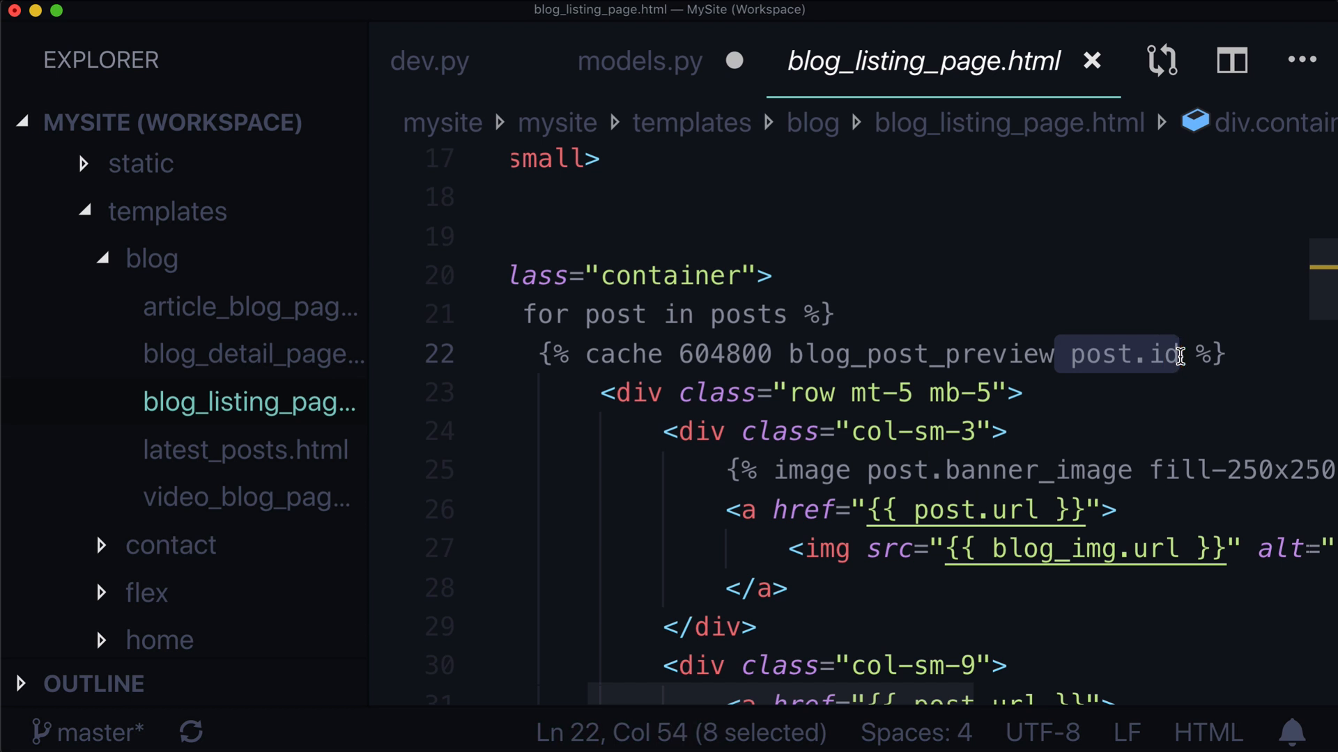
pyautogui.click(1073, 354)
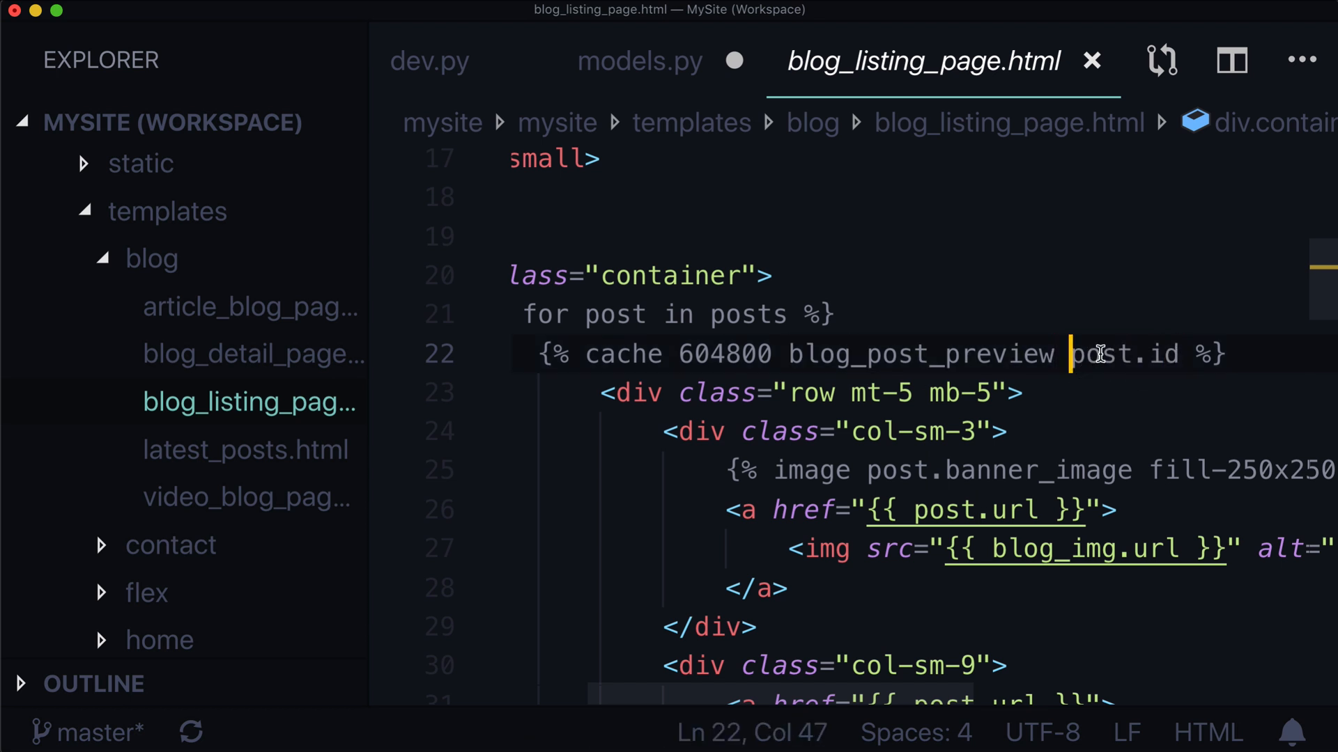
pyautogui.doubleClick(1122, 354)
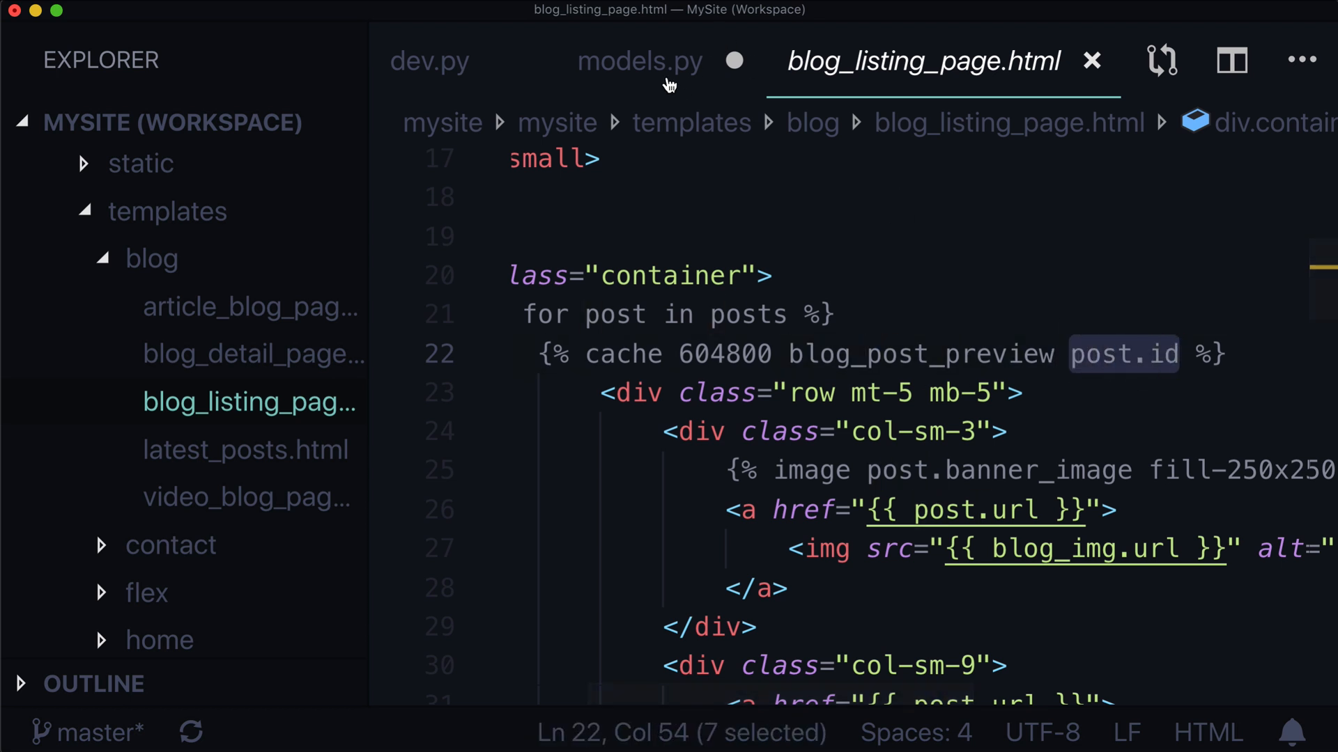
pyautogui.click(639, 61)
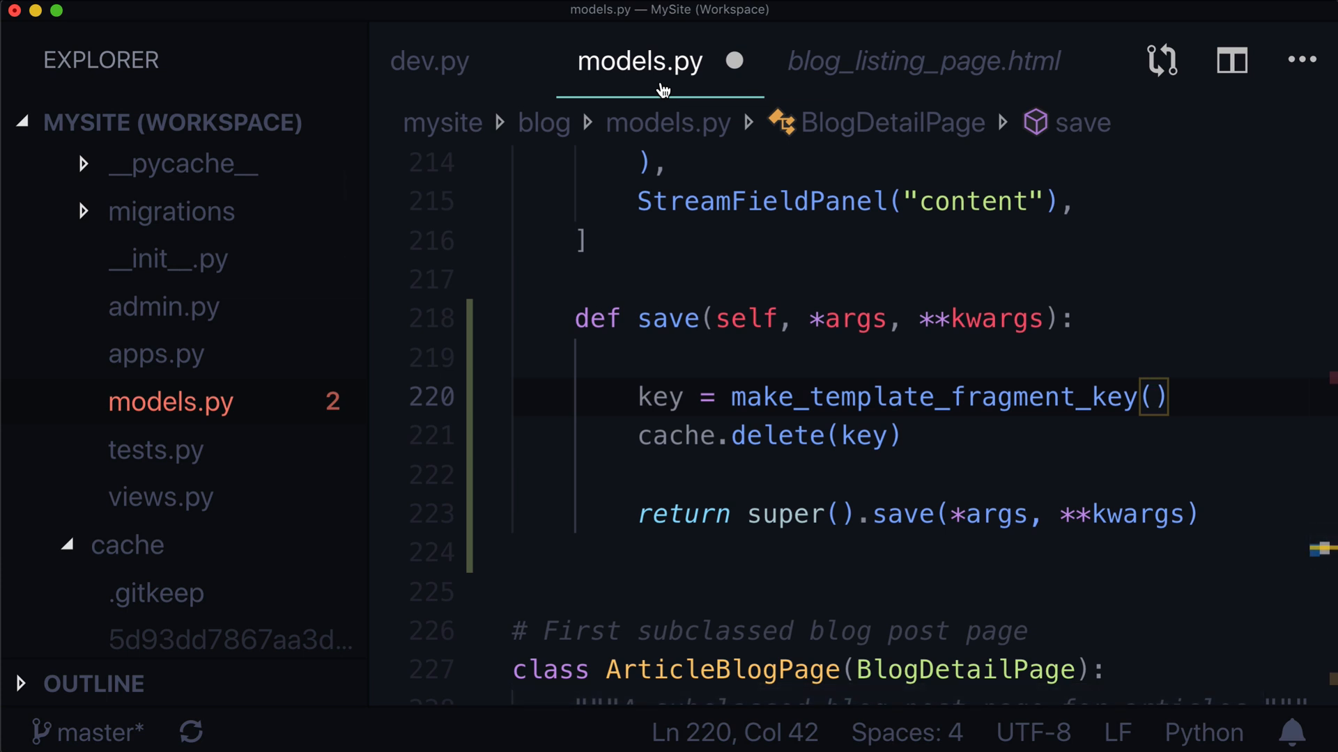
pyautogui.click(923, 60)
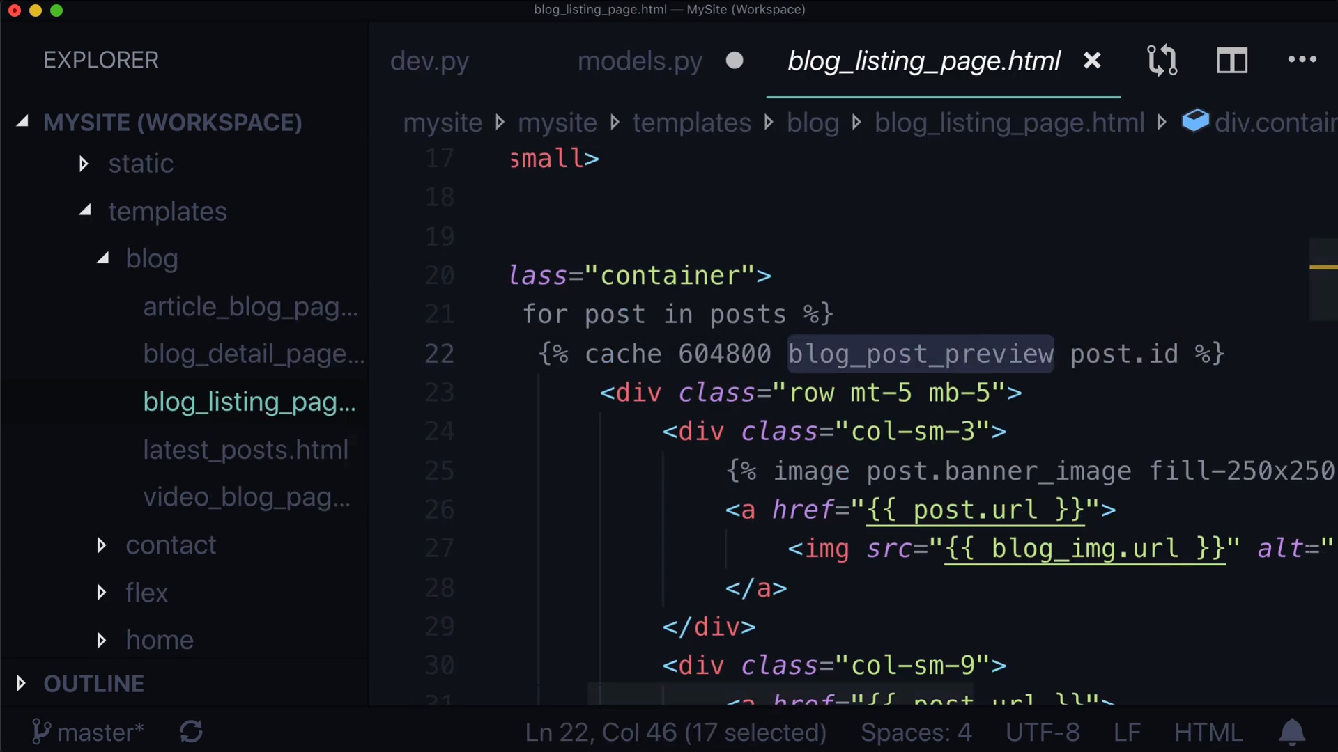
pyautogui.click(639, 61)
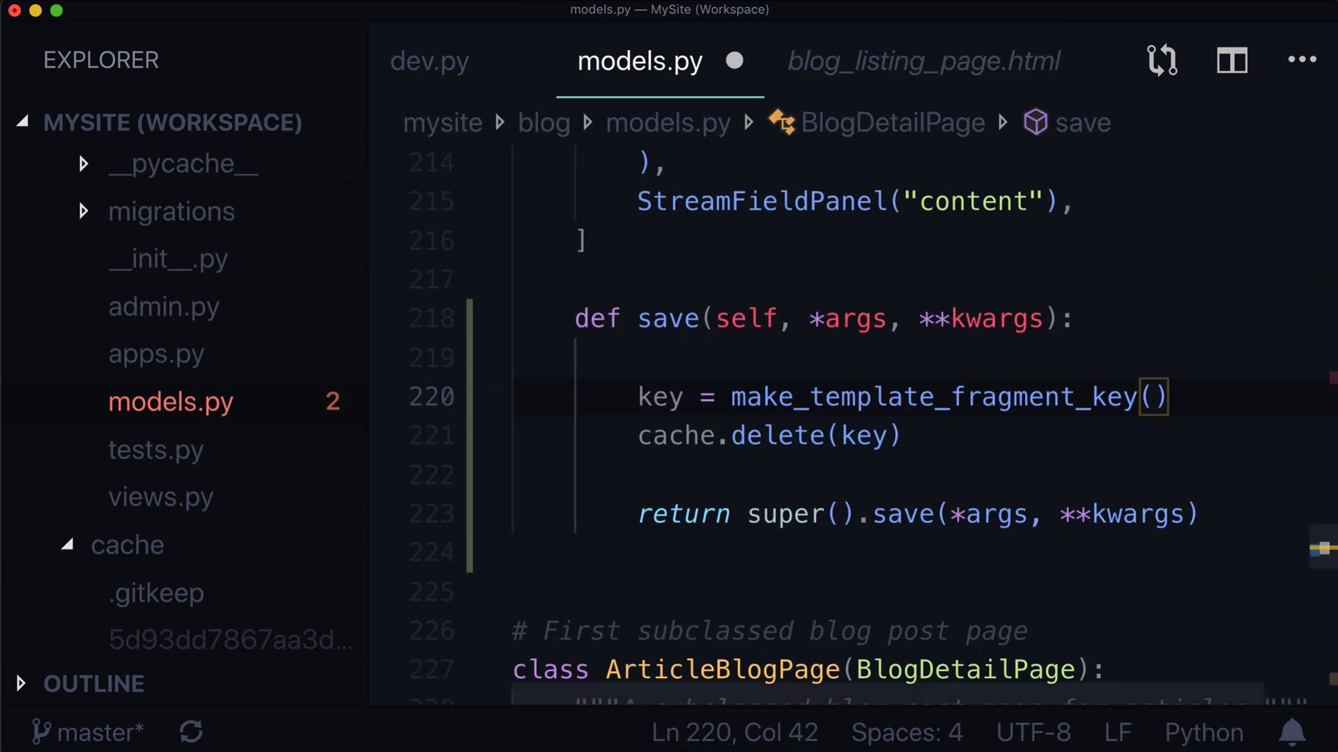
# - Complete make_template_fragment_key("blog_post_preview", [self.id]) and highlight the BlogDetailPage class name
pyautogui.write('"blog_post_preview",')
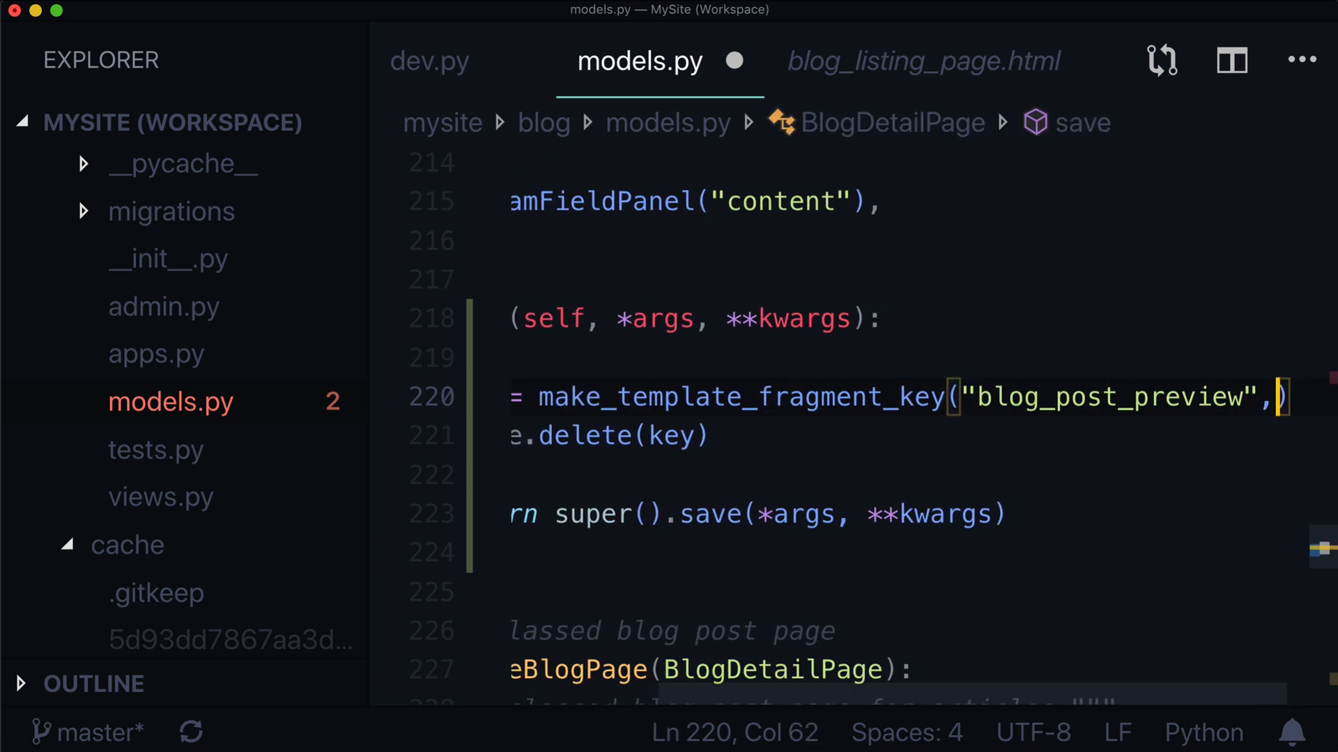
pyautogui.write('[s]')
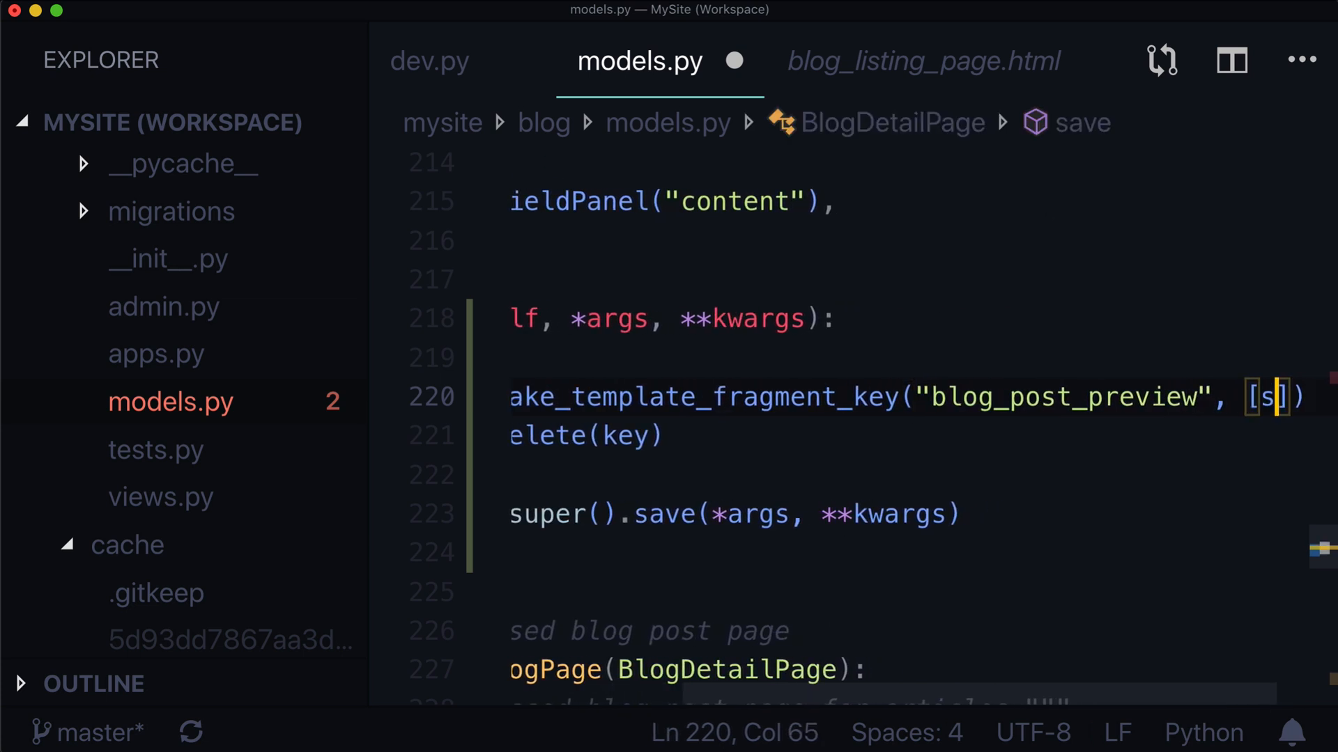
pyautogui.write('elf.id')
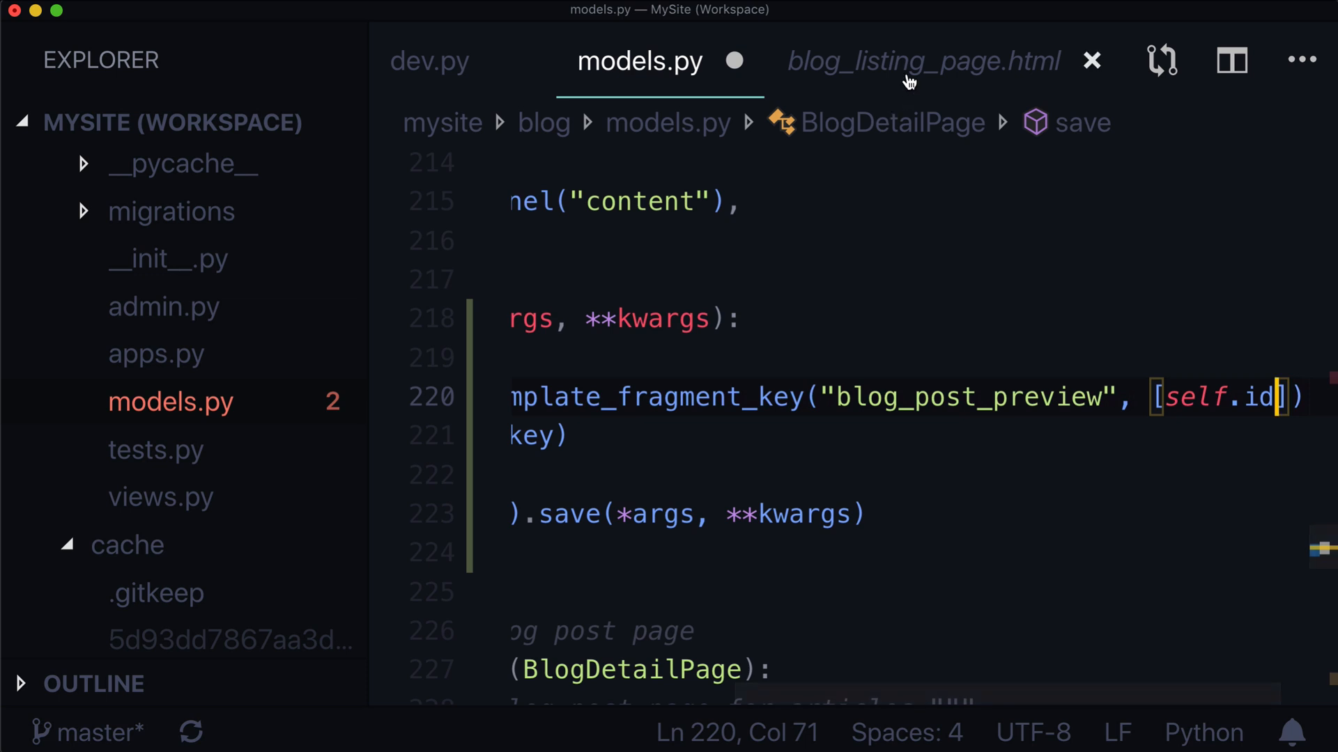
pyautogui.scroll(3)
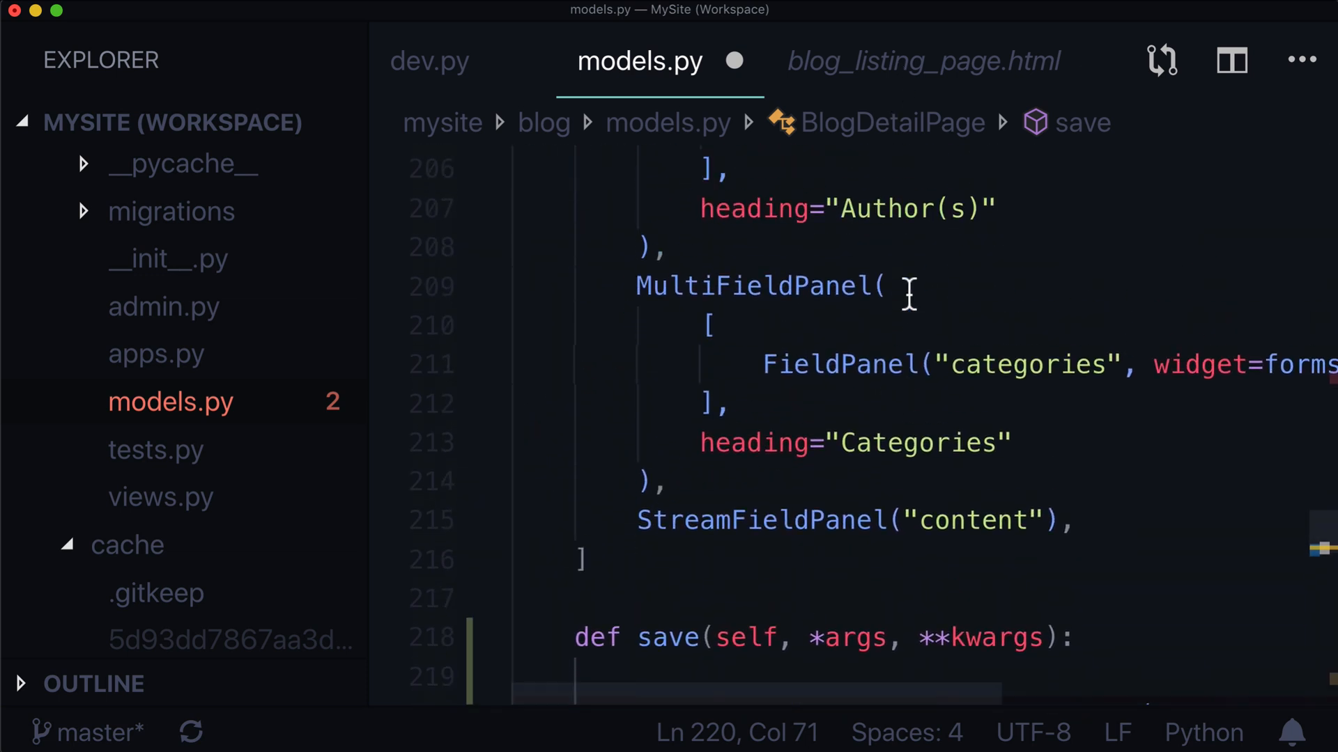
pyautogui.scroll(3)
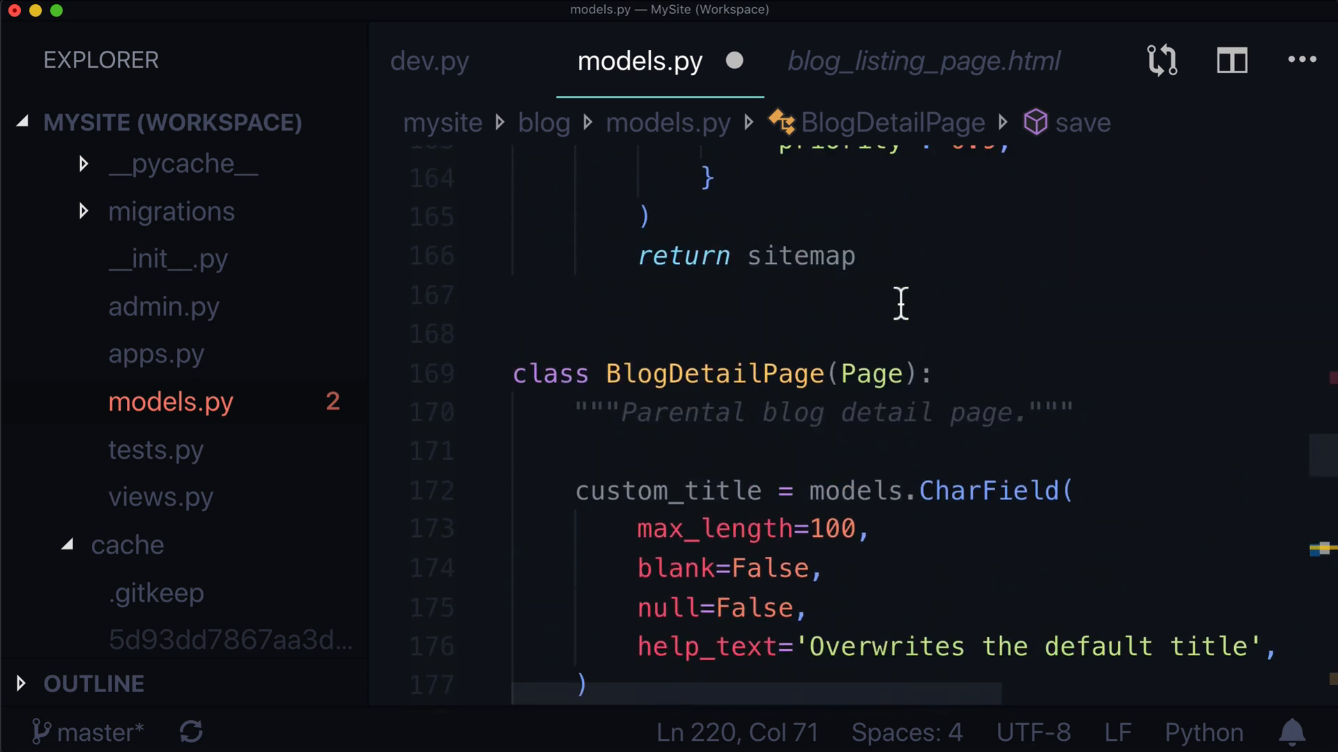
pyautogui.doubleClick(712, 394)
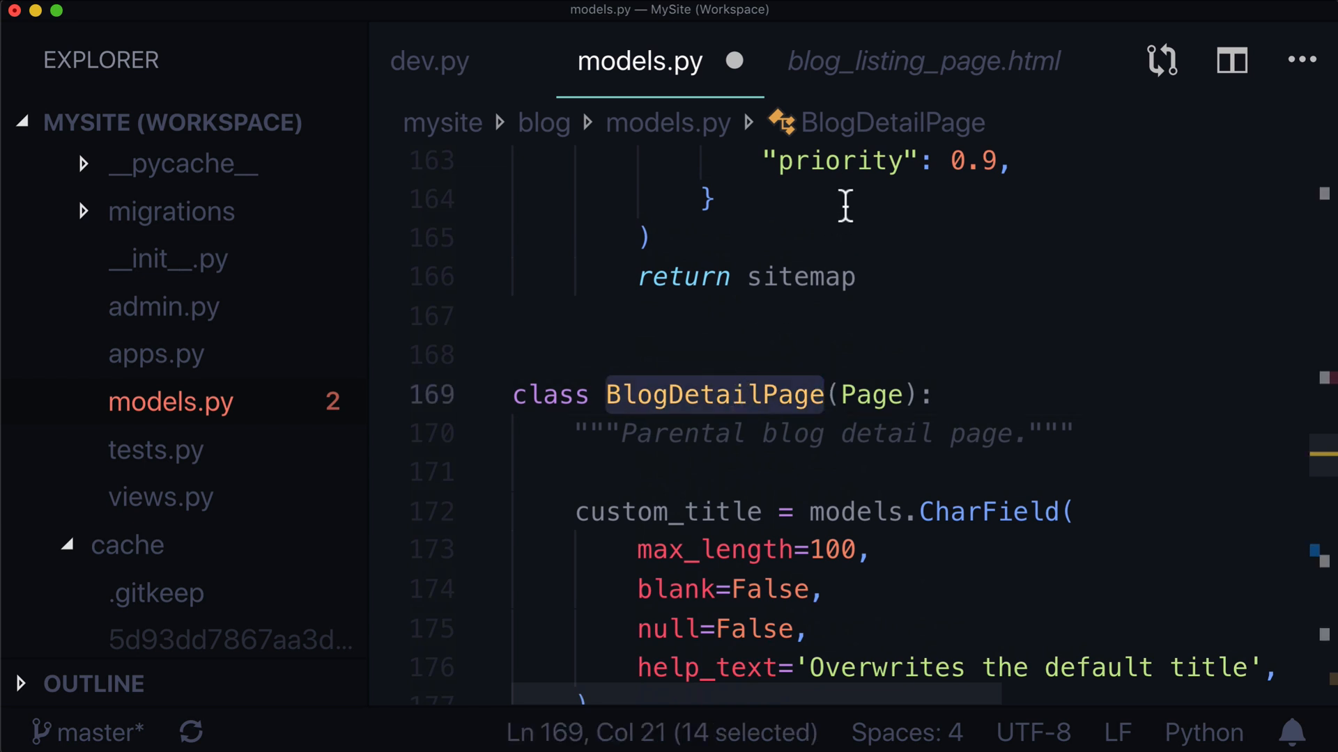
pyautogui.click(922, 61)
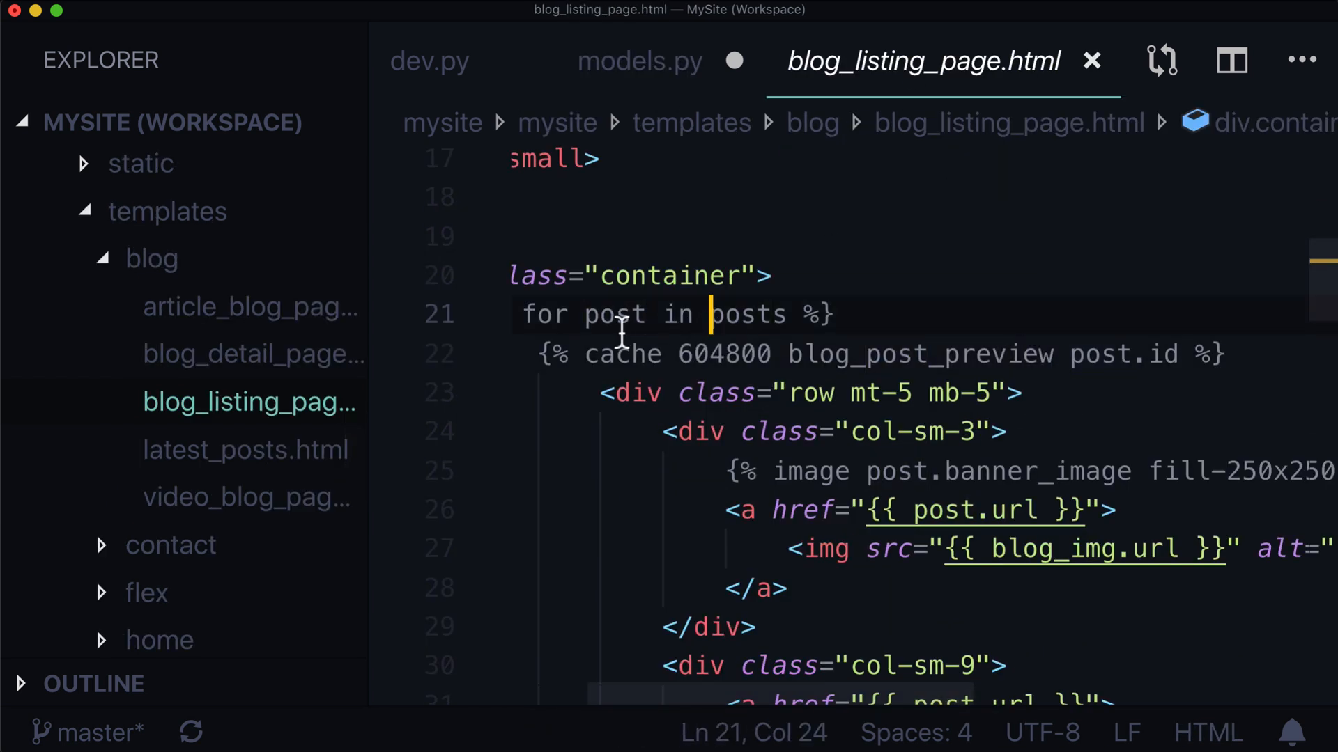
pyautogui.doubleClick(613, 314)
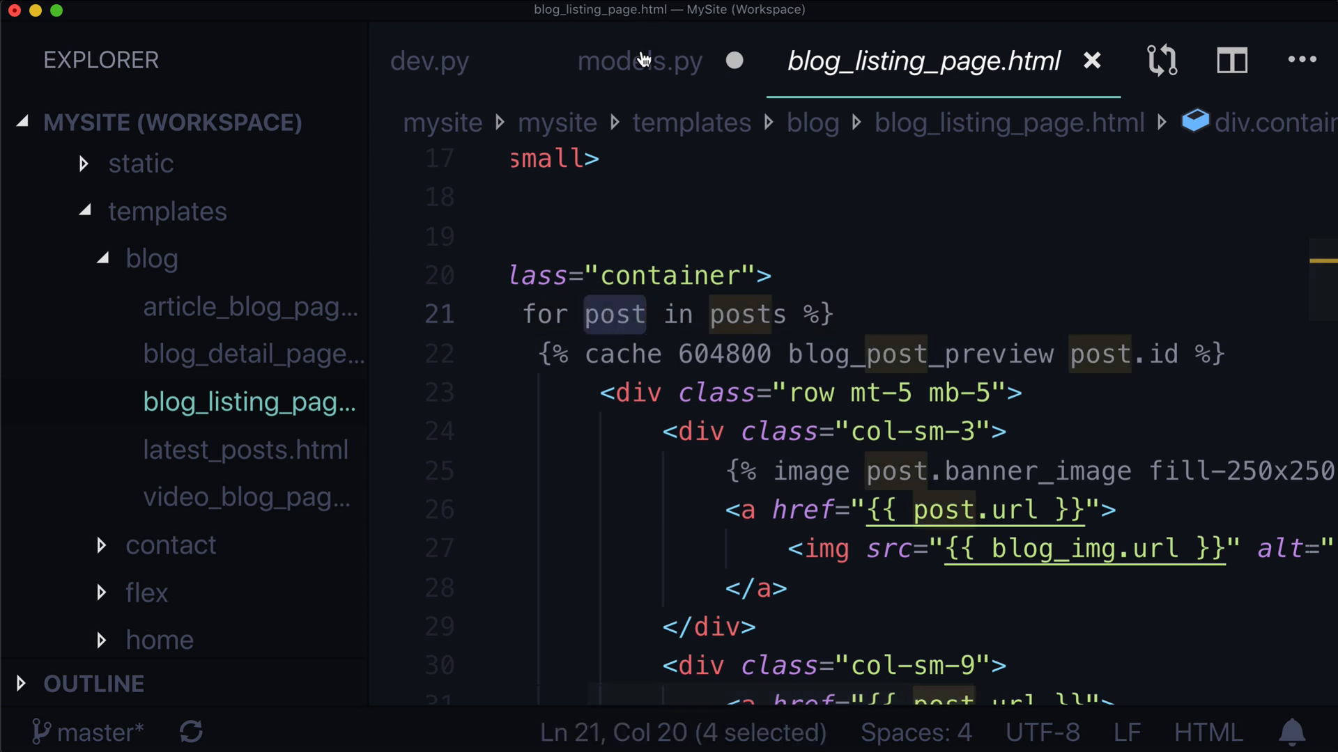
pyautogui.moveTo(1081, 354)
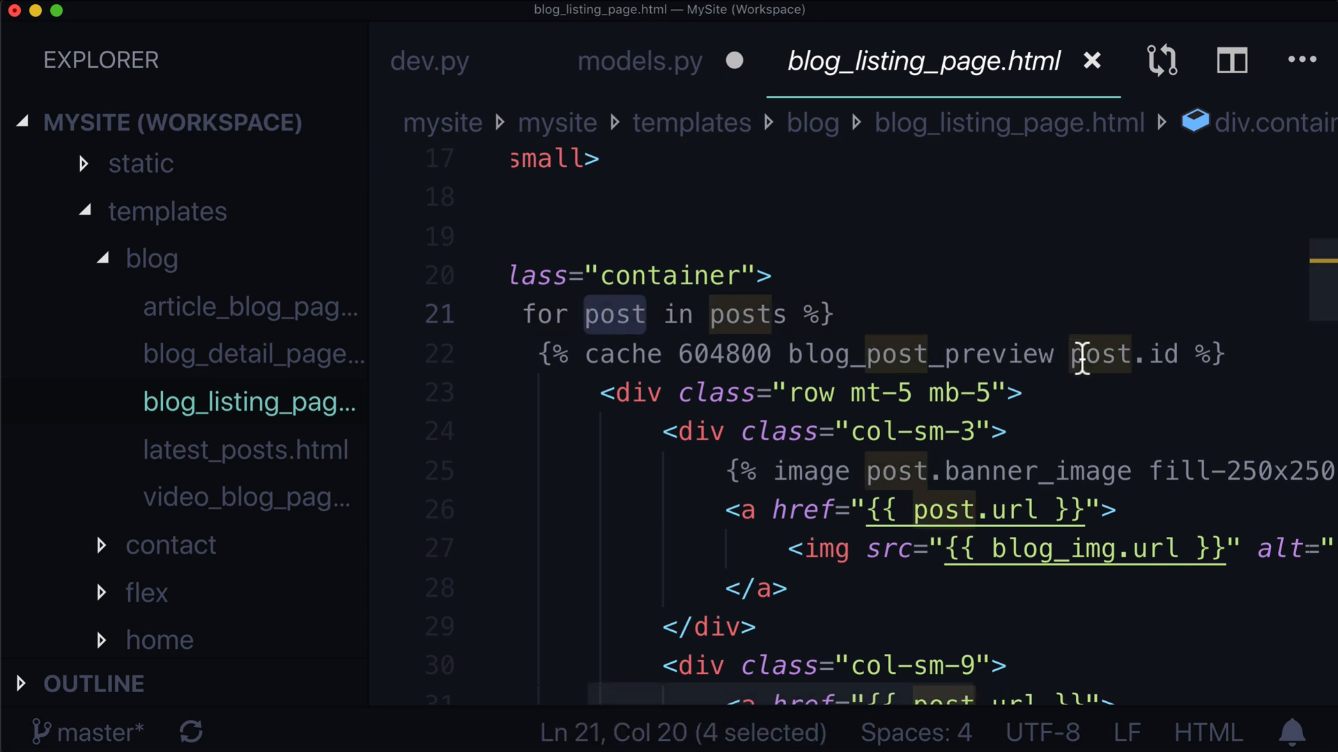
pyautogui.write('self')
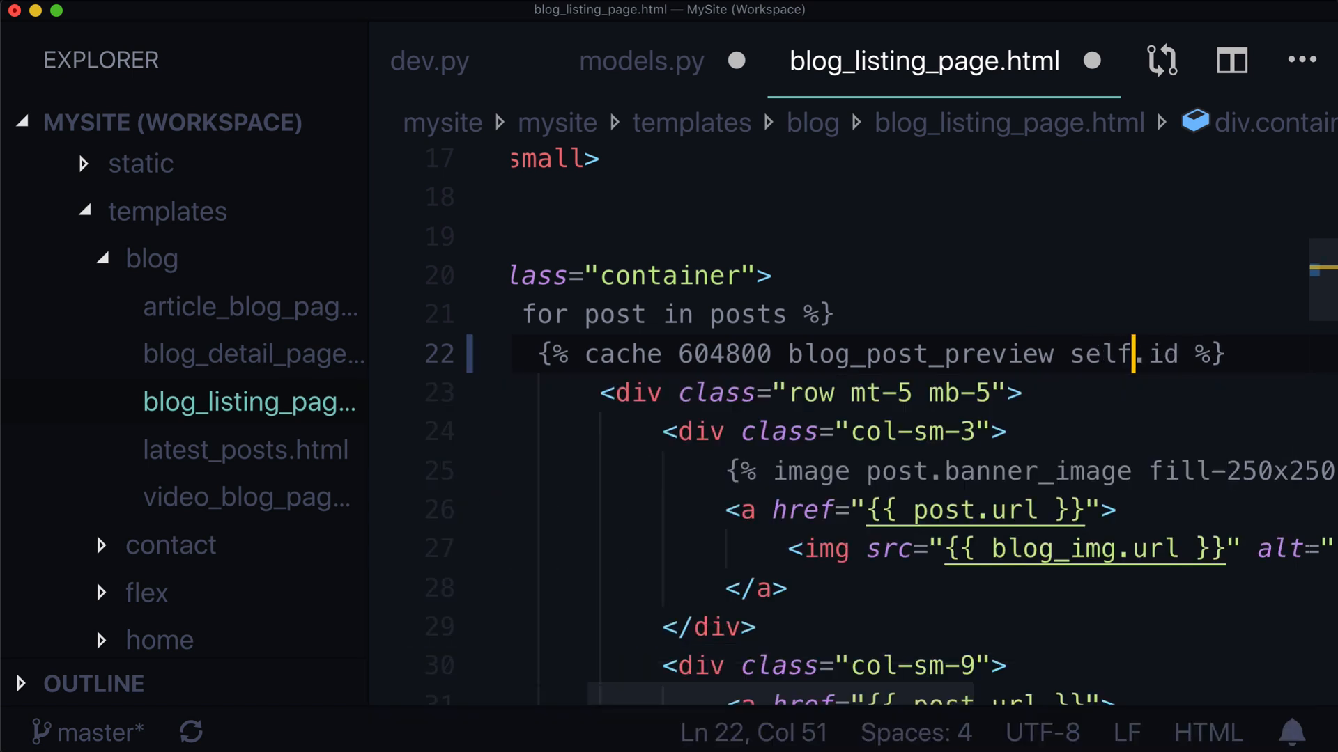
pyautogui.write('post')
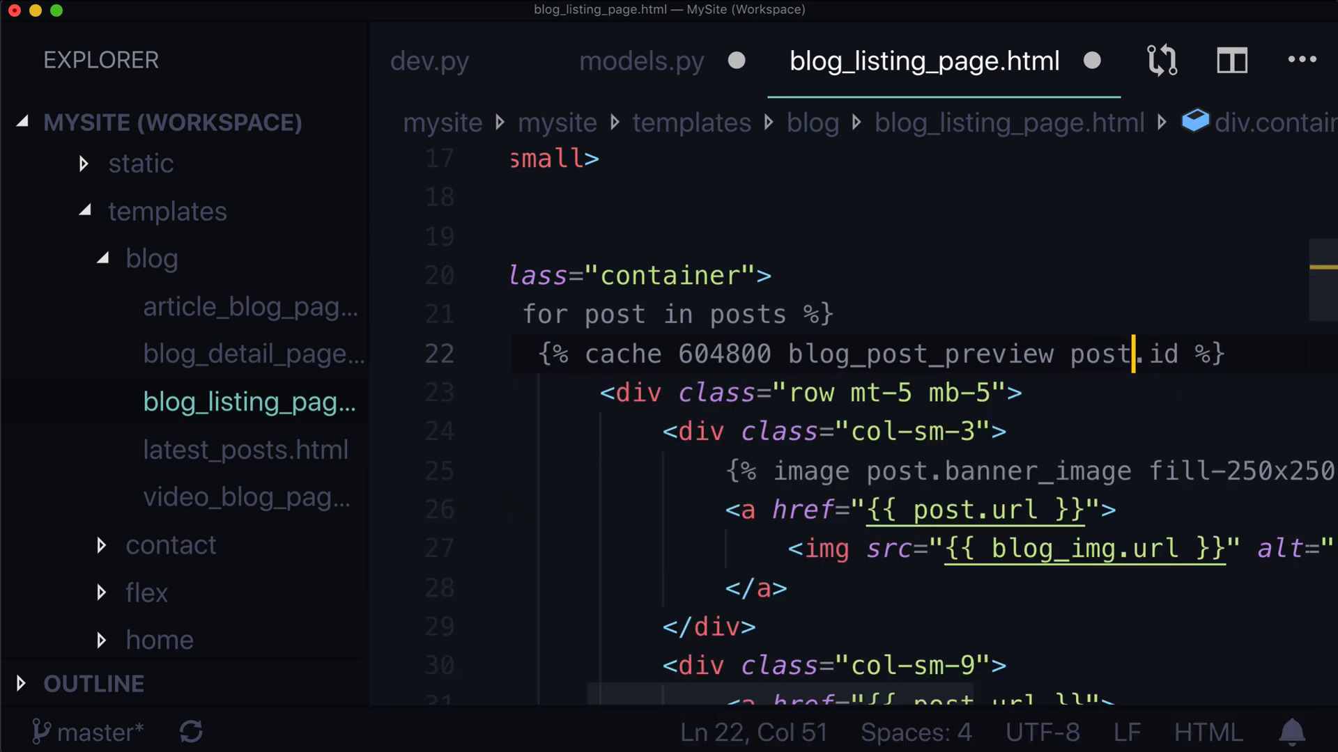
# - Format models.py and put blog_post_preview and [self.id] on separate lines
pyautogui.click(641, 60)
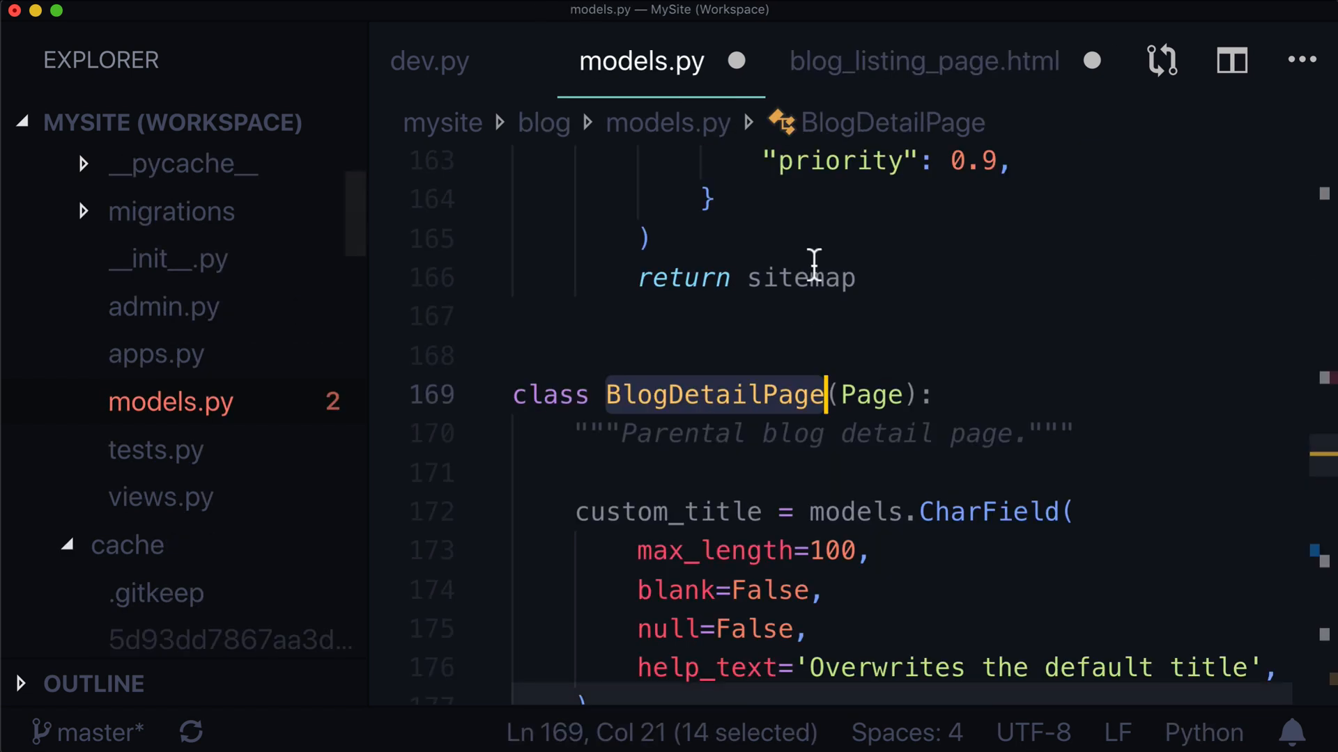
pyautogui.scroll(-3)
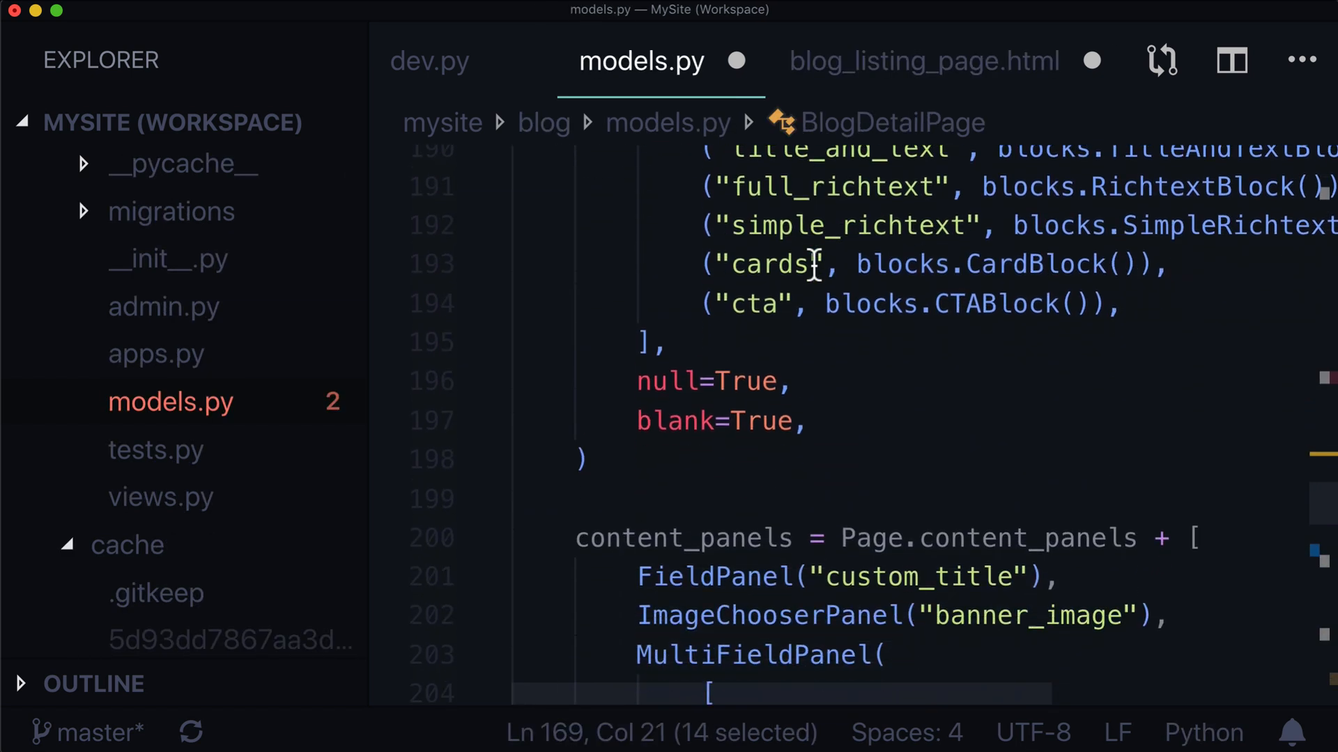
pyautogui.scroll(-3)
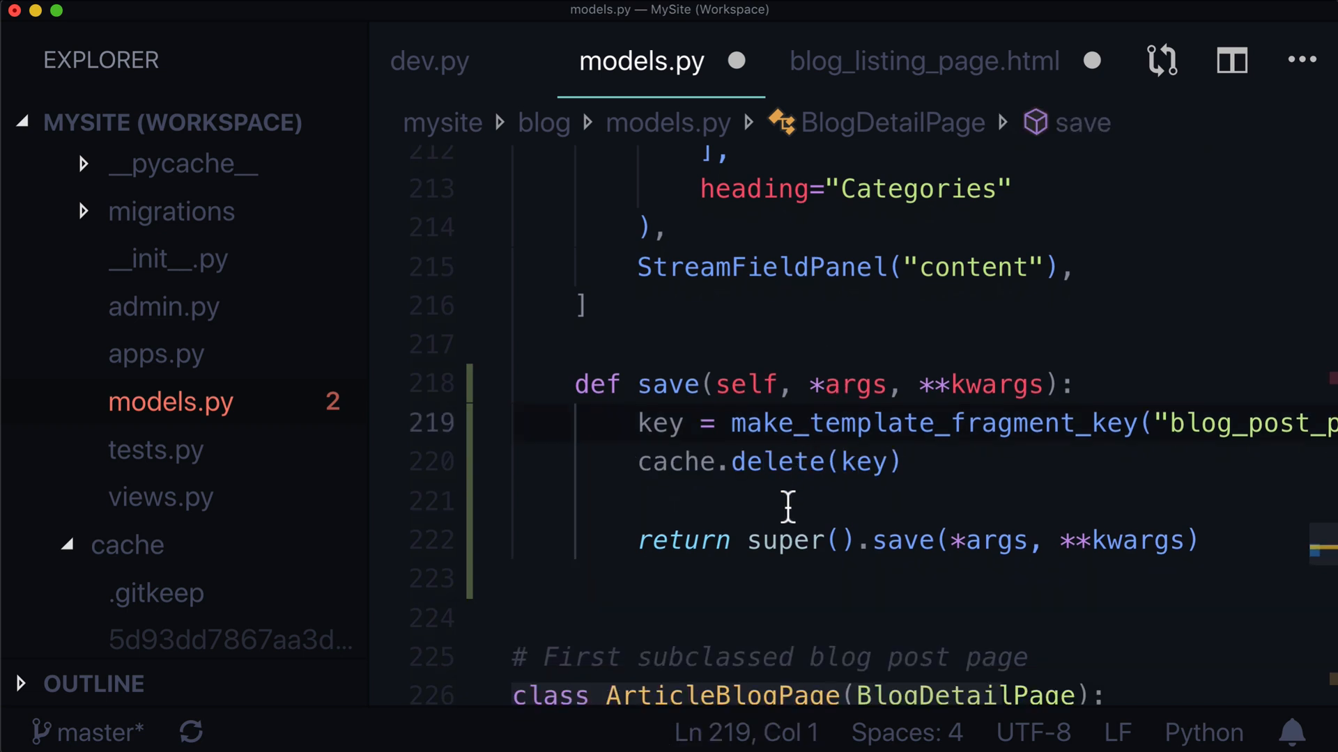
pyautogui.rightClick(779, 501)
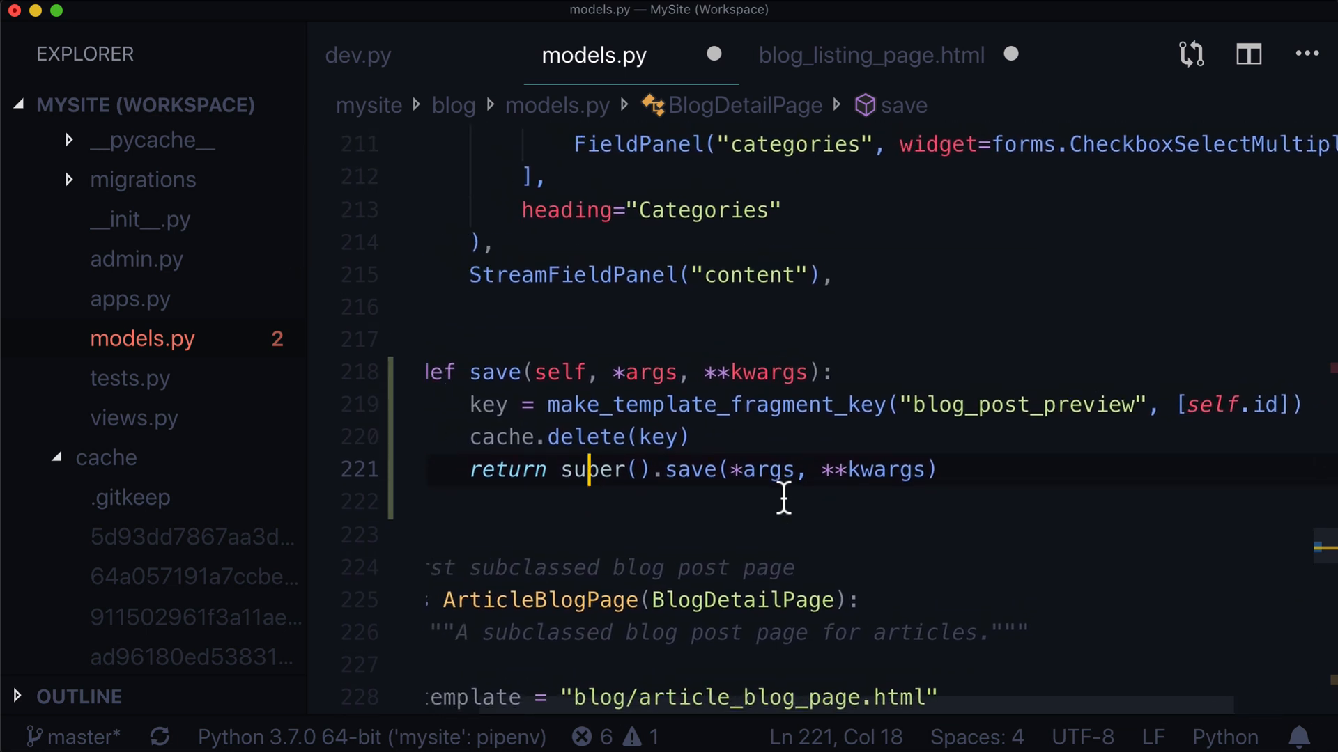
pyautogui.moveTo(793, 486)
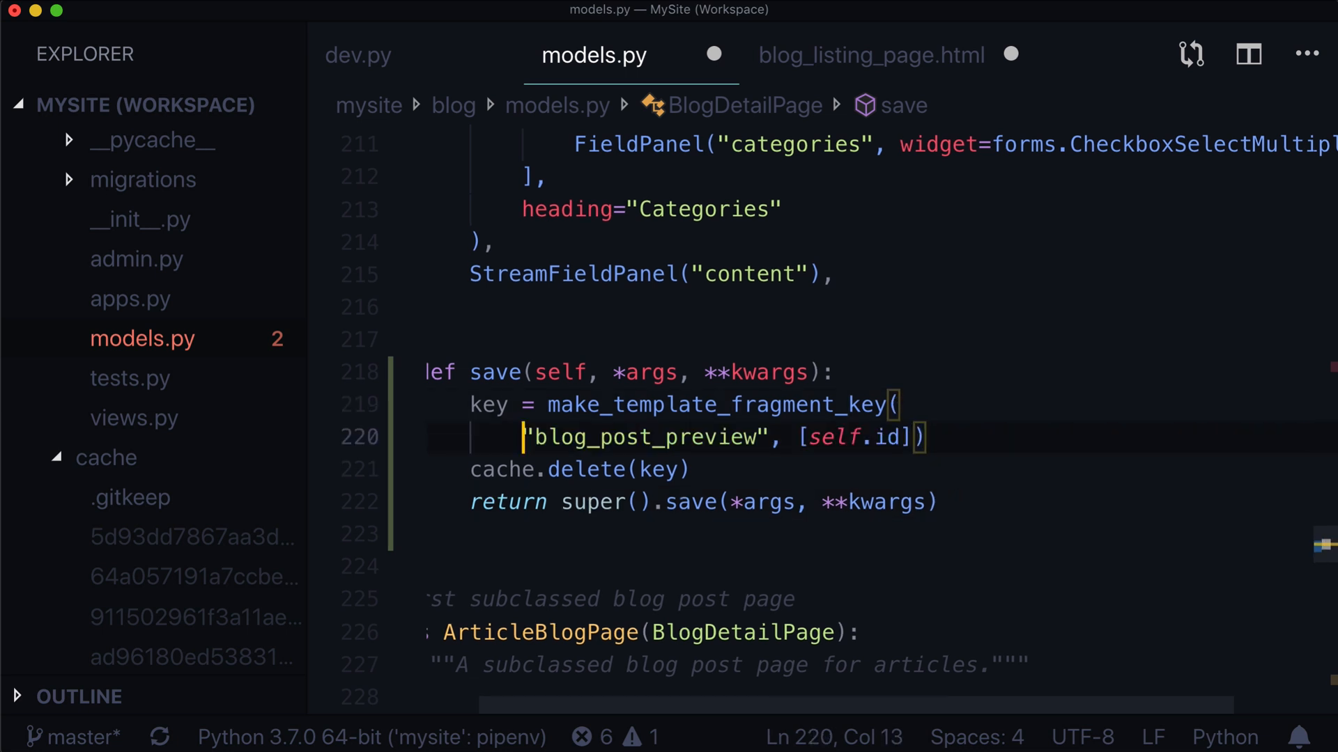
pyautogui.press('enter')
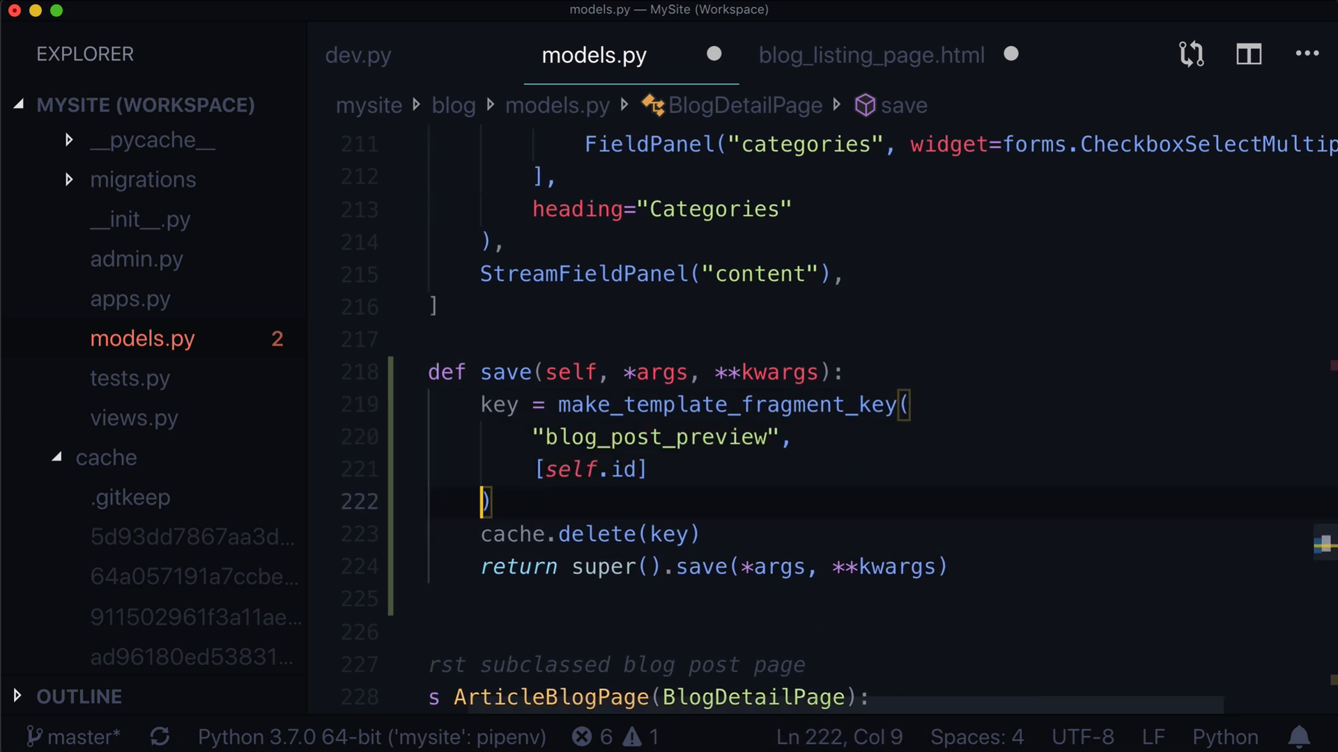
pyautogui.scroll(-3)
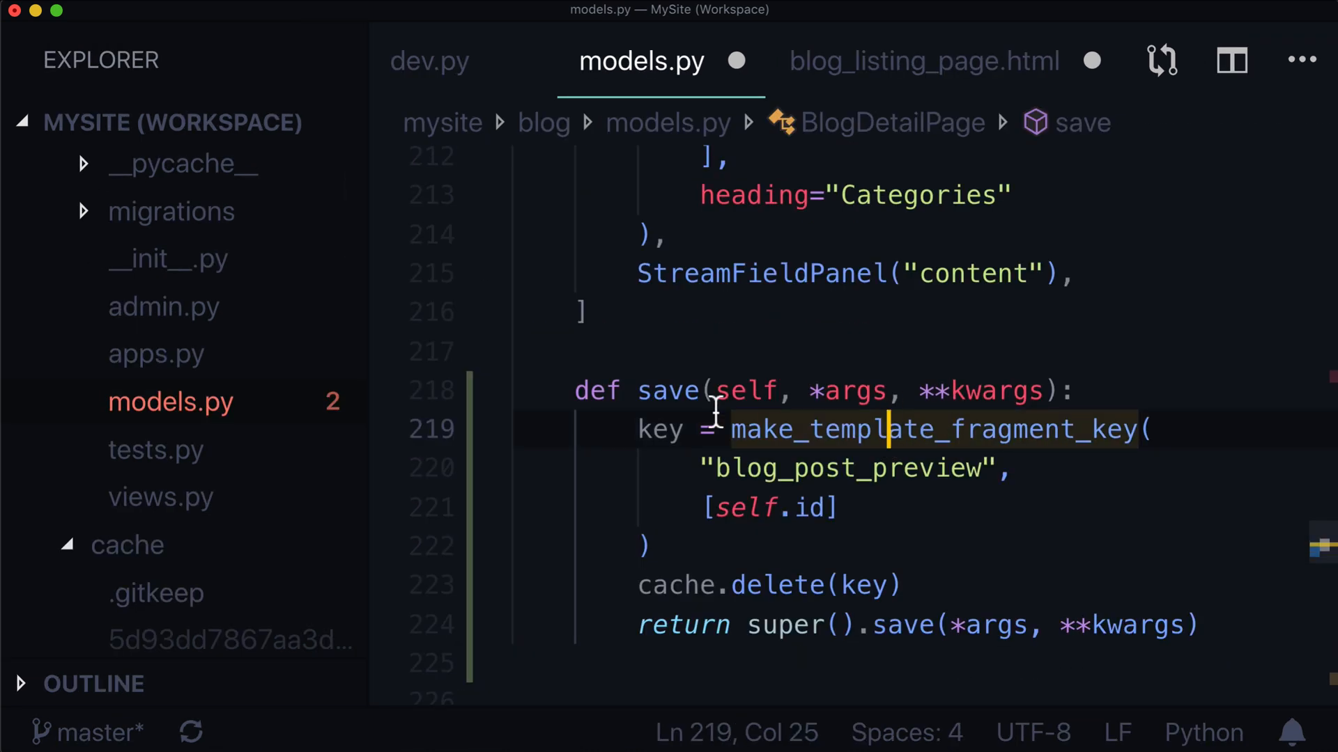
# - Inspect the undefined make_template_fragment_key and cache.delete warnings, then scroll up to the imports
pyautogui.doubleClick(658, 429)
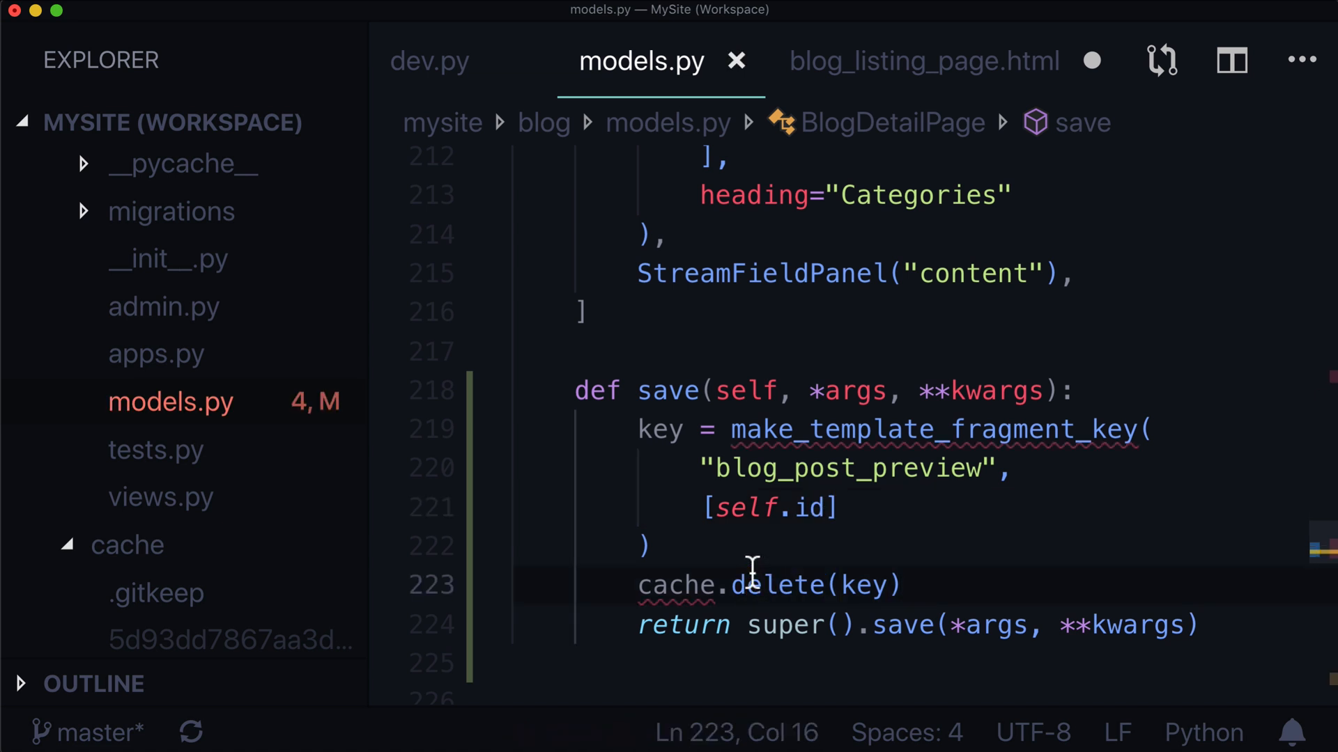
pyautogui.click(687, 584)
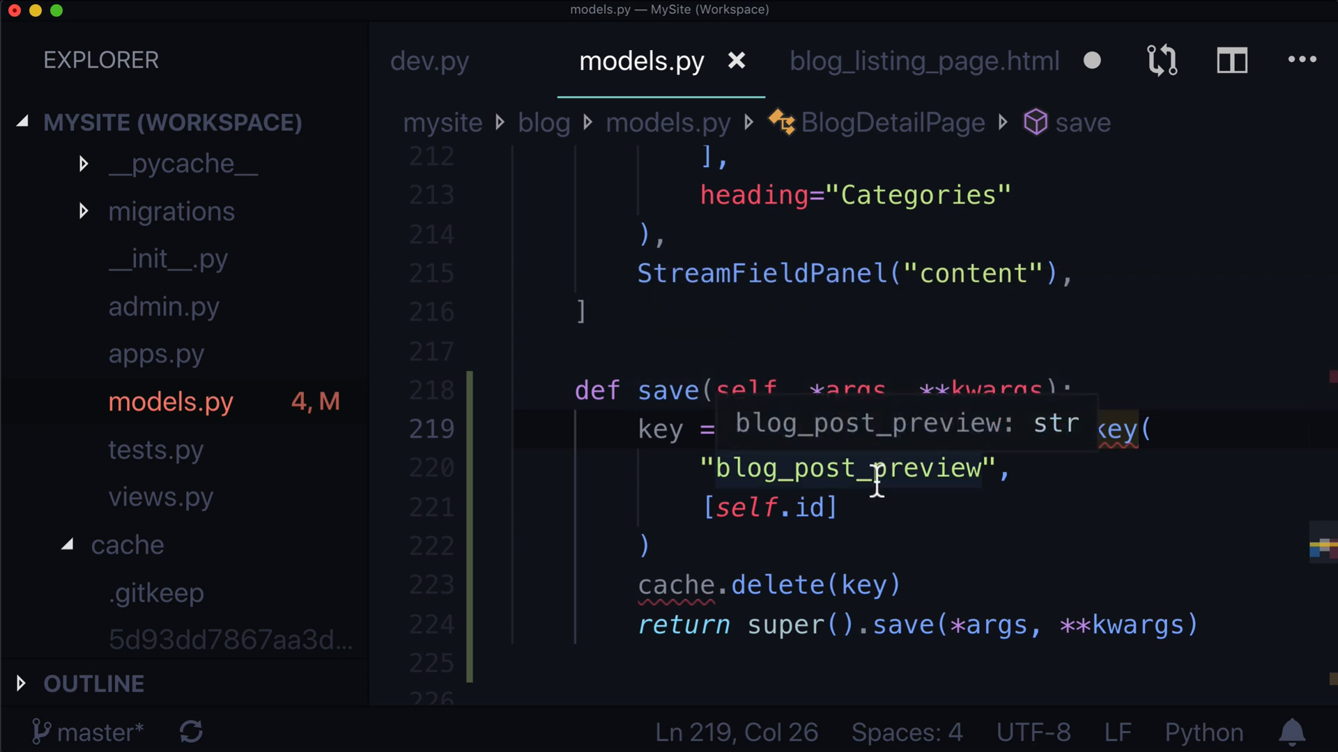
pyautogui.scroll(3)
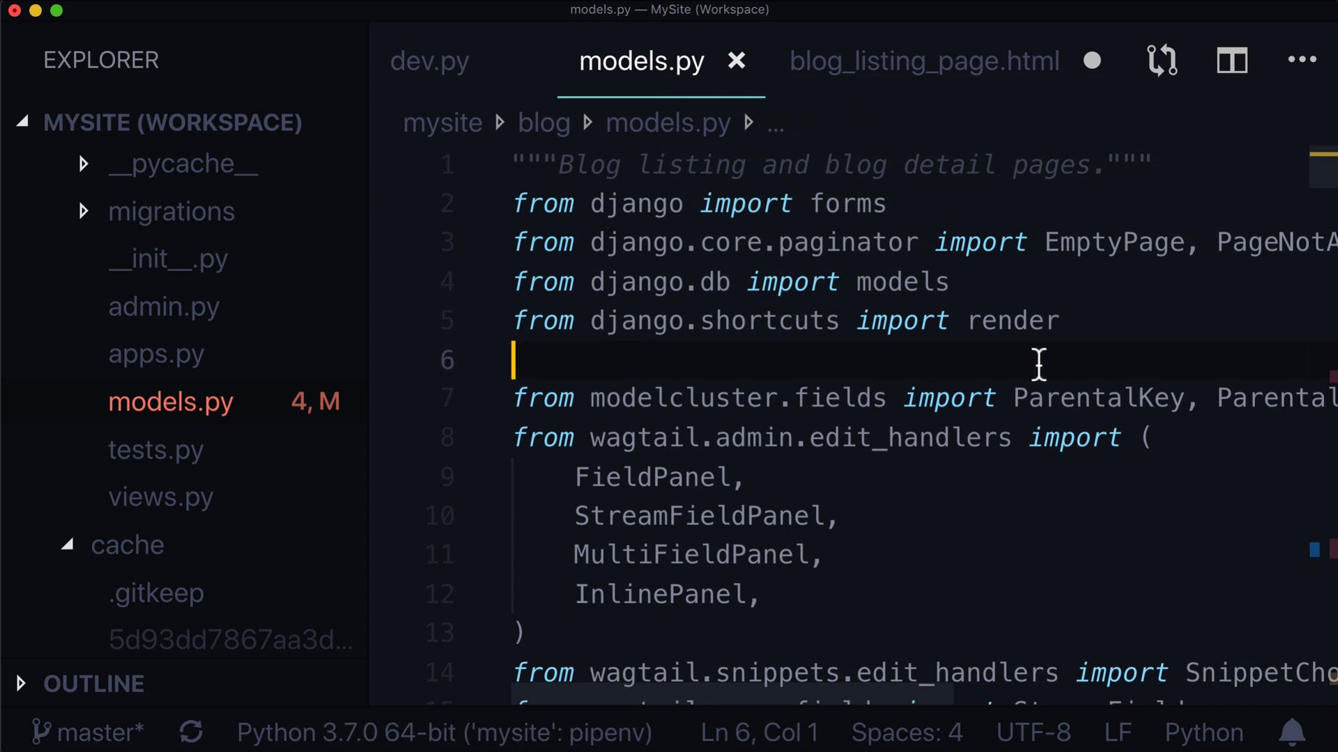
# - Add imports: 'from django.core.cache import cache' and 'from django.core.cache.utils import make_template_fragment_key'
pyautogui.click(980, 242)
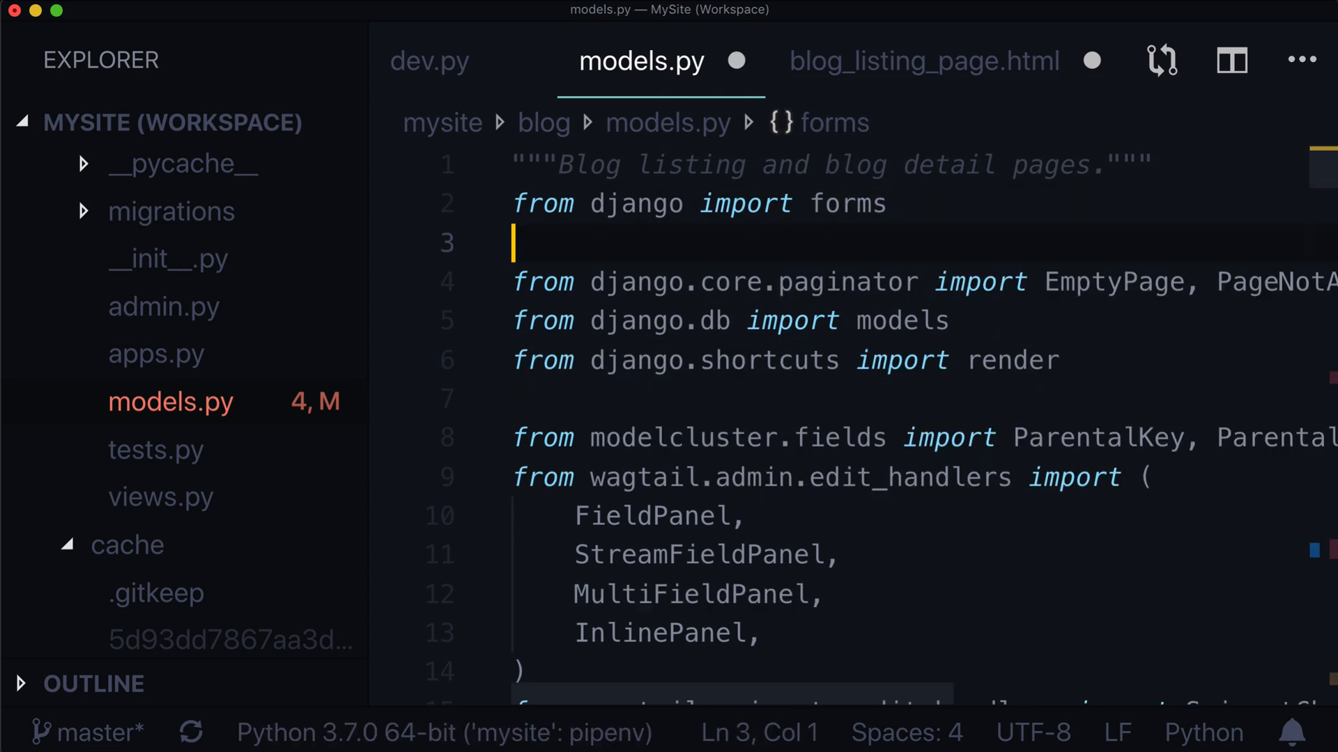
pyautogui.write('from djan')
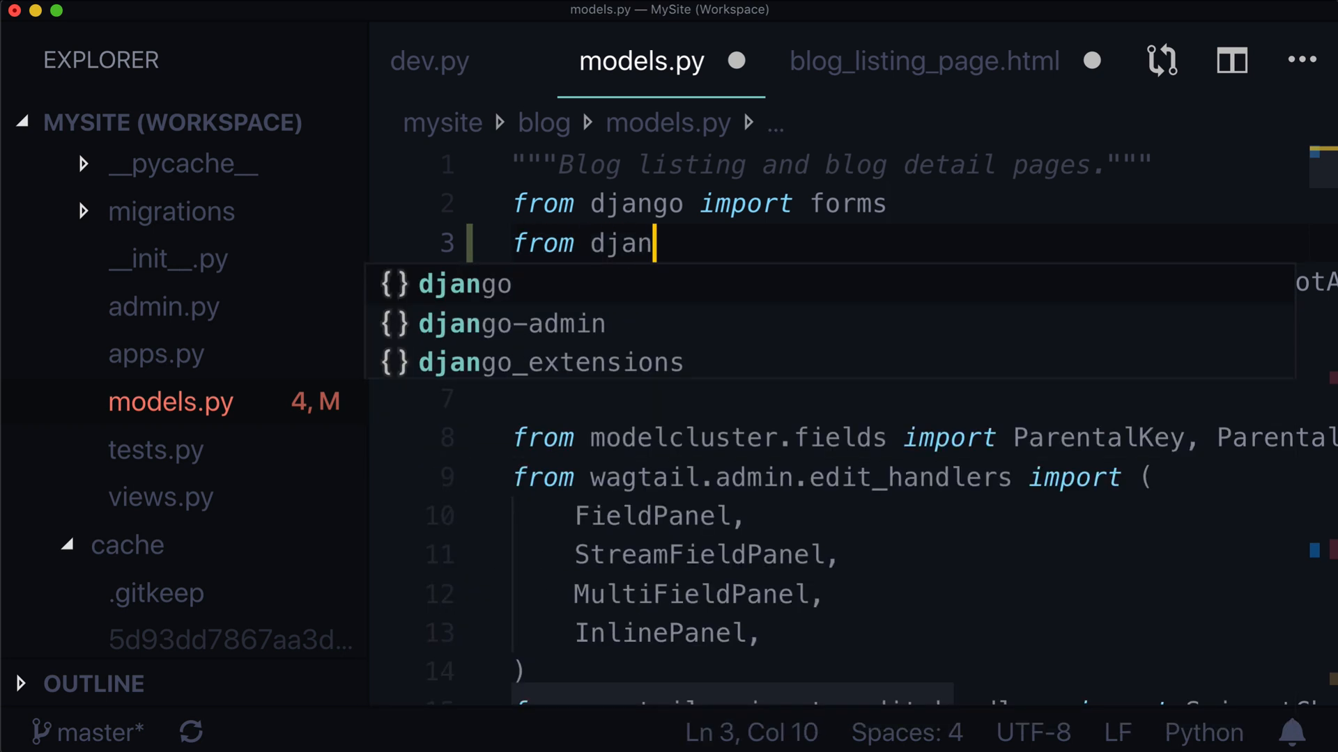
pyautogui.write('go.core.cache import cache')
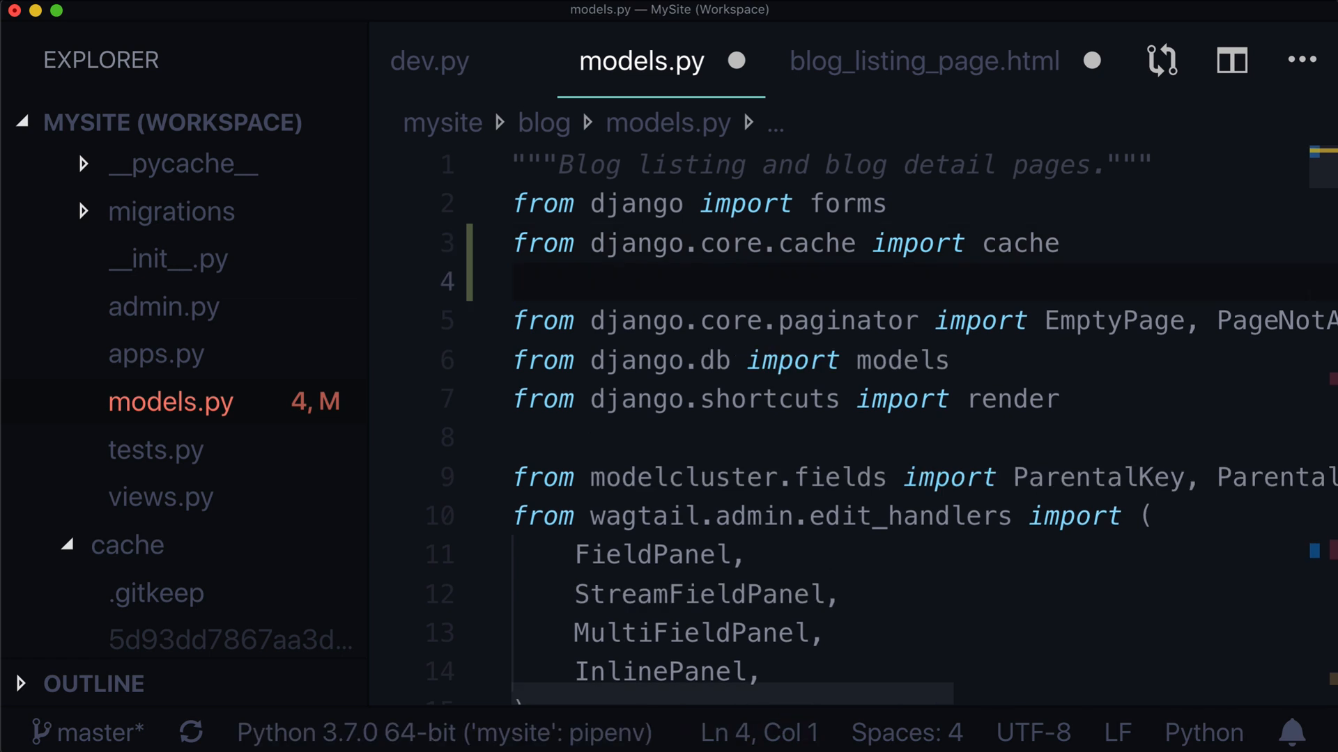
pyautogui.write('from django')
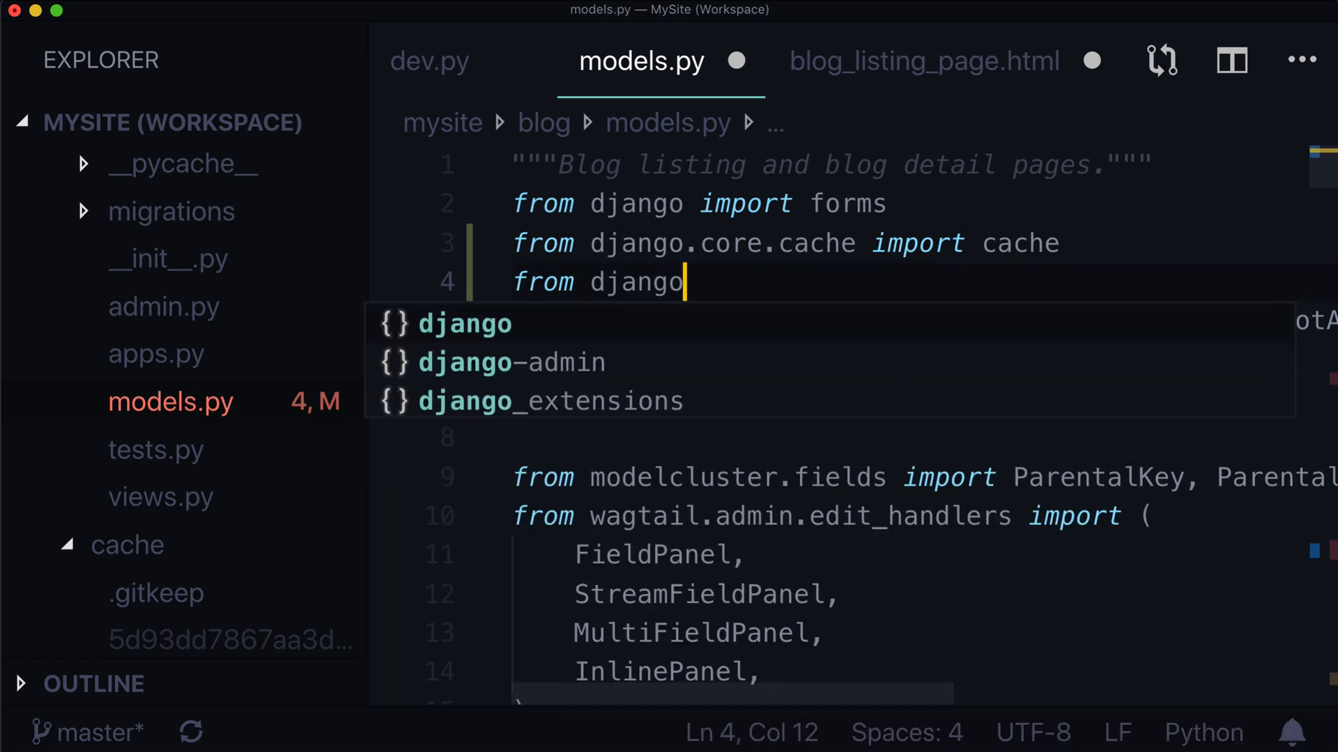
pyautogui.write('.core')
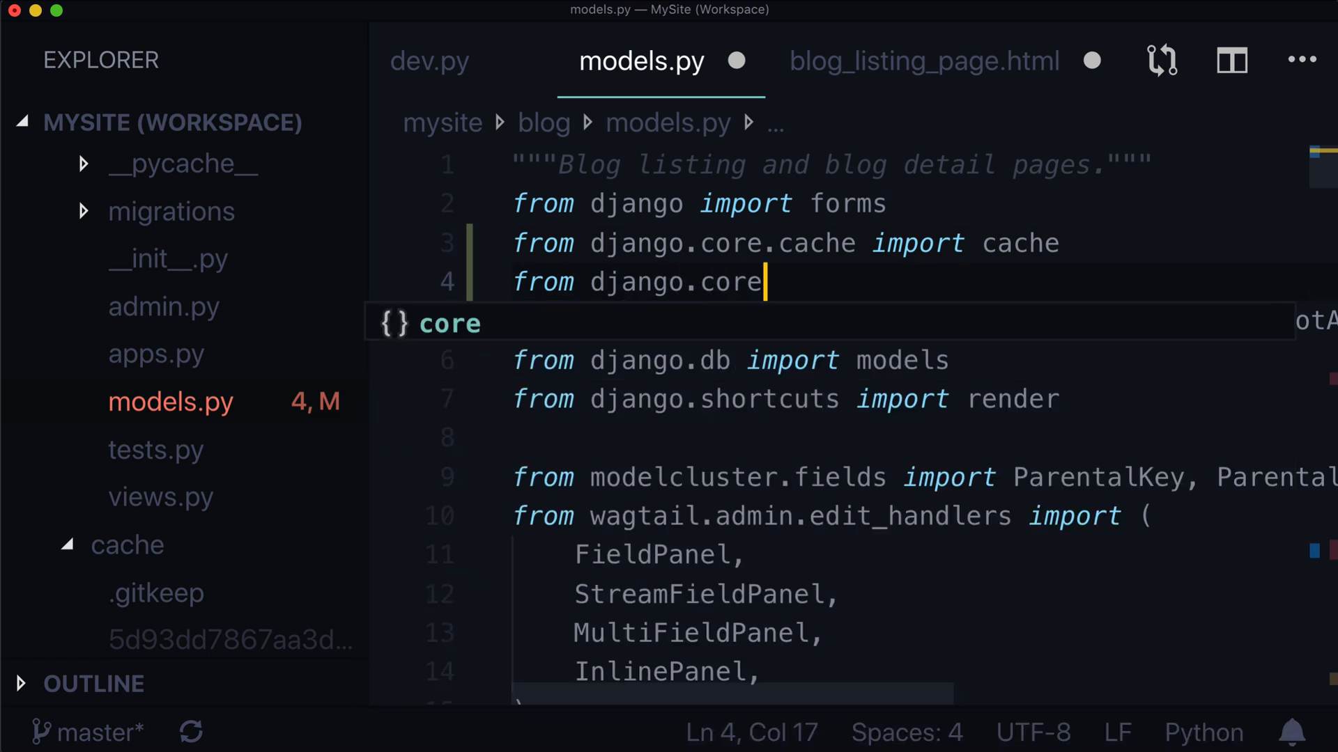
pyautogui.write('.cache.utils import make_template_fragment_key')
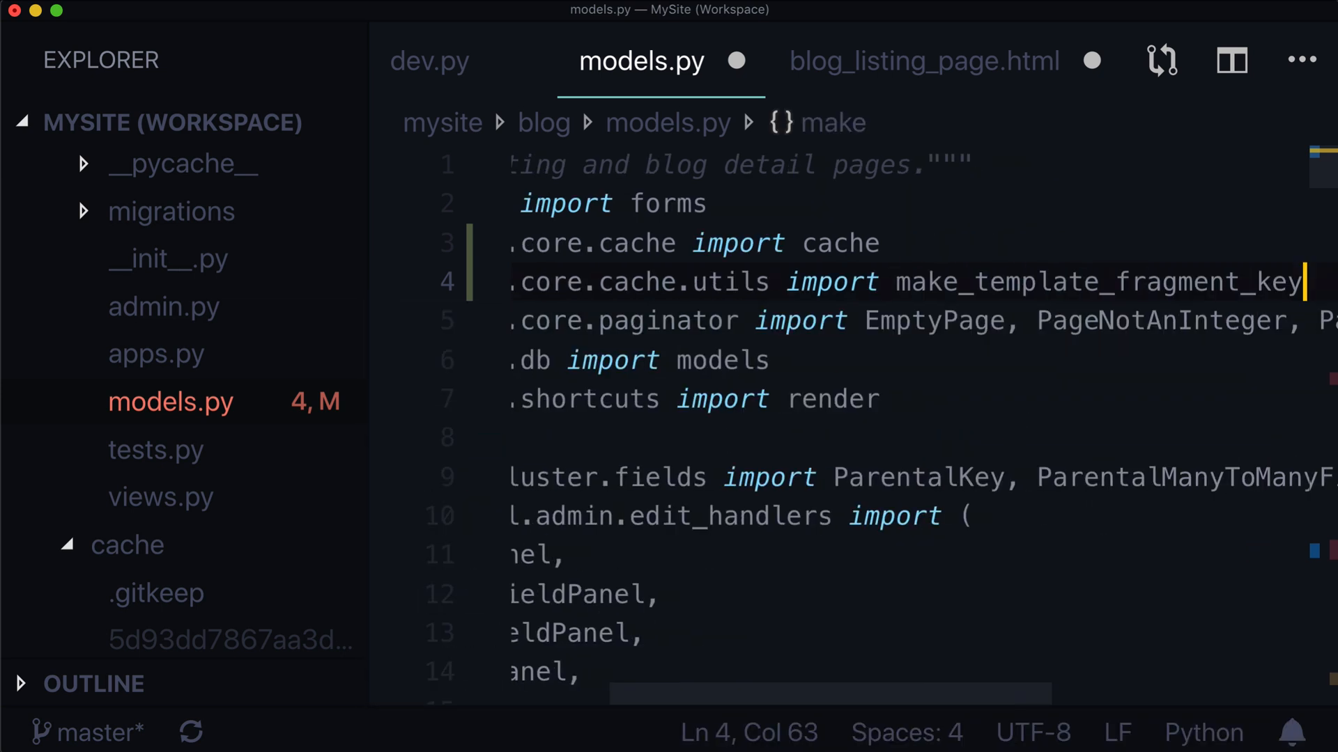
pyautogui.hscroll(3)
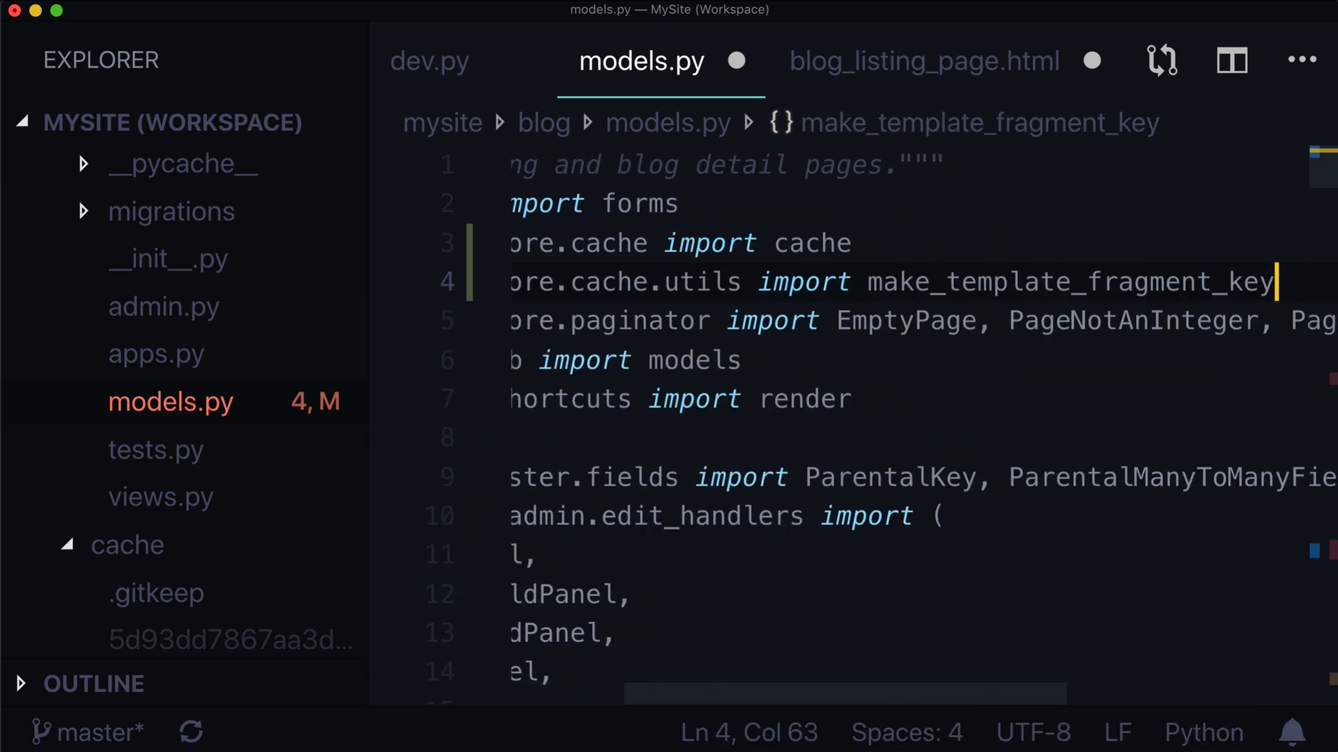
pyautogui.click(993, 281)
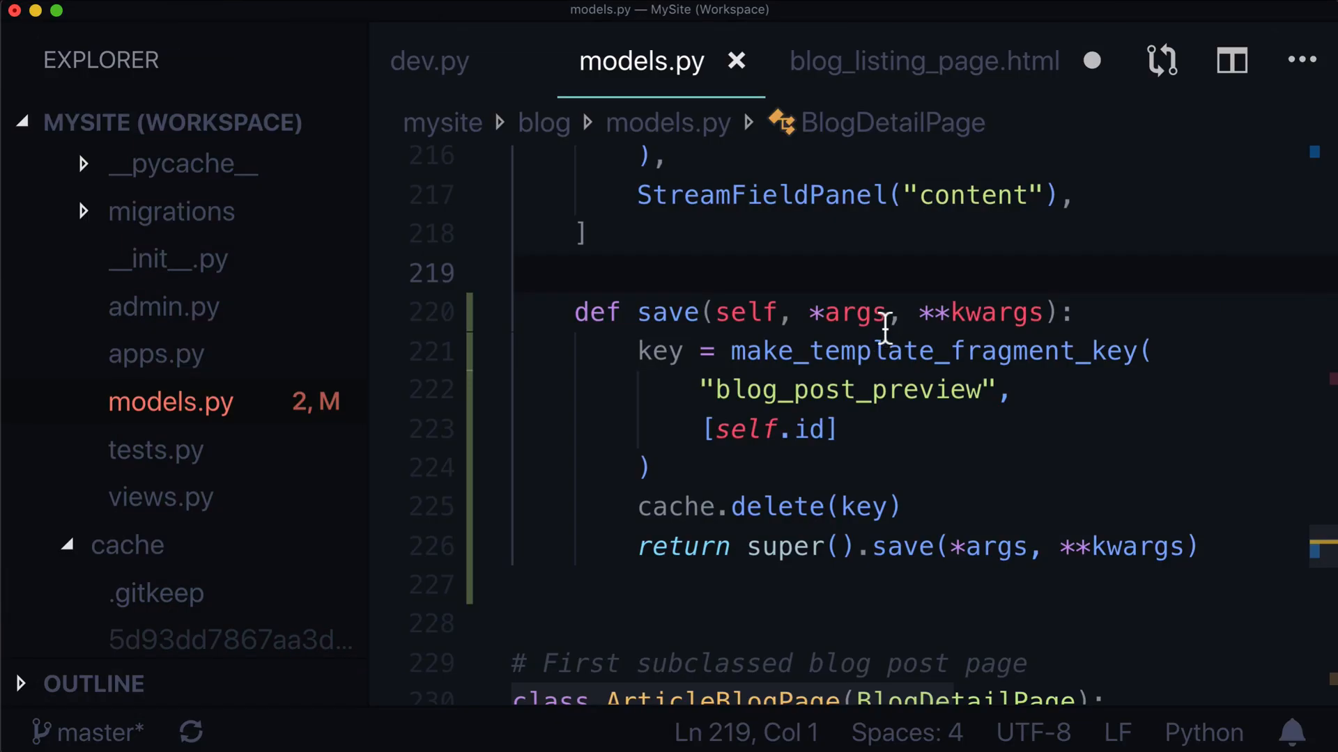
# - Insert a new line at the top of save() and start a print statement
pyautogui.click(1079, 312)
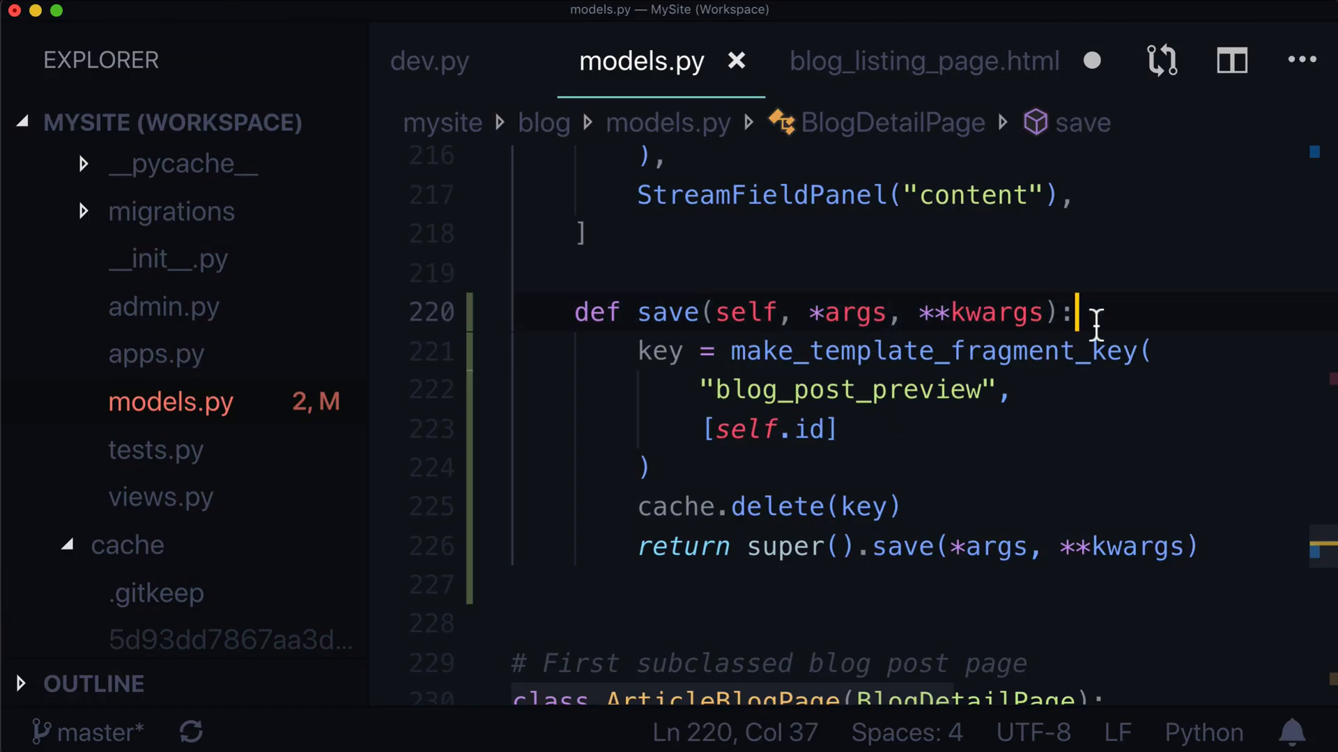
pyautogui.press('enter')
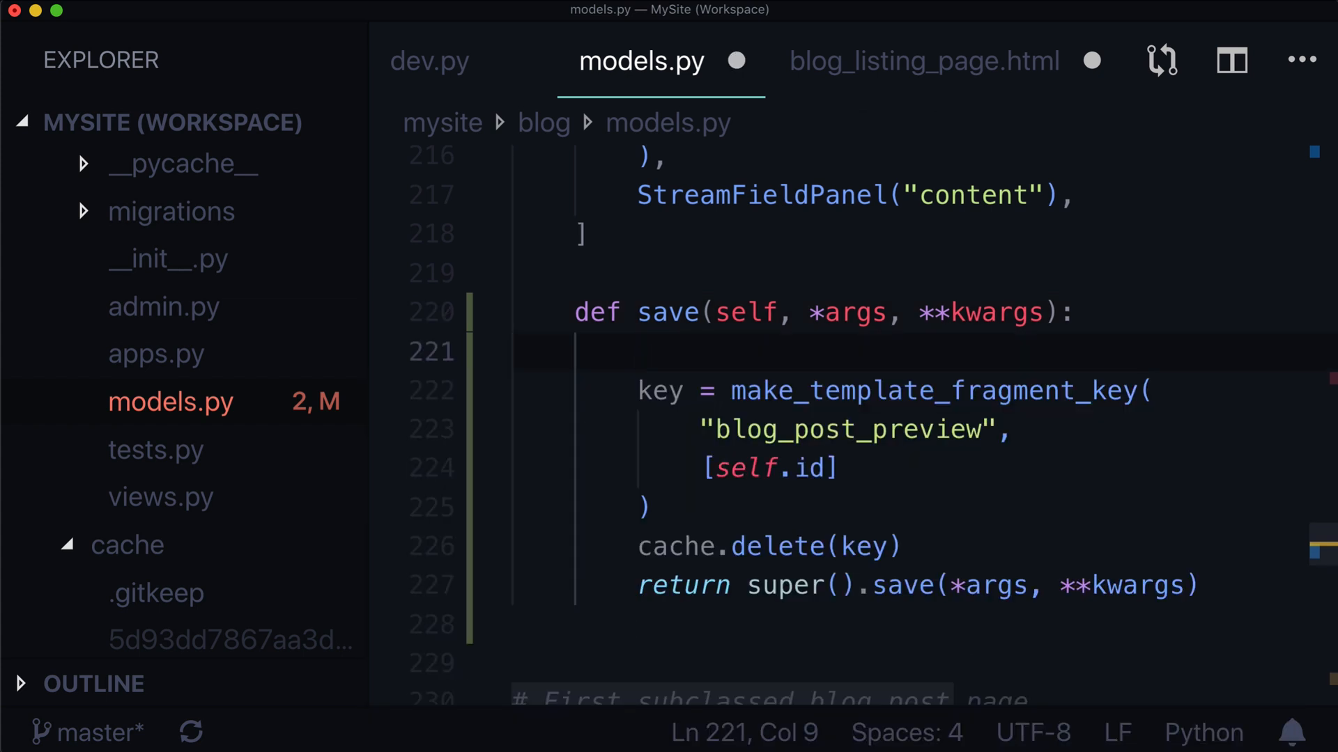
pyautogui.write('print')
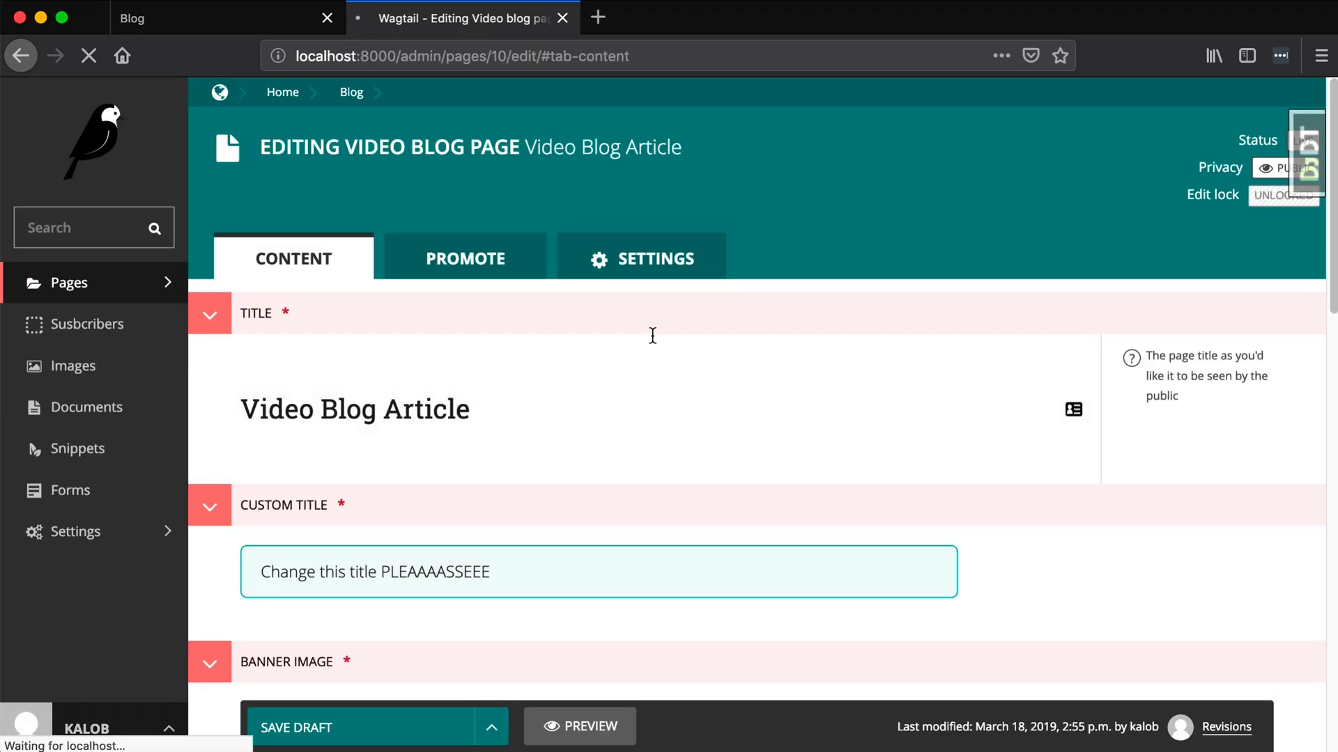
# - Scroll the blog listing to the video post titled 'Change this title PLEAAAASSEEE'
pyautogui.scroll(-3)
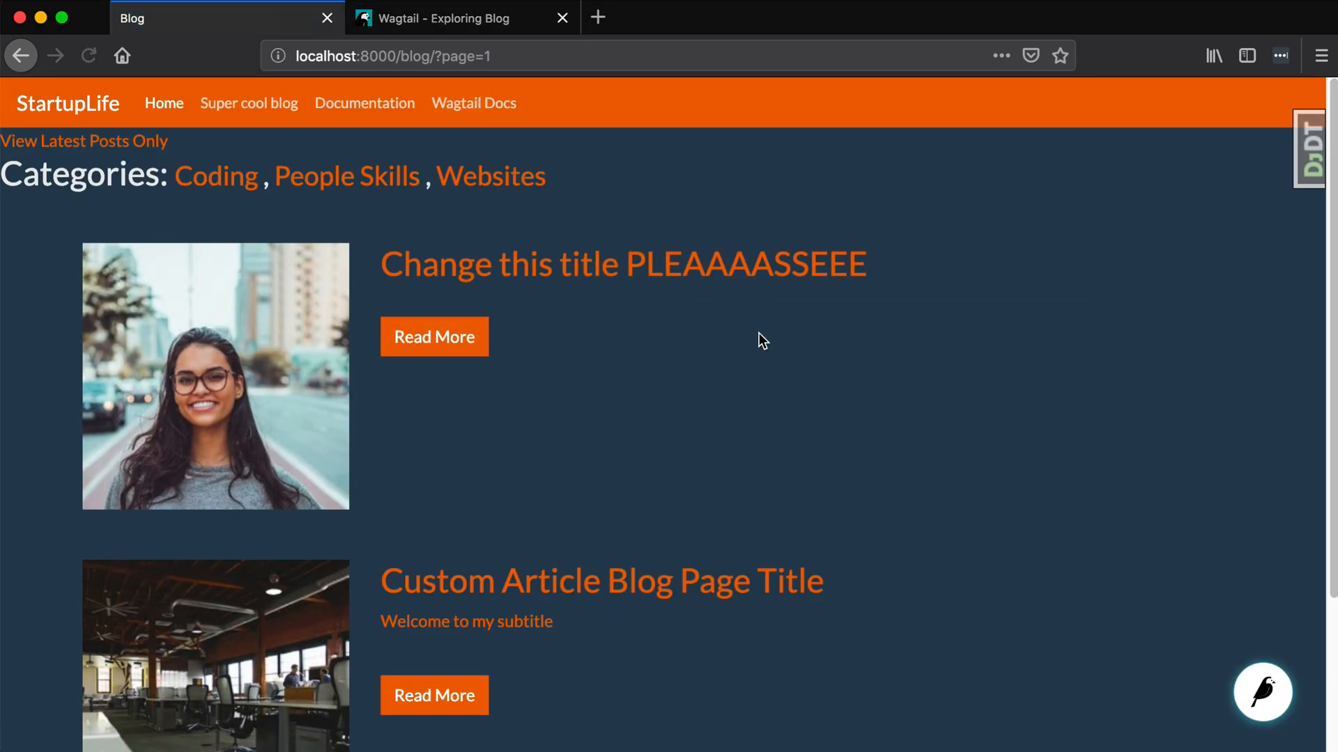
# - Open the Video Blog Article in the admin and set its custom title to 'Title #1'
pyautogui.click(460, 18)
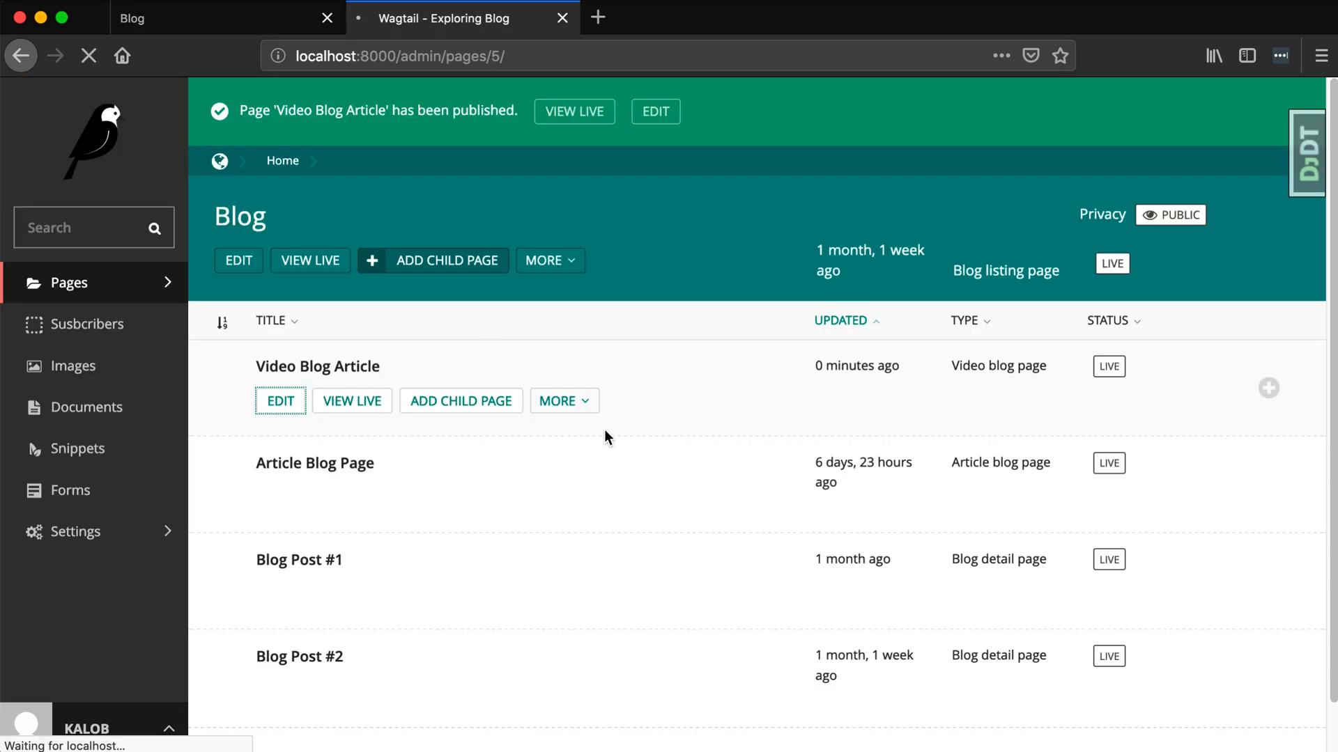
pyautogui.click(280, 401)
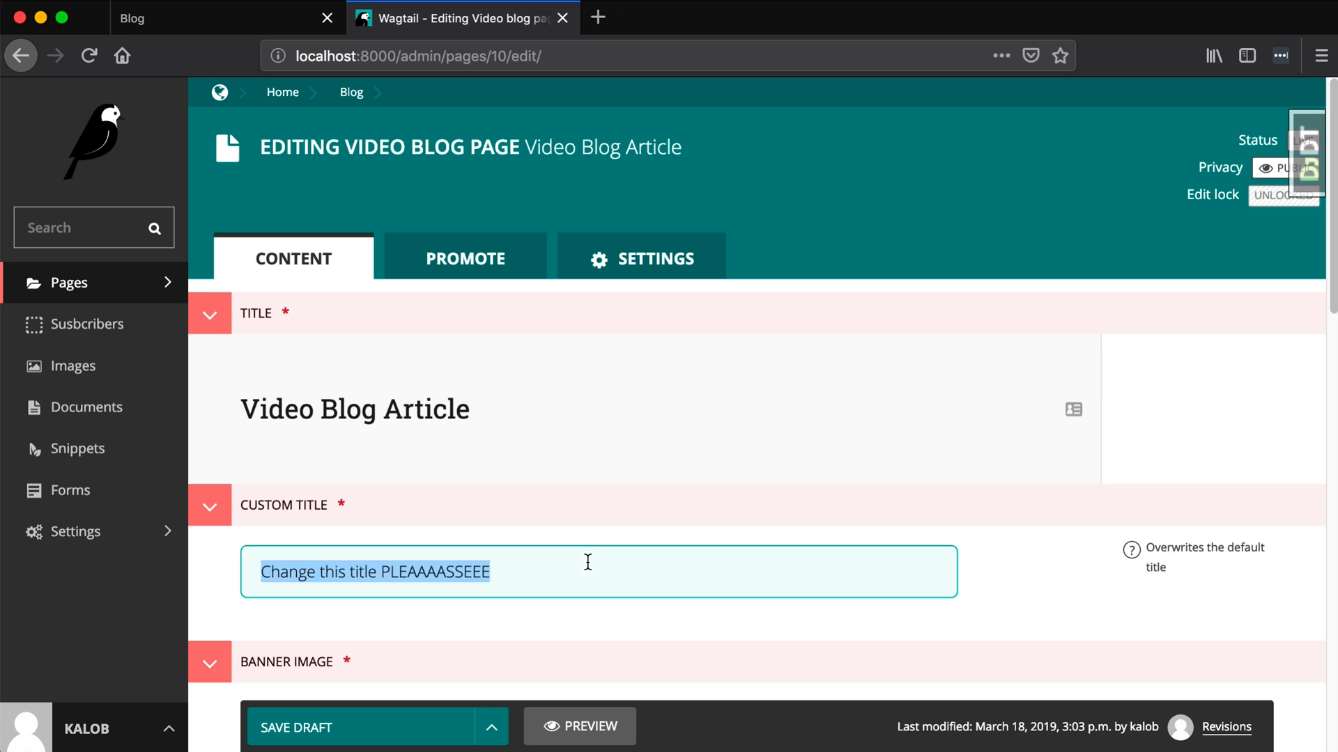
pyautogui.write('Title #1')
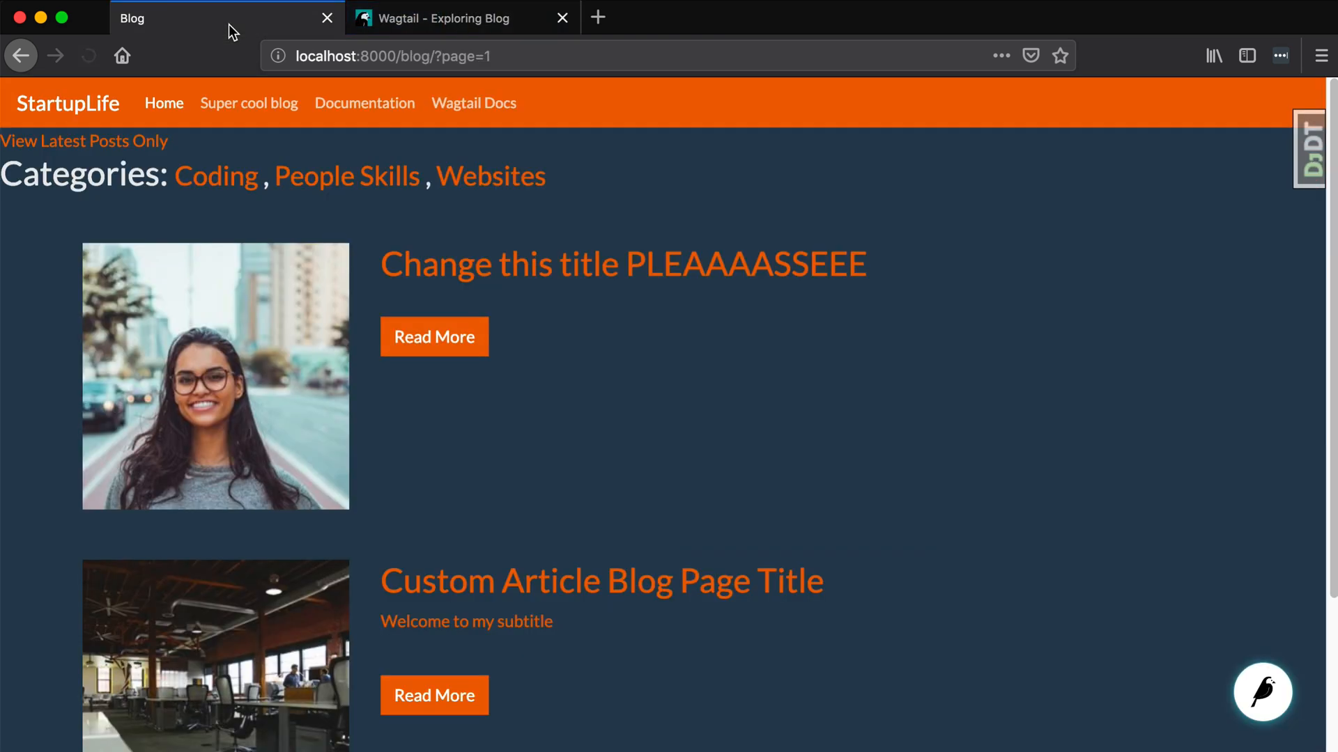
pyautogui.moveTo(601, 581)
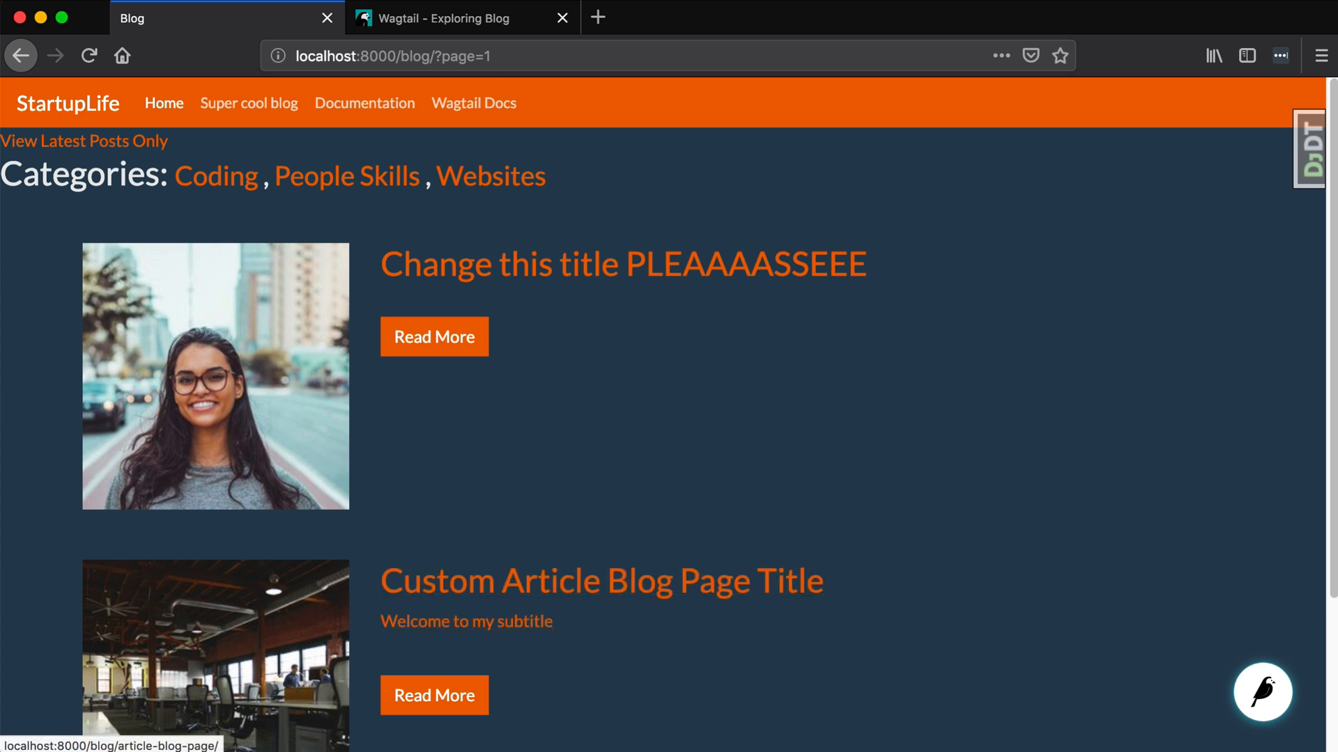
# - Open the Article Blog Page and change its subtitle to 'This subtitle is no longer cached'
pyautogui.click(460, 19)
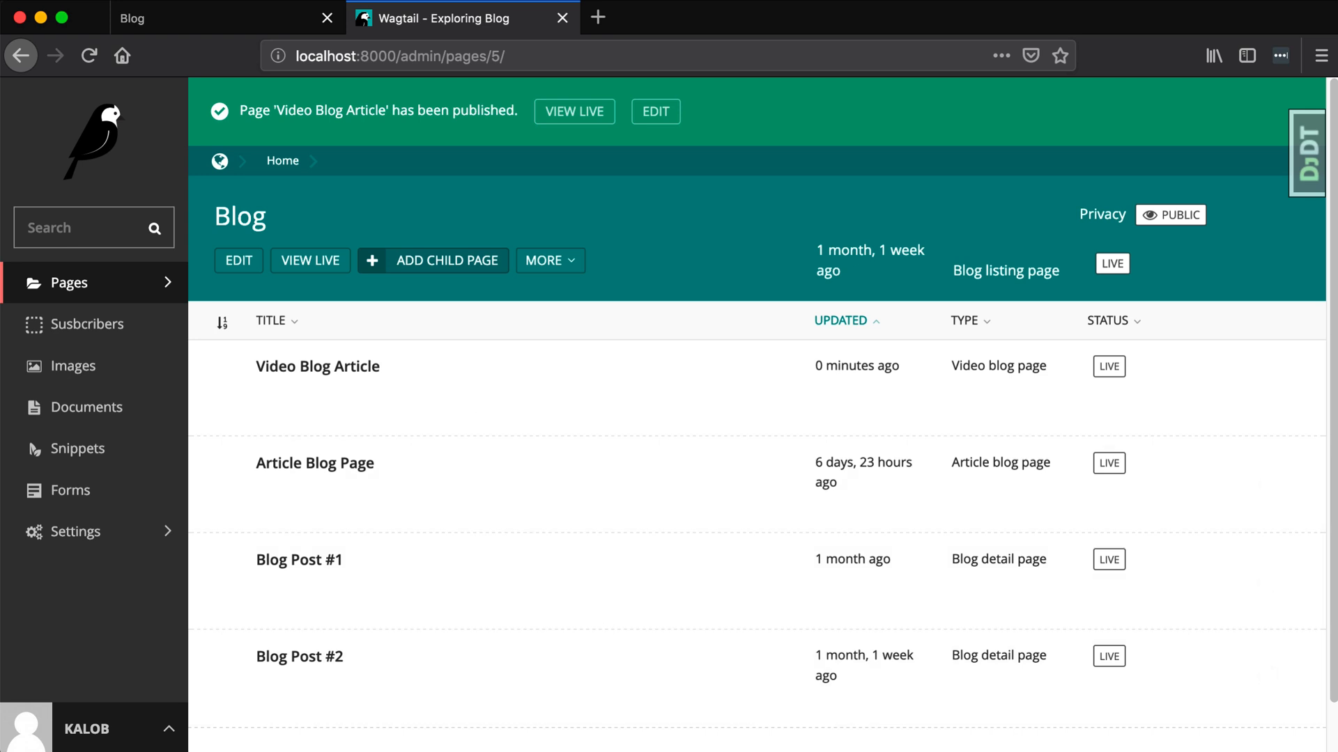
pyautogui.click(460, 18)
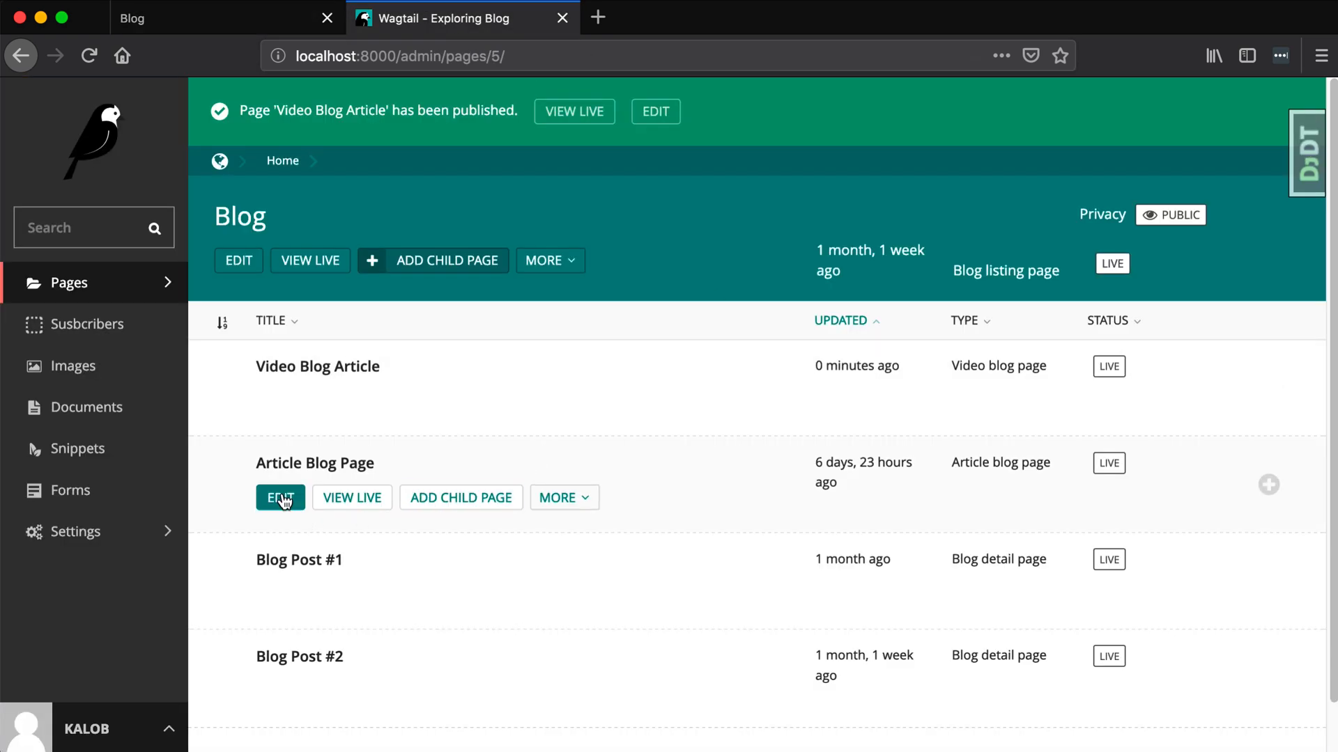
pyautogui.click(280, 497)
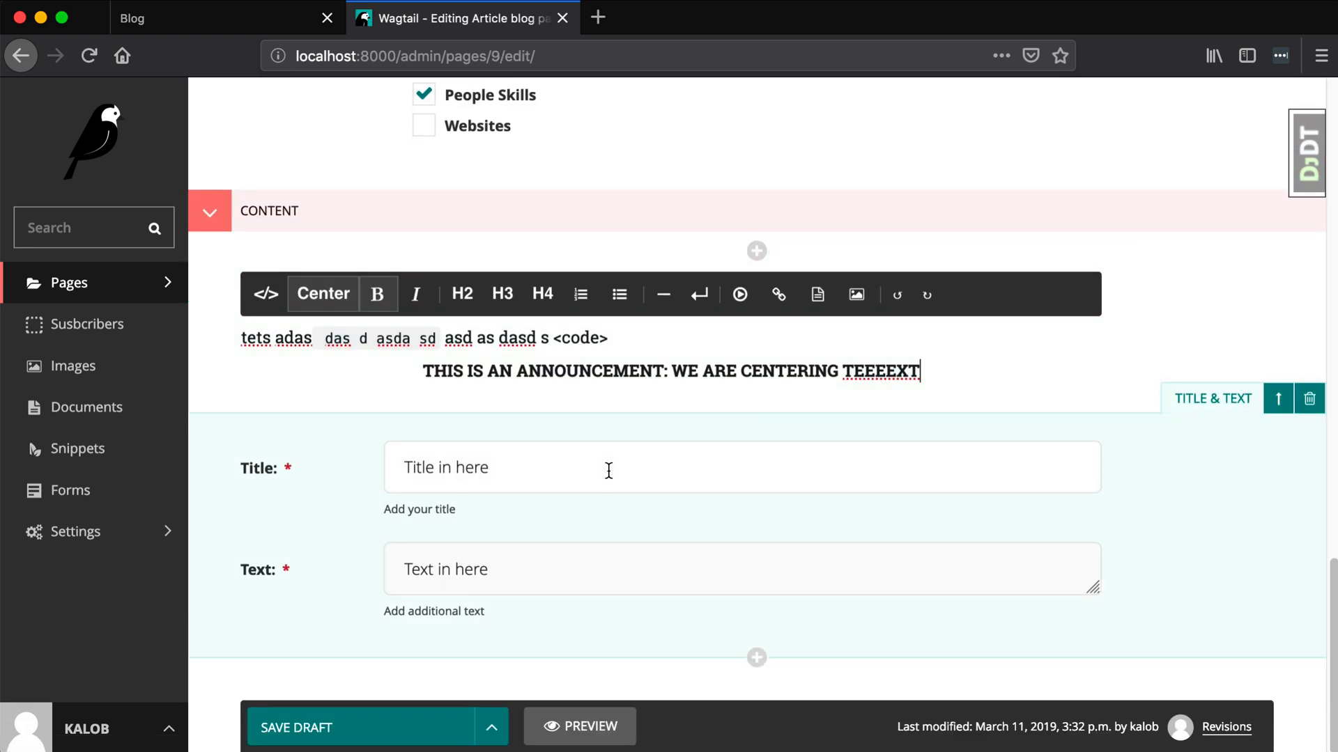
pyautogui.scroll(3)
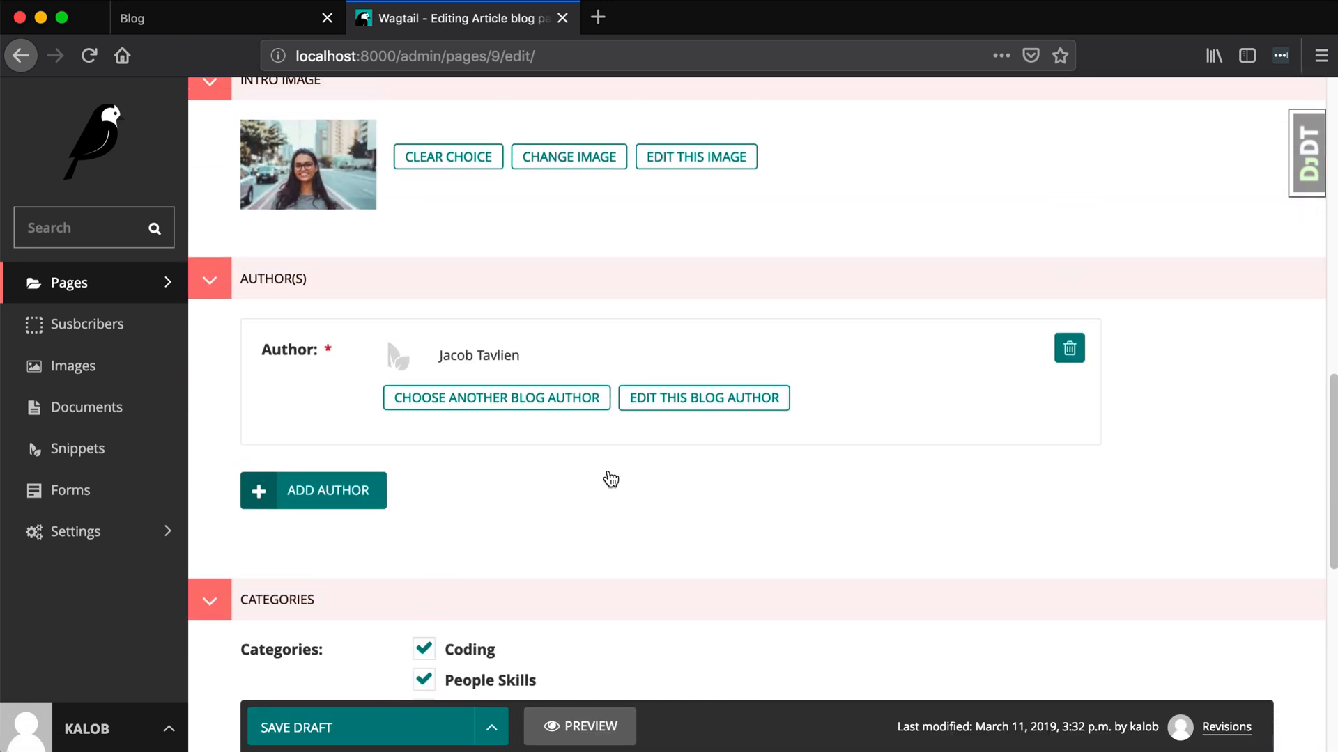
pyautogui.scroll(3)
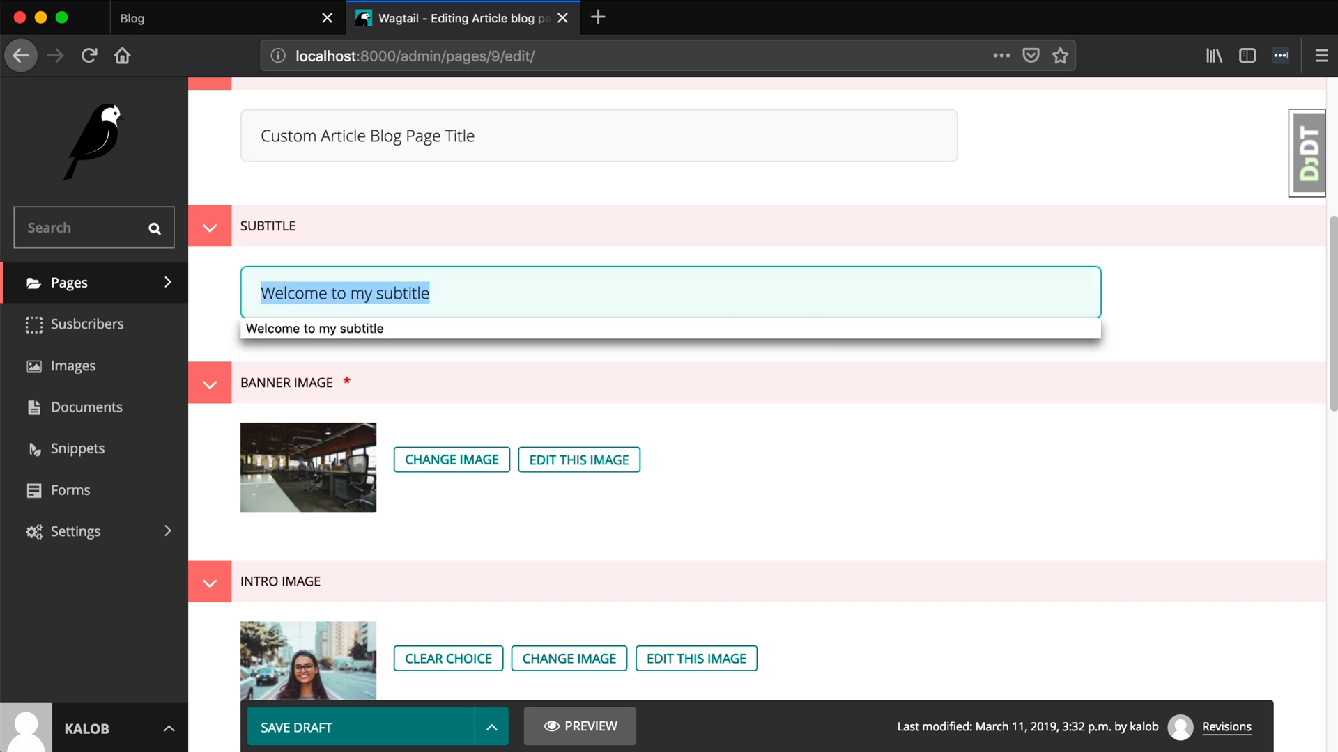
pyautogui.write('This subtitle is')
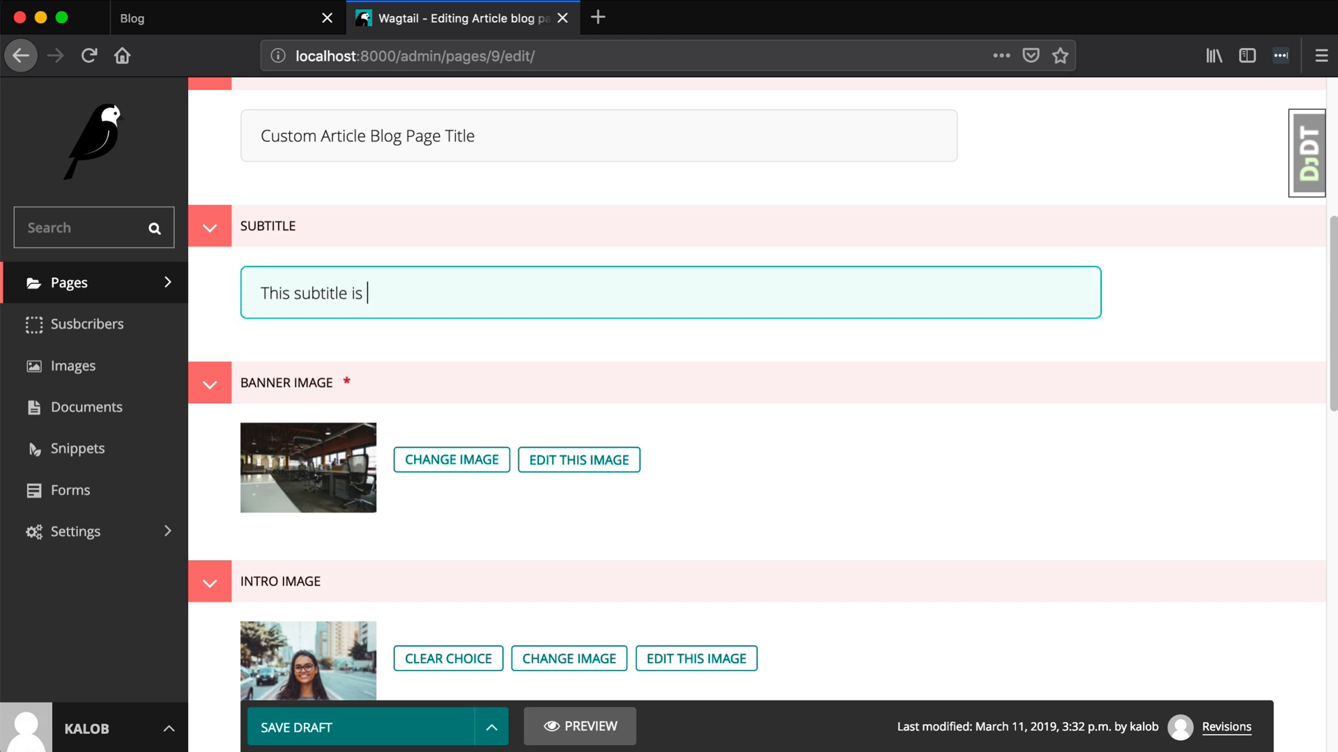
pyautogui.write('no longer cached')
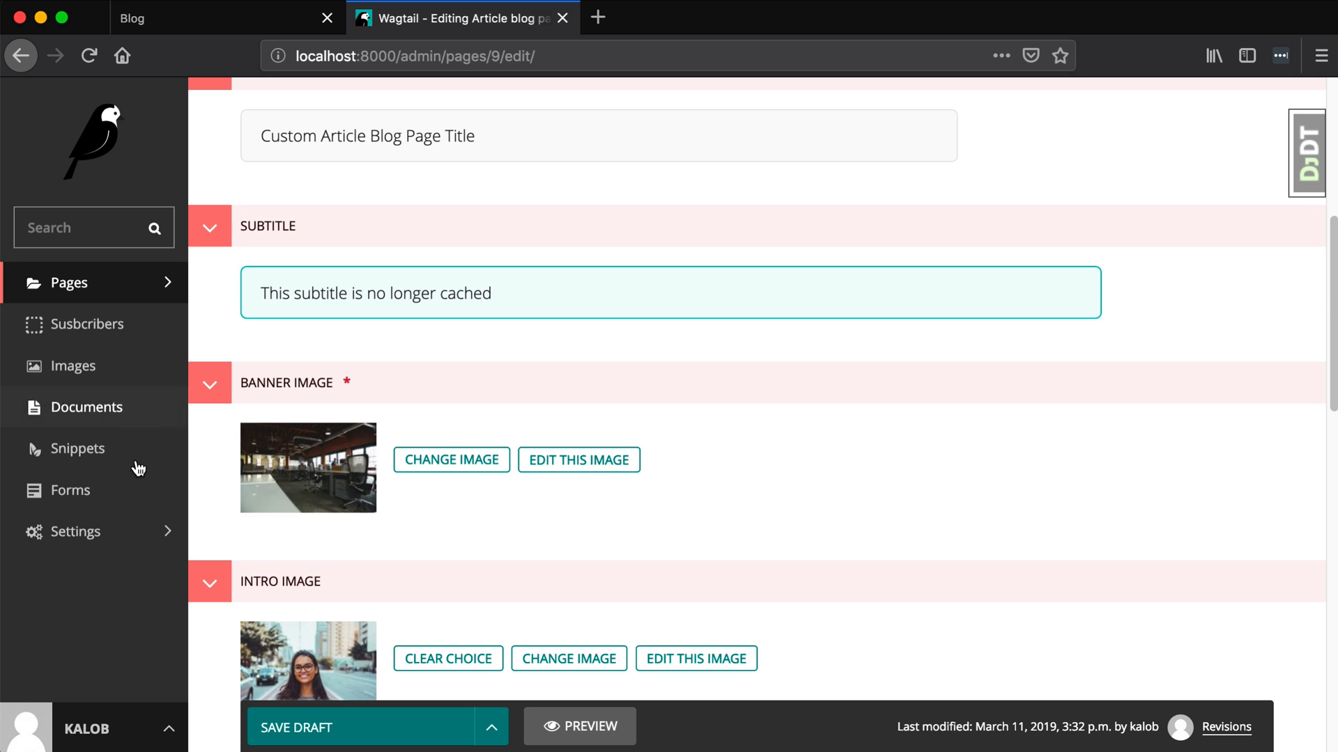
# - Publish the Article Blog Page and reload the blog listing
pyautogui.click(491, 727)
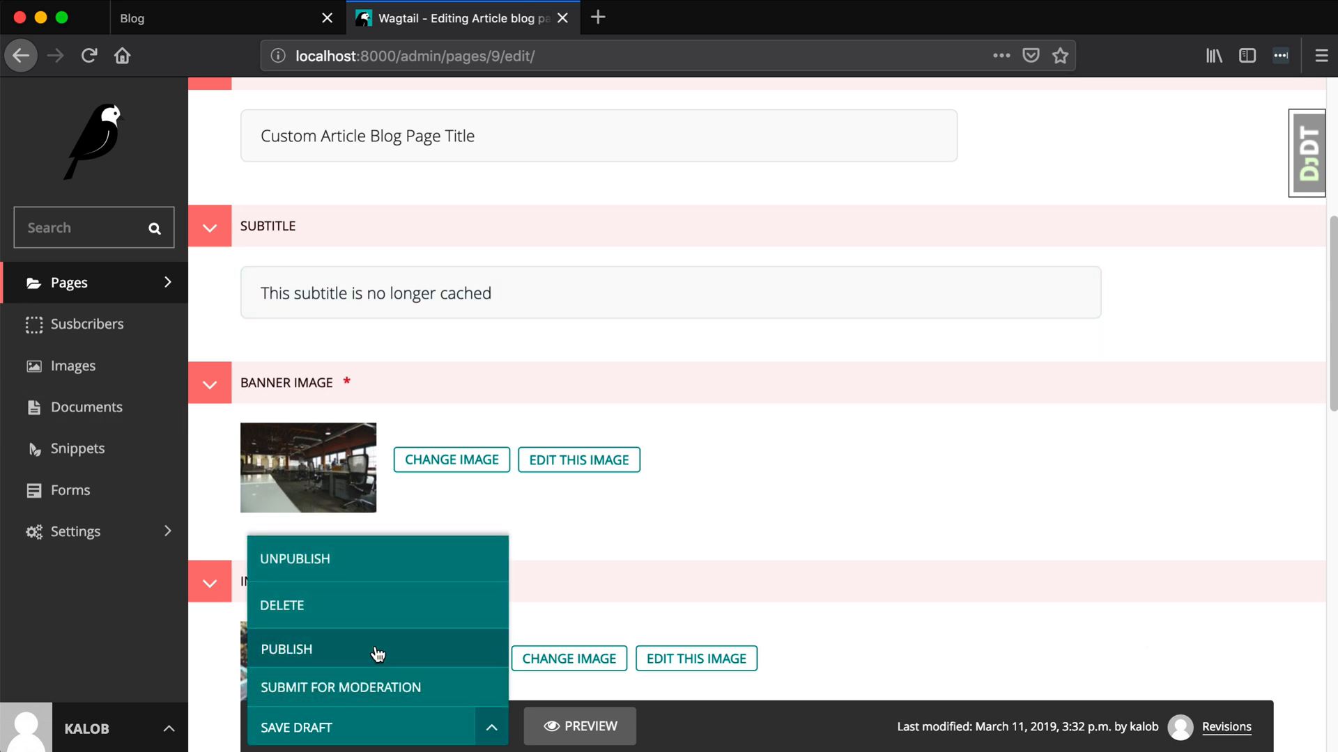
pyautogui.click(286, 649)
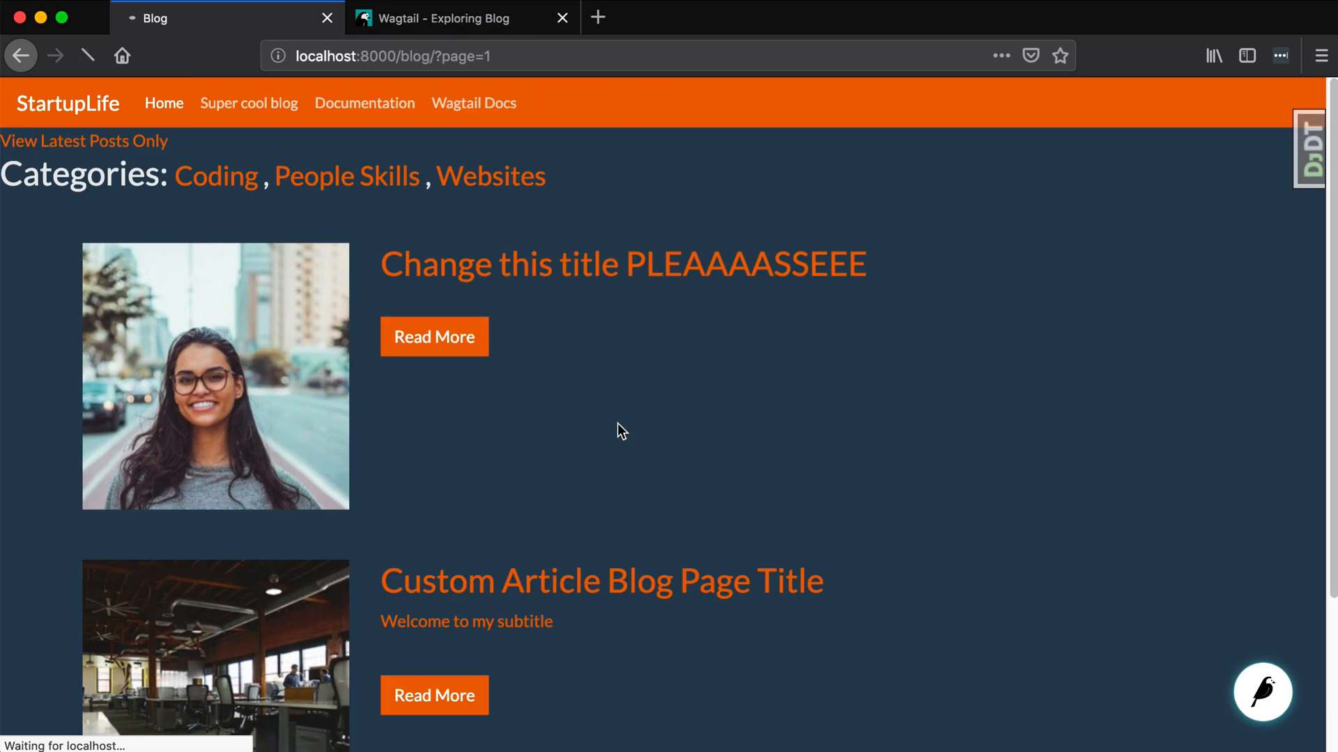
pyautogui.click(88, 56)
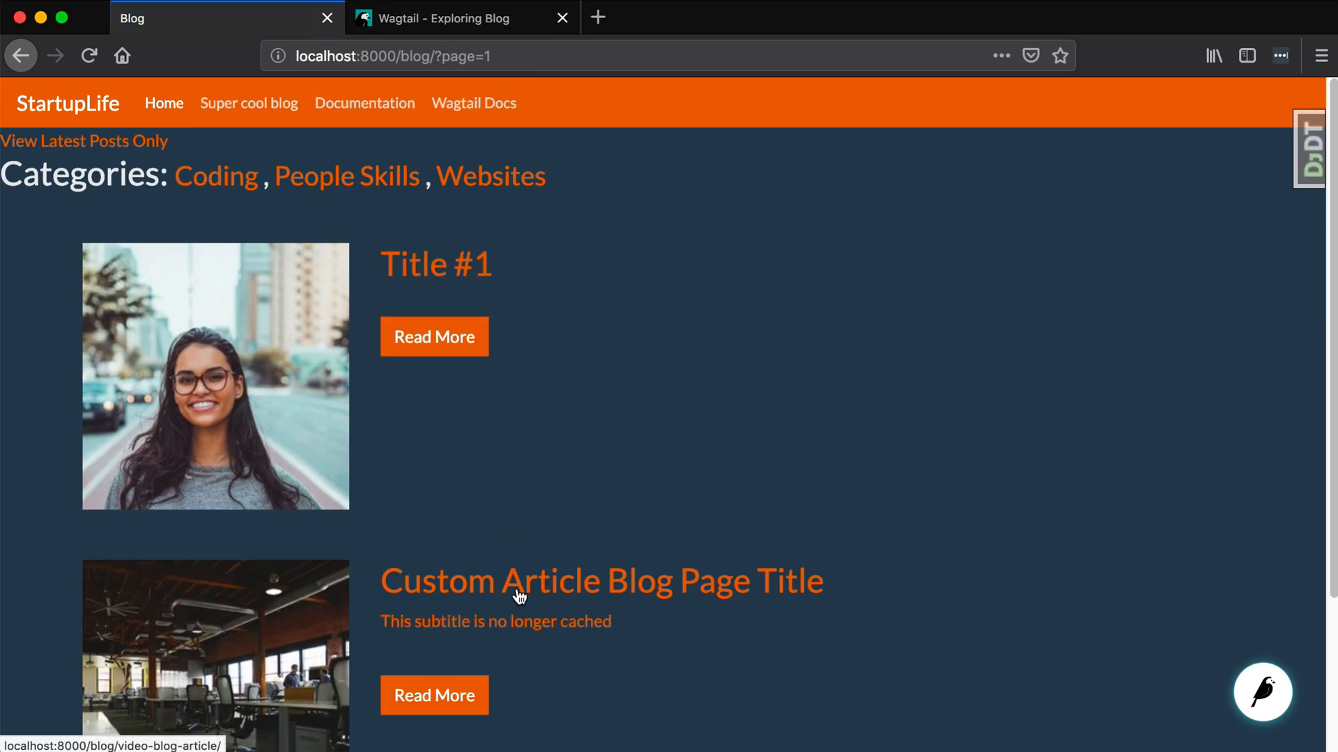
pyautogui.moveTo(443, 635)
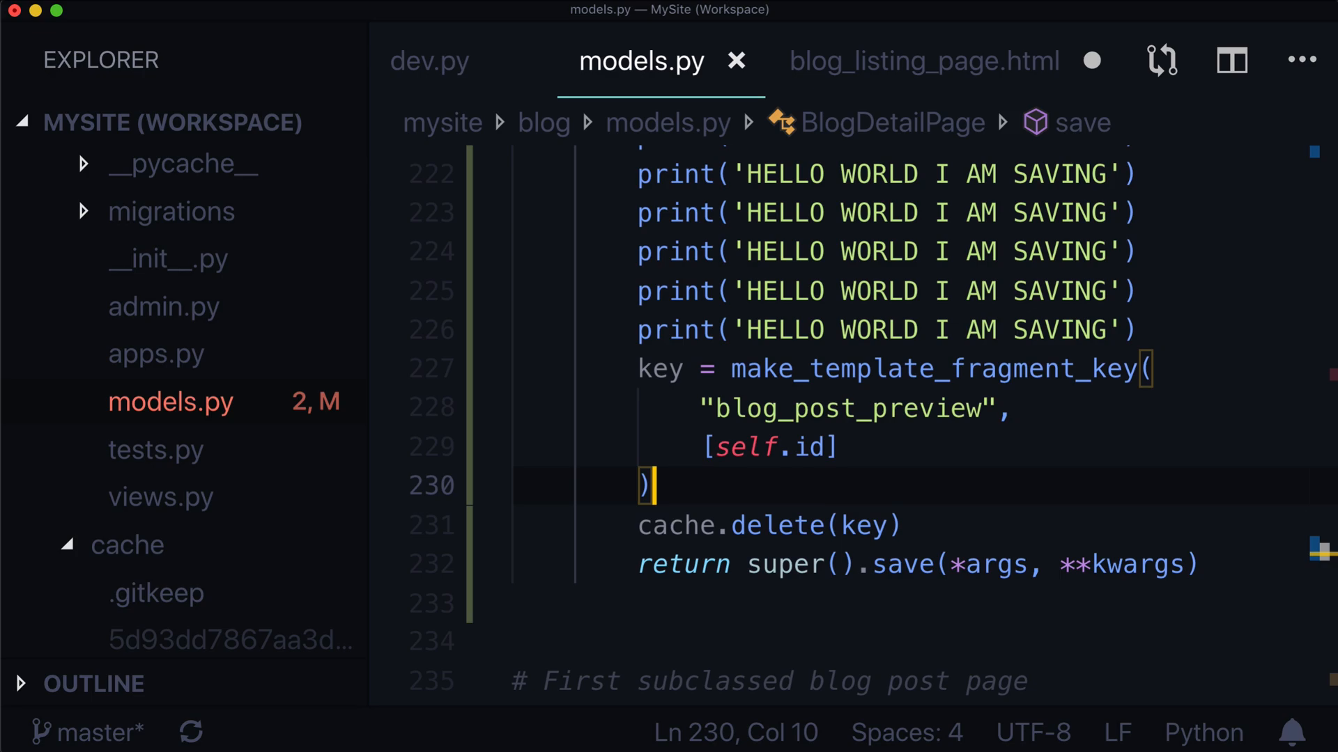
# - Open base.html at its navigation cache fragment, then return to models.py
pyautogui.scroll(3)
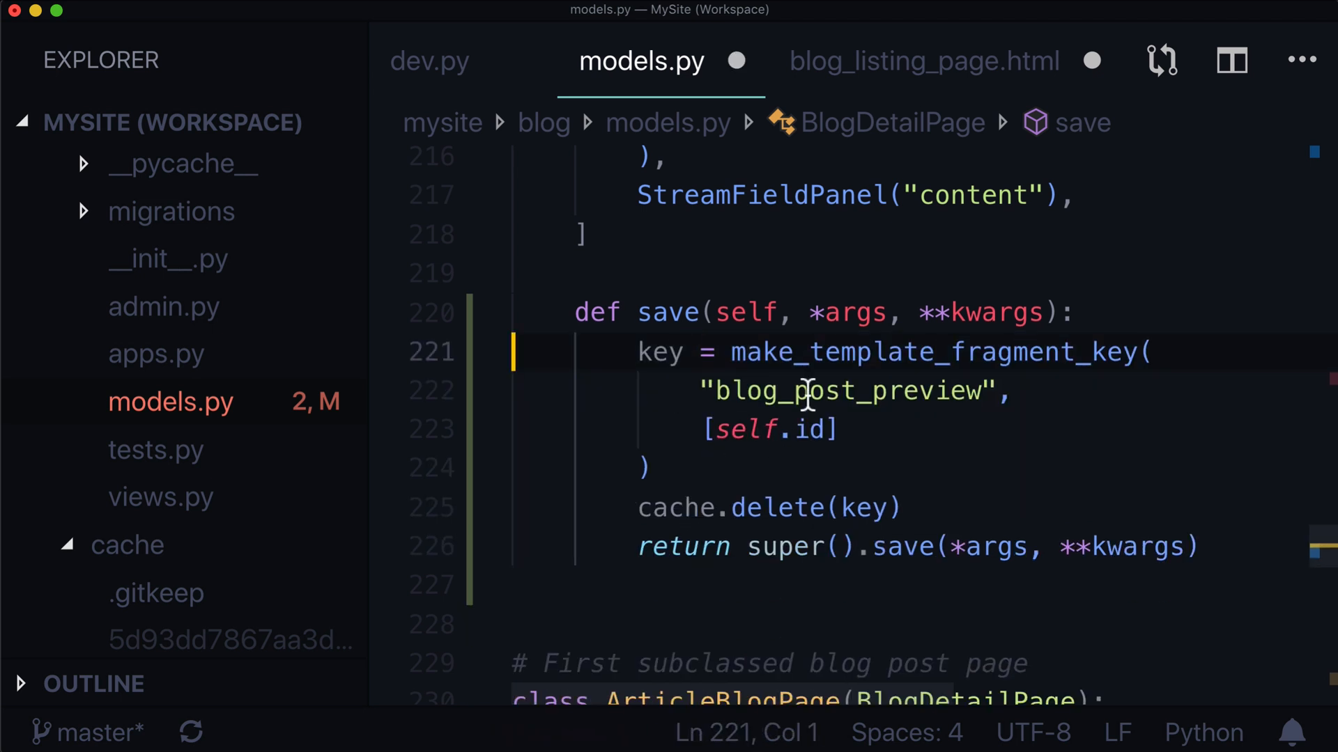
pyautogui.doubleClick(939, 352)
pyautogui.write('n')
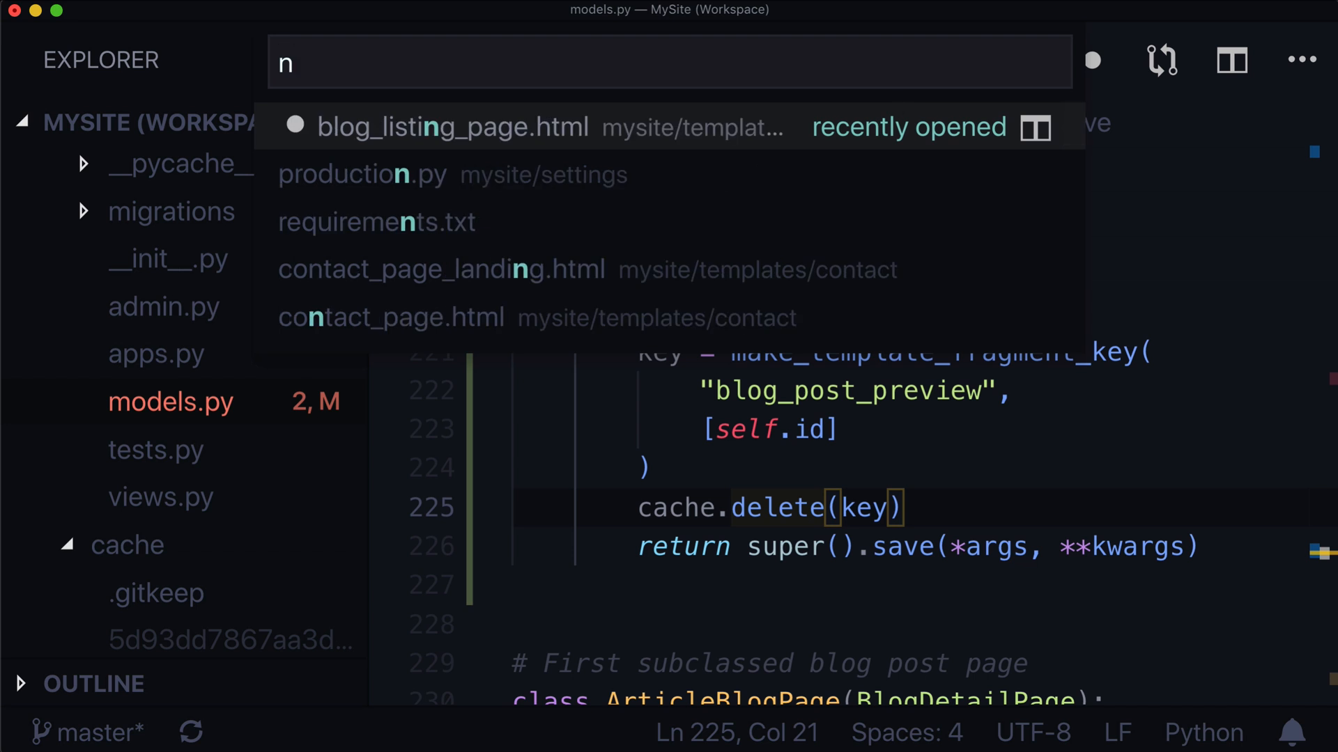
pyautogui.write('bae.htm')
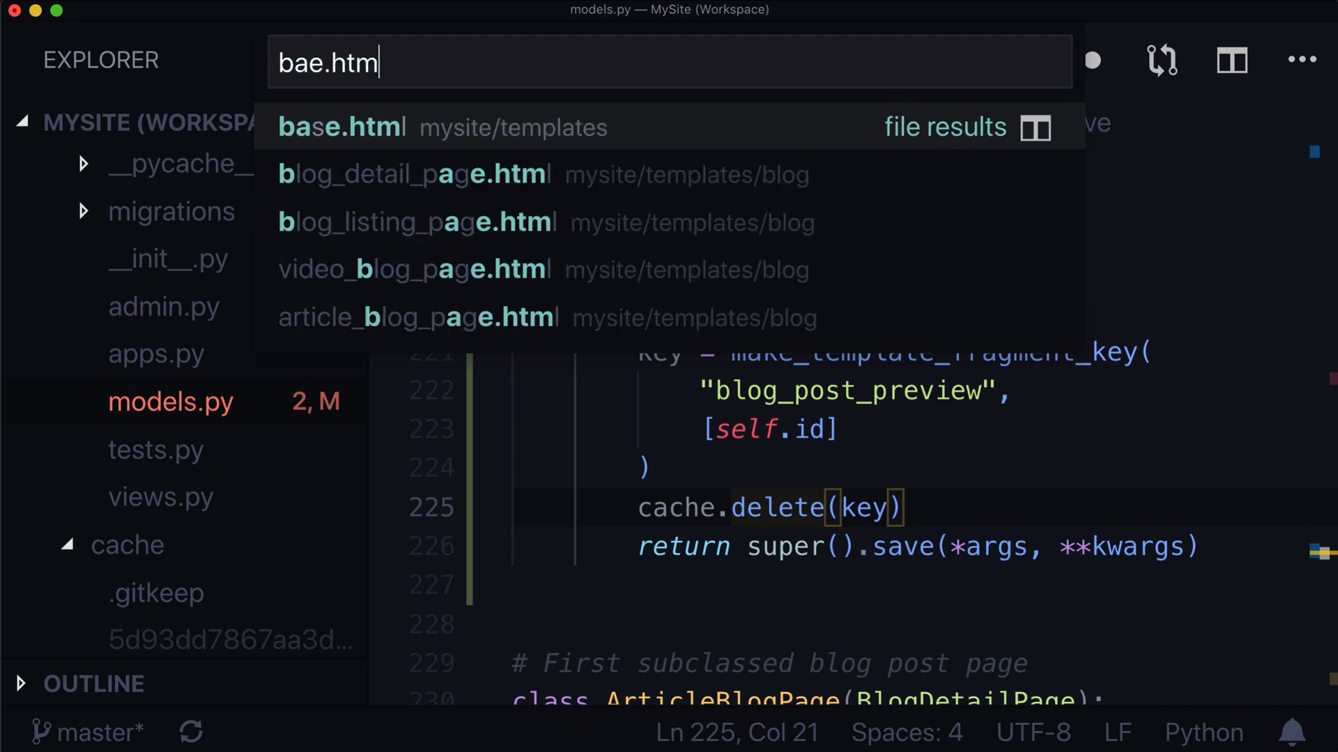
pyautogui.click(341, 126)
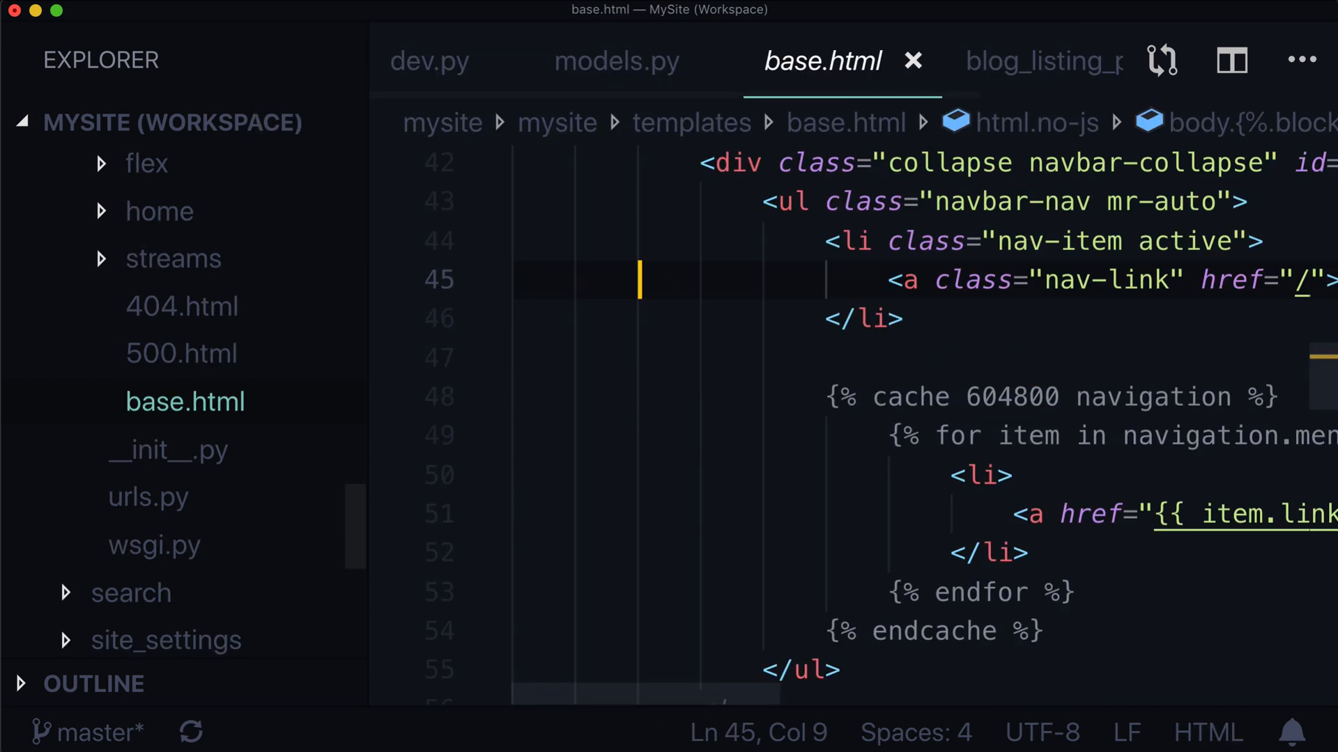
pyautogui.scroll(-3)
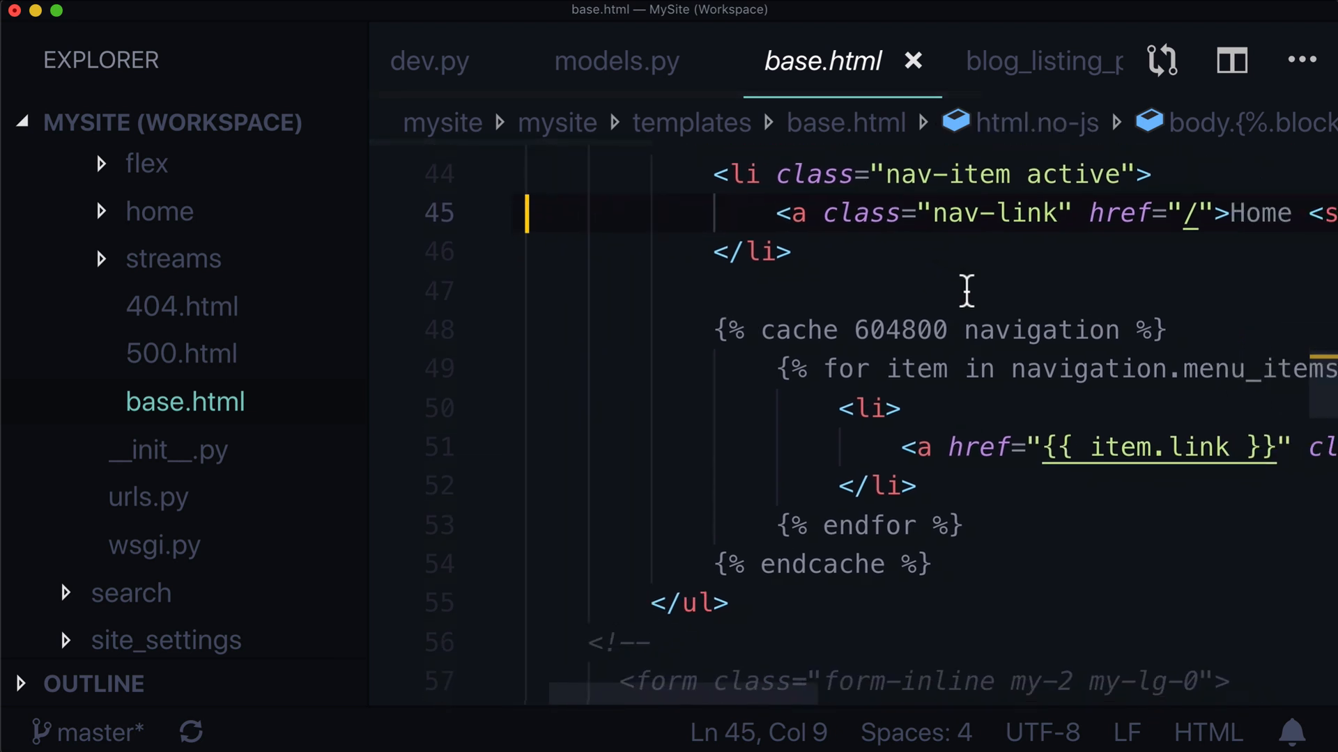
pyautogui.doubleClick(838, 278)
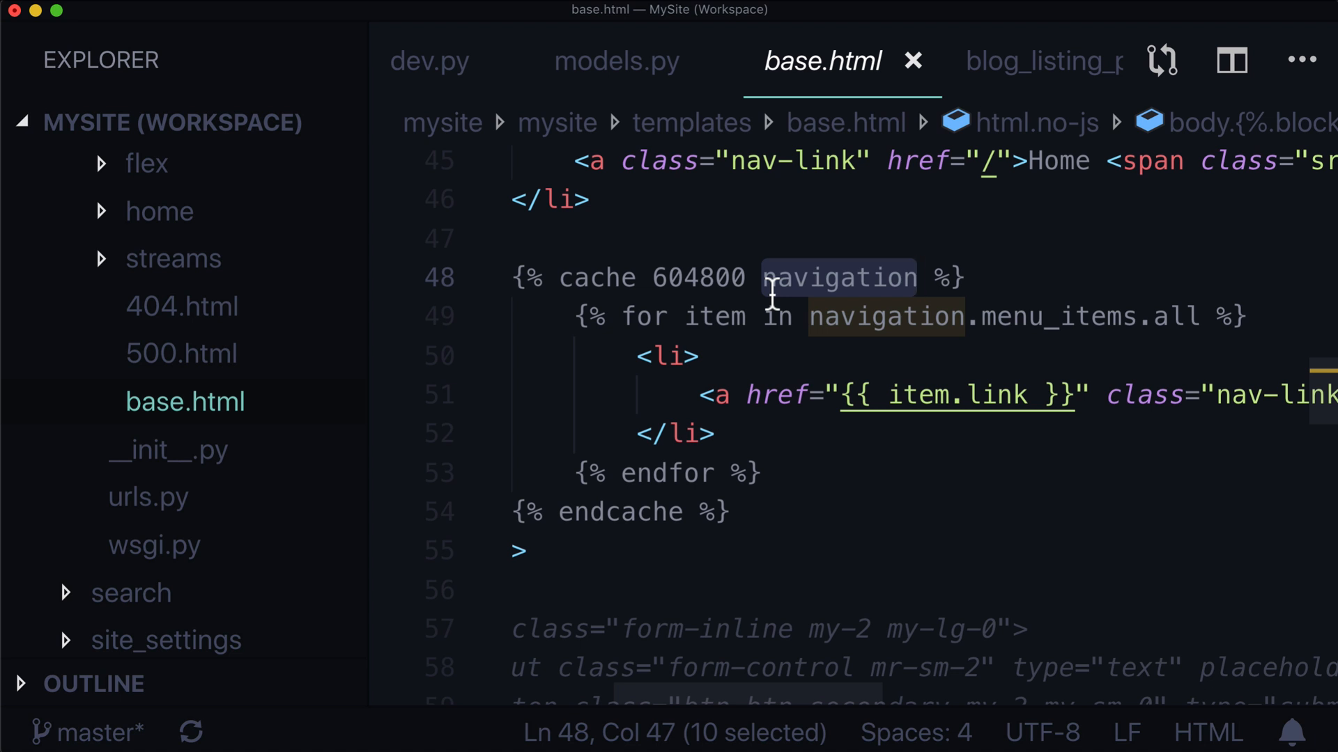
pyautogui.click(616, 61)
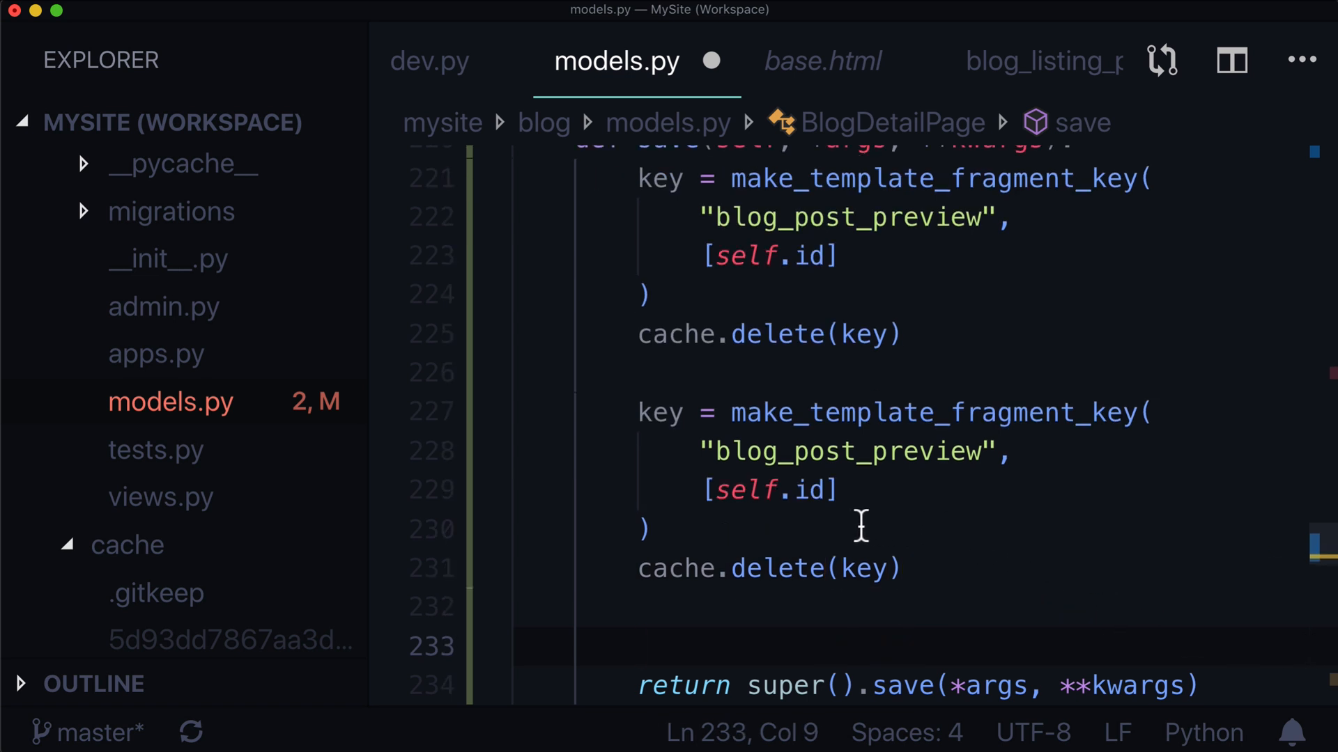
# - Review base.html's cache tag, noting the 604800 timeout value
pyautogui.click(822, 61)
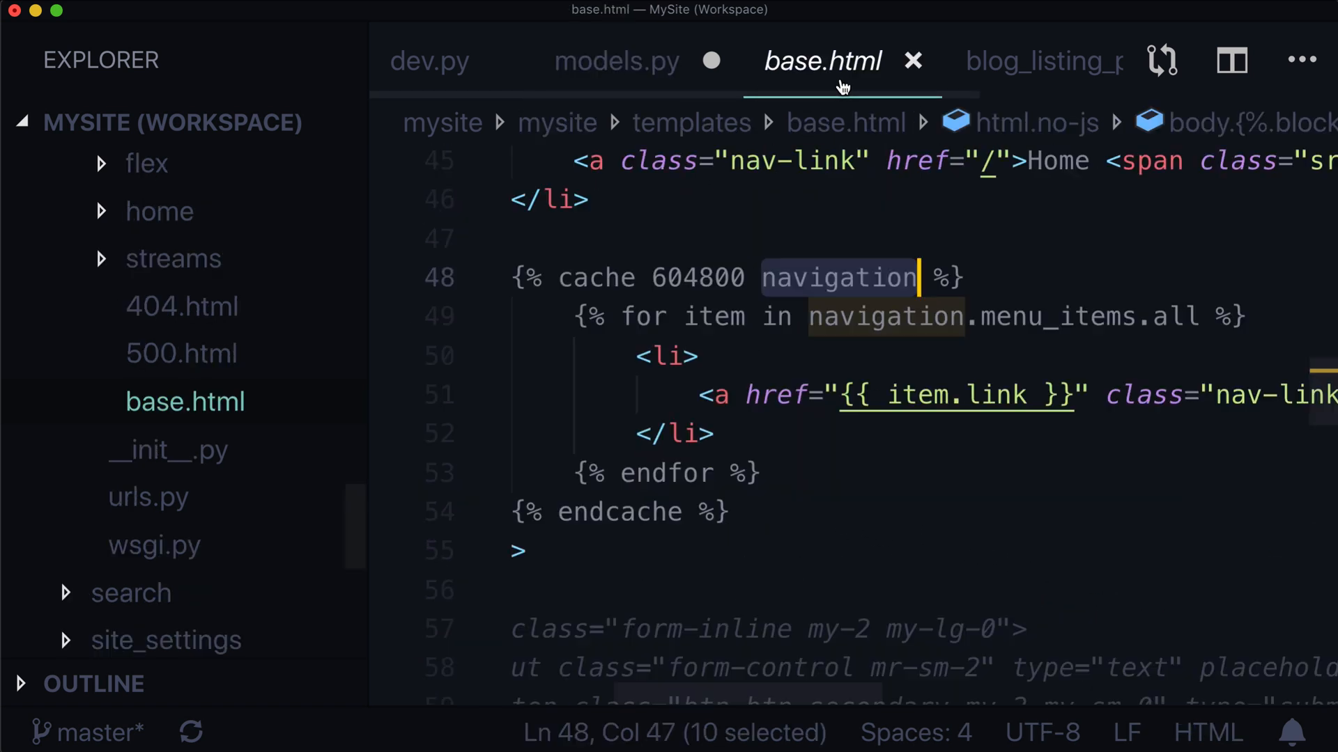
pyautogui.moveTo(821, 306)
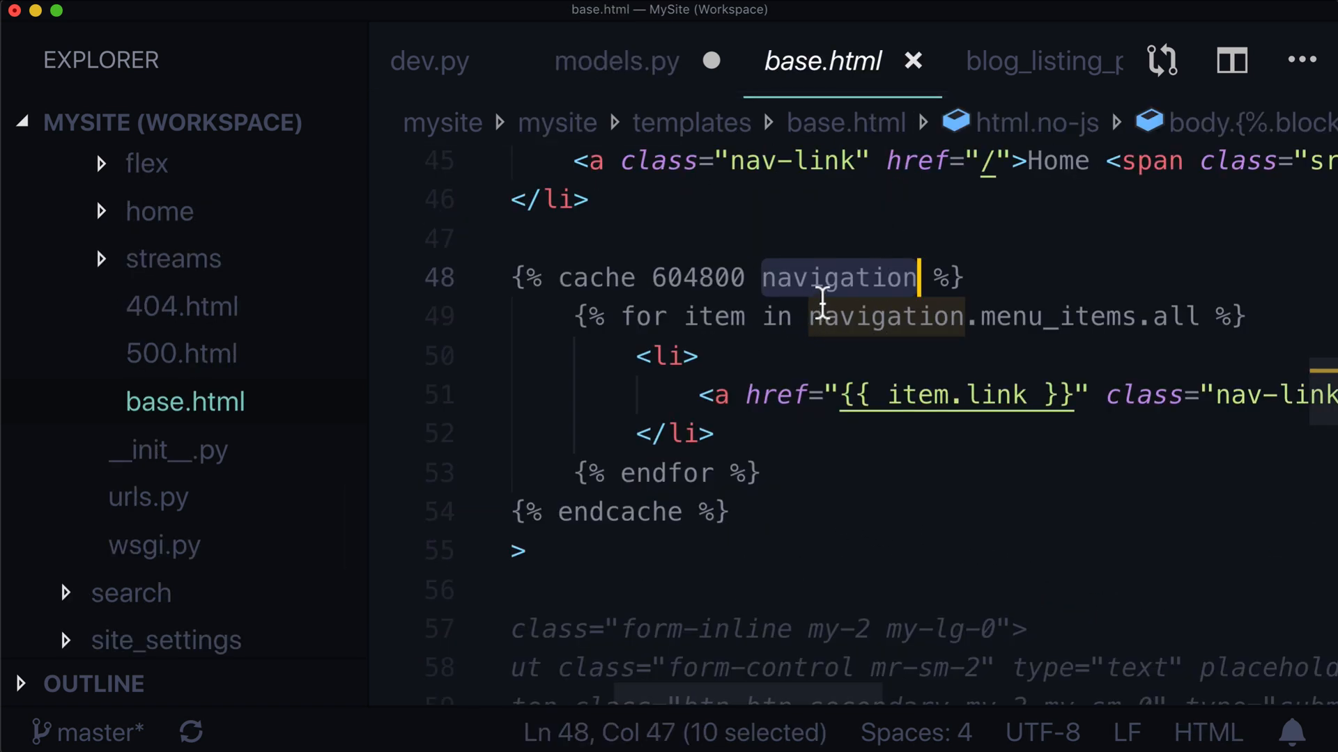
pyautogui.doubleClick(696, 277)
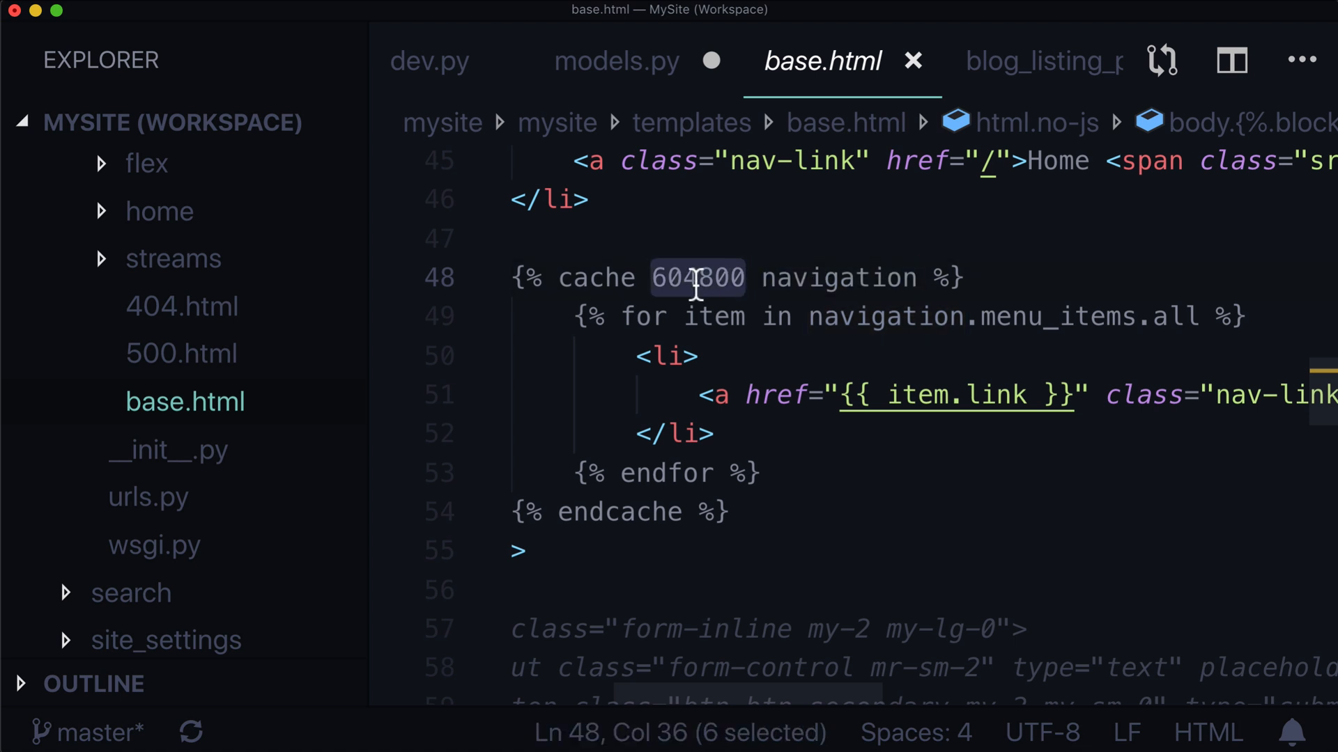
pyautogui.moveTo(751, 237)
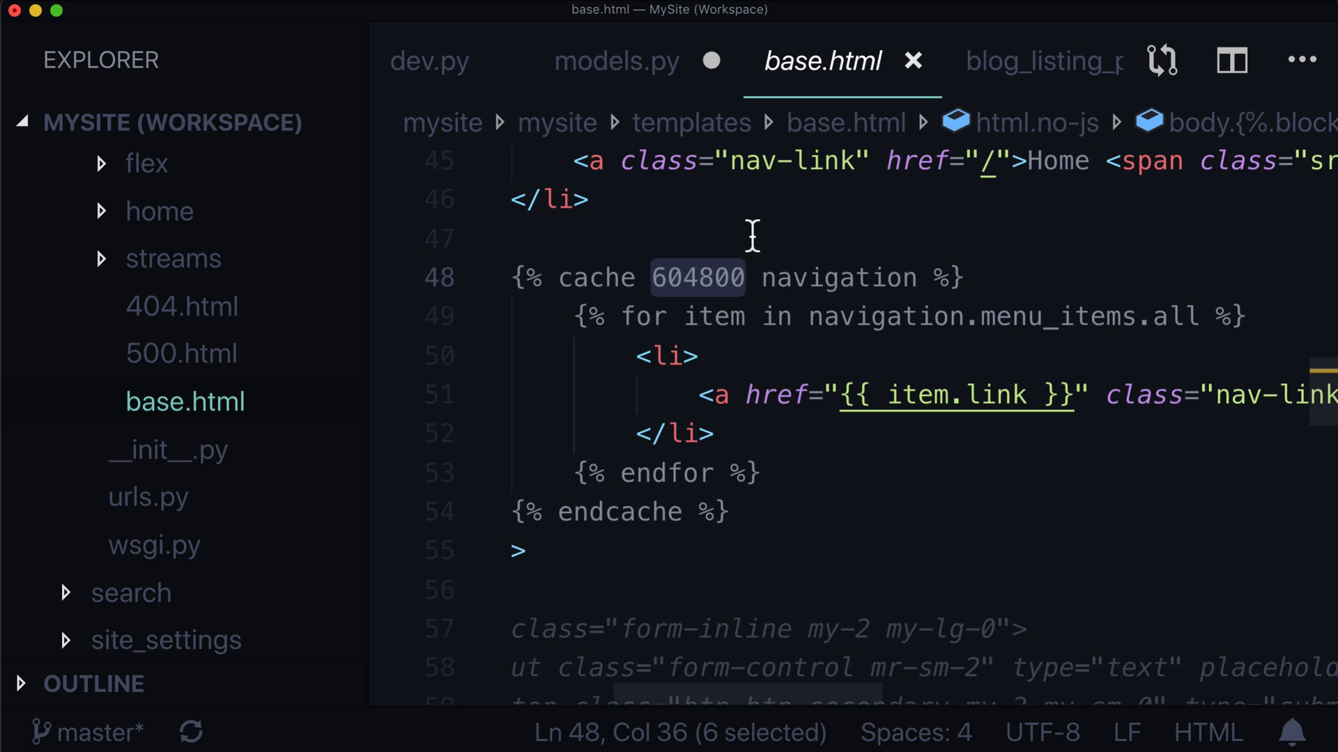
pyautogui.doubleClick(596, 278)
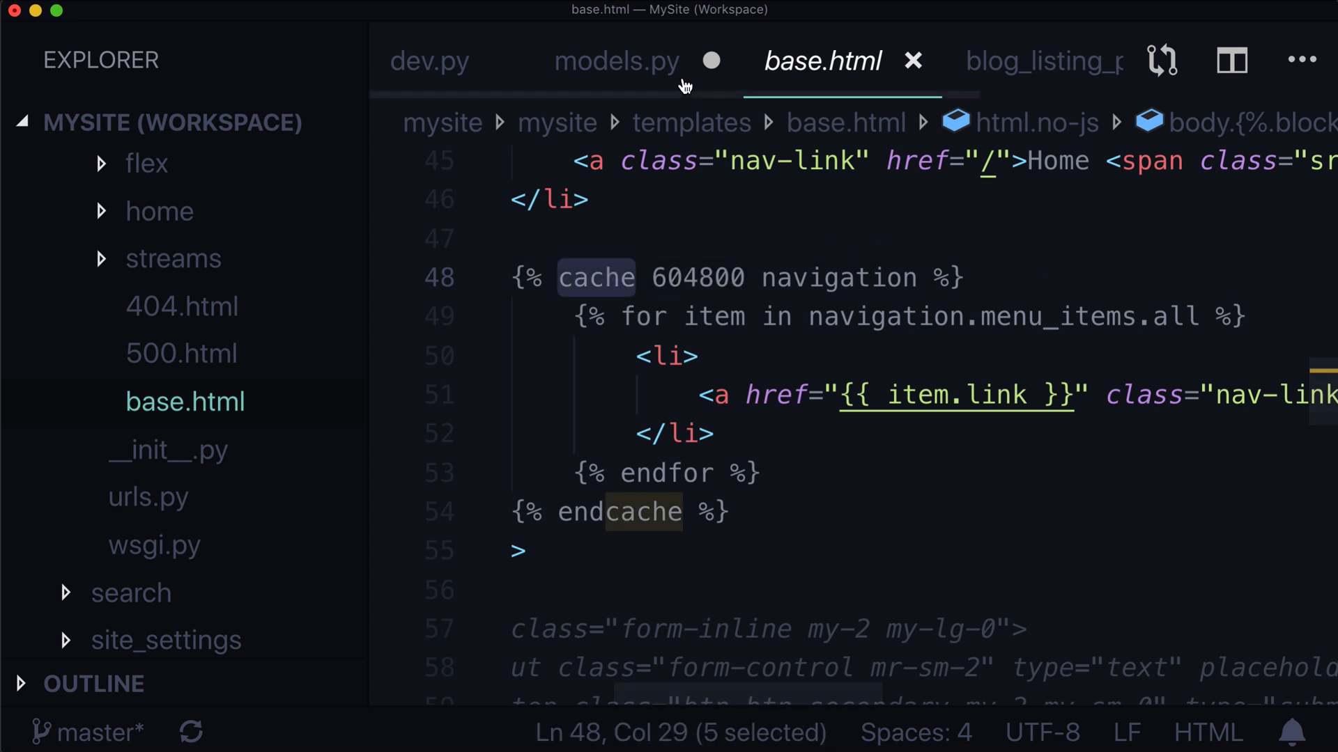
# - Rename the second key block's fragment to 'navigation' and remove its self.id argument line
pyautogui.click(616, 61)
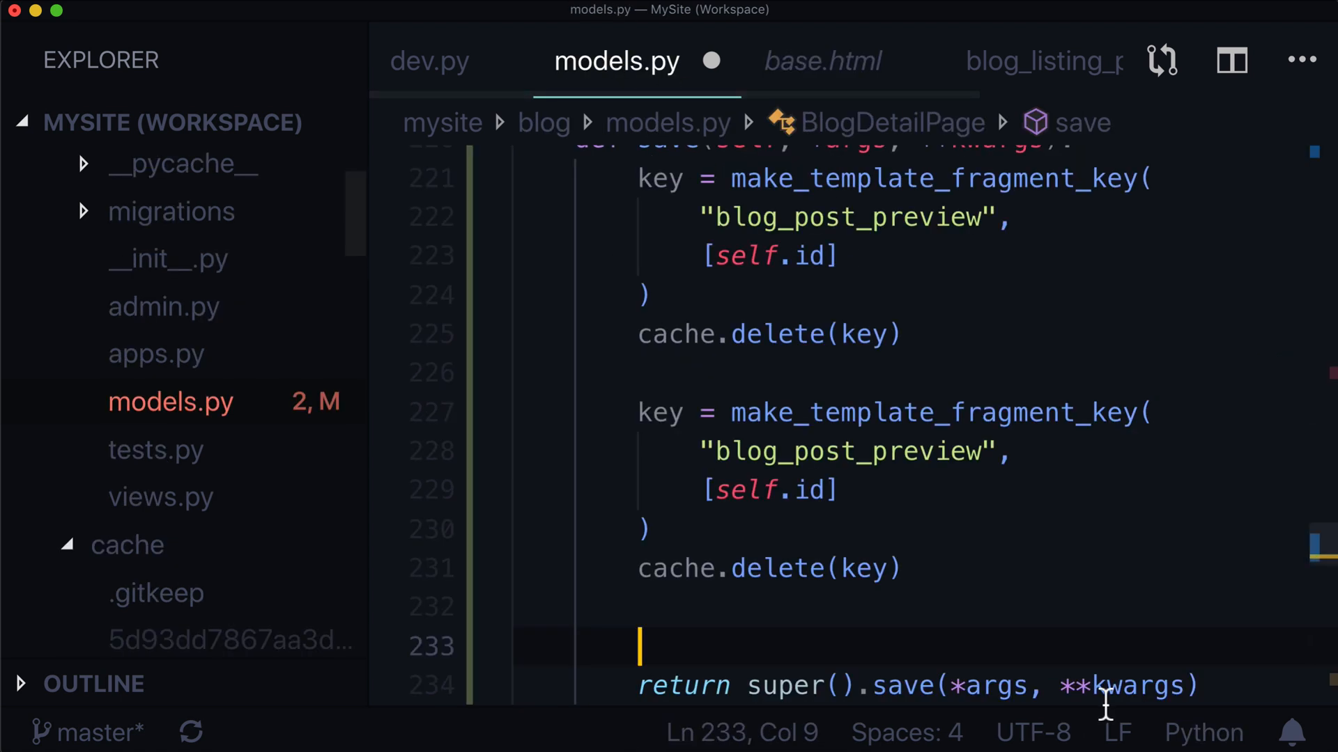
pyautogui.write('navigation",')
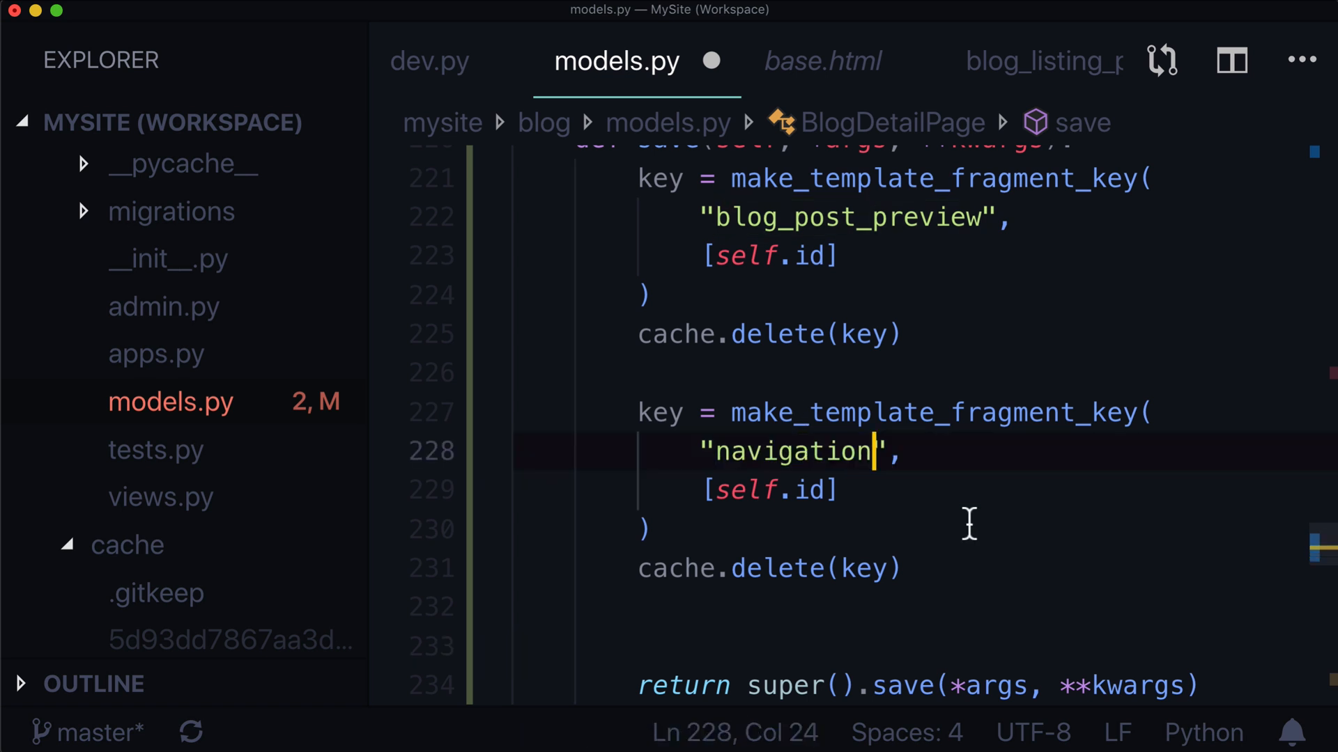
pyautogui.press('Delete')
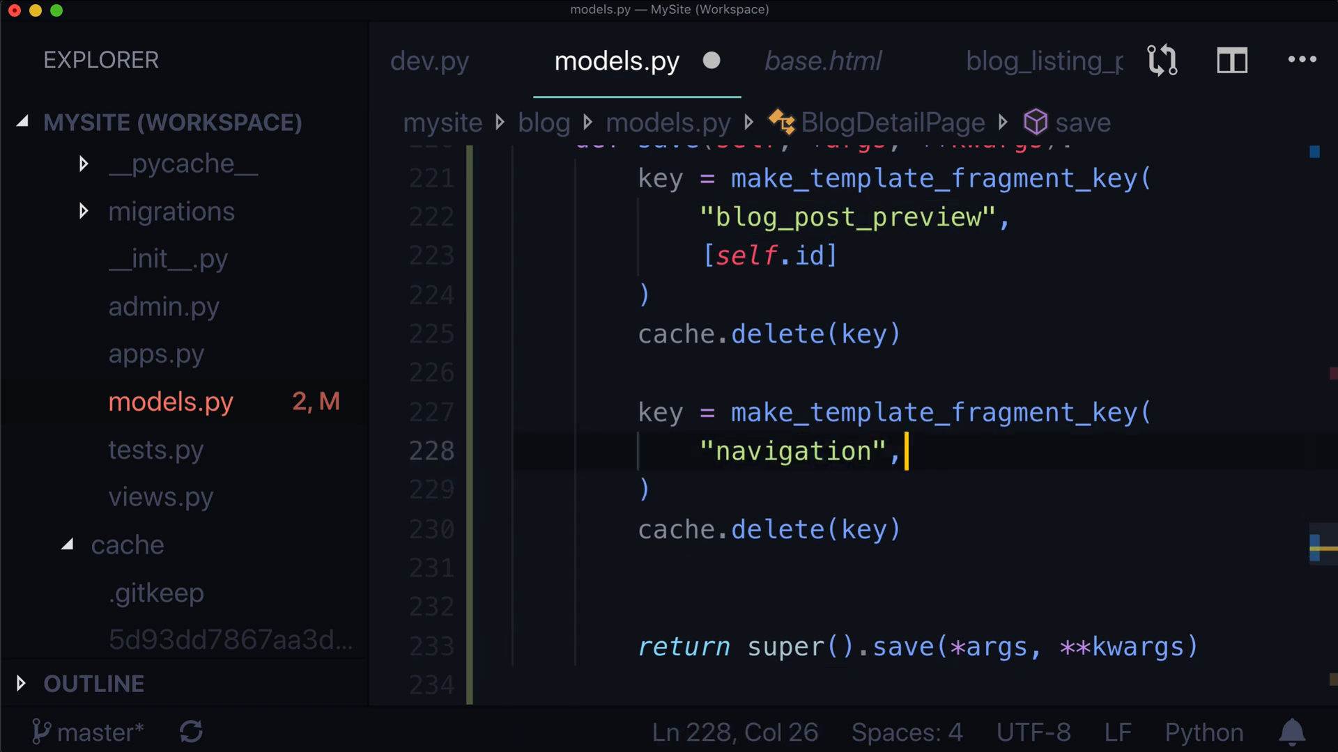
pyautogui.doubleClick(935, 414)
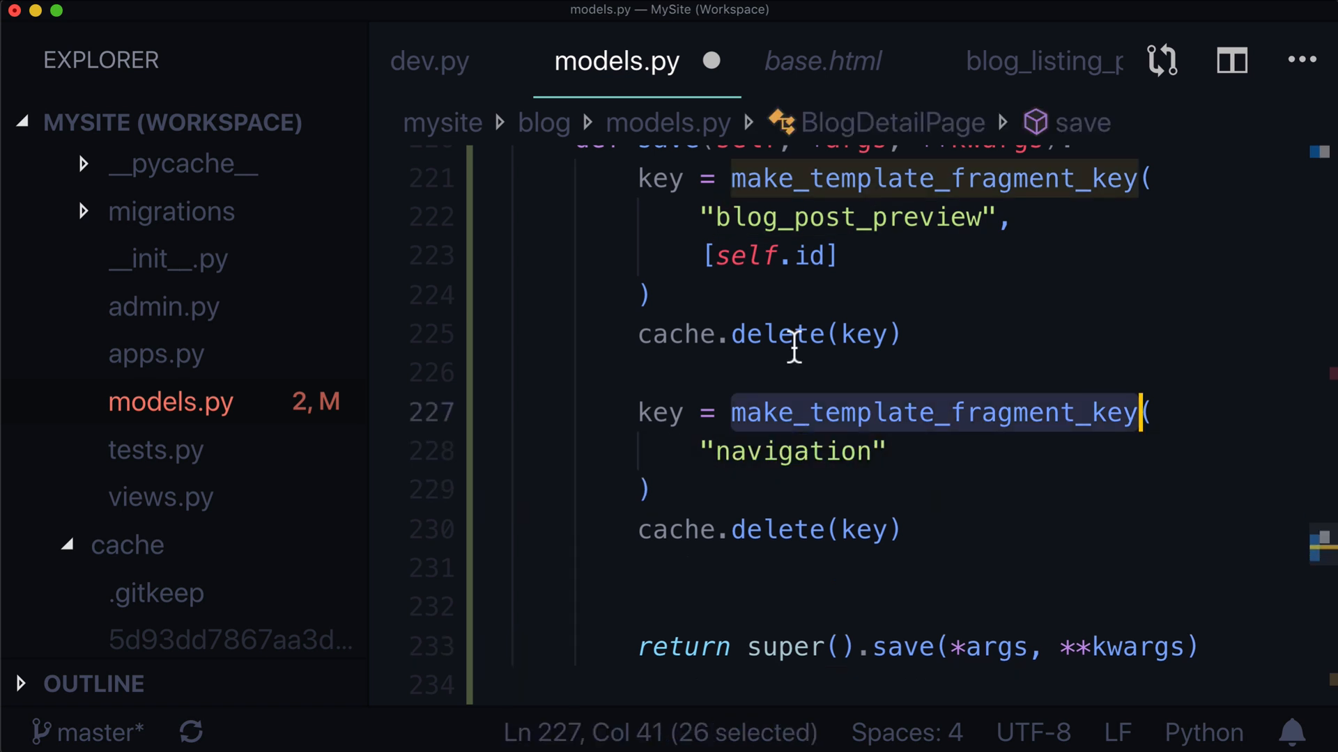
pyautogui.doubleClick(792, 451)
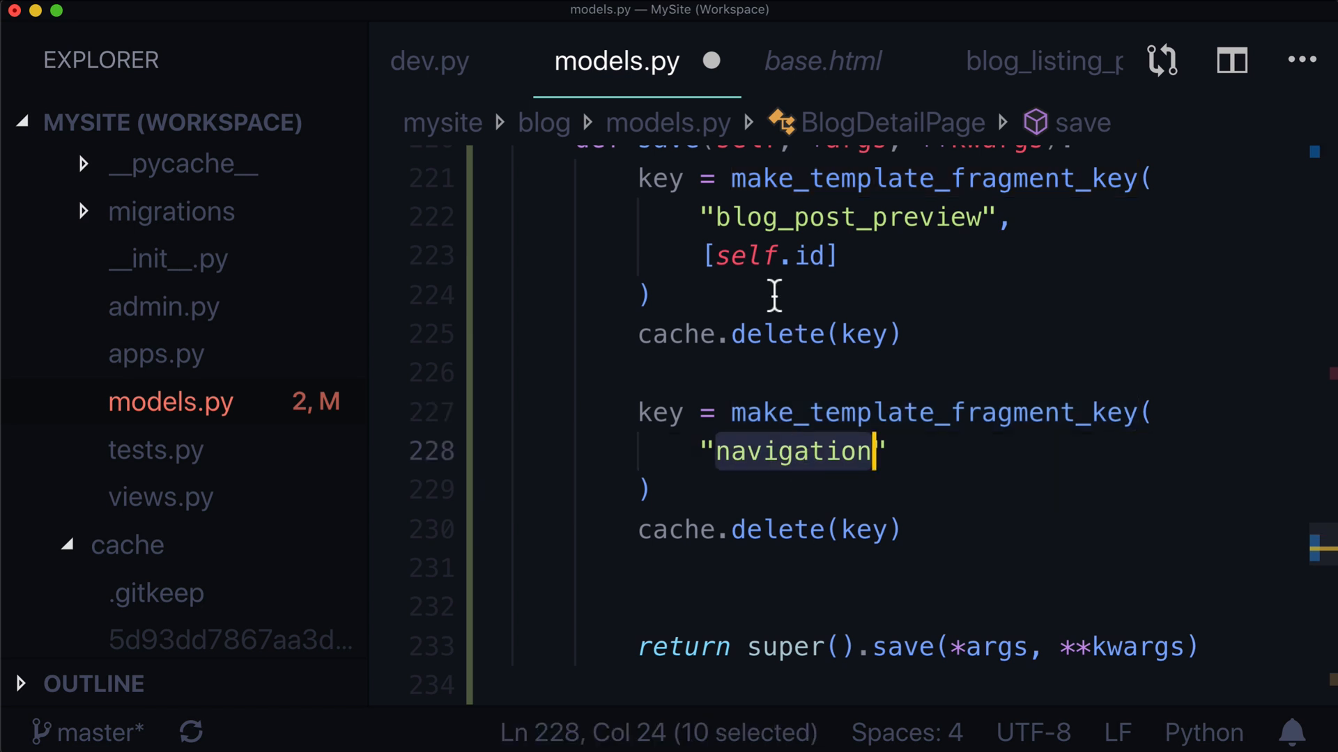
pyautogui.click(821, 60)
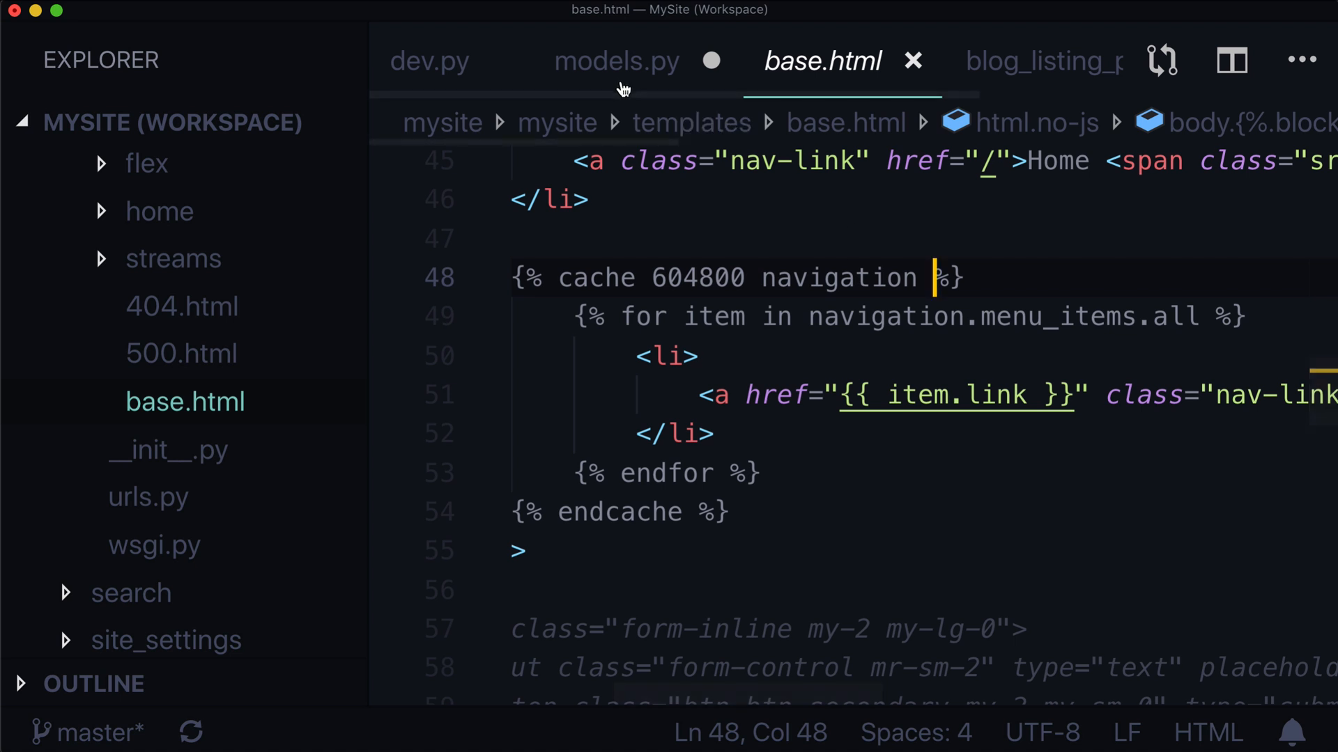
pyautogui.click(616, 60)
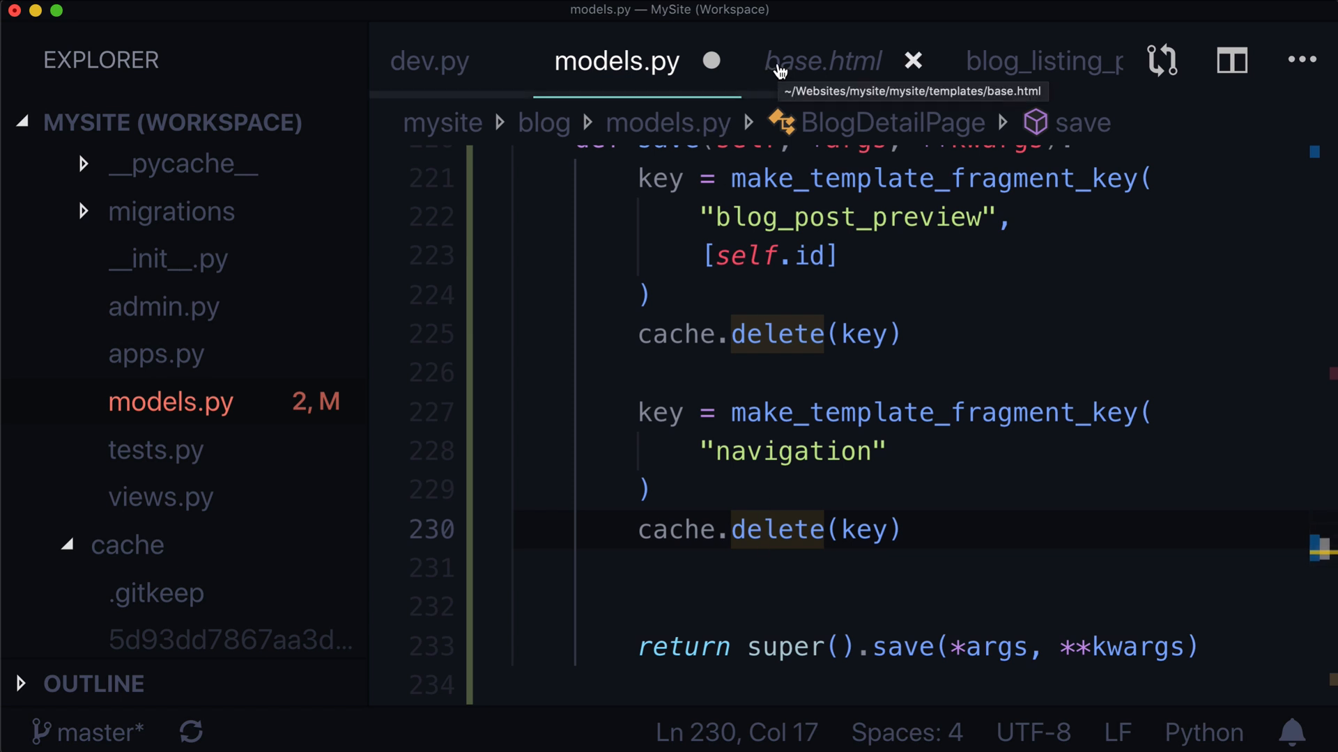
pyautogui.click(1043, 61)
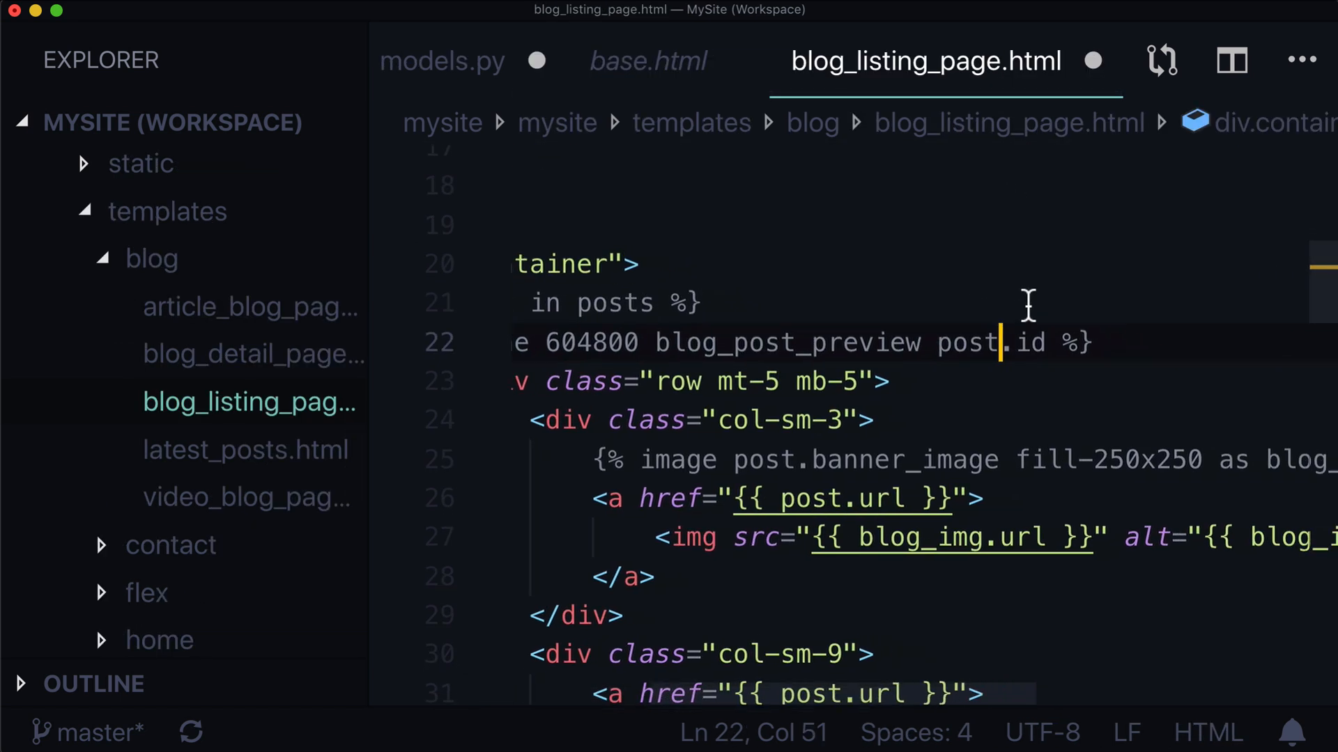
pyautogui.scroll(-3)
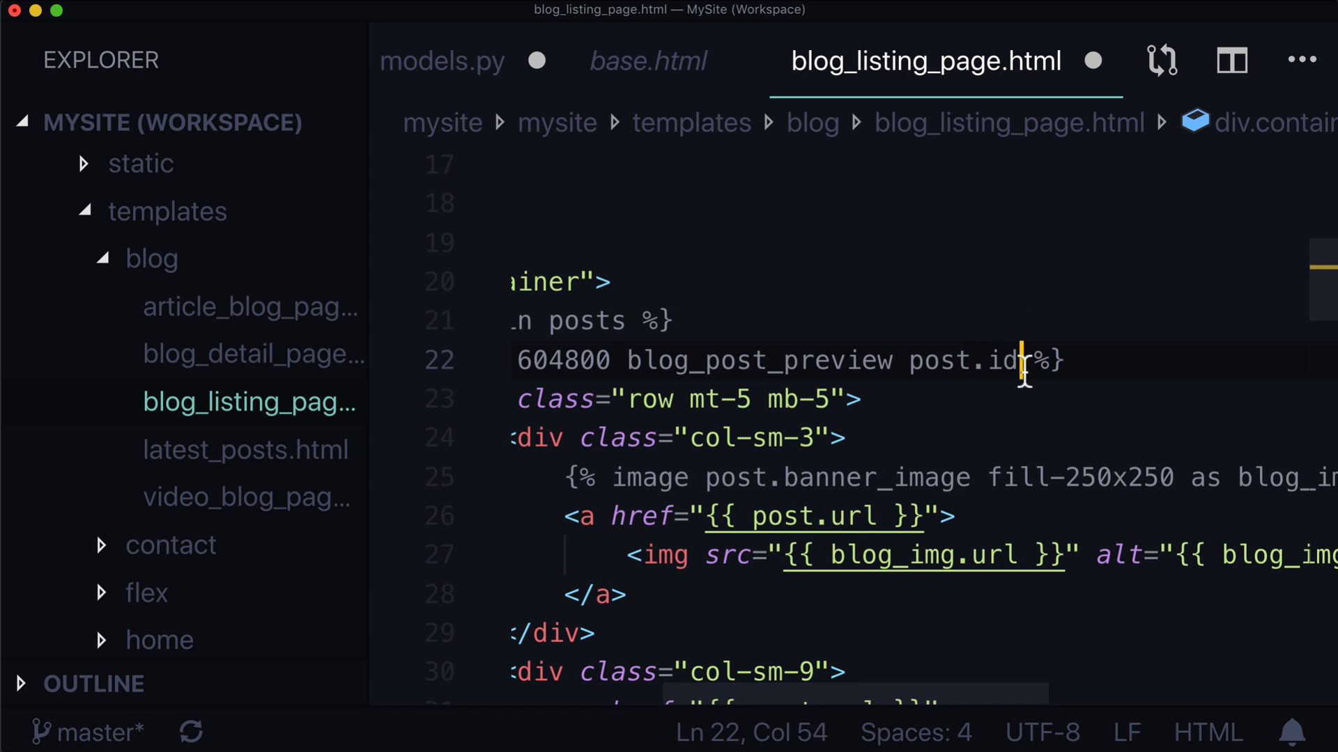
pyautogui.doubleClick(962, 360)
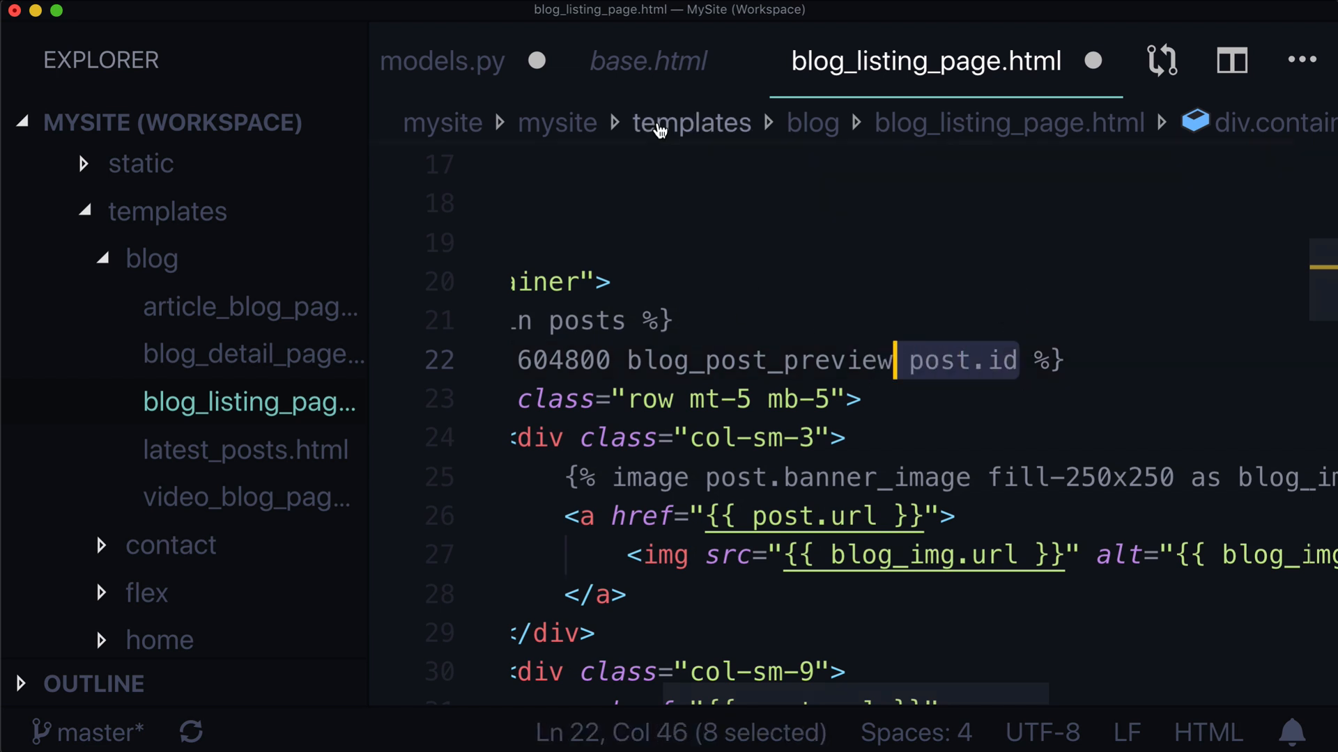
pyautogui.moveTo(649, 60)
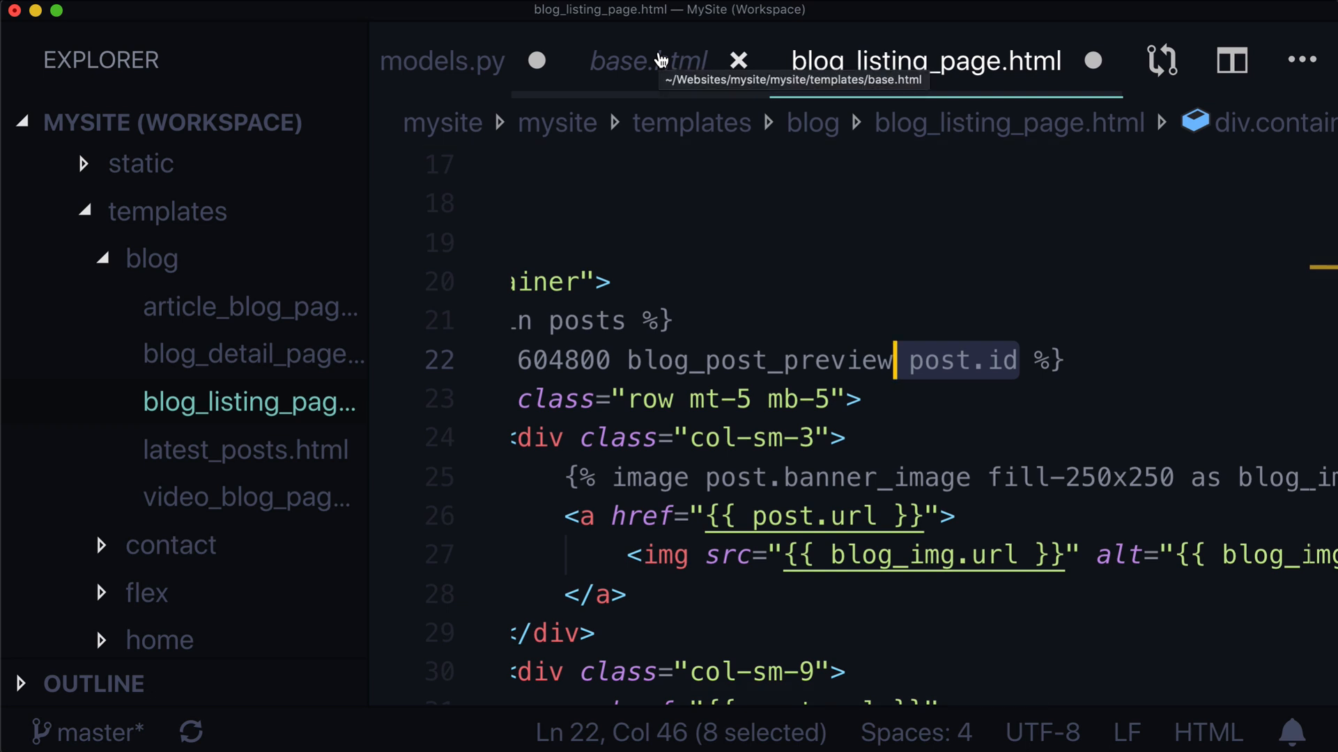
pyautogui.click(646, 61)
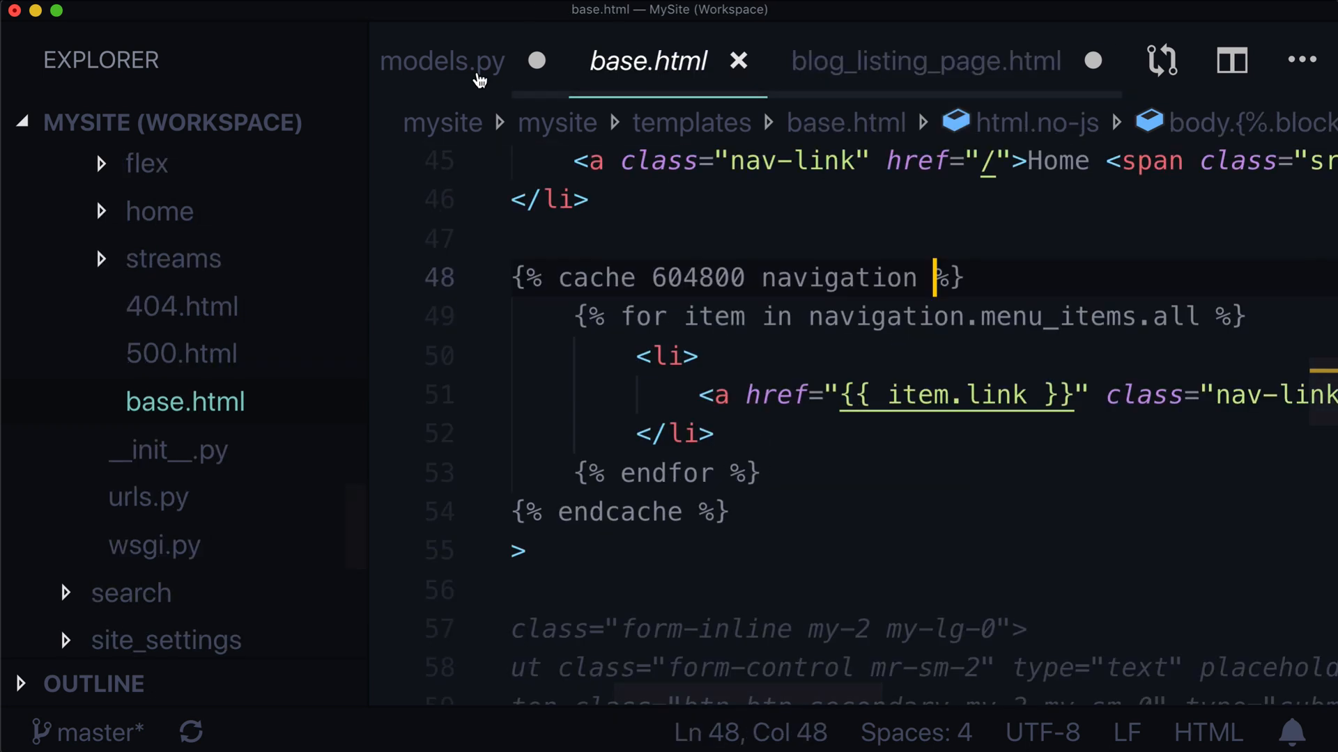
pyautogui.click(441, 61)
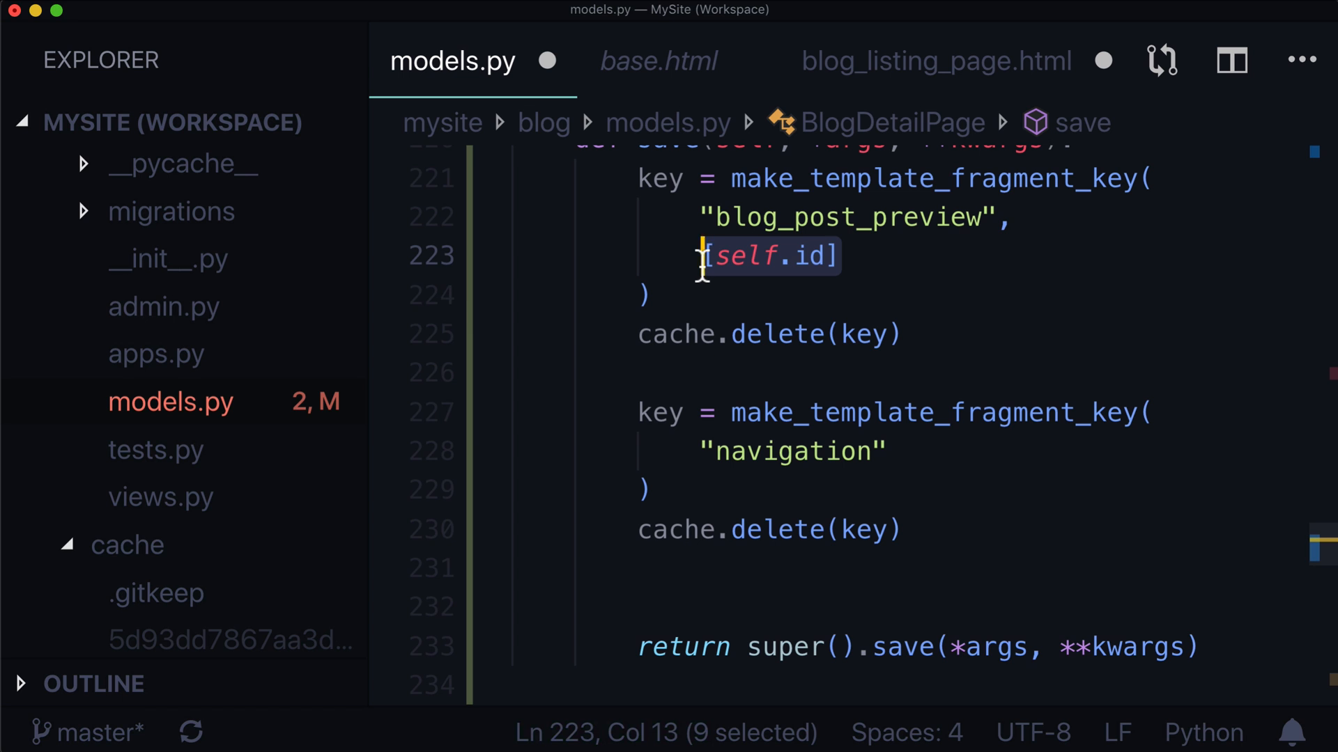
pyautogui.click(653, 490)
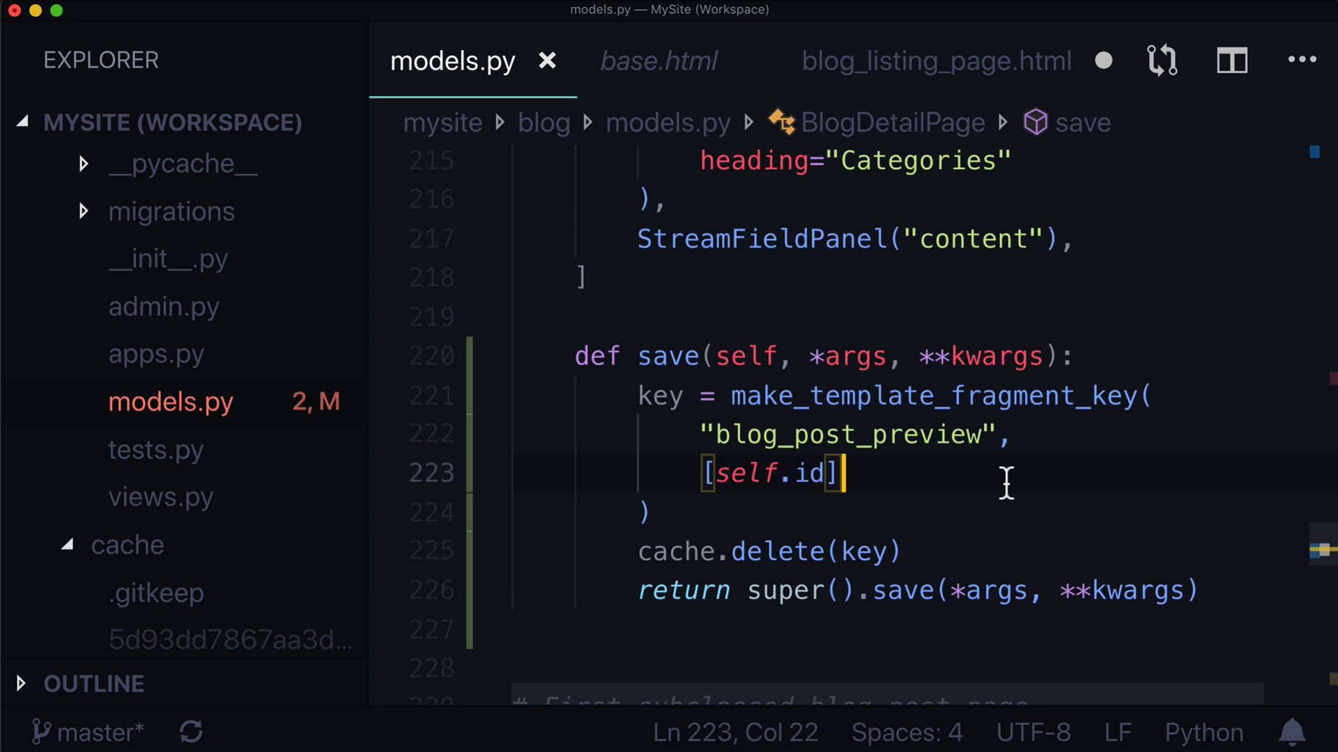
pyautogui.moveTo(870, 397)
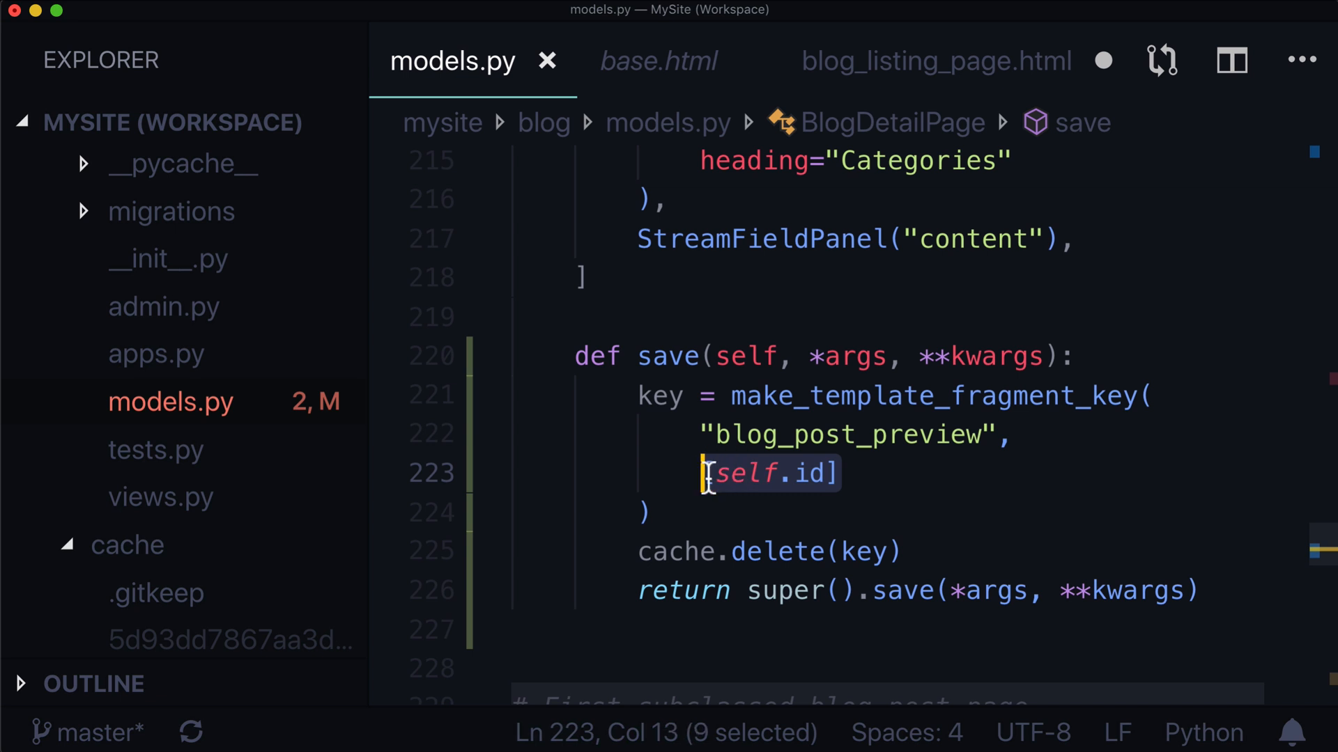
pyautogui.moveTo(817, 474)
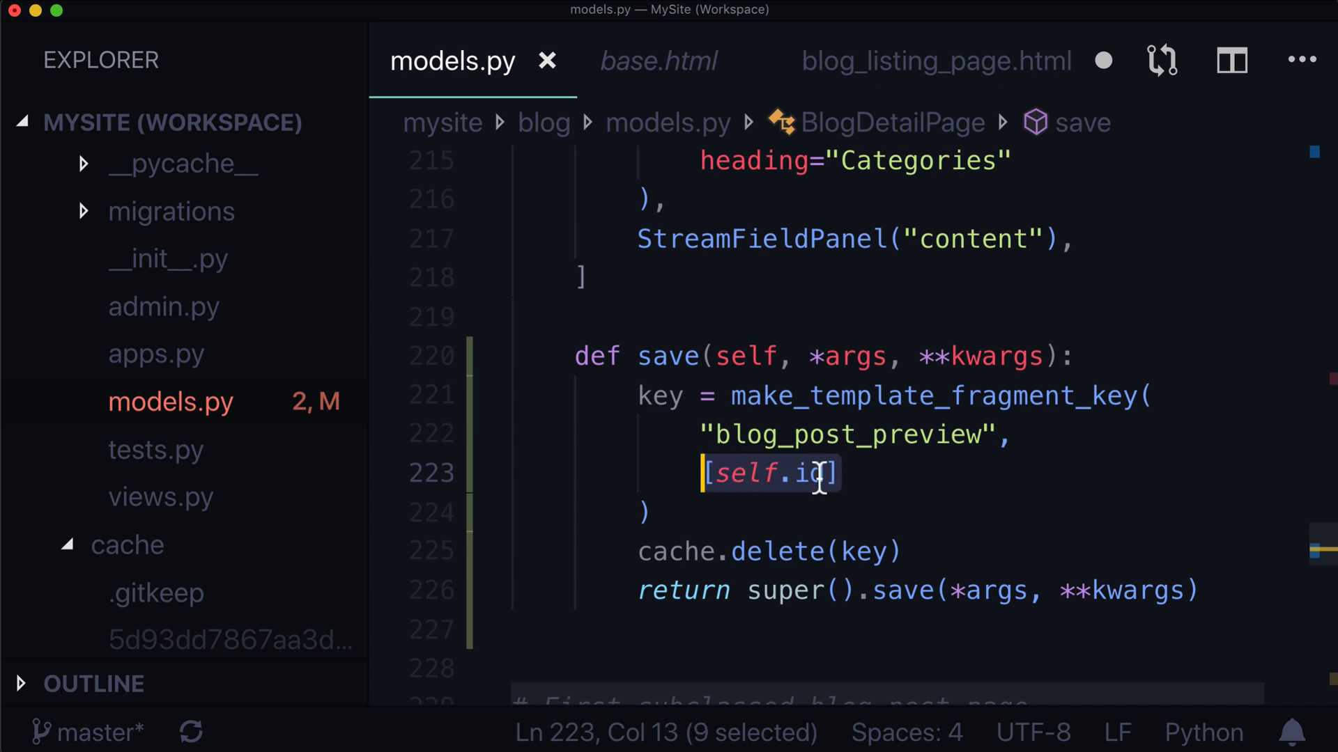
# - Extend the blog_post_preview key list to [self.id, 123, 456], then view base.html
pyautogui.write(',')
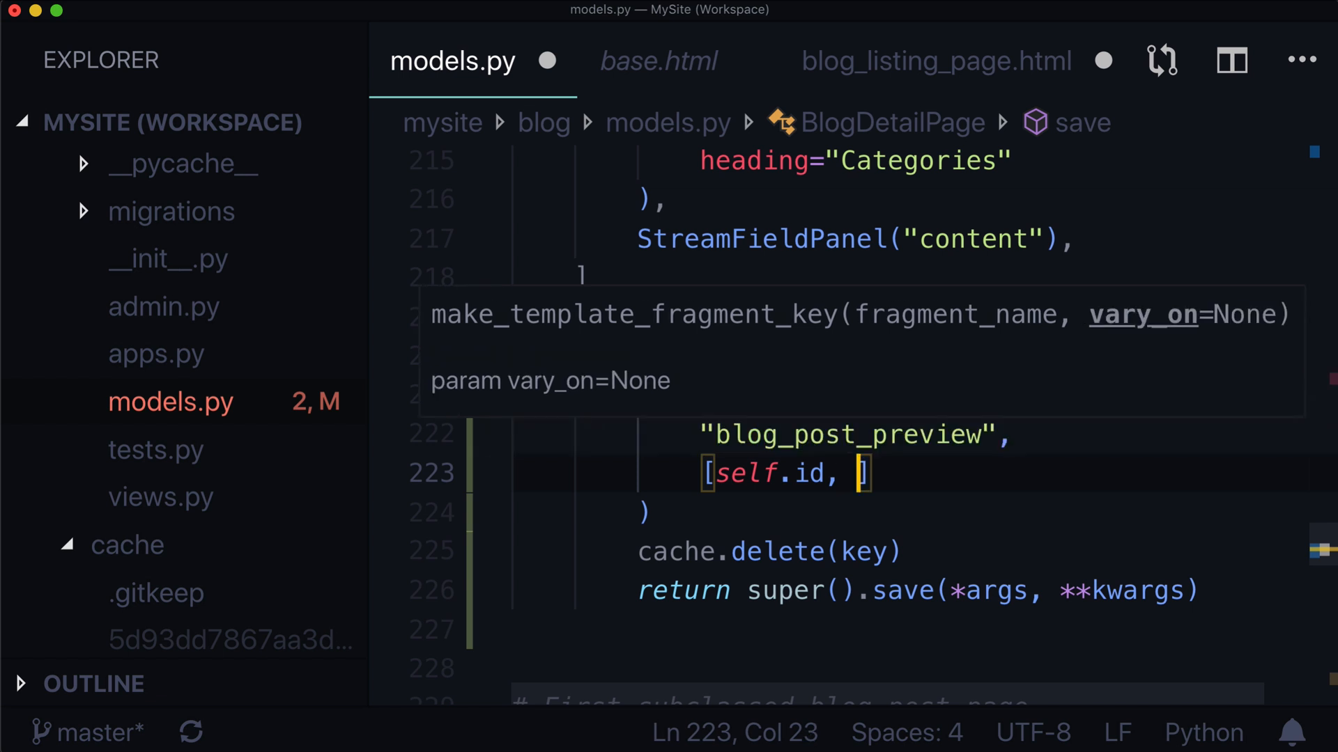
pyautogui.write('123,')
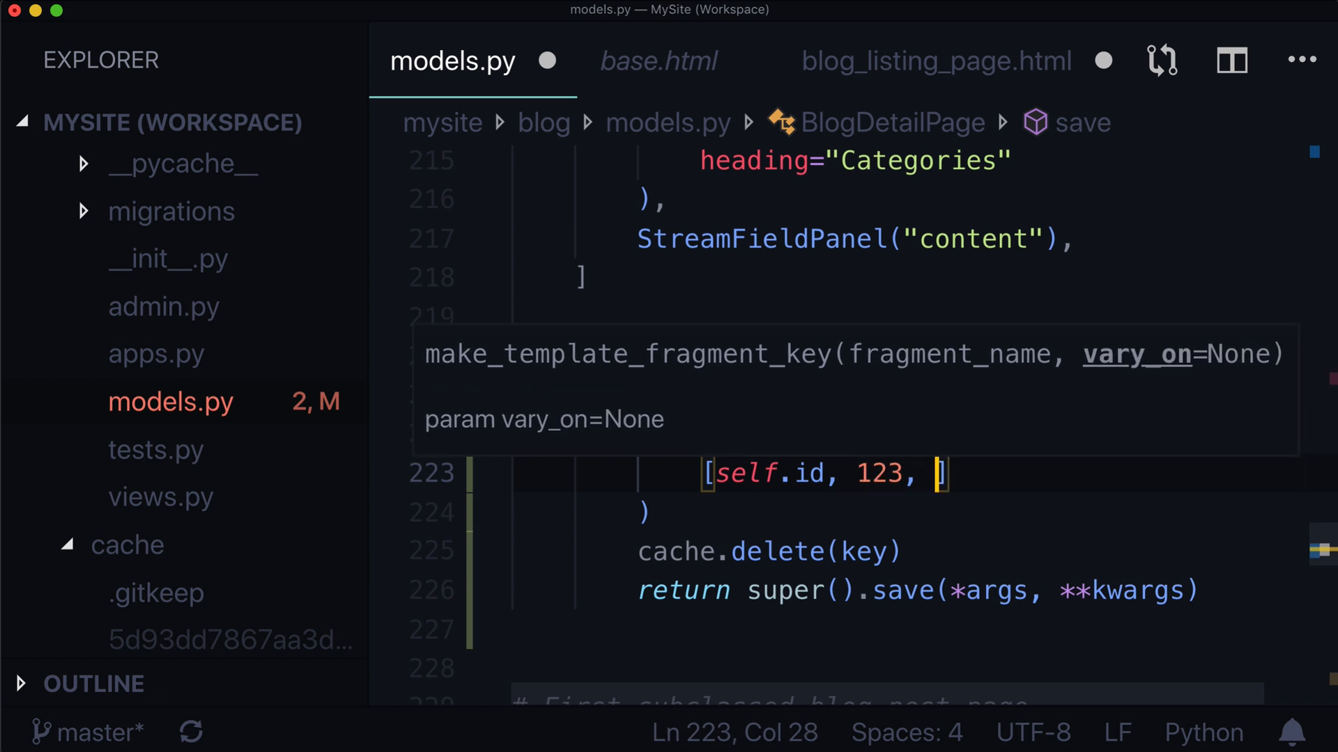
pyautogui.write('456')
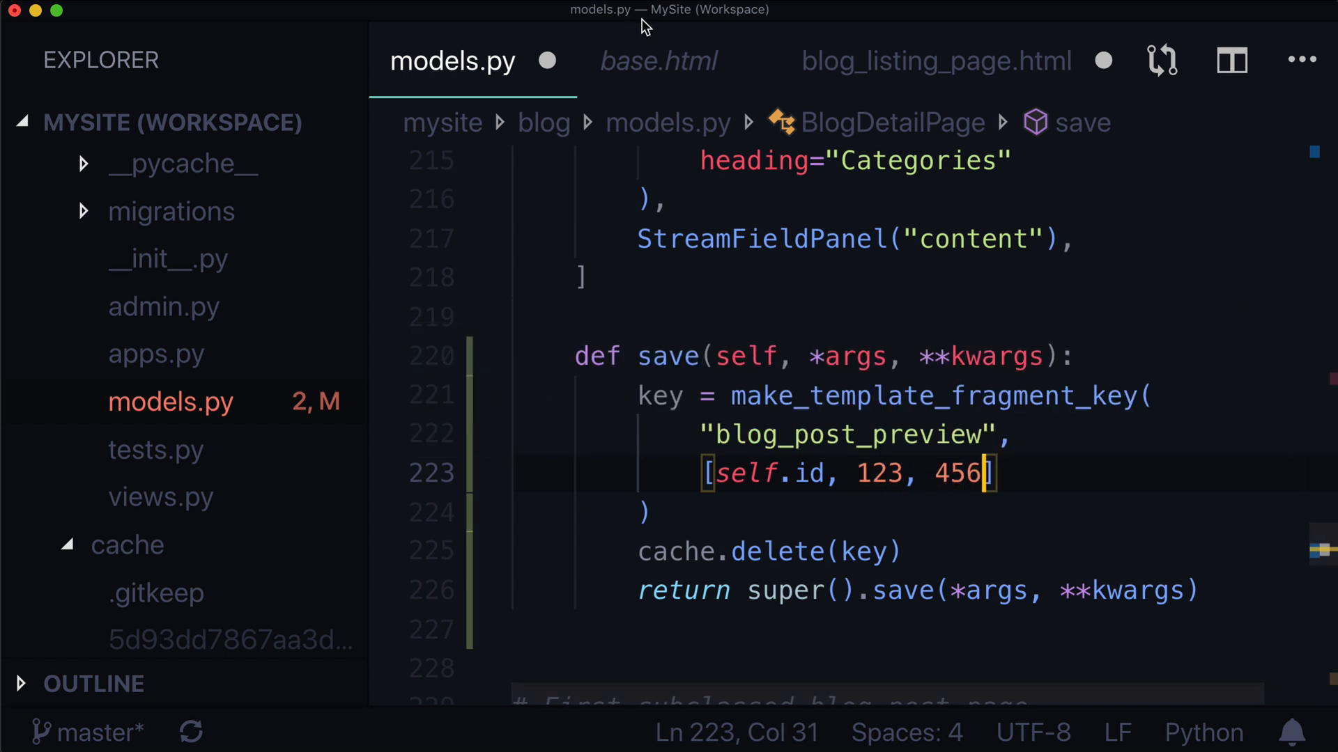
pyautogui.click(657, 60)
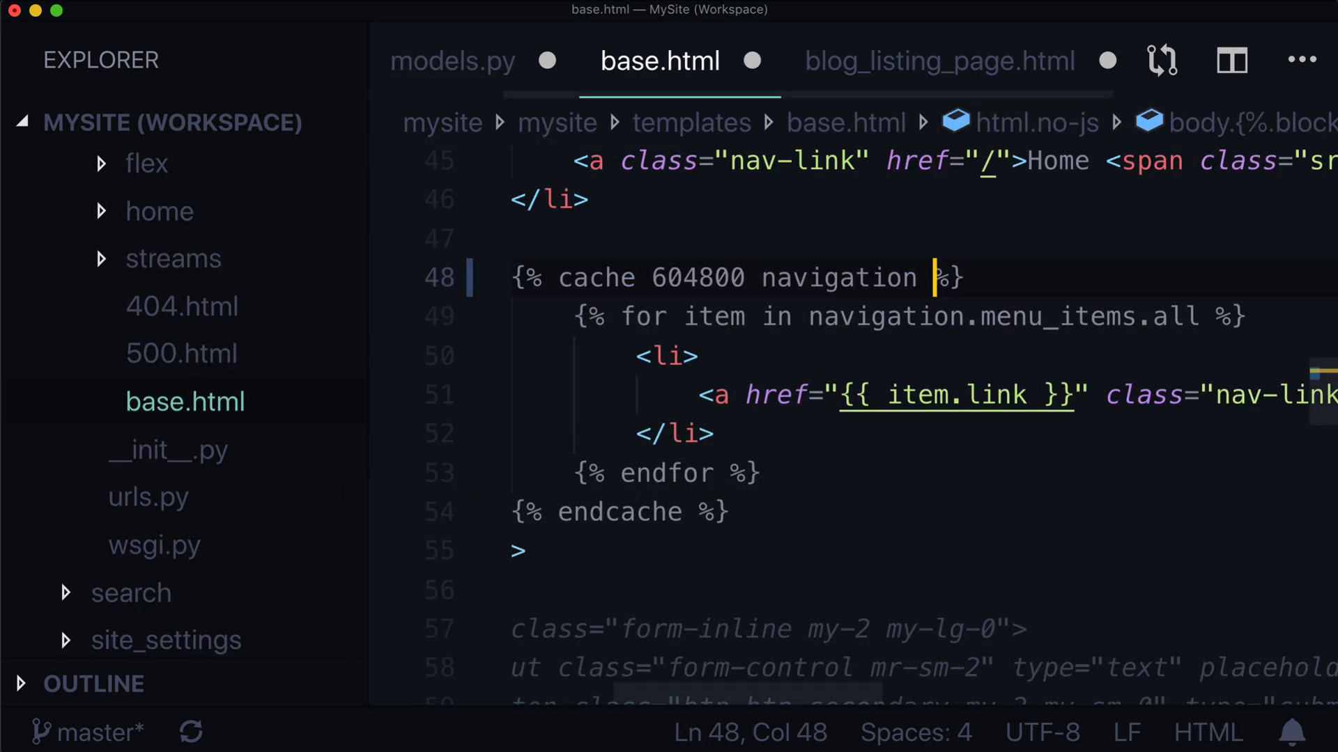
# - Trial self.id in base.html's navigation cache tag, undo it, and go back to models.py
pyautogui.write('seld.if')
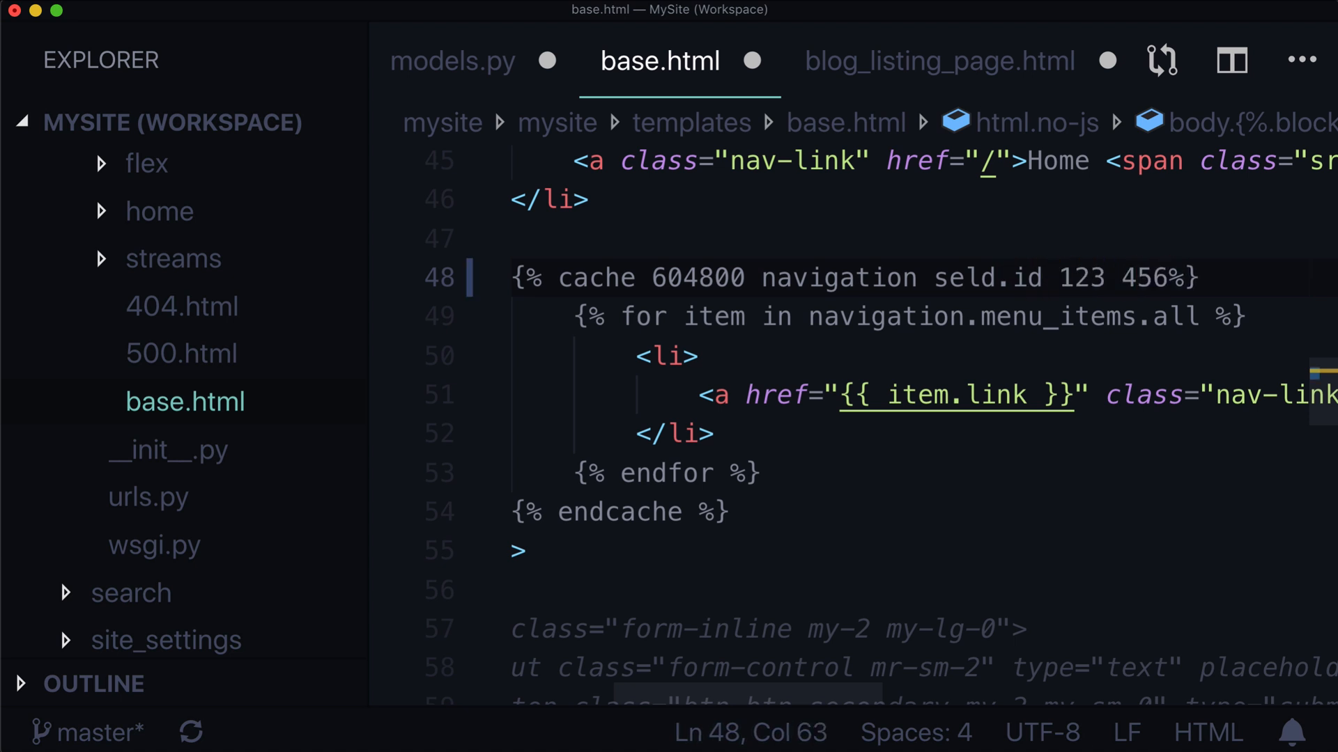
pyautogui.write('self')
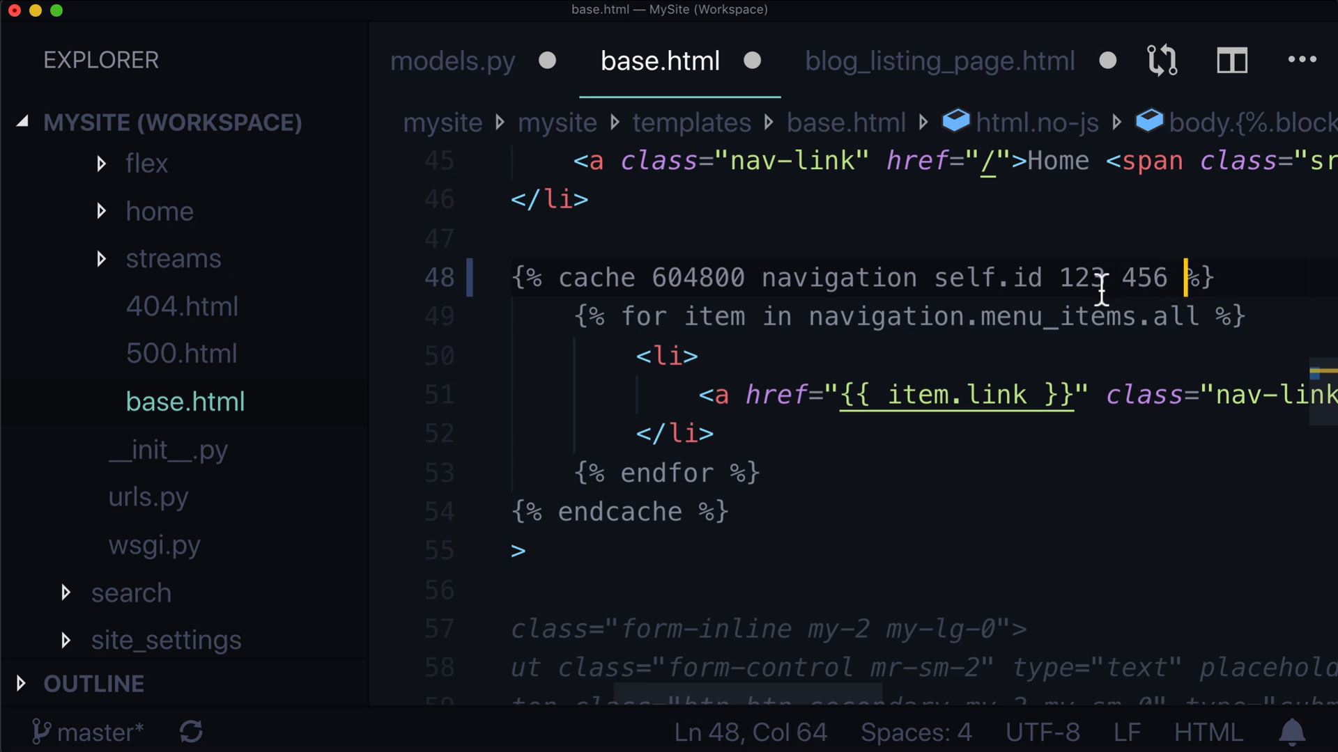
pyautogui.press('Backspace')
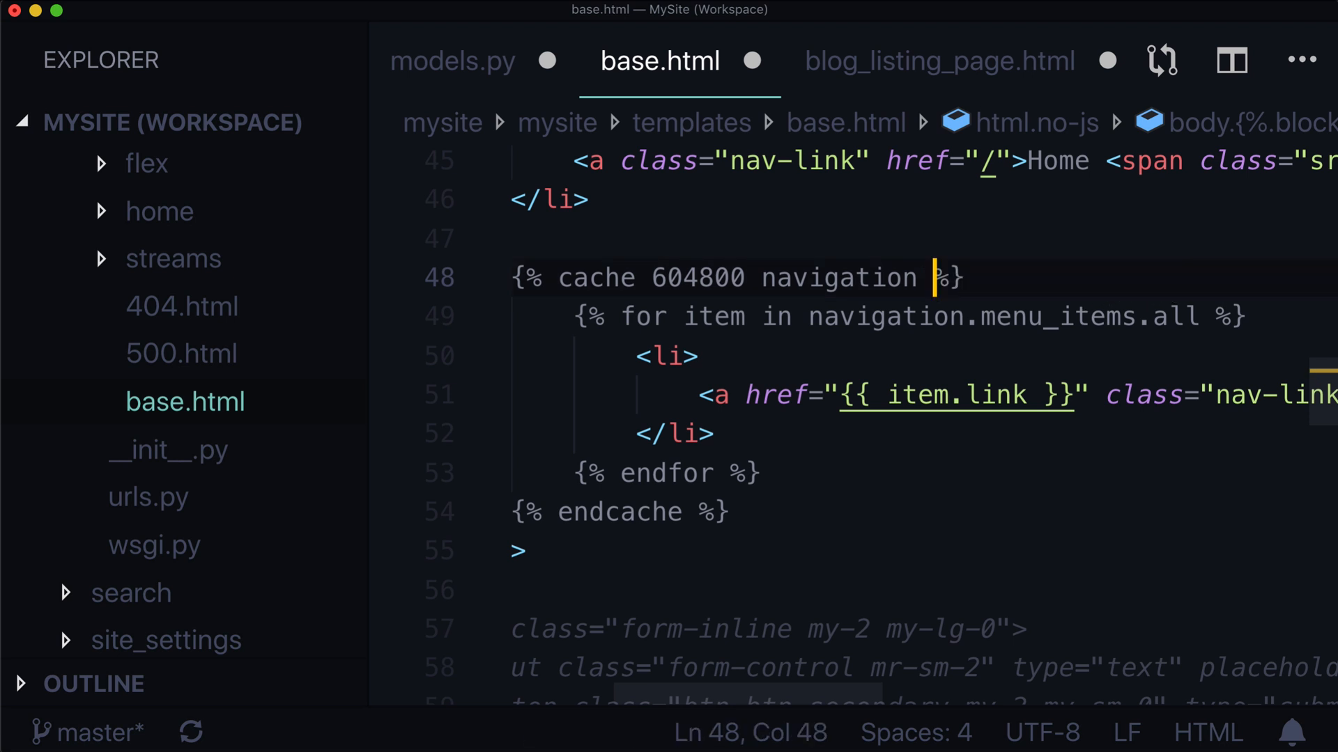
pyautogui.click(453, 60)
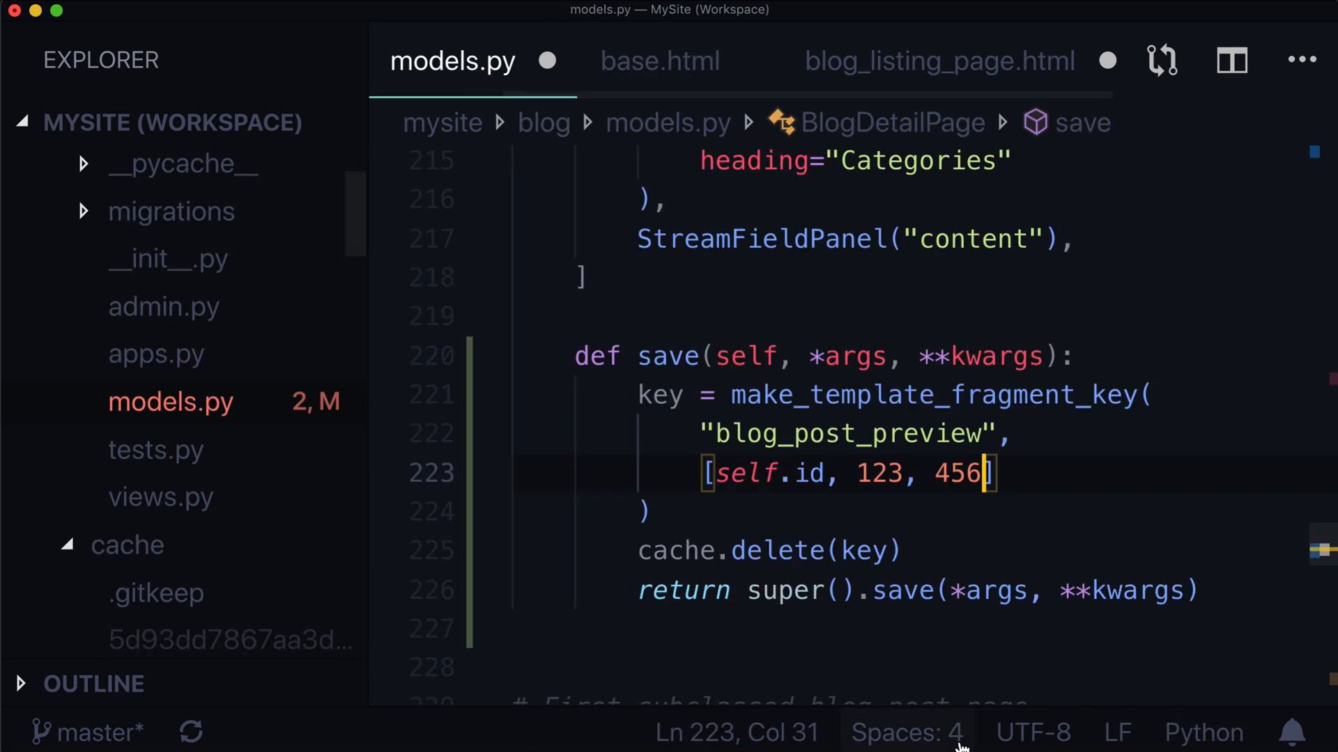
# - Remove 123 and 456 so the key is just [self.id], then save models.py
pyautogui.press('Backspace')
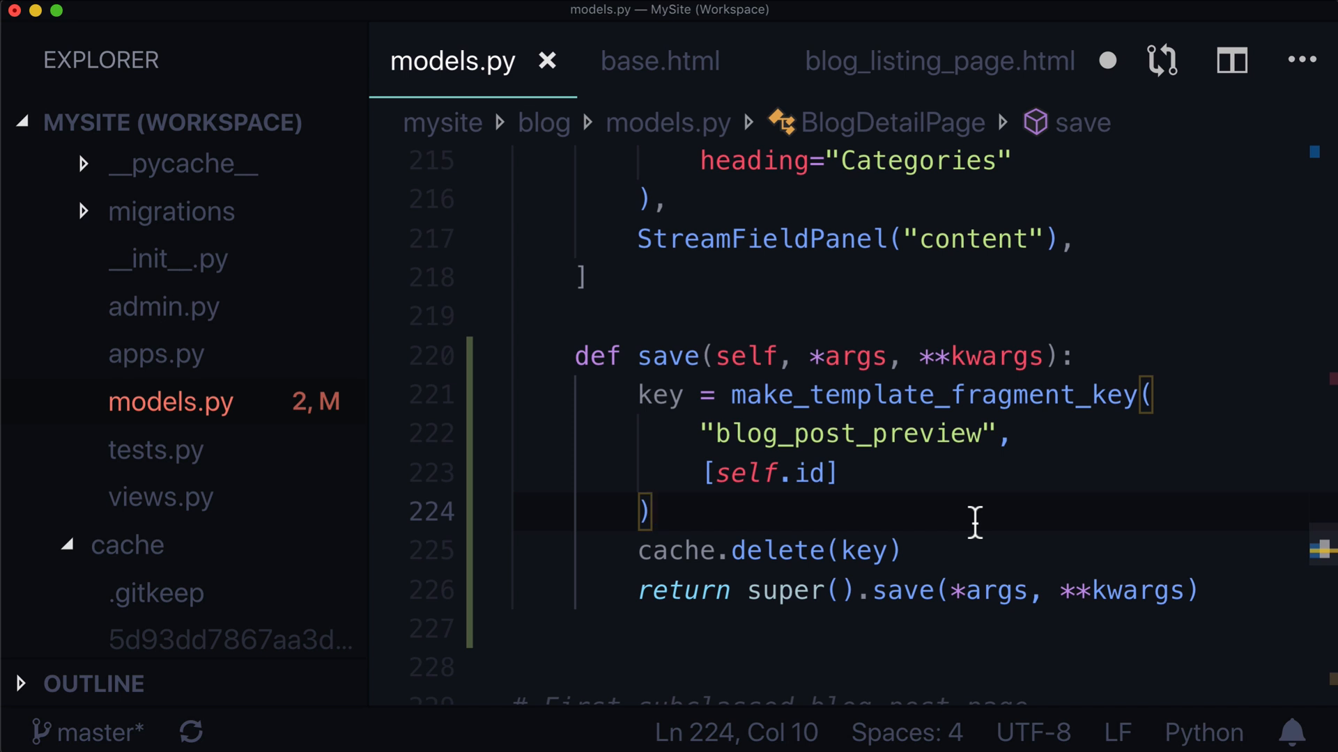
pyautogui.click(652, 510)
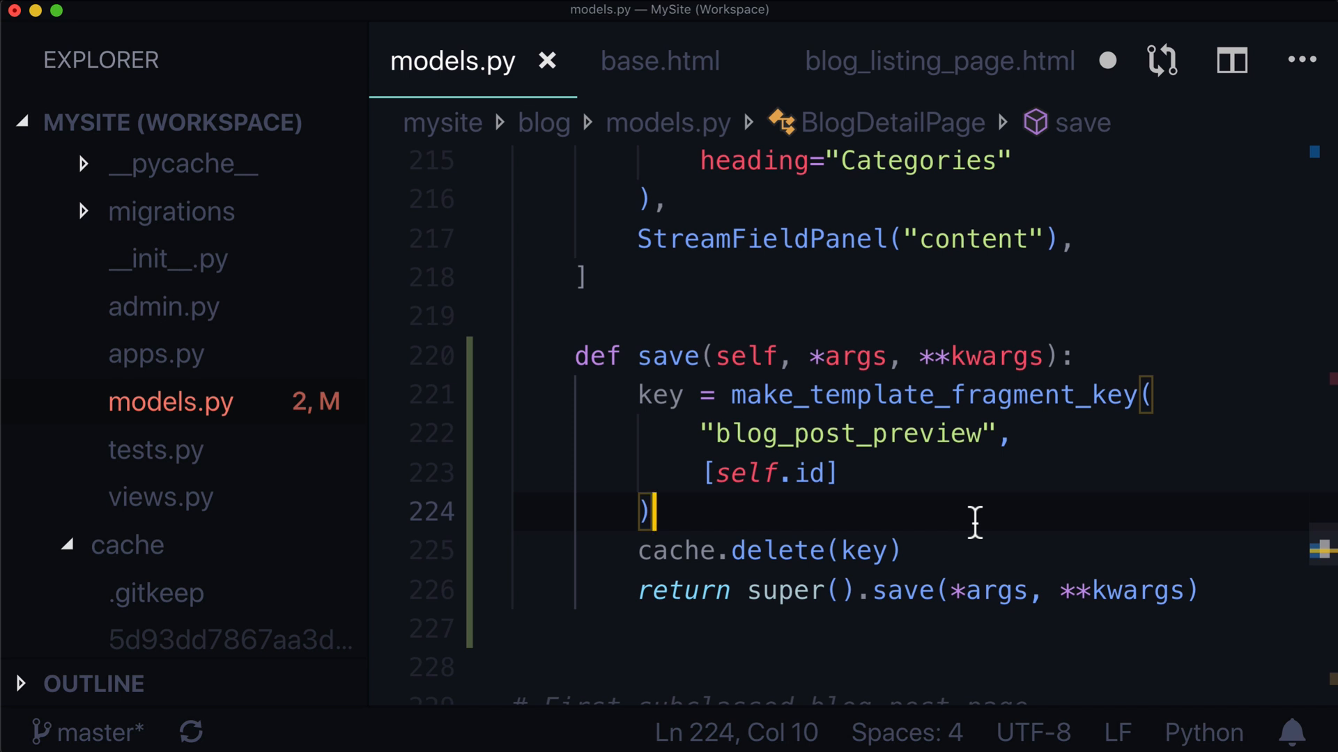